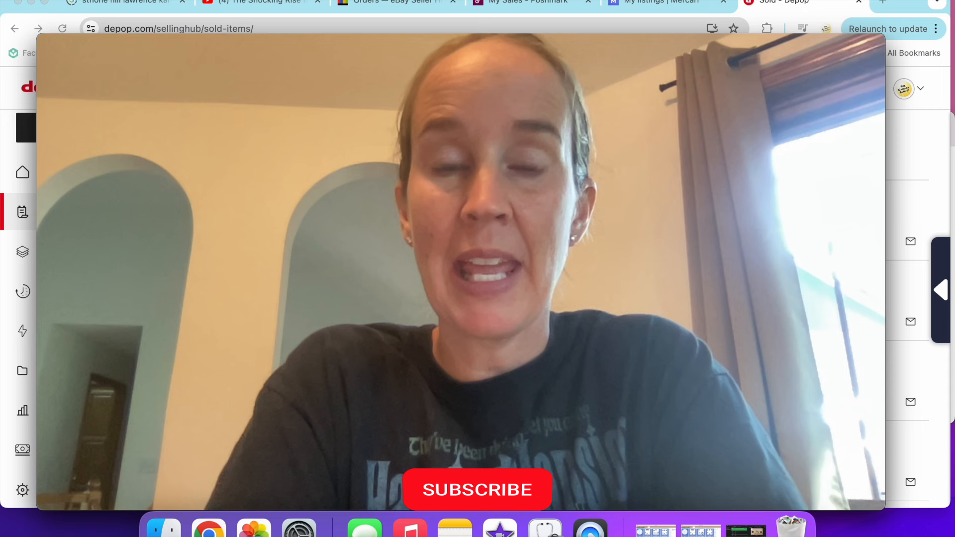
Shrink the full-screen QuickTime webcam preview into a small corner window
click(477, 490)
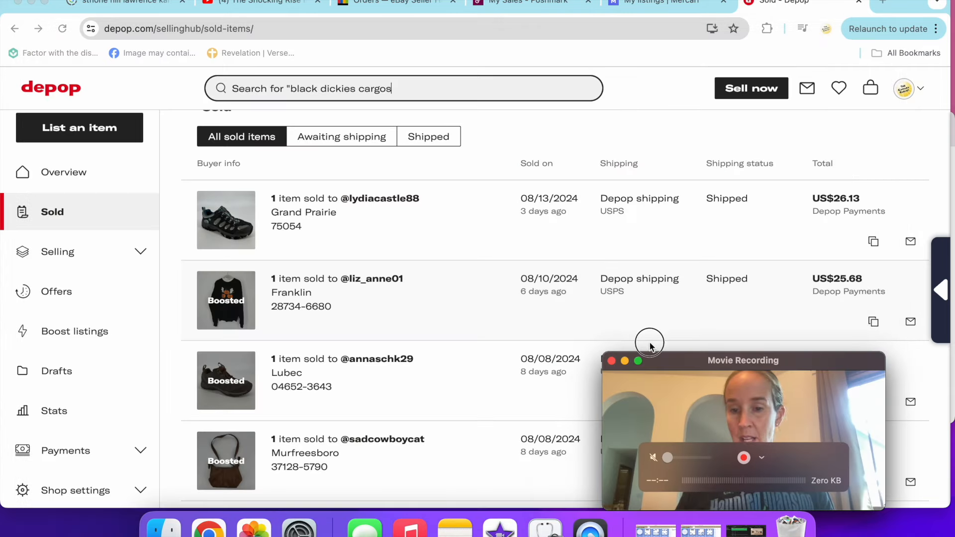
Enter 'blue carhartt jeans' and open the sold Merrell women's hiking shoes listing ($35)
text(")
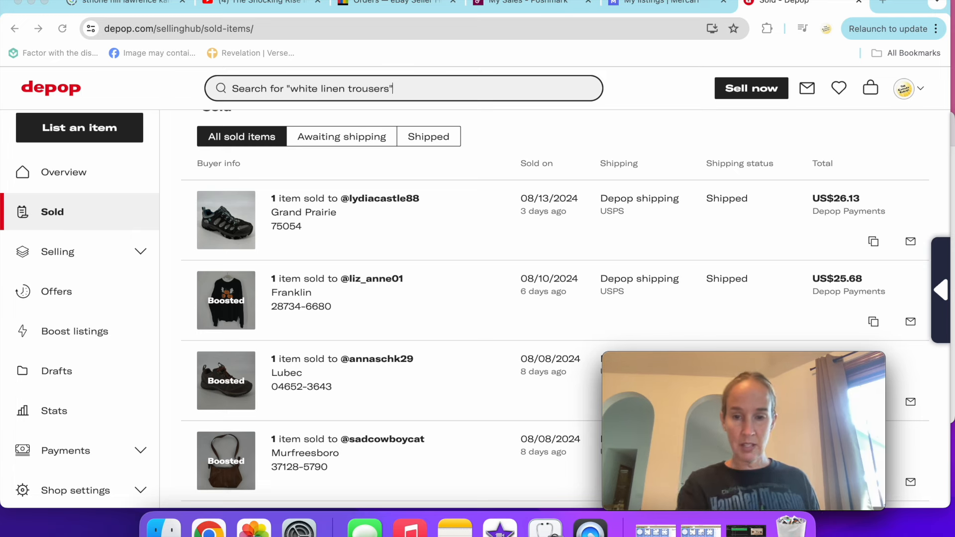
text(blue carhartt jeans)
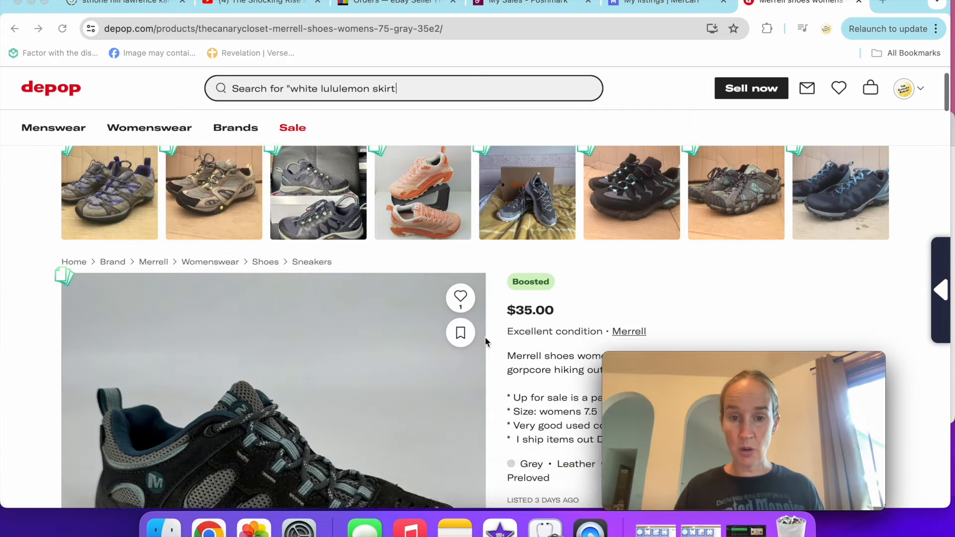
Scroll through the Merrell shoes' listing photos, past its 88 views and 10 clicks
scroll(down, 3)
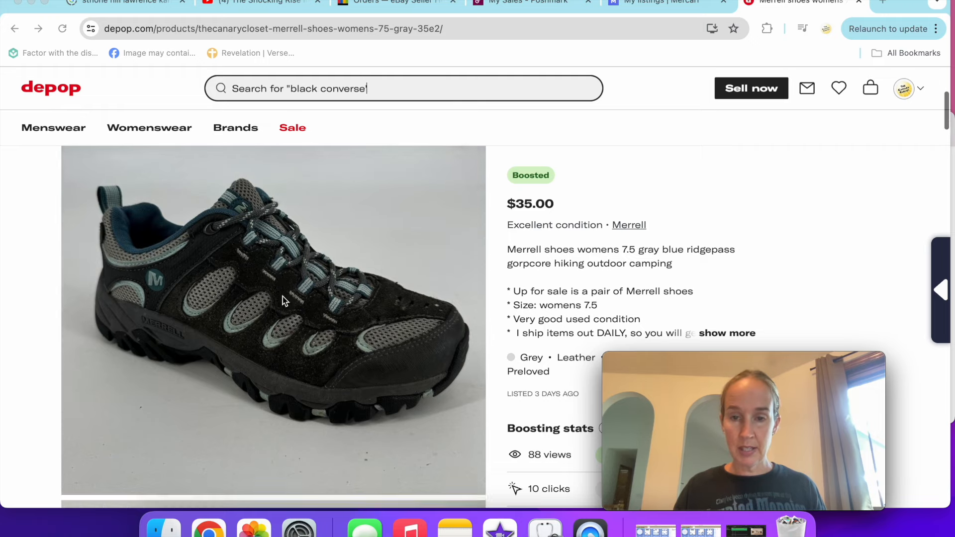
scroll(down, 3)
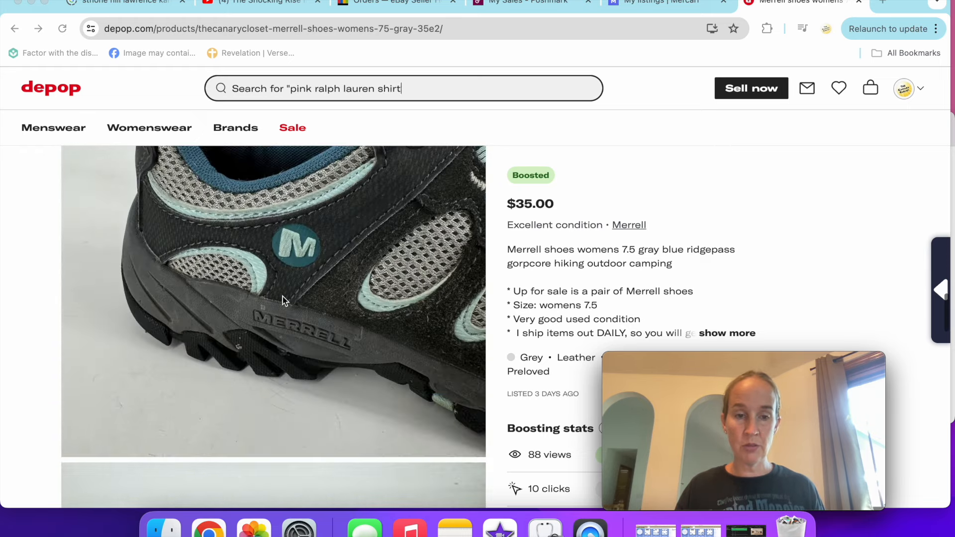
scroll(down, 3)
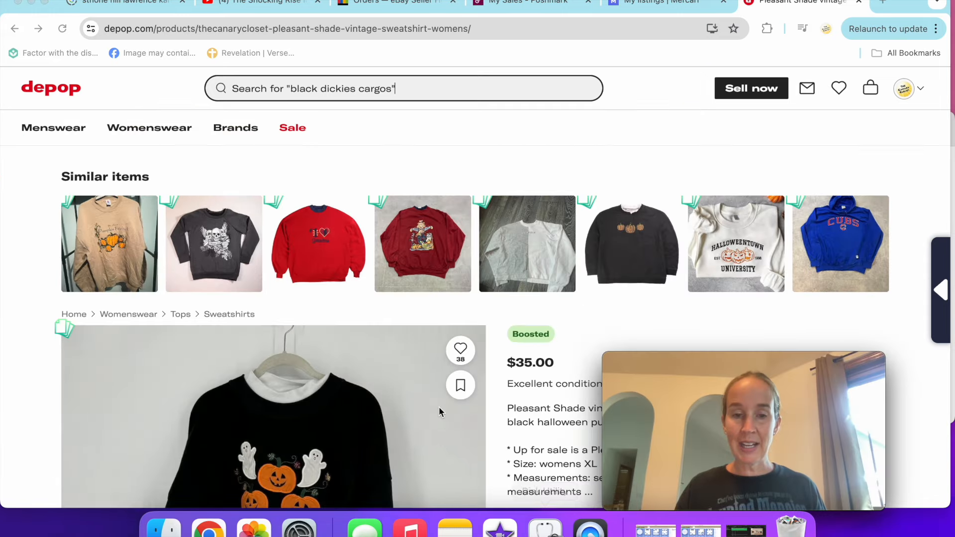
Scroll the Pleasant Shade Halloween sweatshirt photos down to its size label
scroll(down, 3)
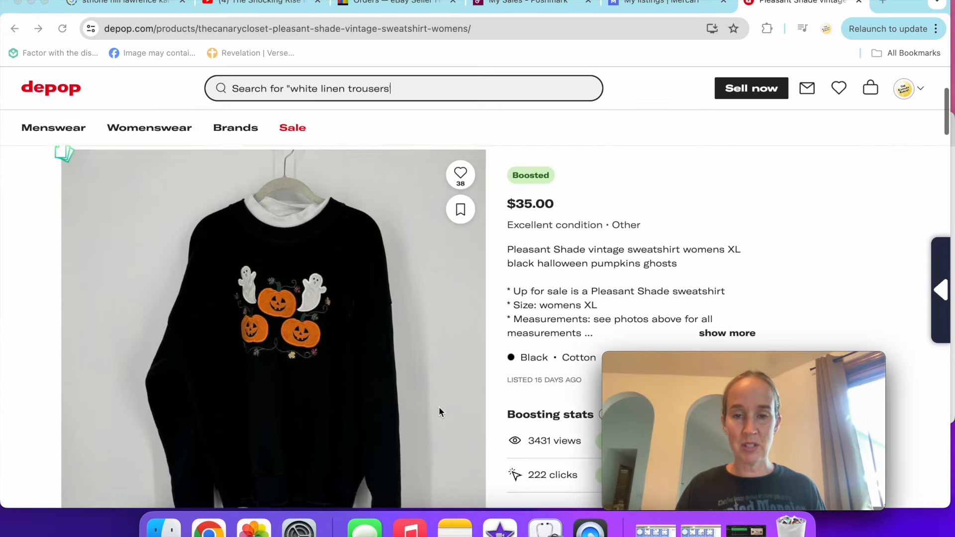
scroll(down, 3)
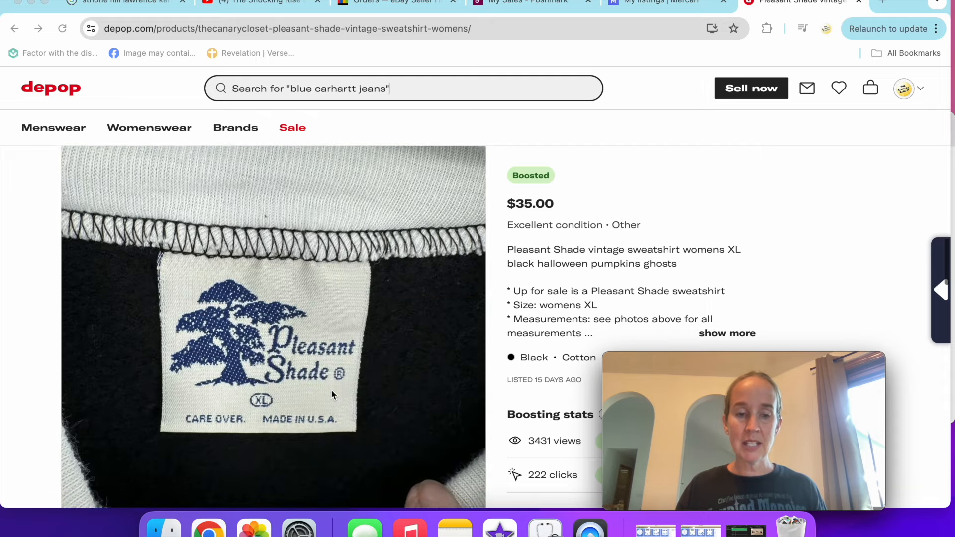
scroll(down, 3)
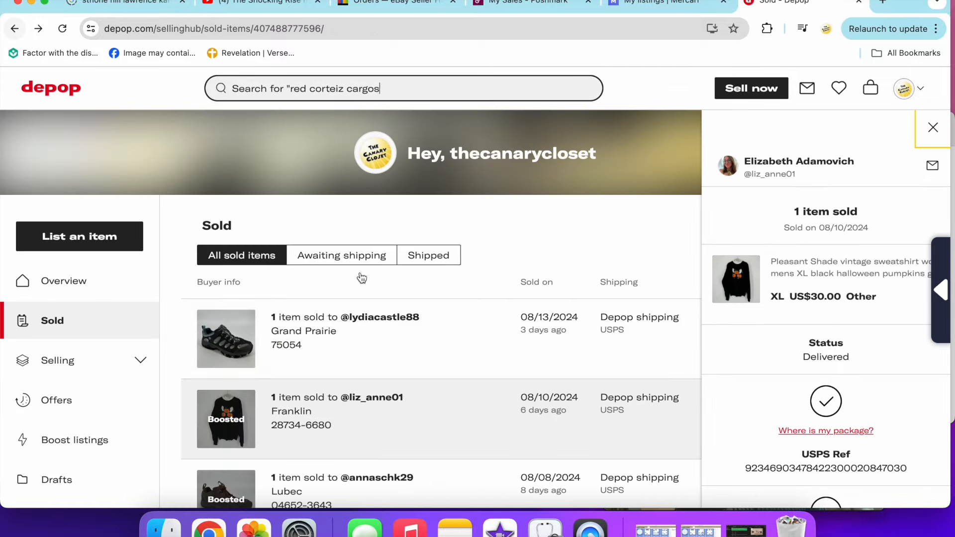
Scroll the Dansko brown leather wedge shoes listing and view another of its photos
scroll(down, 3)
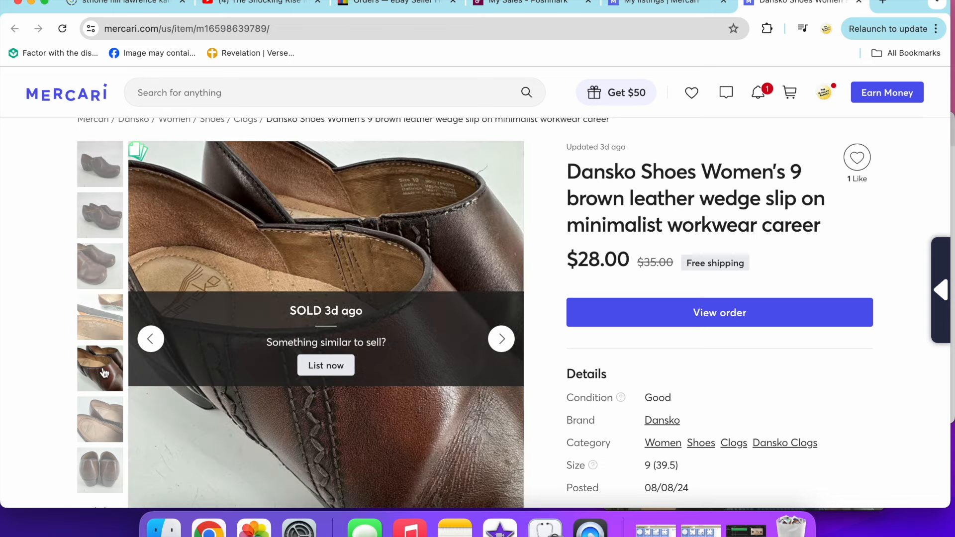
click(99, 468)
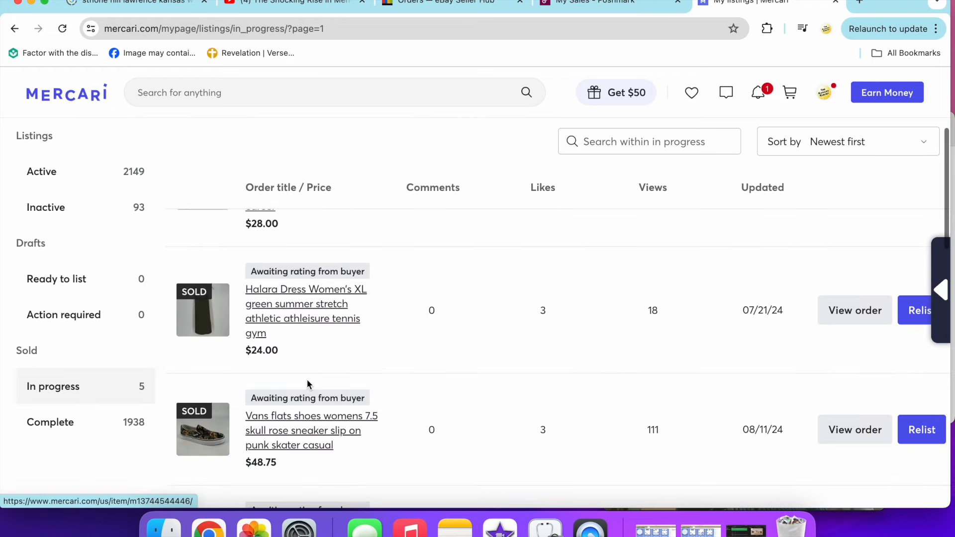
scroll(down, 3)
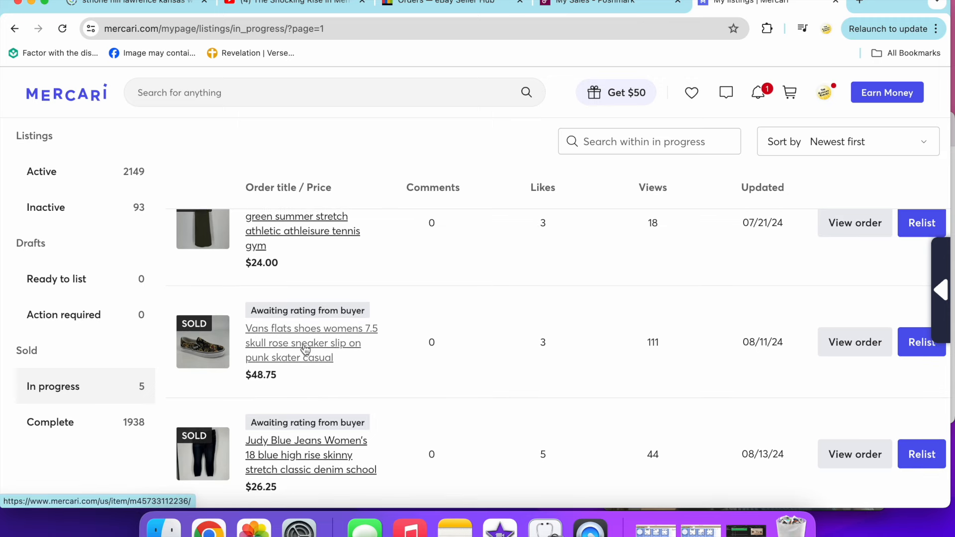
click(303, 343)
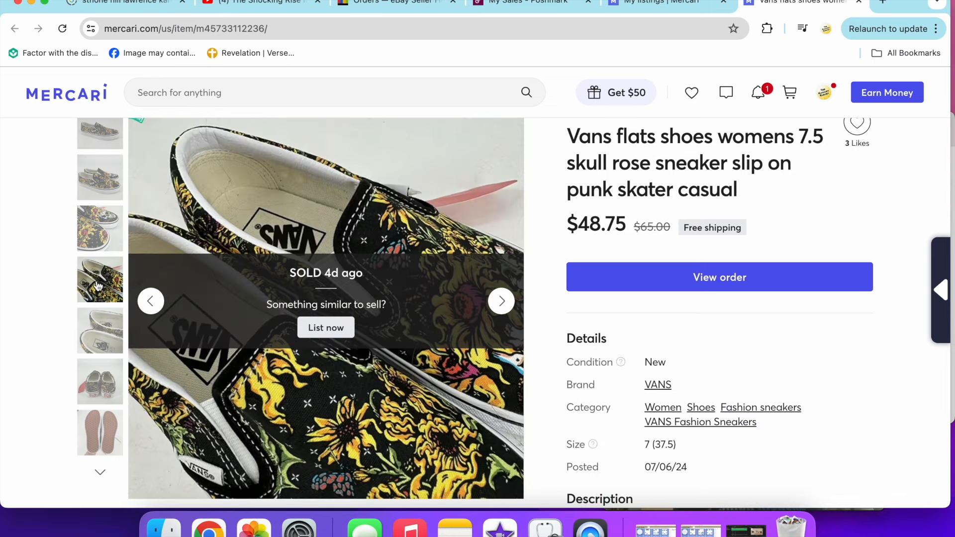
click(100, 382)
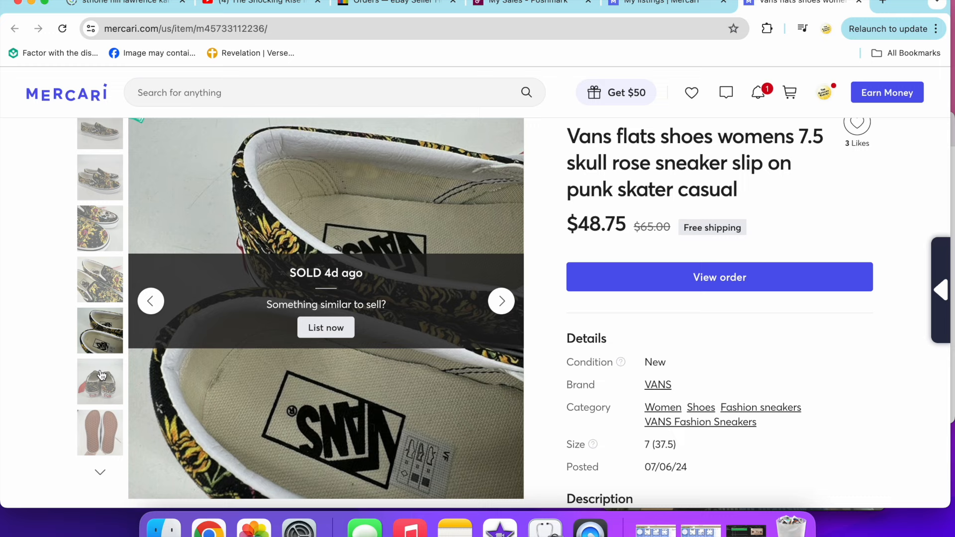
click(501, 301)
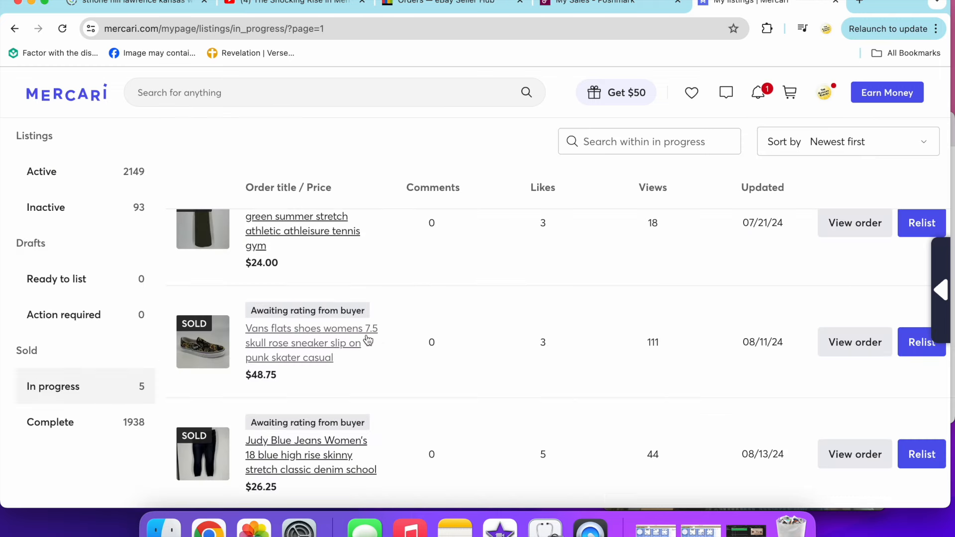
scroll(down, 3)
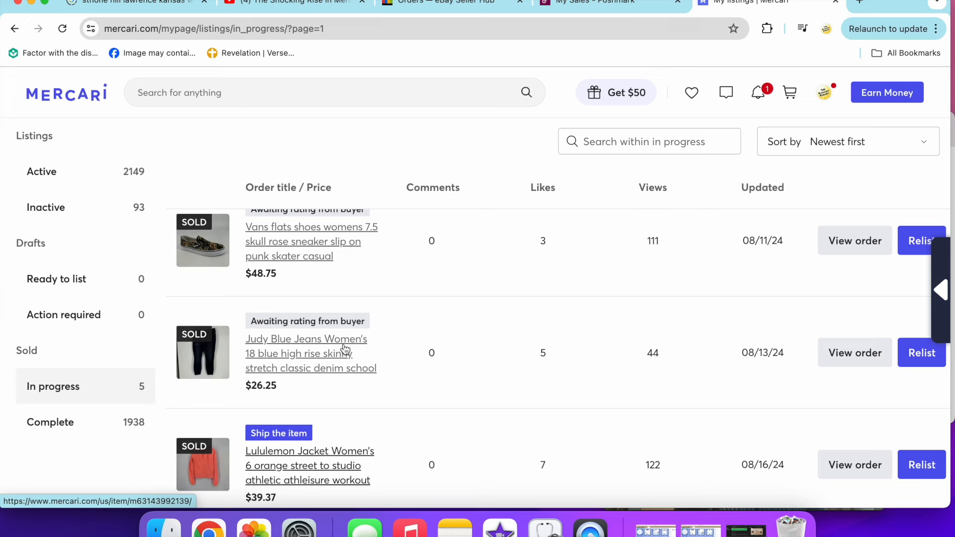
click(306, 339)
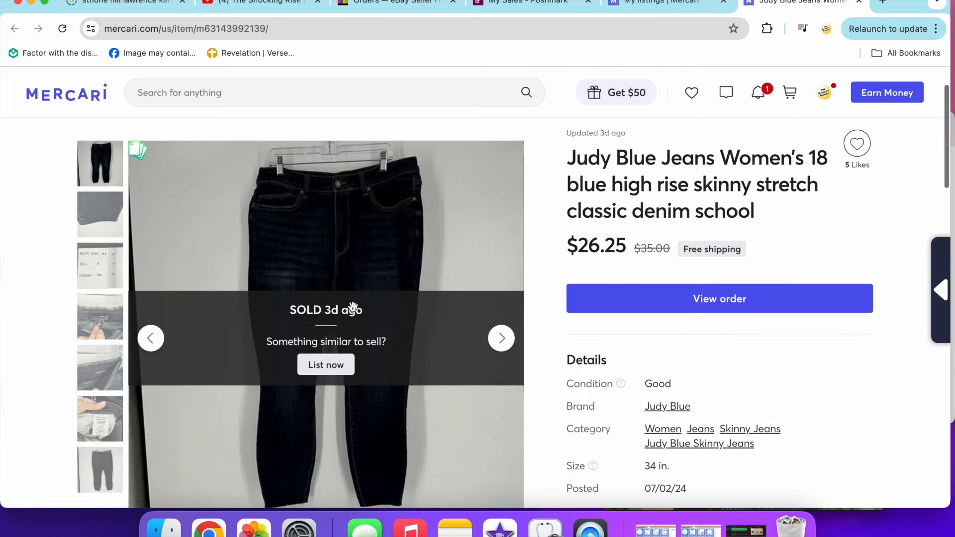
click(100, 213)
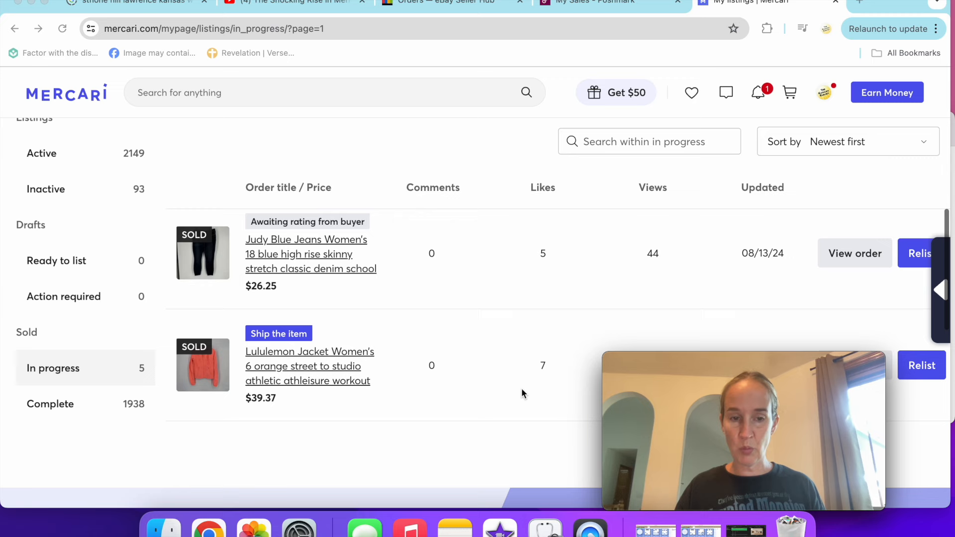
scroll(down, 3)
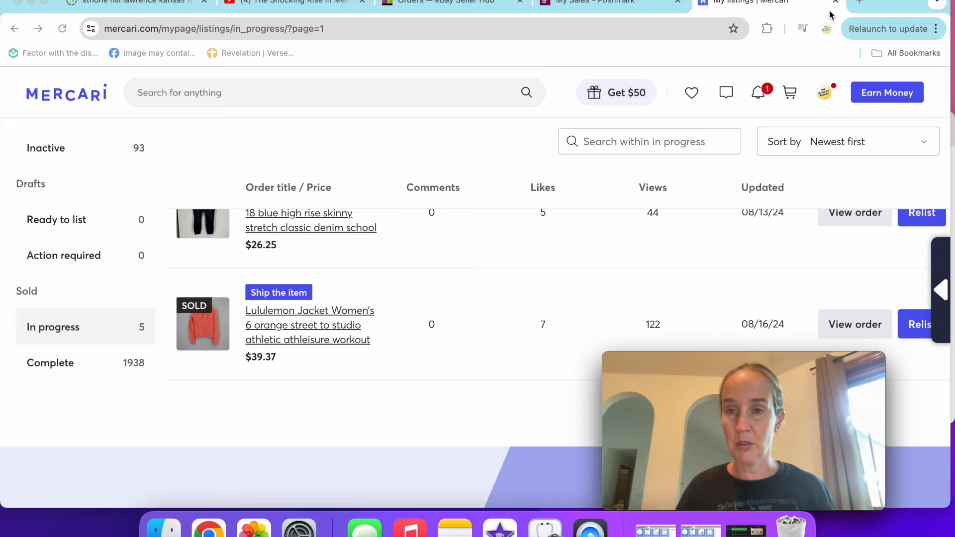
Close the Mercari tab and open the sold Vineyard Vines blue striped shirt listing ($35)
click(591, 3)
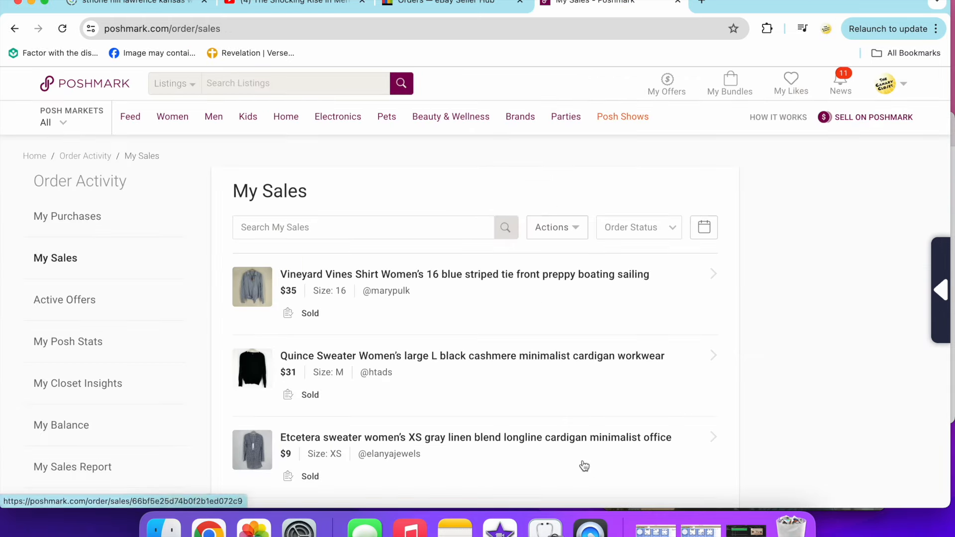
scroll(down, 3)
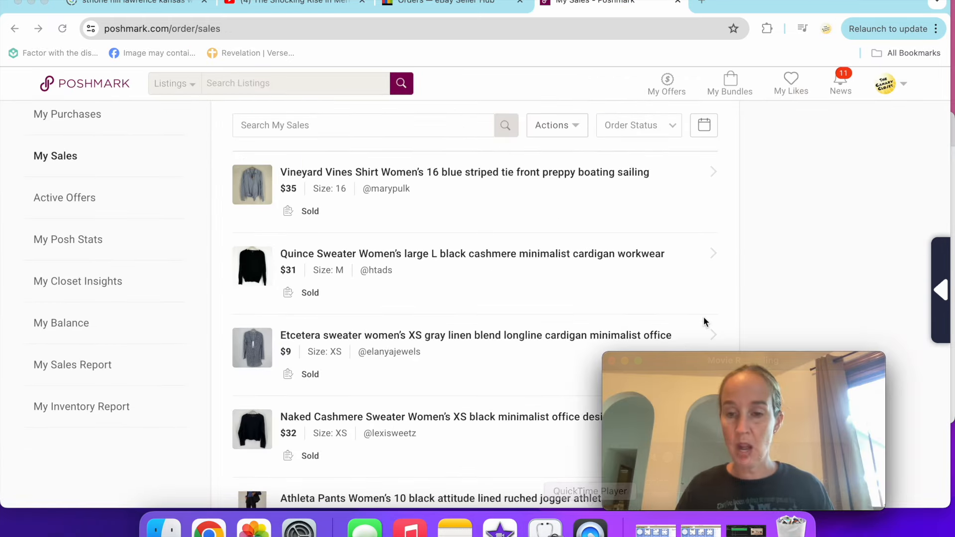
mouse_move(877, 262)
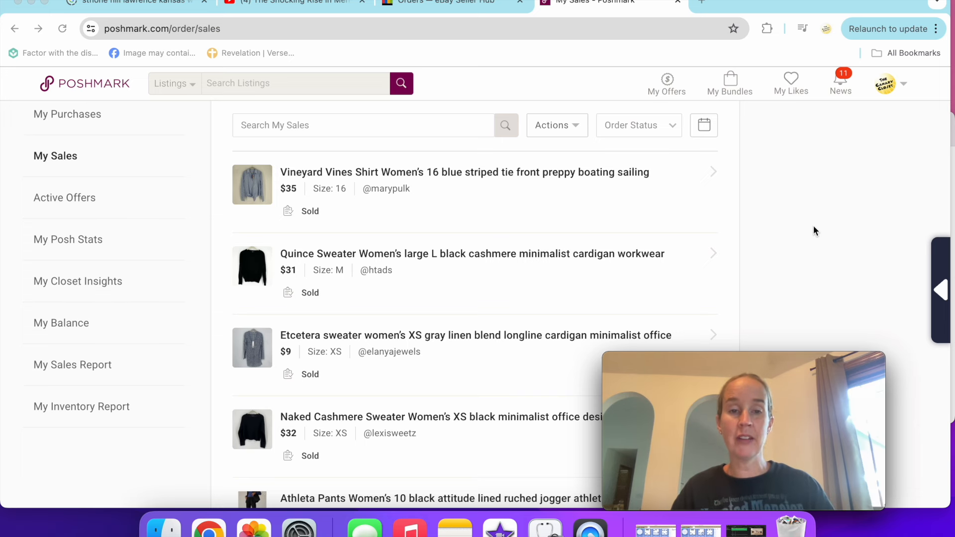
click(463, 172)
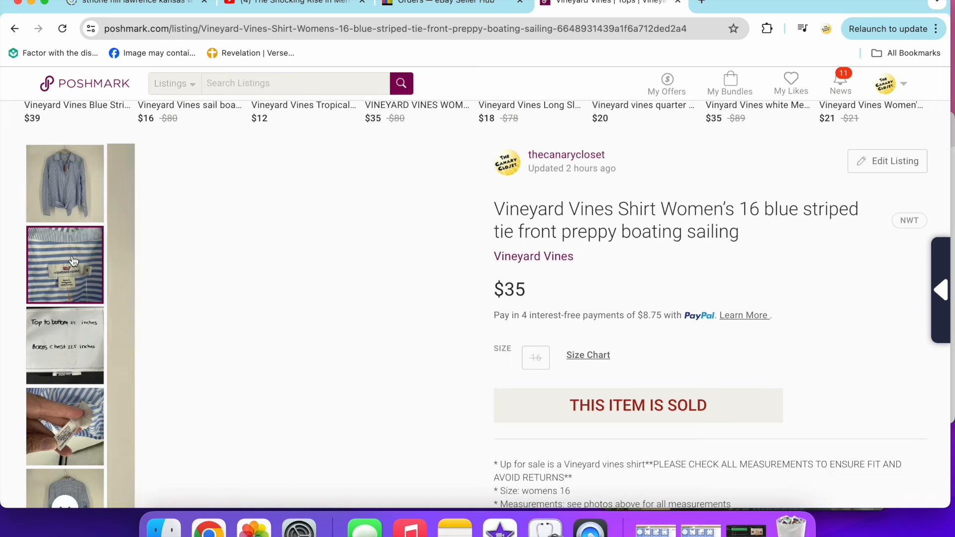
Scroll the Vineyard Vines shirt listing and view another thumbnail photo
scroll(down, 3)
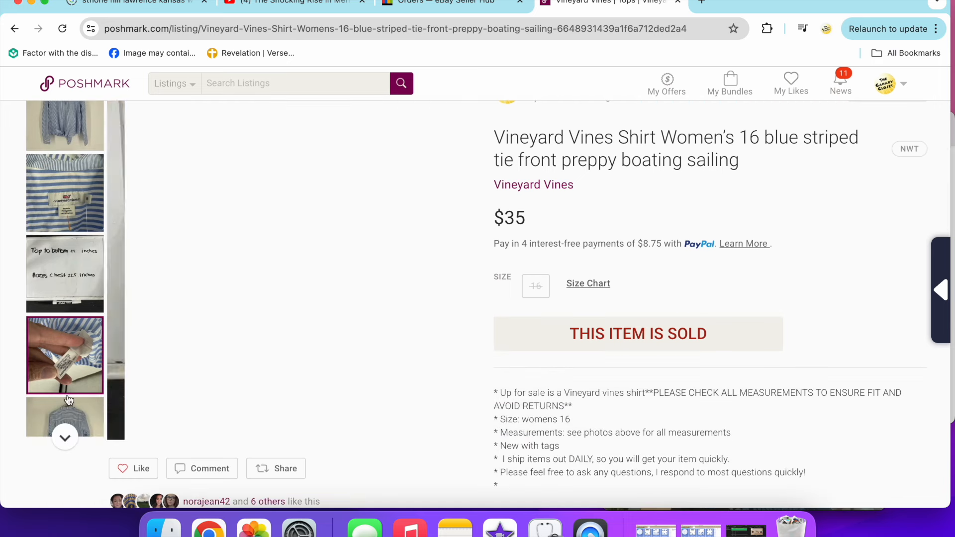
click(65, 395)
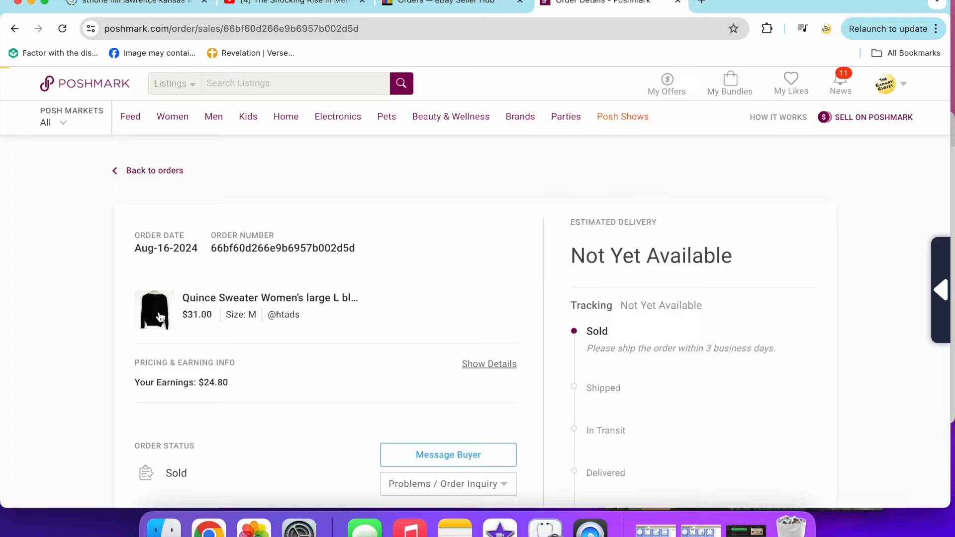
Open the Quince black cashmere sweater listing ($31) and view its 100% cashmere care-label photo
click(154, 310)
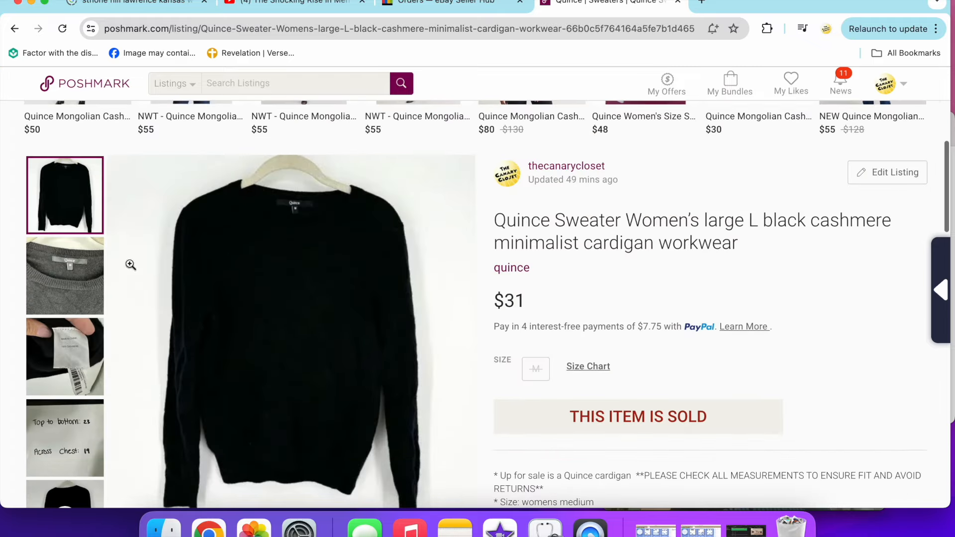
click(65, 276)
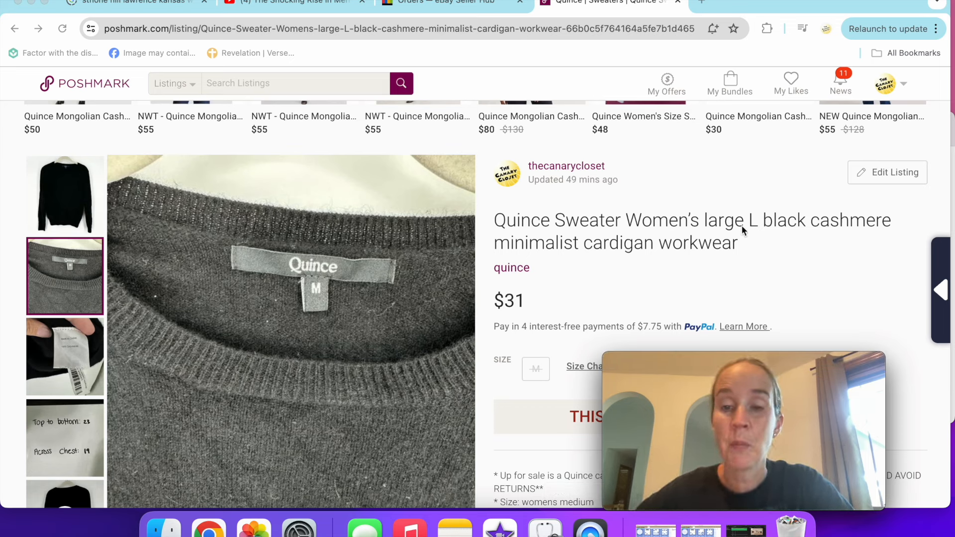
mouse_move(323, 262)
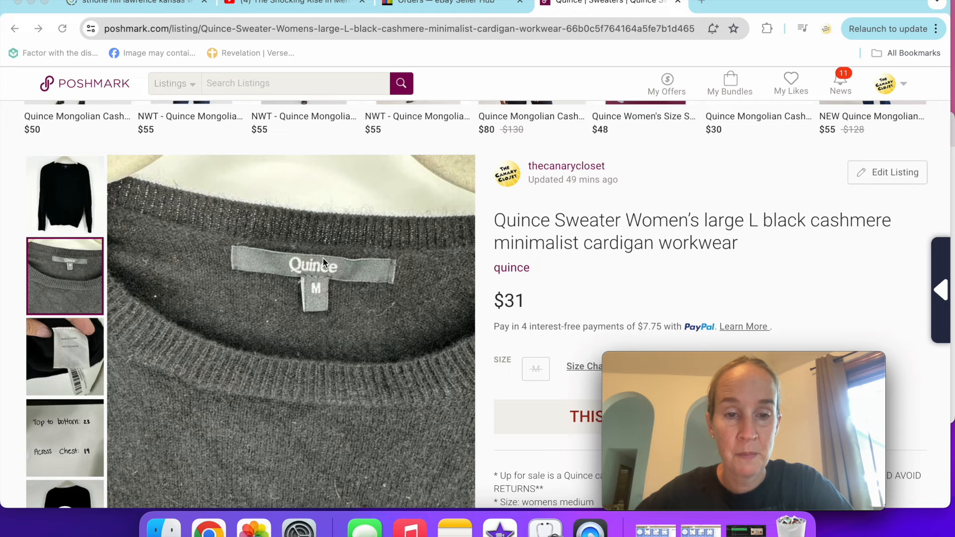
scroll(down, 3)
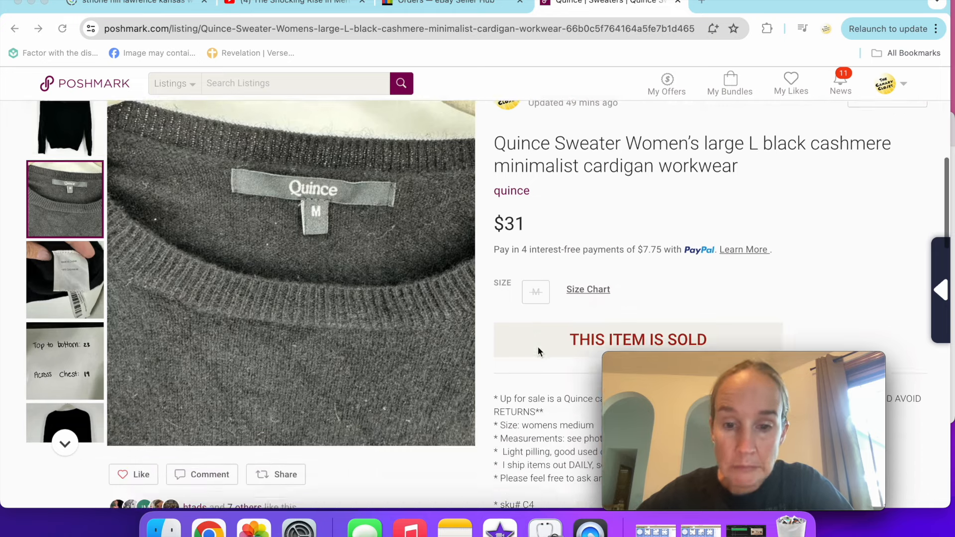
scroll(down, 3)
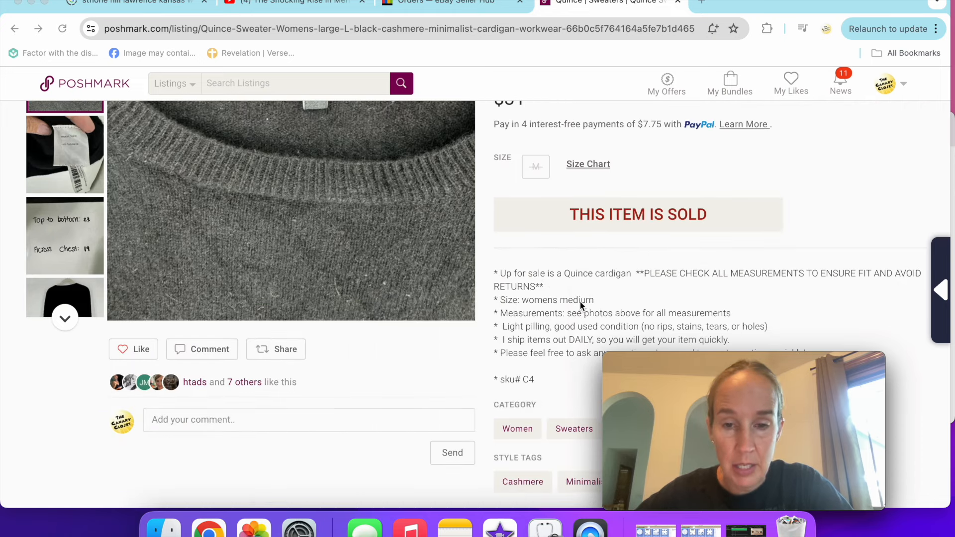
scroll(down, 3)
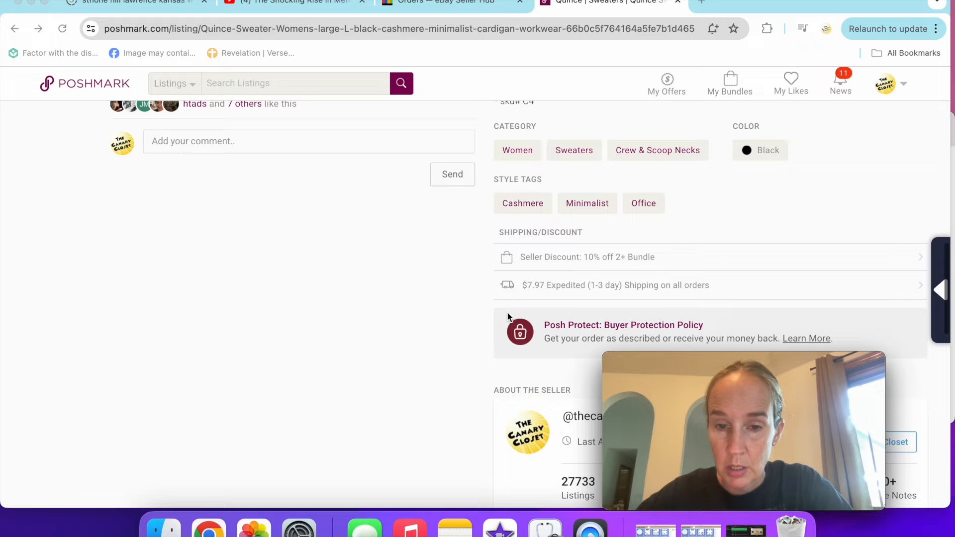
scroll(down, 3)
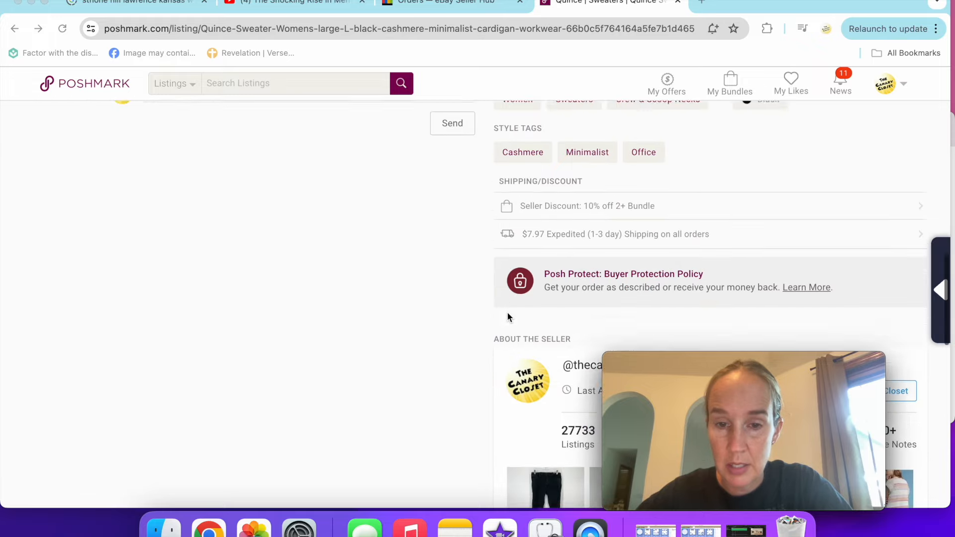
scroll(up, 3)
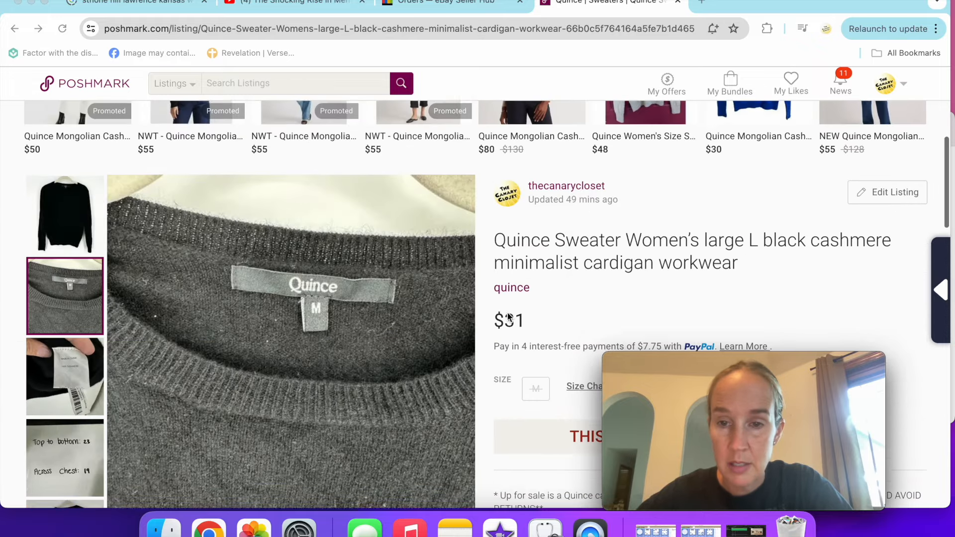
scroll(down, 3)
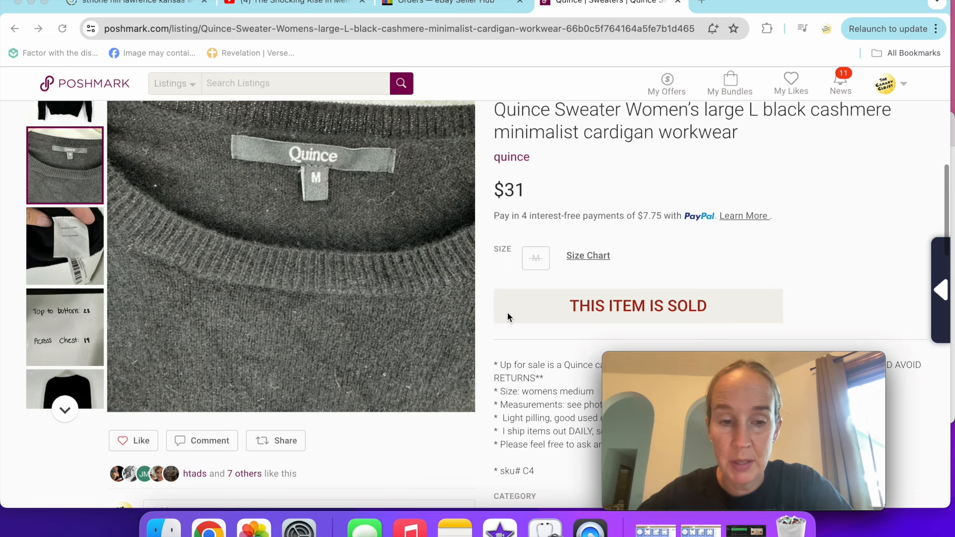
scroll(down, 3)
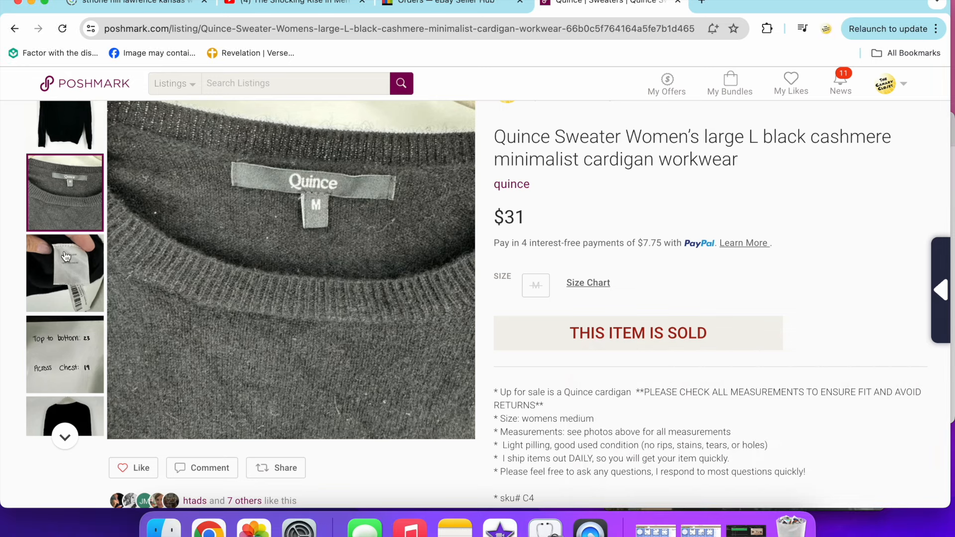
click(64, 273)
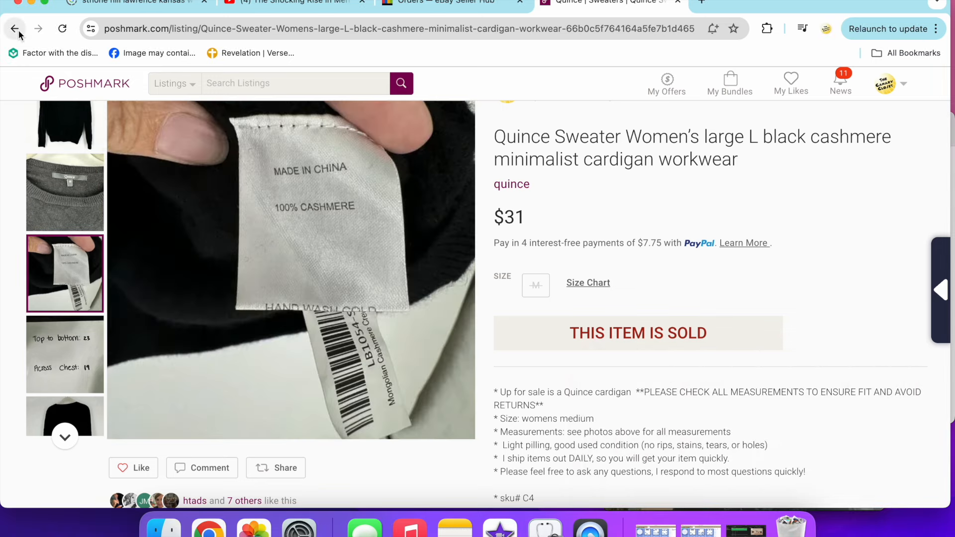
From My Sales, open the Etcetera gray linen cardigan listing ($9) and view its $225 tag photo
click(14, 29)
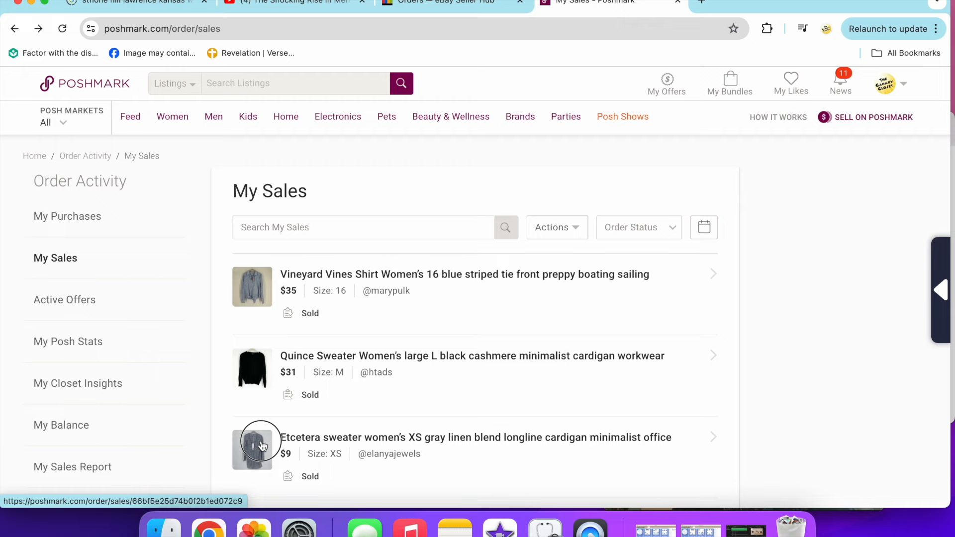
click(262, 445)
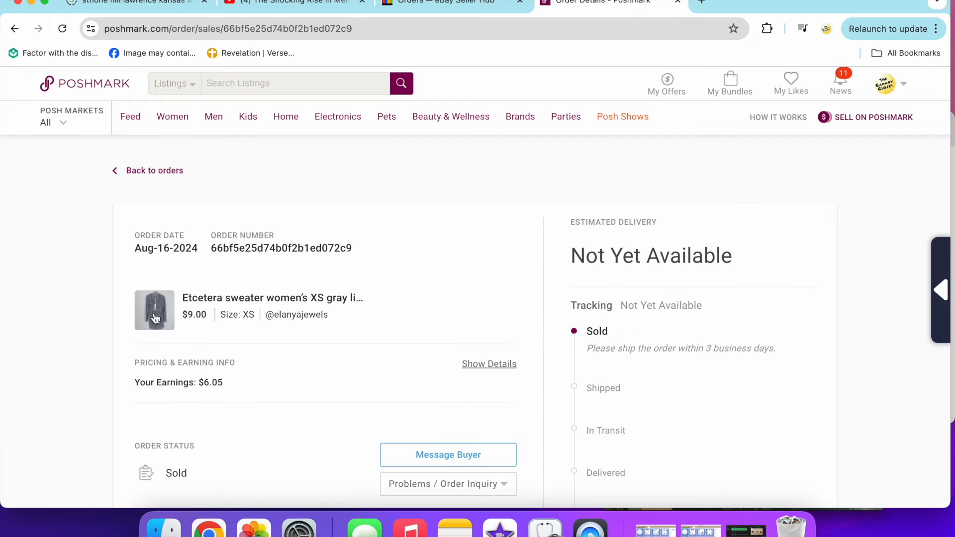
click(154, 310)
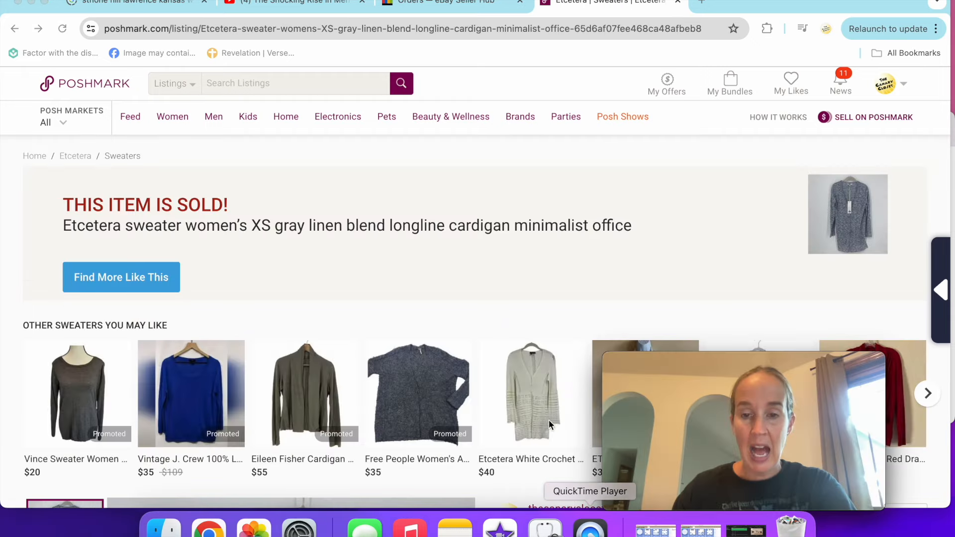
scroll(down, 3)
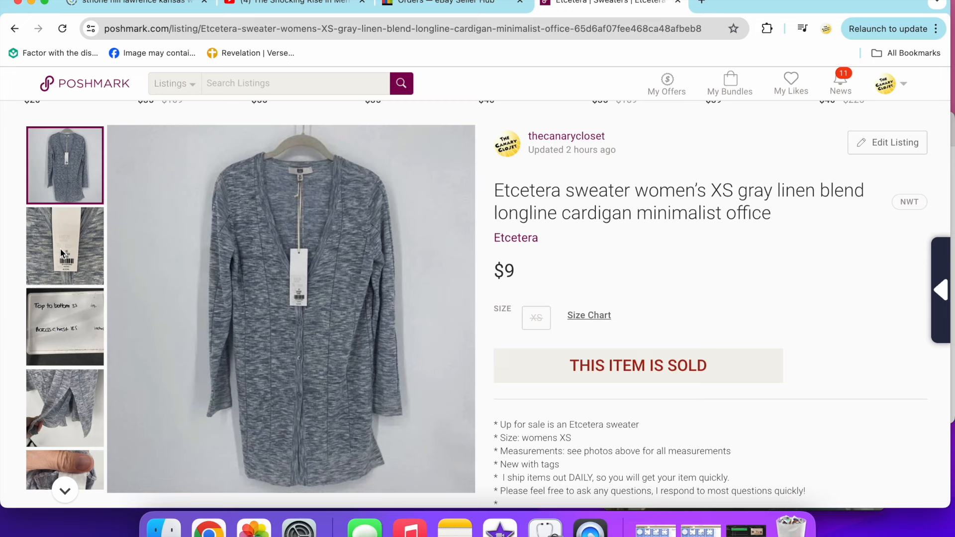
click(65, 245)
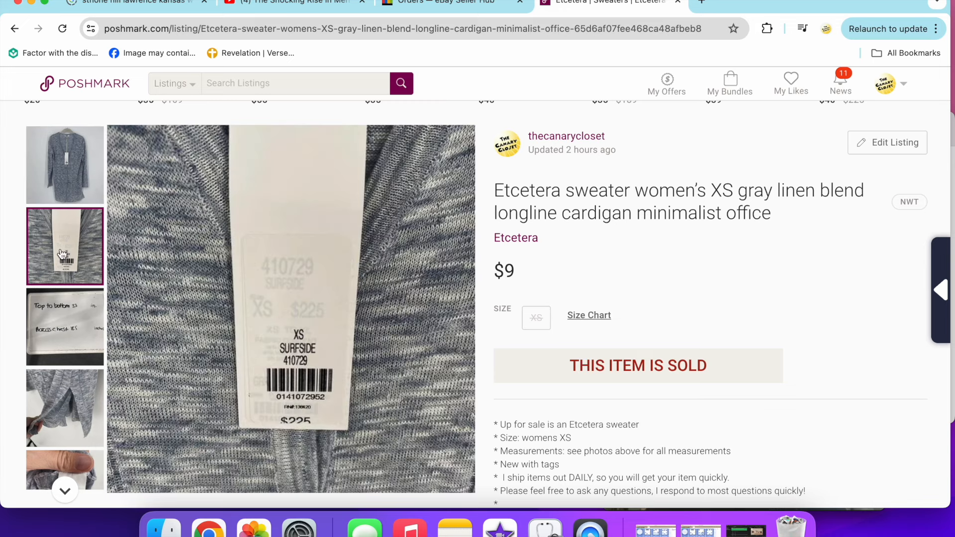
mouse_move(77, 396)
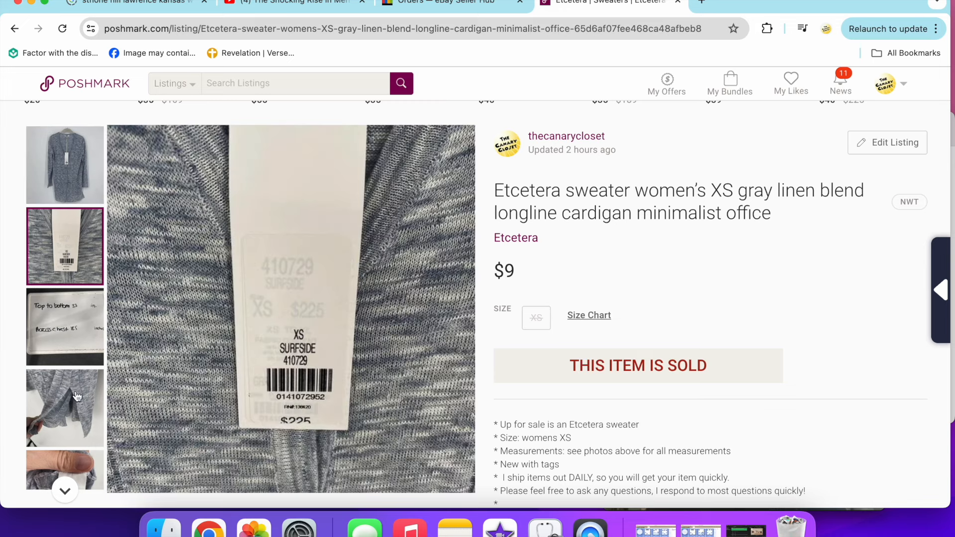
scroll(down, 3)
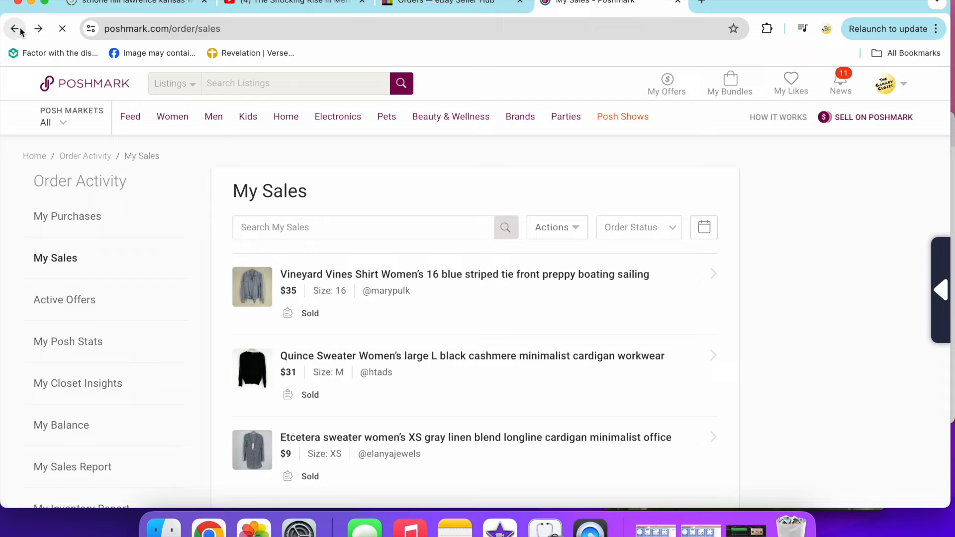
View the Naked Cashmere black XS sweater listing ($32) and its ribbed-hem photo
scroll(down, 3)
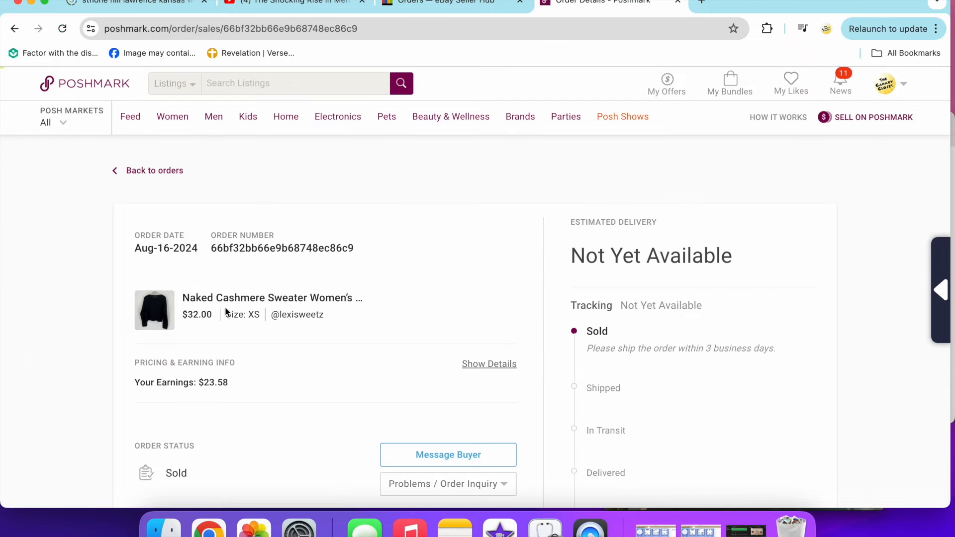
click(271, 298)
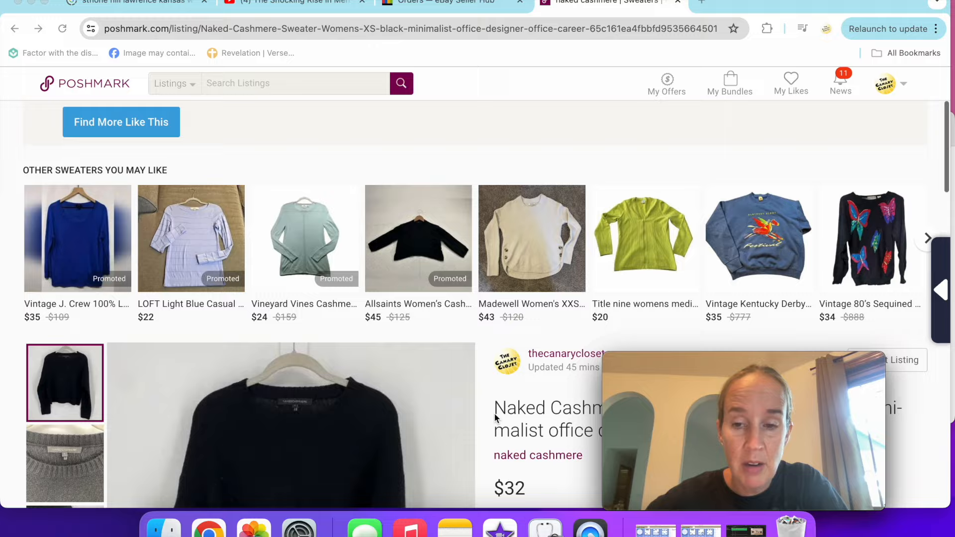
scroll(down, 3)
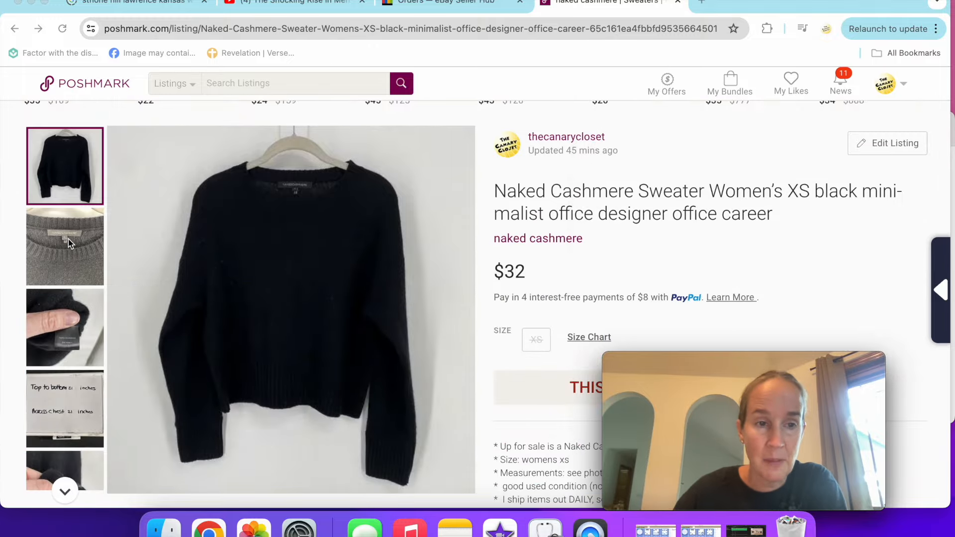
click(65, 247)
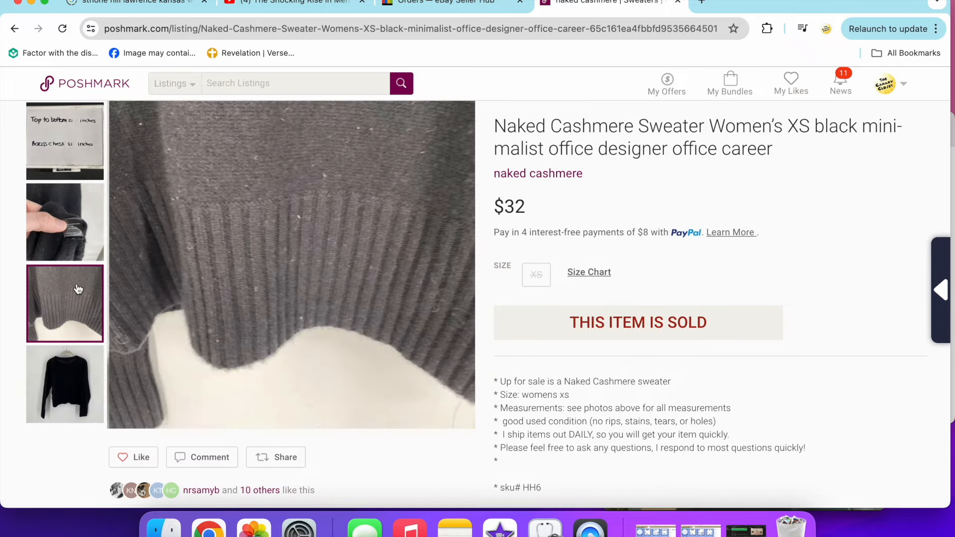
click(64, 383)
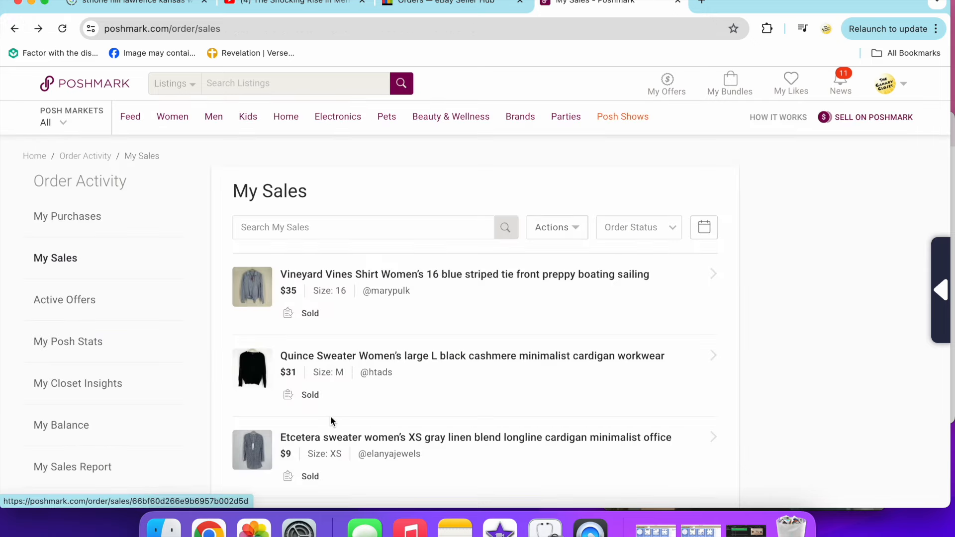
View another Rei pants photo, then open the $28 Sundance blouse sale and browse its photos
scroll(down, 3)
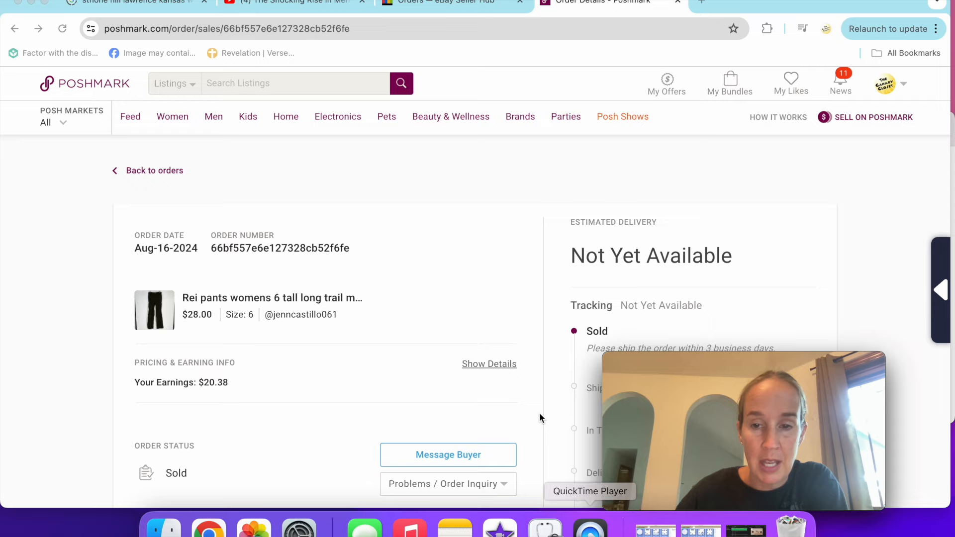
scroll(down, 3)
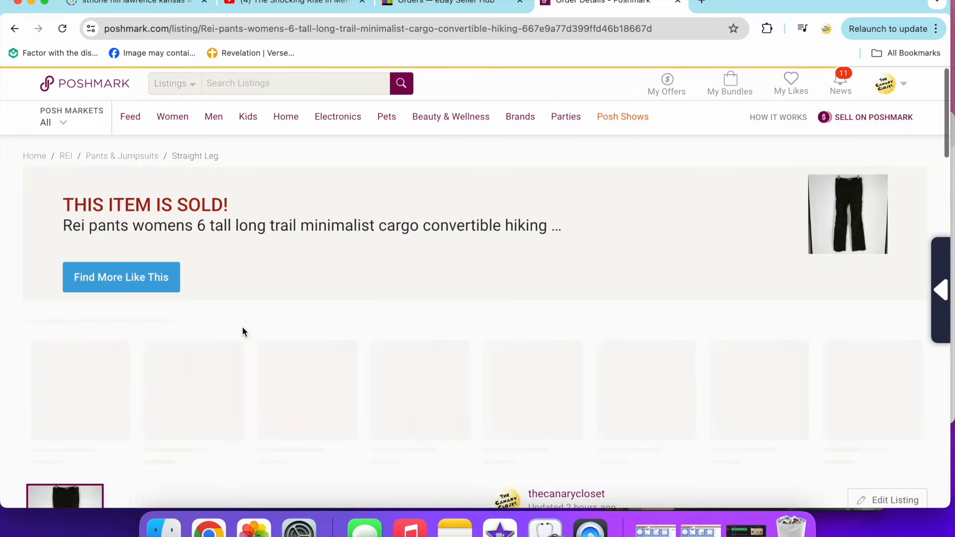
scroll(down, 3)
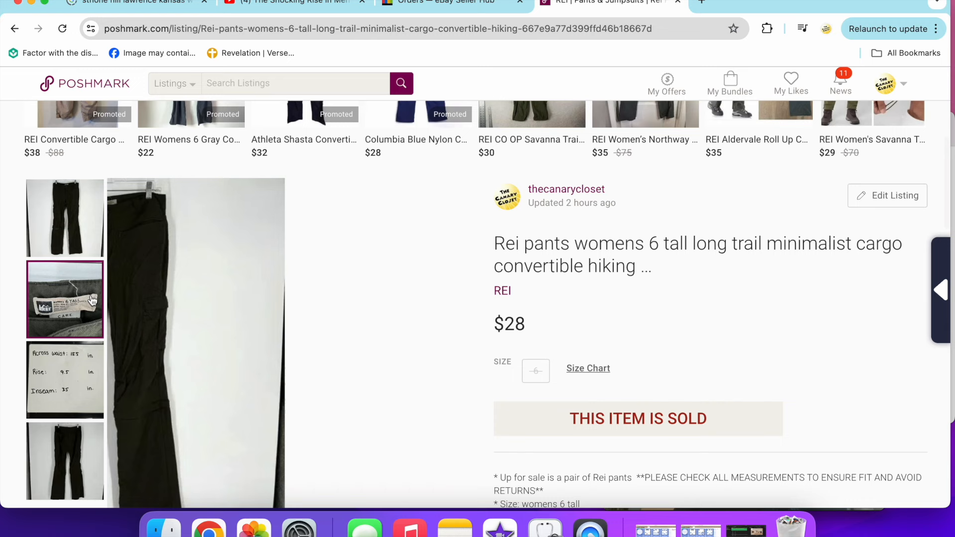
scroll(down, 3)
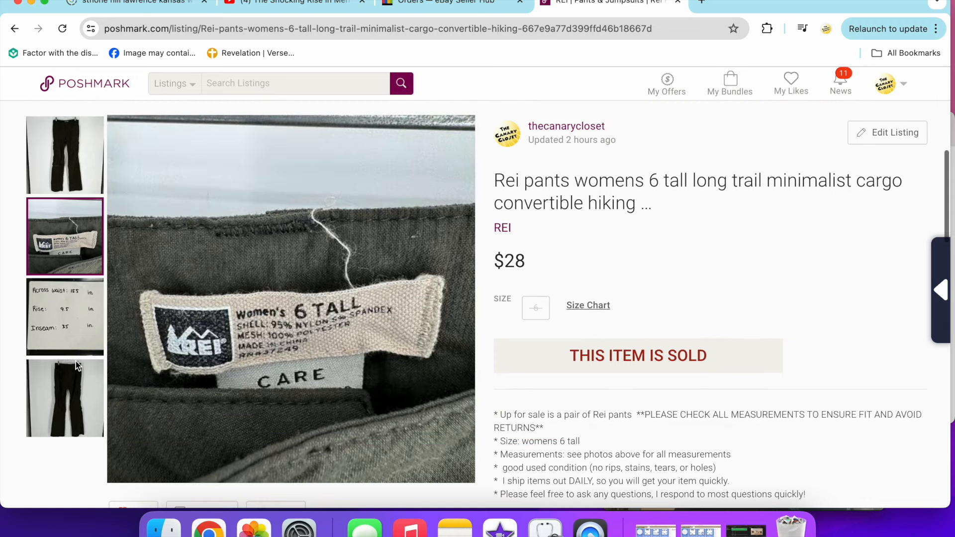
click(64, 398)
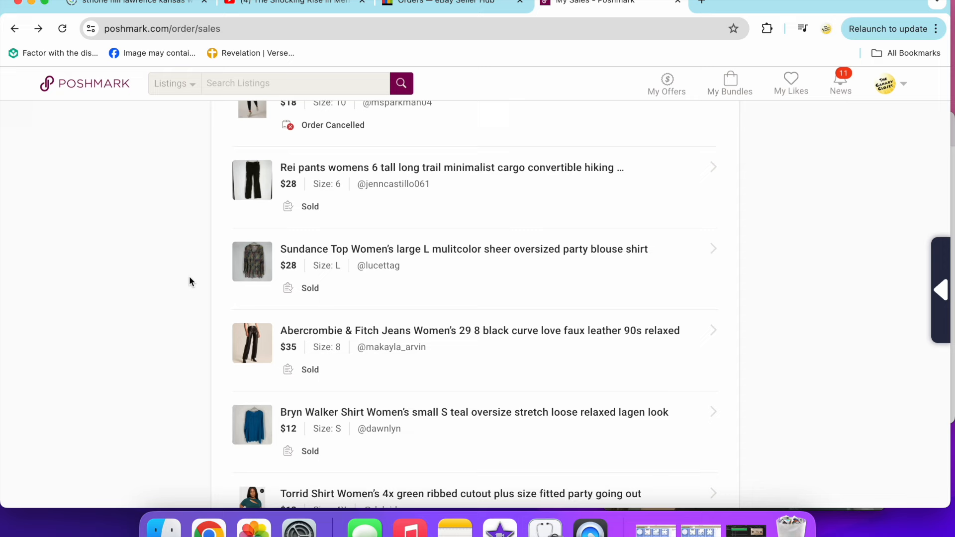
click(252, 262)
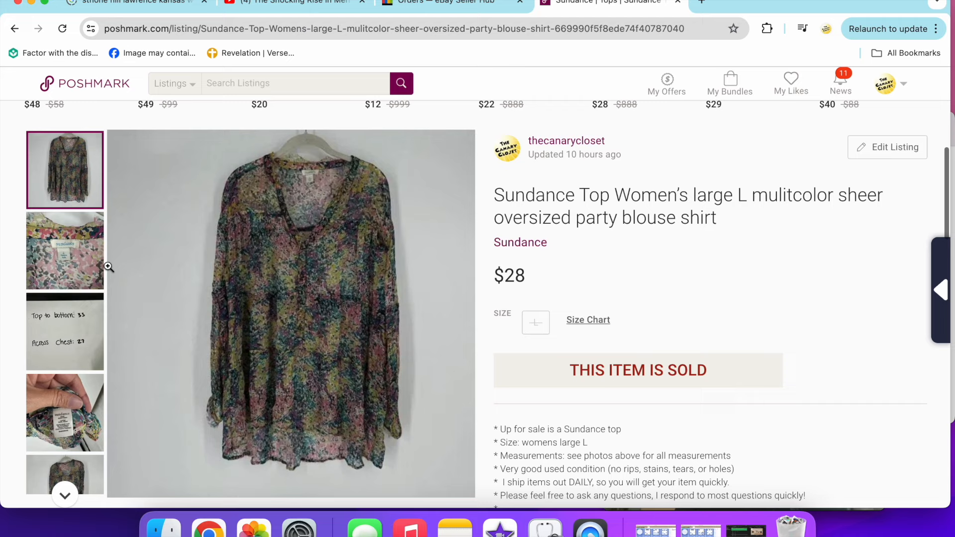
click(65, 250)
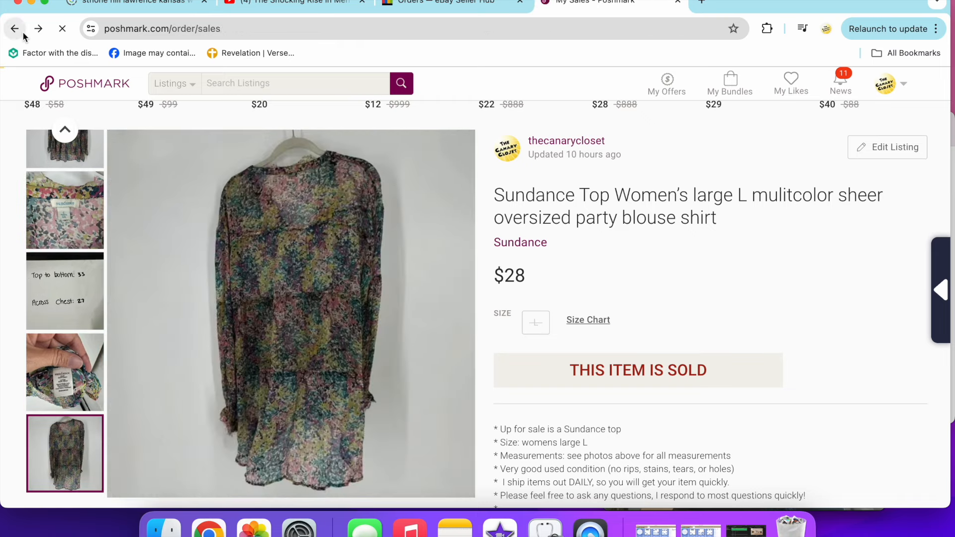
Open the Abercrombie & Fitch jeans sale and view its hang-tag, brand label and full-length photos
click(14, 29)
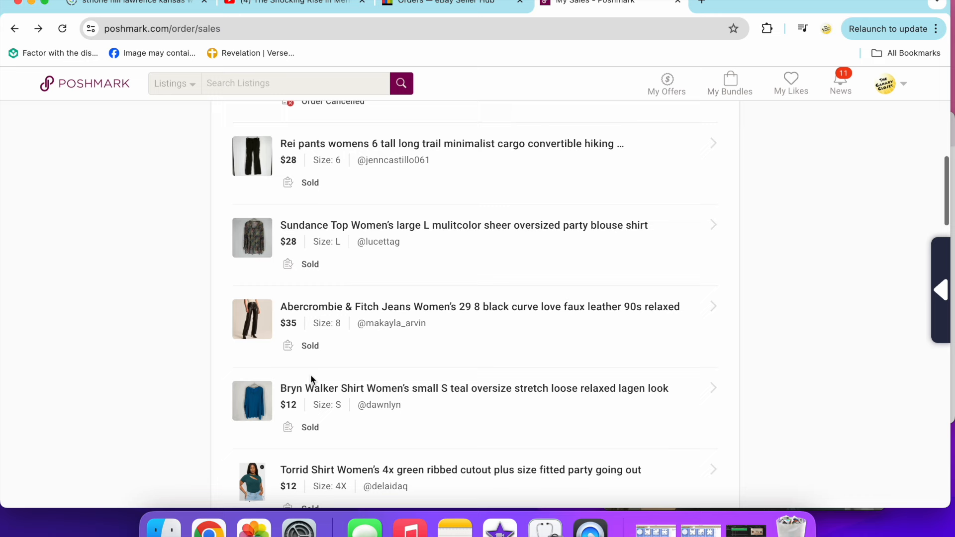
click(480, 306)
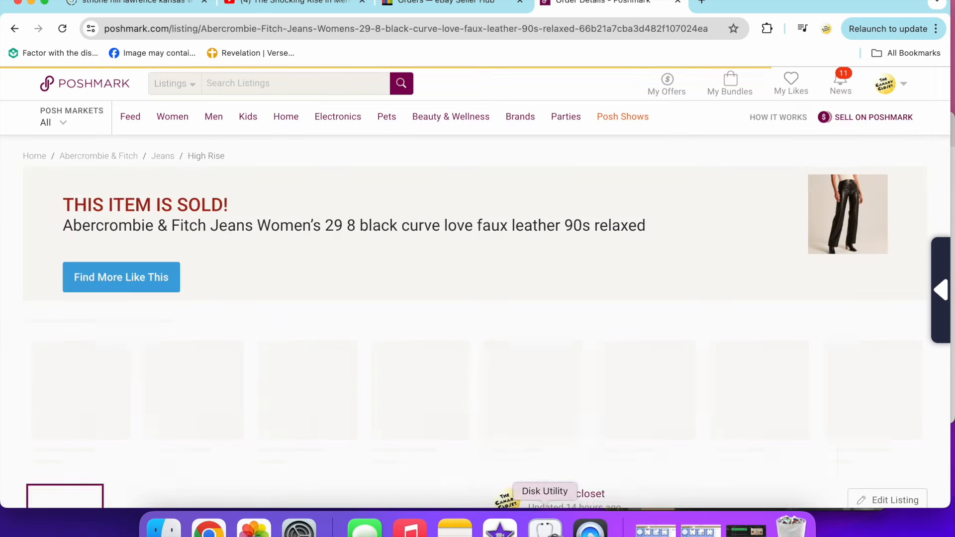
scroll(down, 3)
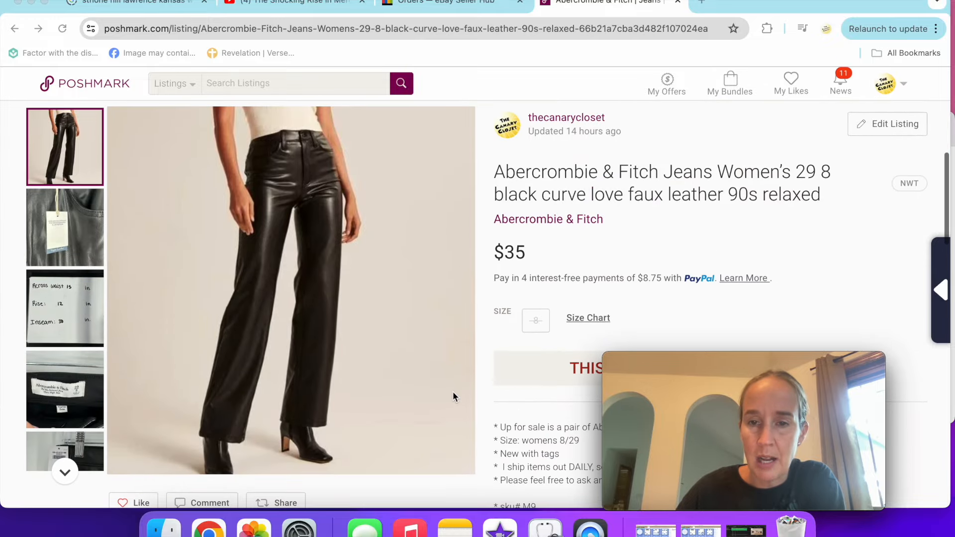
mouse_move(85, 250)
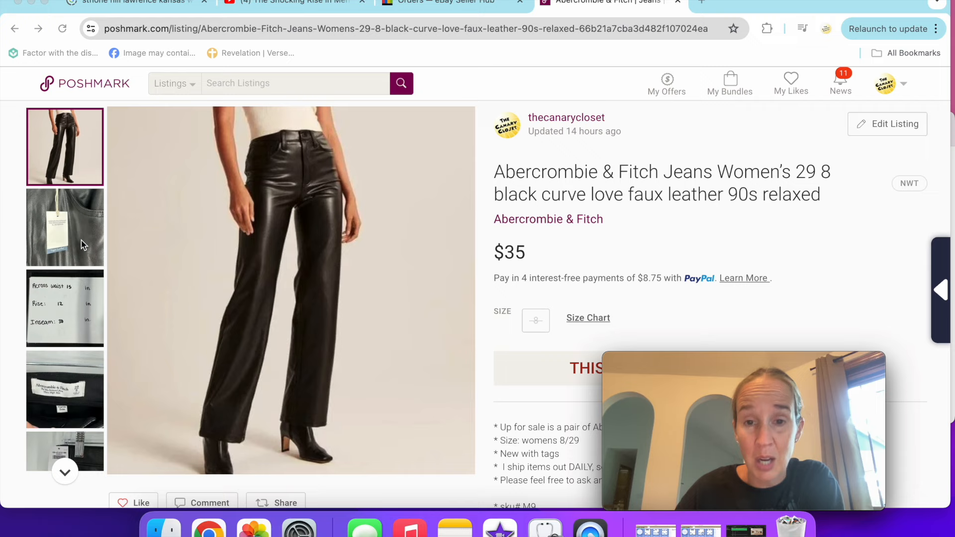
click(65, 227)
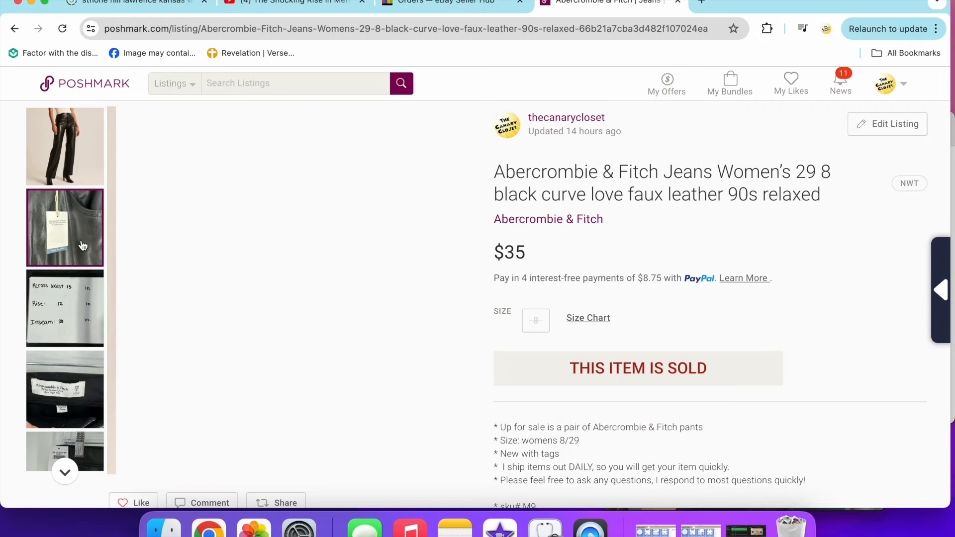
click(65, 389)
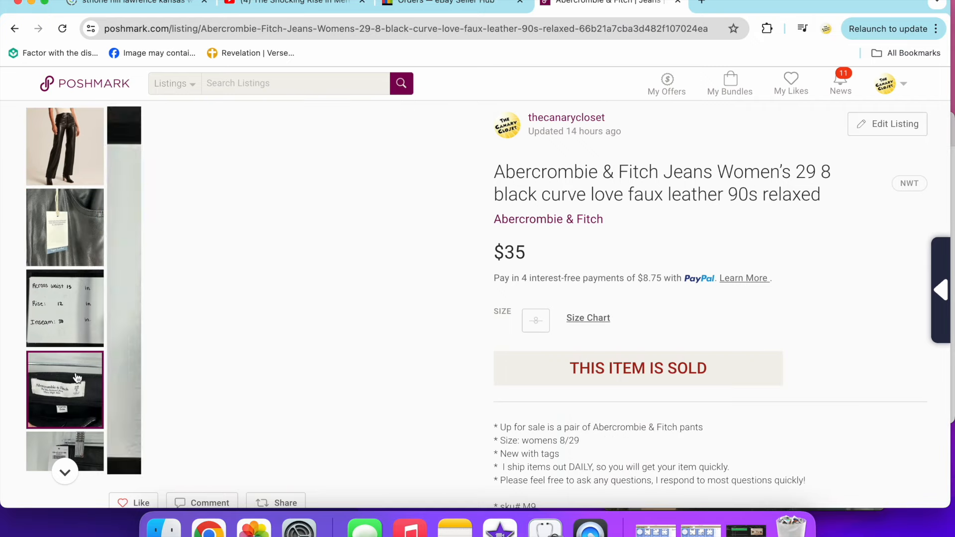
scroll(down, 3)
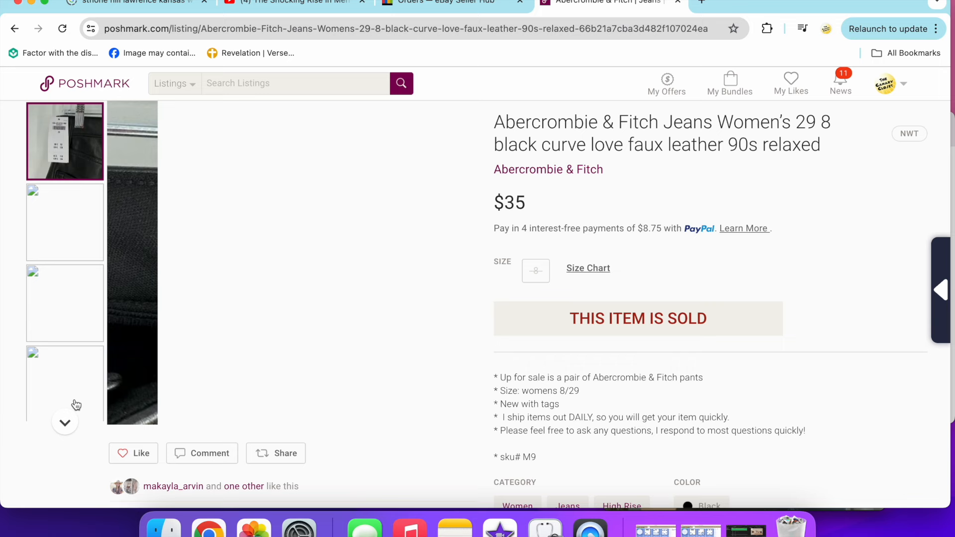
click(64, 259)
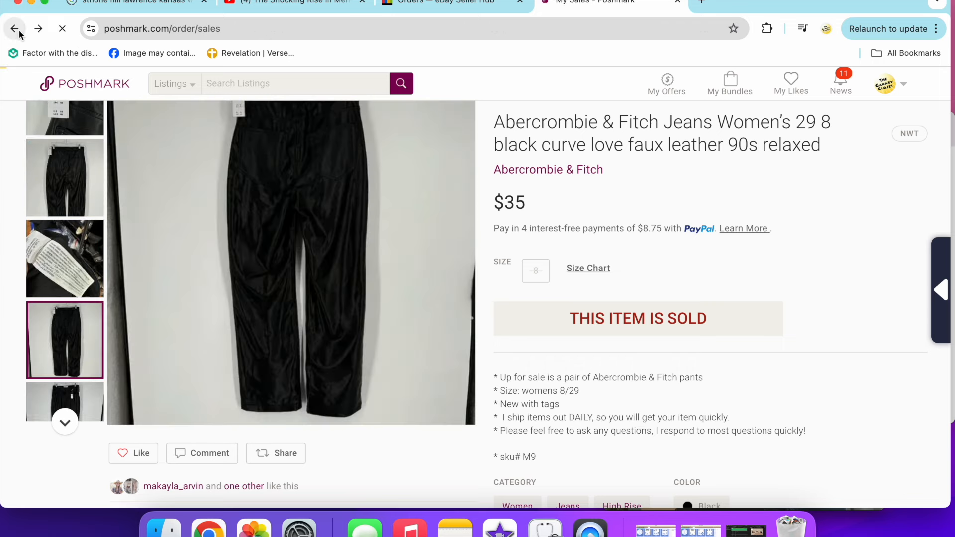
Open the teal Bryn Walker small shirt listing ($12) and view its photos through the last
click(14, 29)
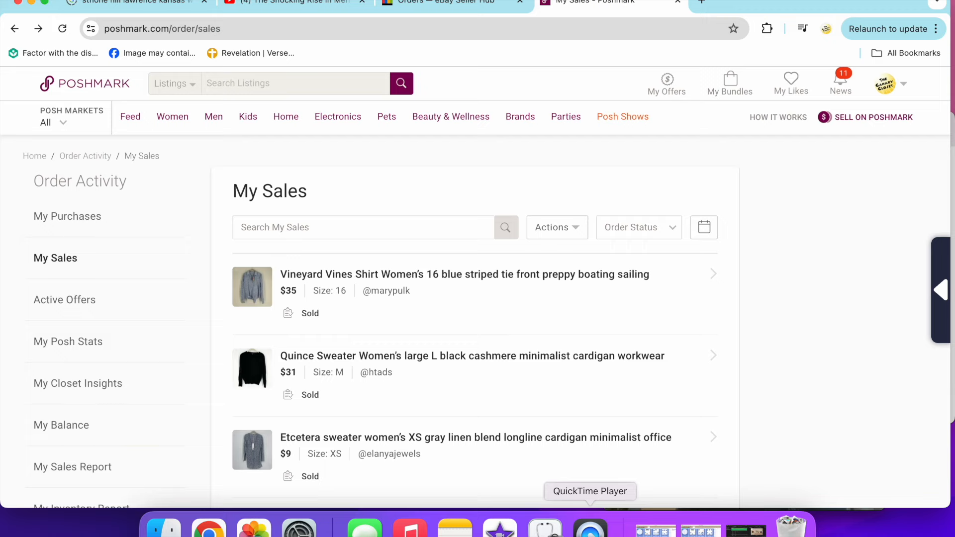
scroll(down, 3)
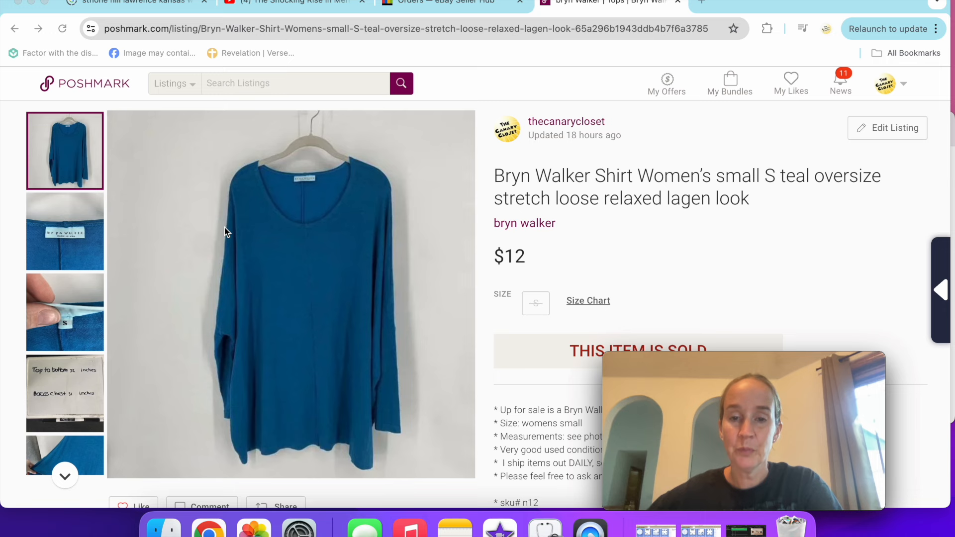
click(64, 231)
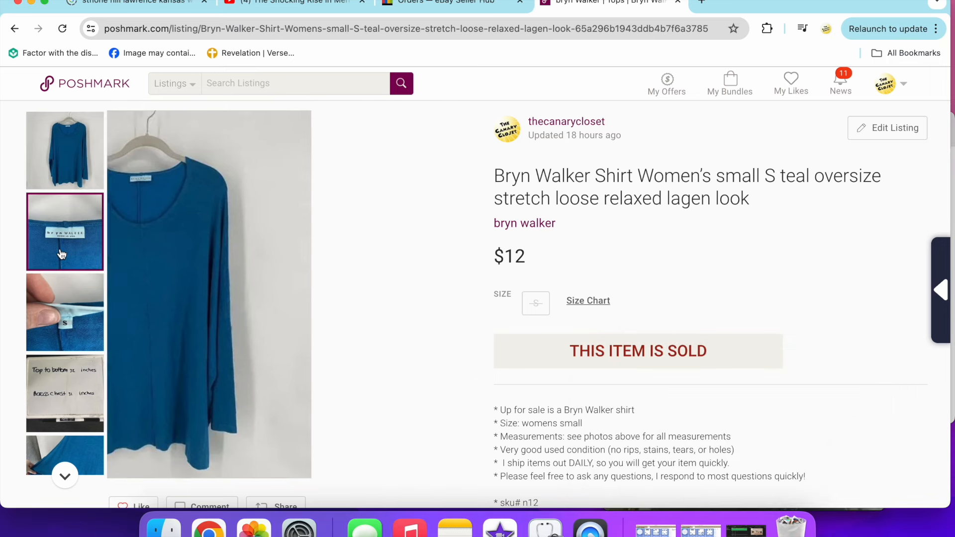
scroll(down, 3)
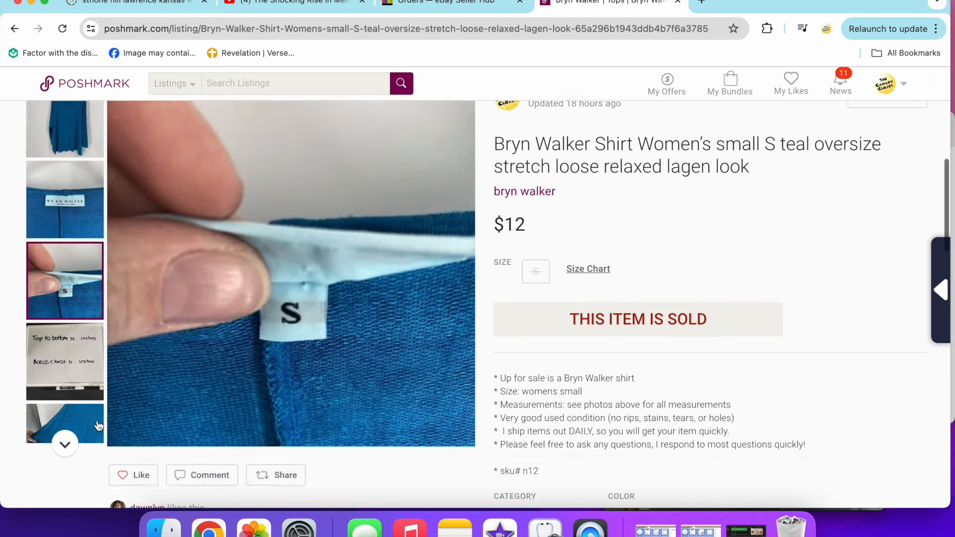
scroll(down, 3)
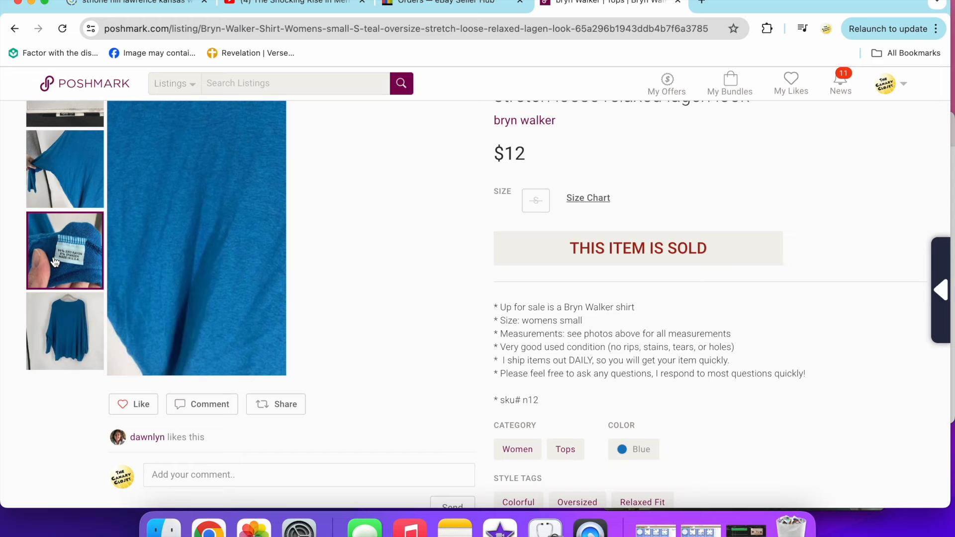
click(65, 330)
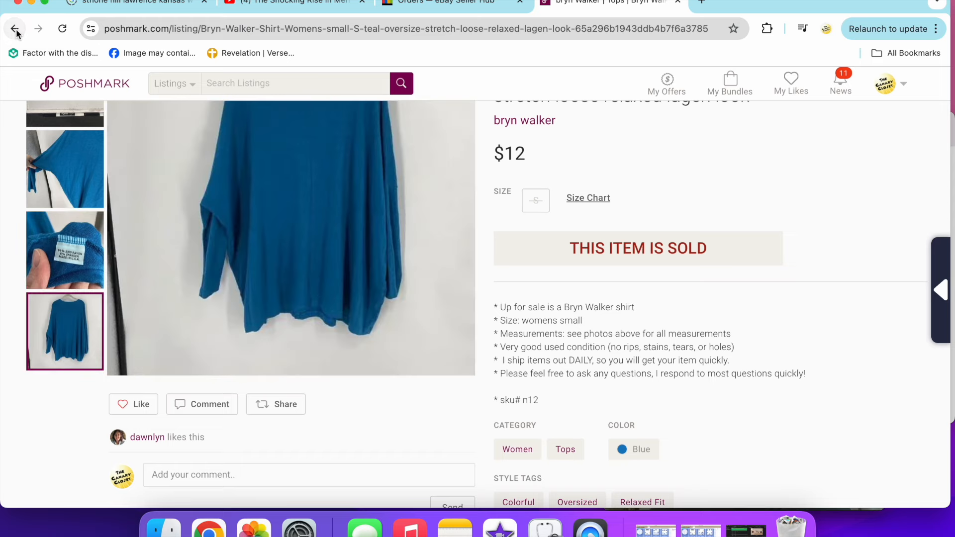
View the Torrid green 4X shirt's label and last photos, then flip through American Eagle jeans photos
click(14, 29)
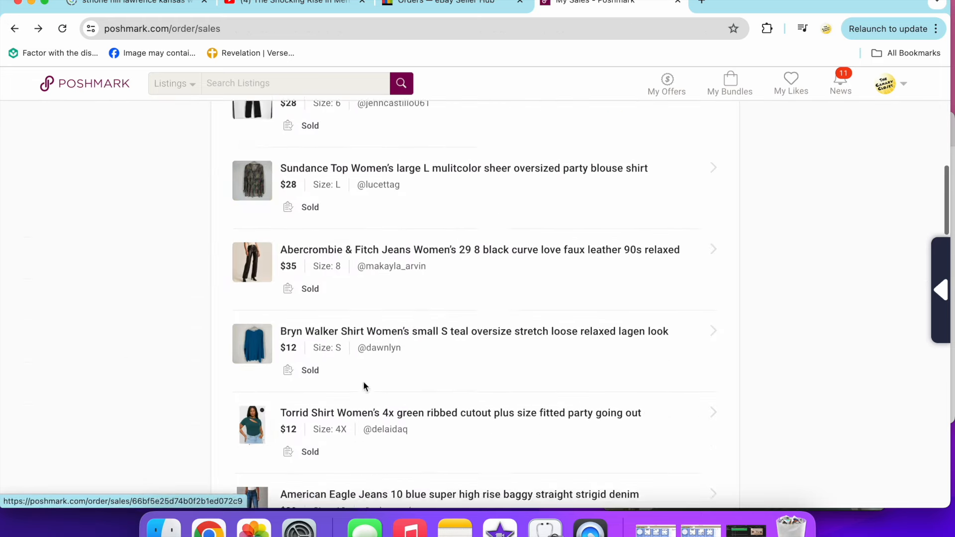
click(459, 413)
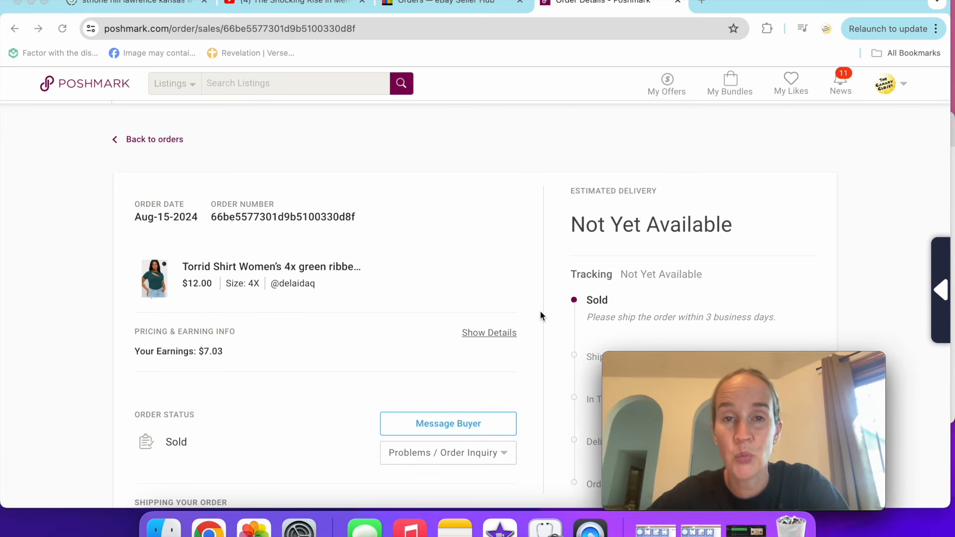
mouse_move(436, 276)
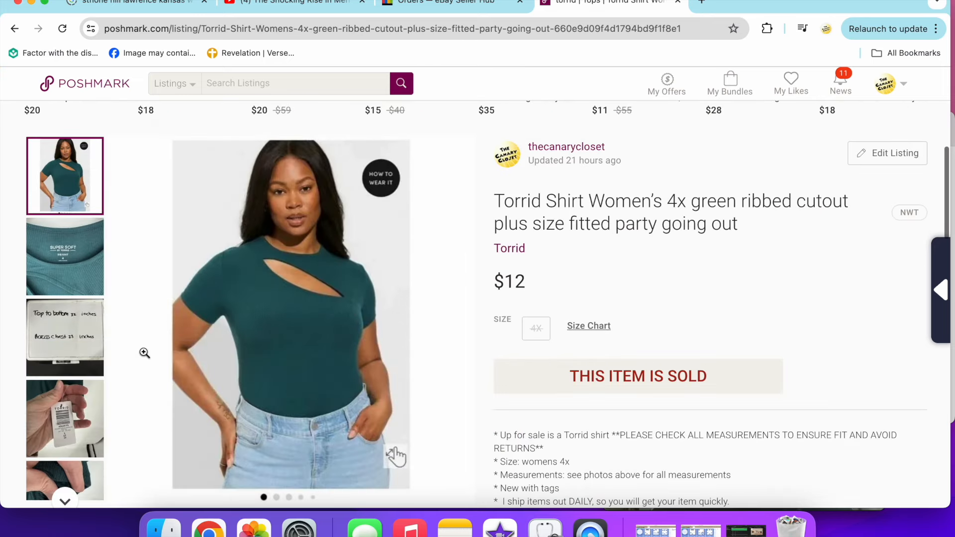
click(65, 257)
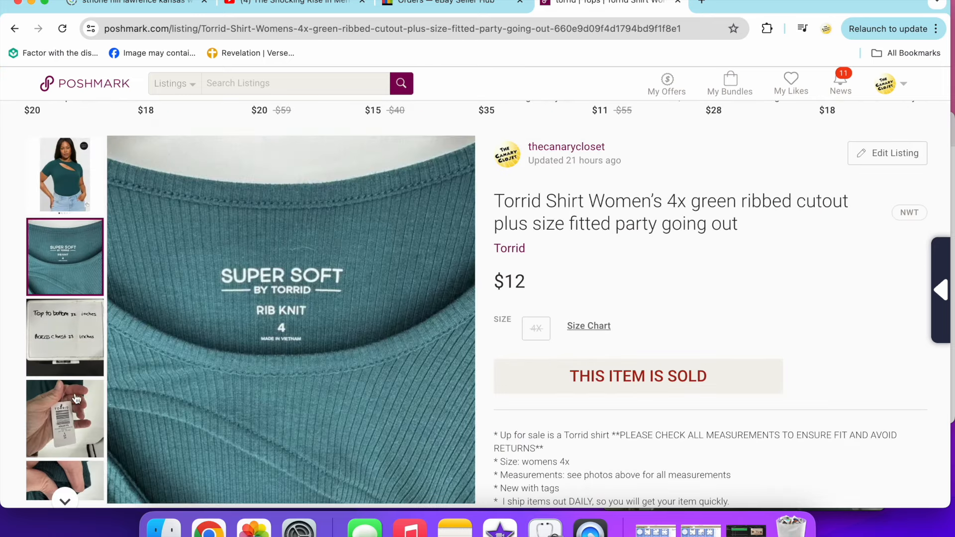
scroll(down, 3)
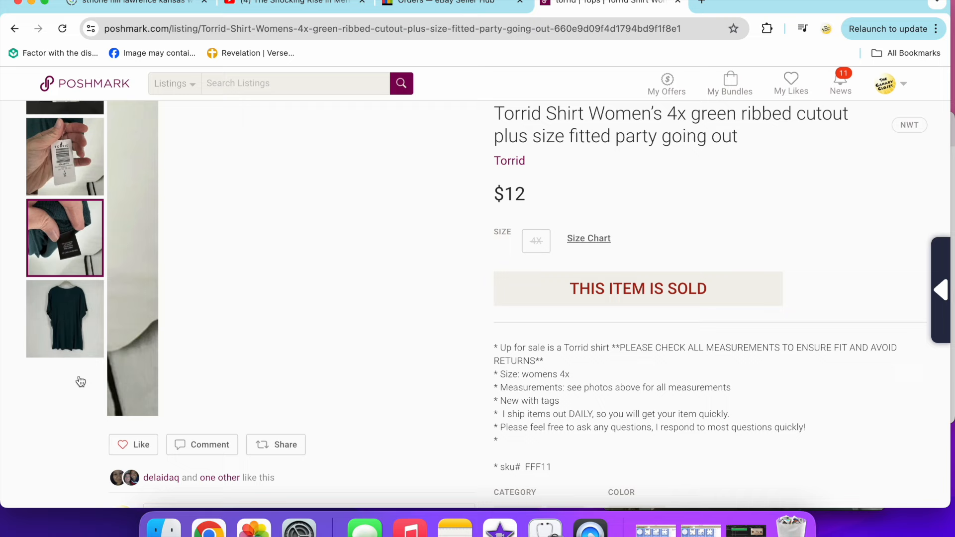
click(65, 319)
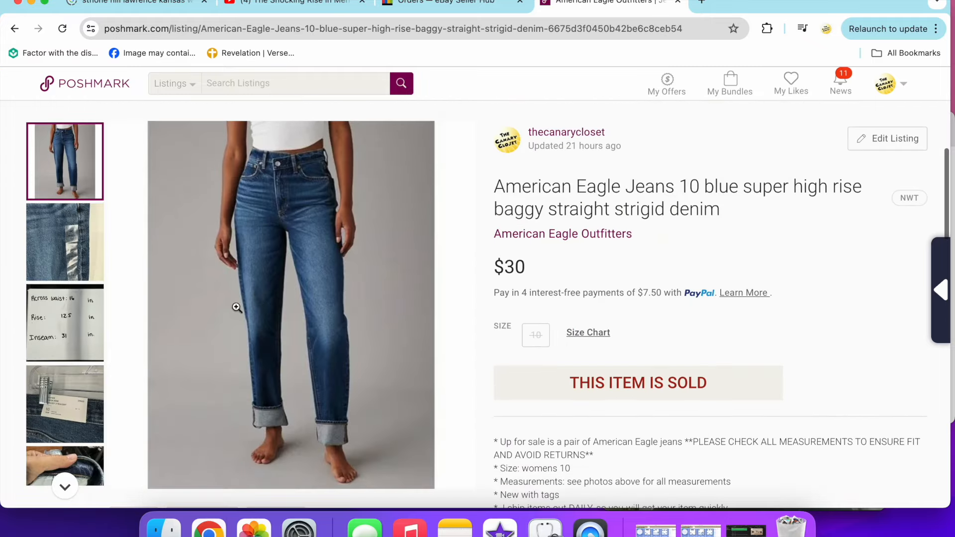
click(65, 241)
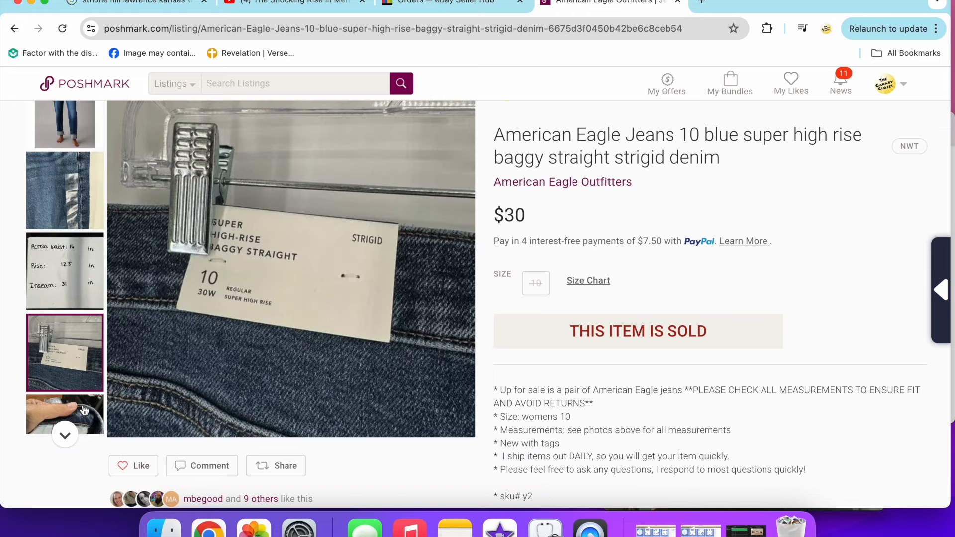
click(64, 231)
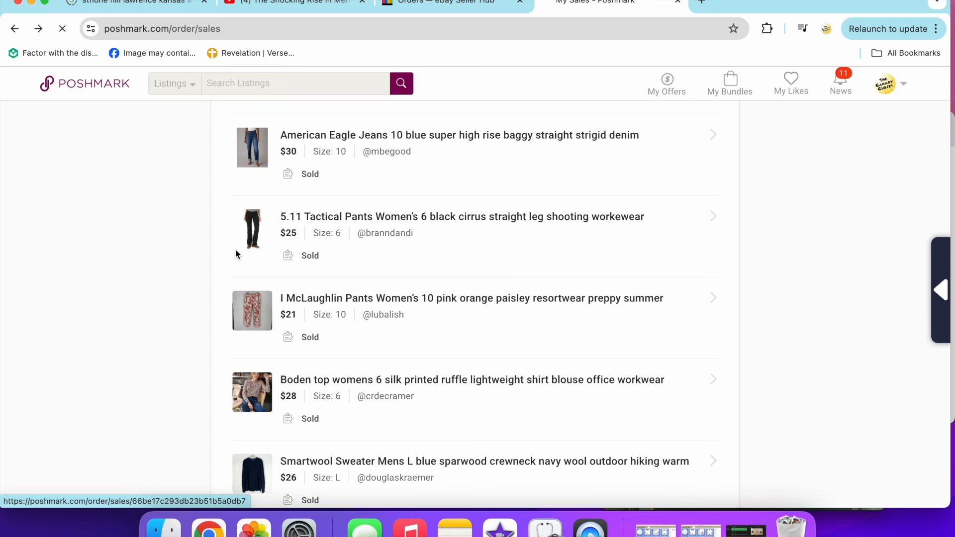
Open the 5.11 Tactical Pants sale and view its tag and other photos
click(461, 217)
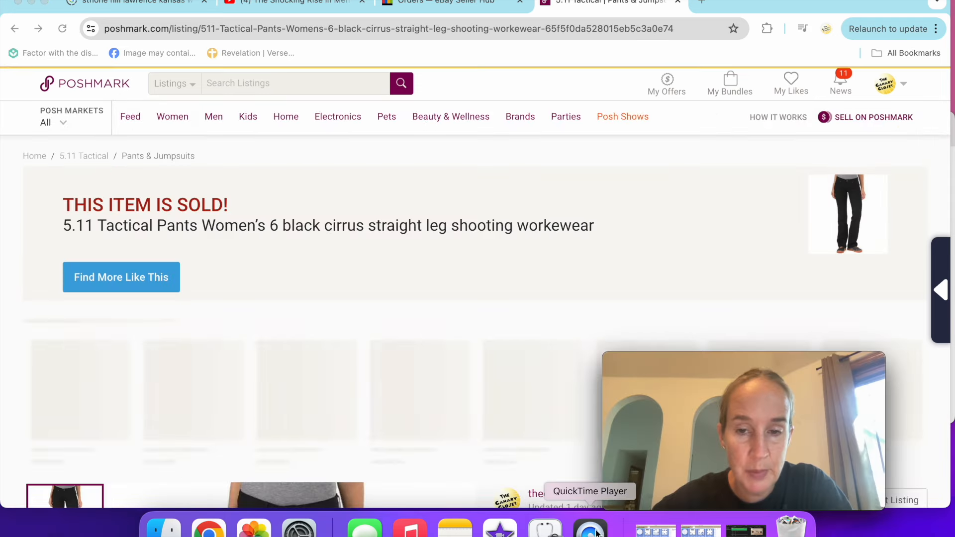
scroll(down, 3)
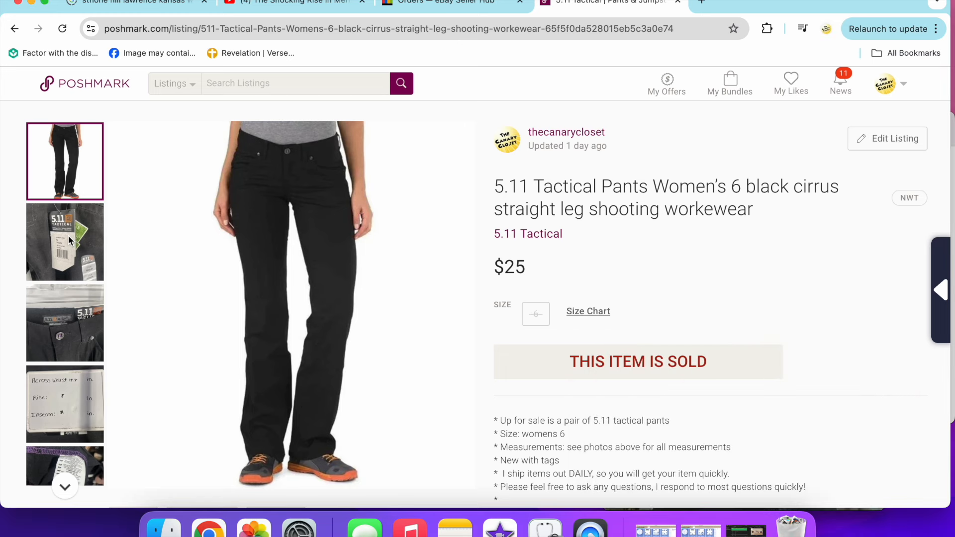
click(65, 242)
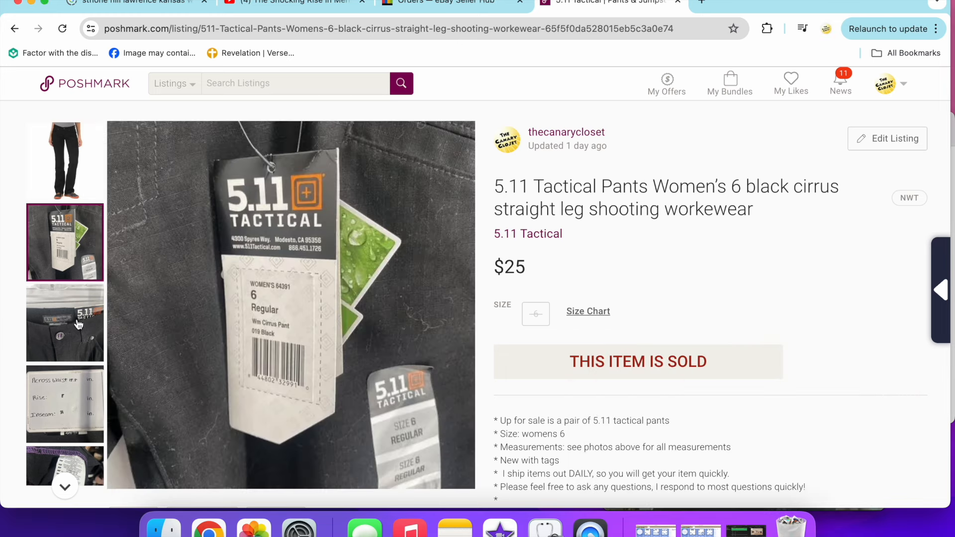
click(64, 323)
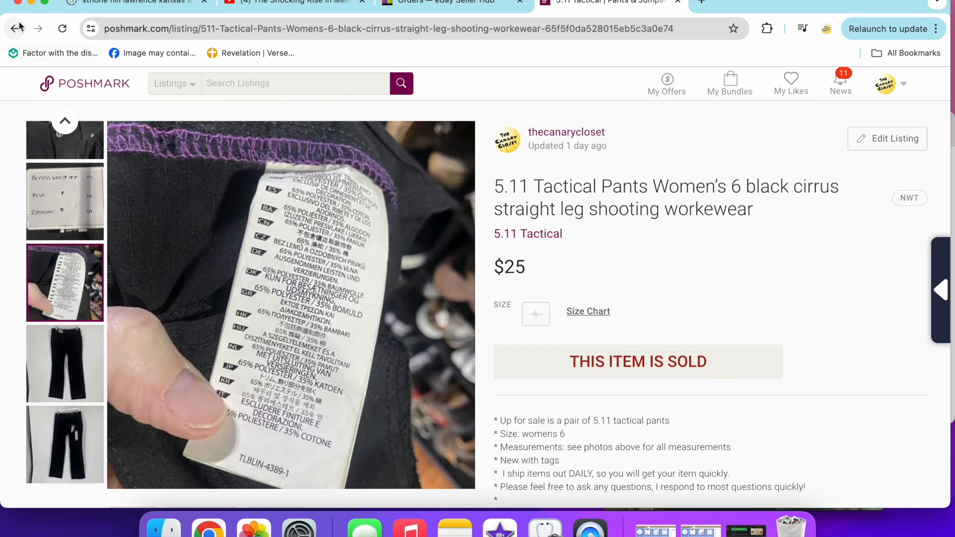
Return to sales and view another photo of the pink paisley J. McLaughlin pants ($21)
click(14, 28)
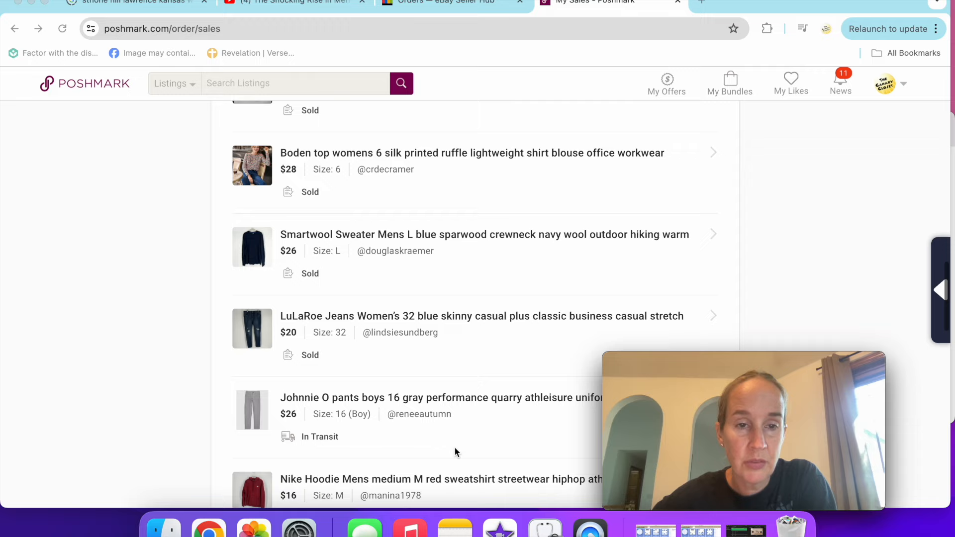
scroll(up, 3)
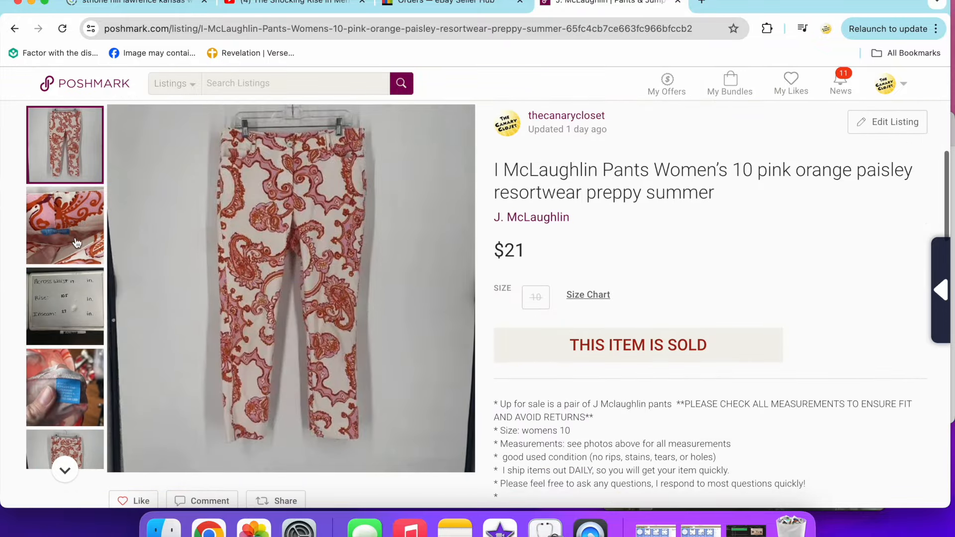
click(64, 226)
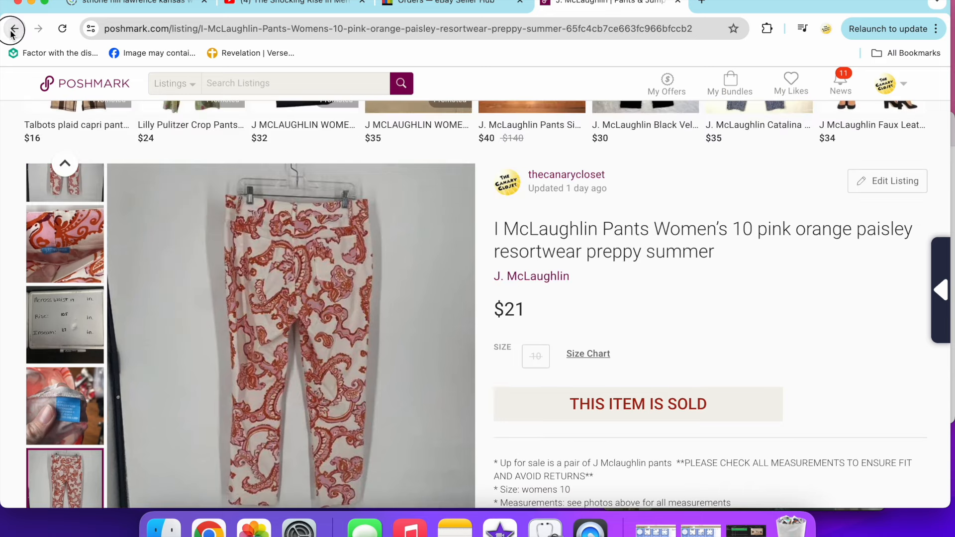
Go back and open the Boden silk top listing ($28) to view its label photo
click(14, 29)
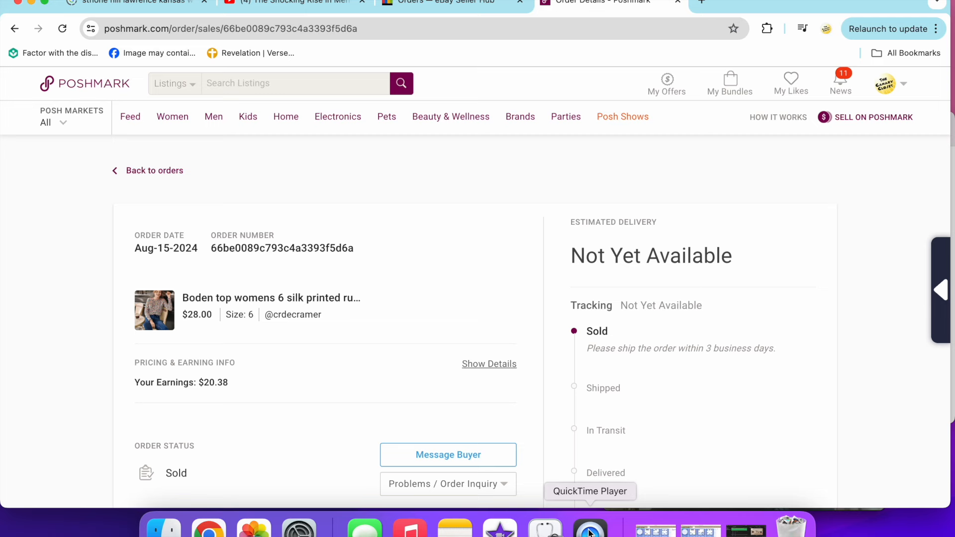
scroll(down, 3)
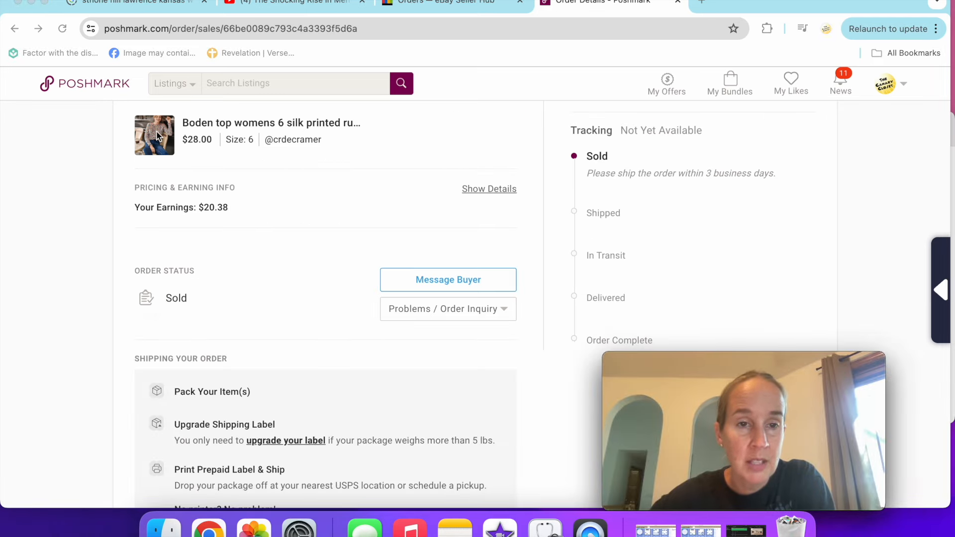
click(154, 135)
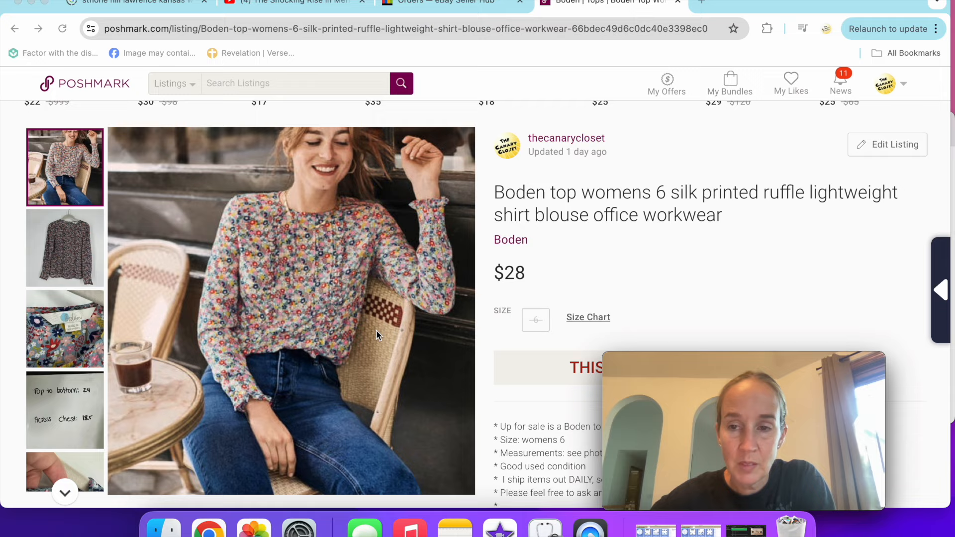
scroll(down, 3)
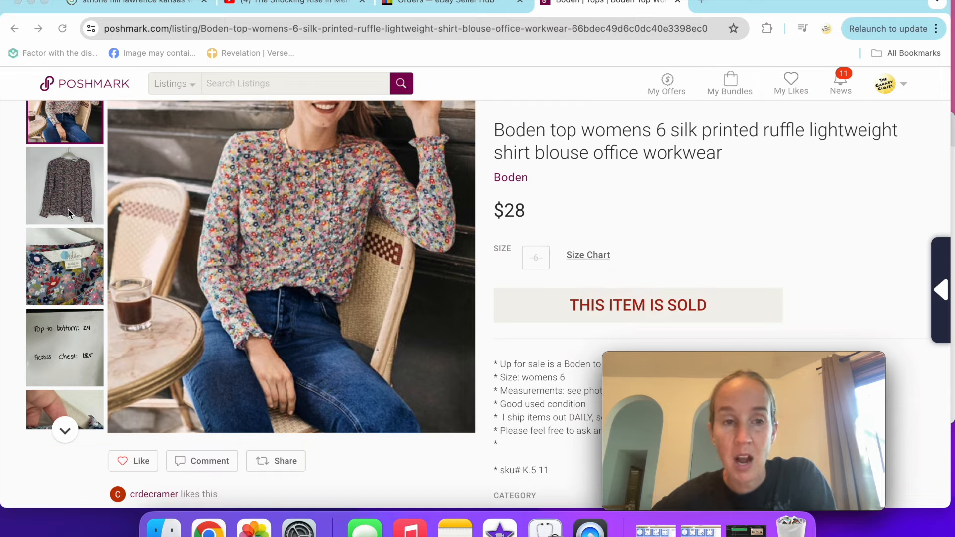
click(64, 266)
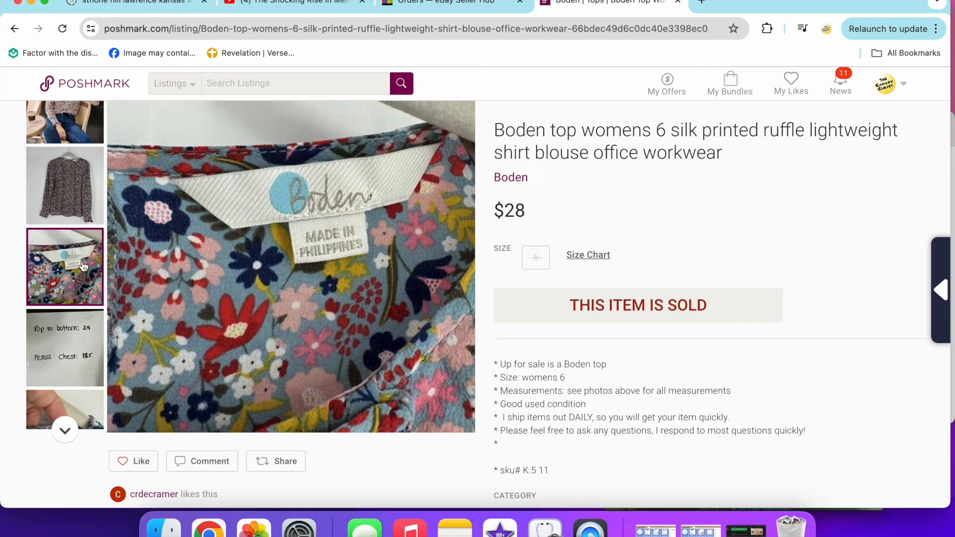
Open the SmartWool men's L navy sweater listing, view its collar photo, then go back
click(14, 28)
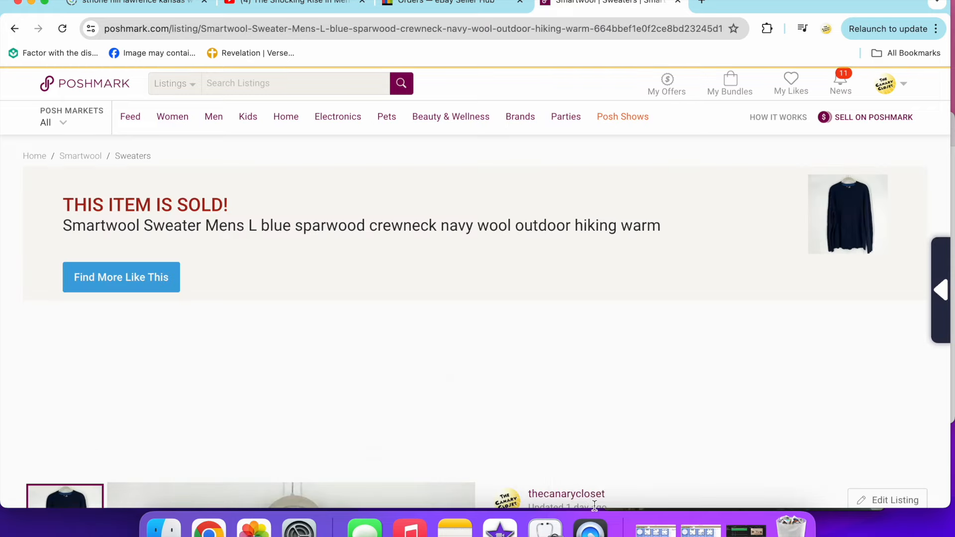
scroll(down, 3)
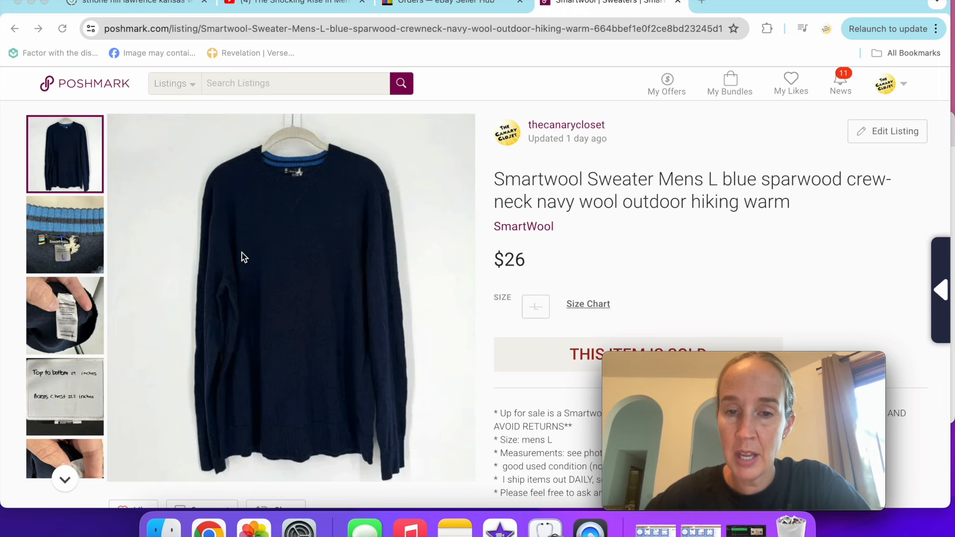
click(65, 236)
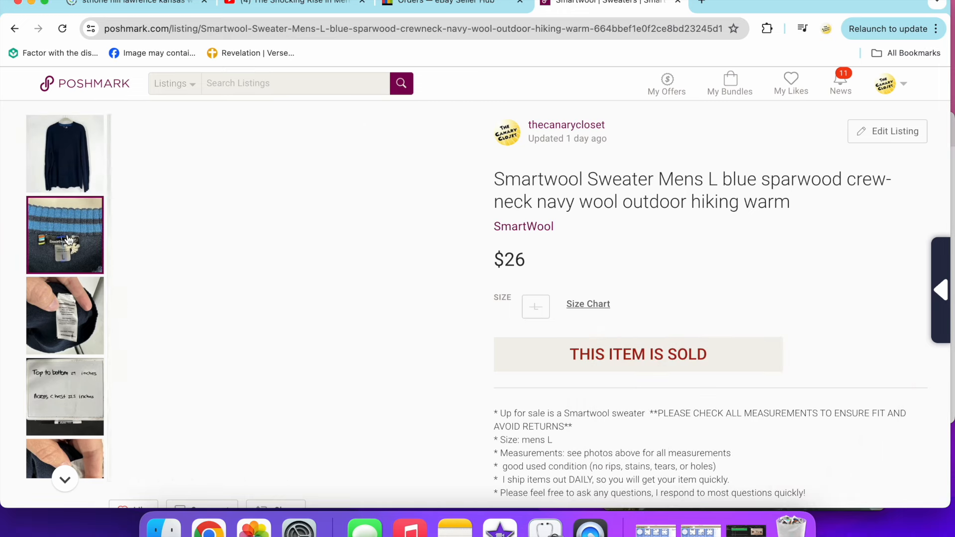
click(64, 235)
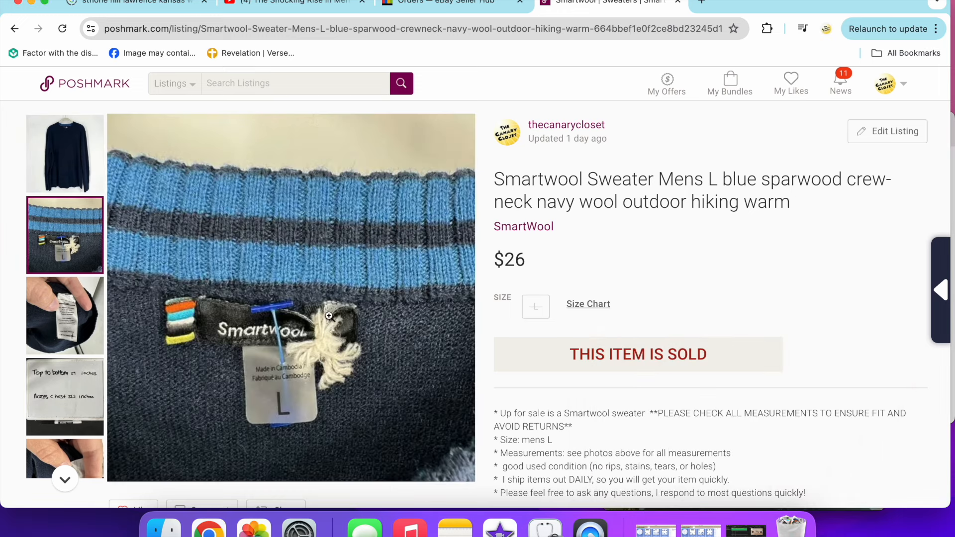
scroll(down, 3)
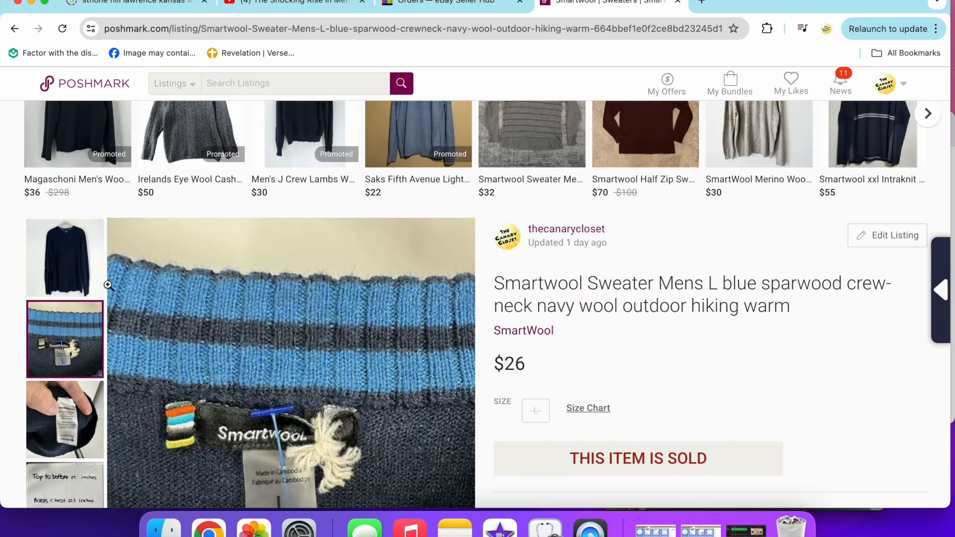
click(15, 29)
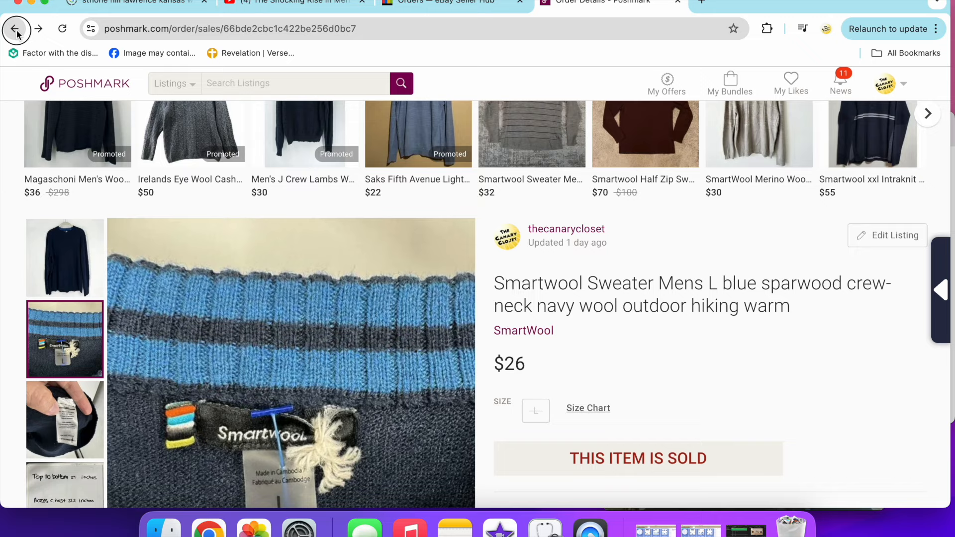
click(14, 28)
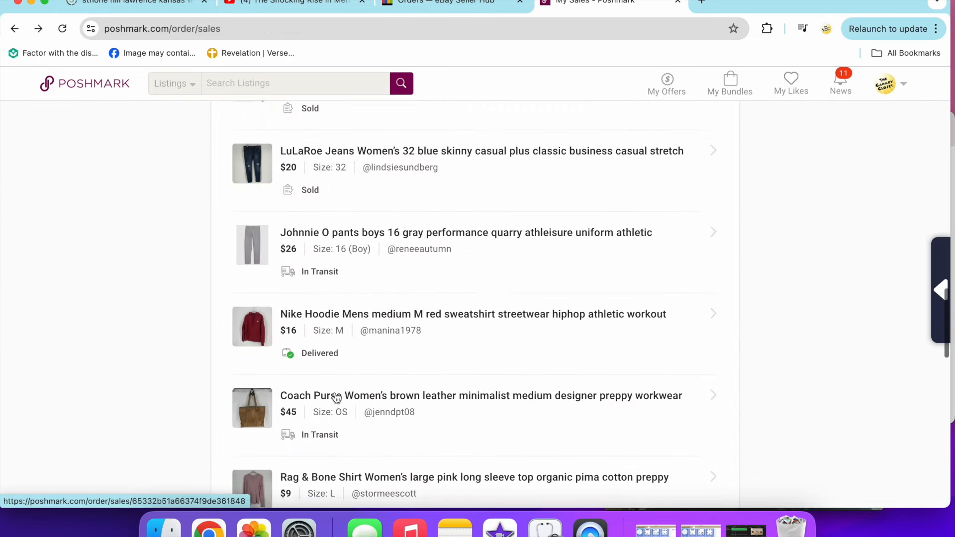
scroll(down, 3)
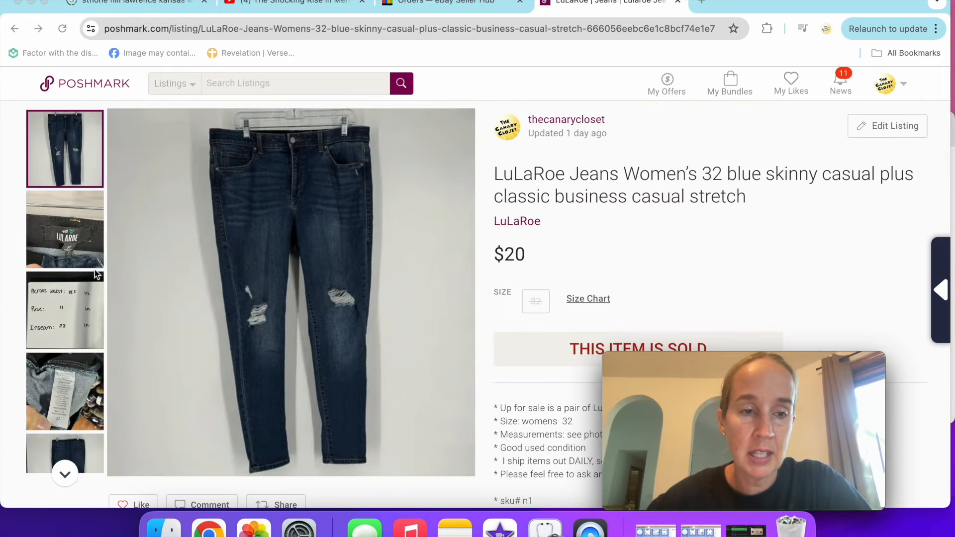
click(64, 391)
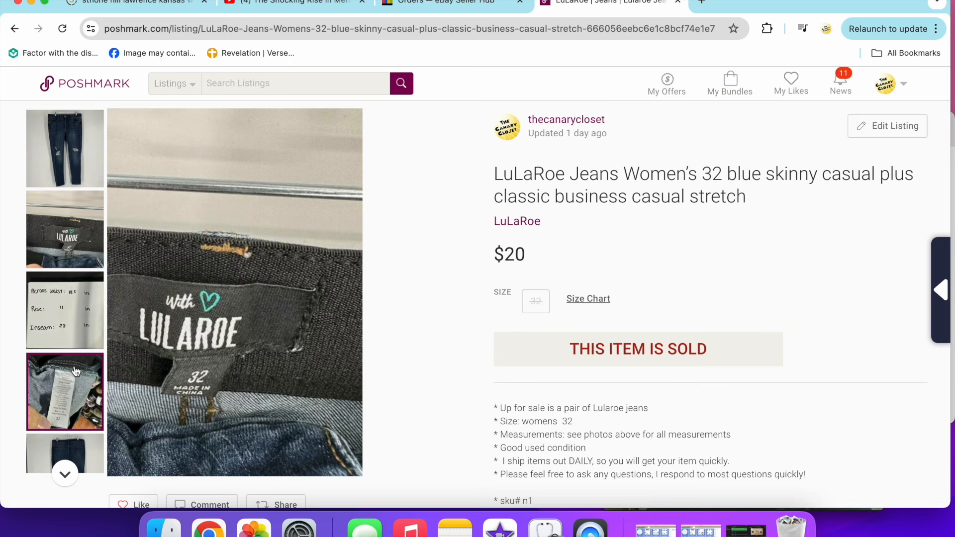
click(14, 28)
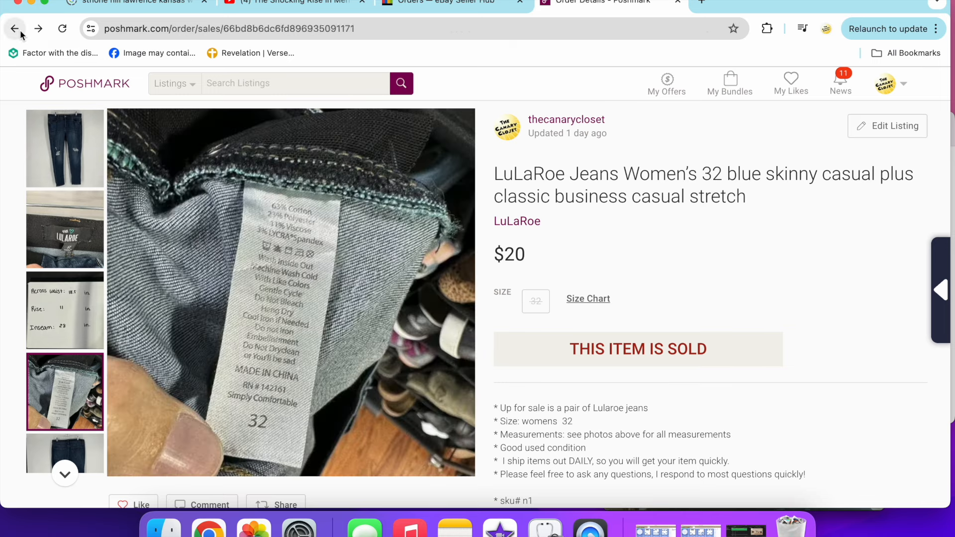
click(15, 29)
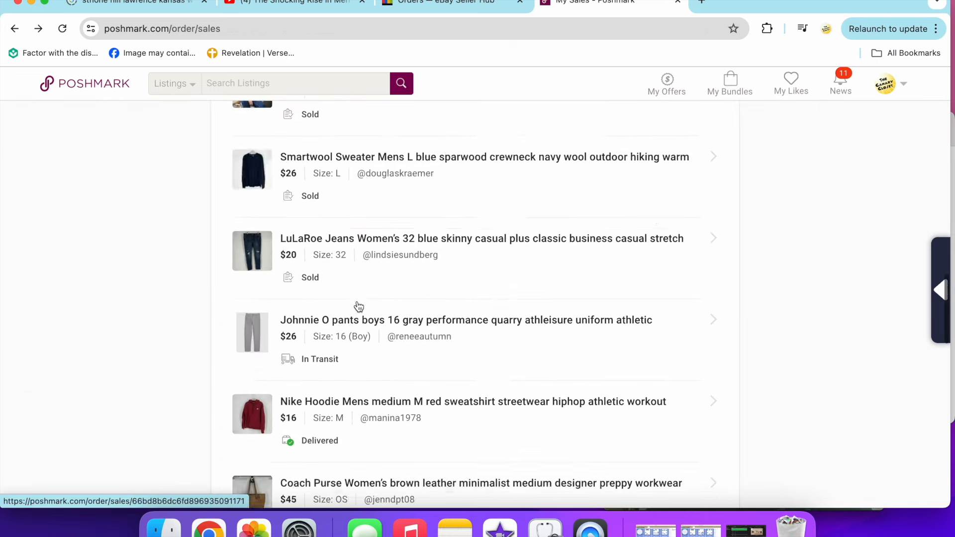
scroll(down, 3)
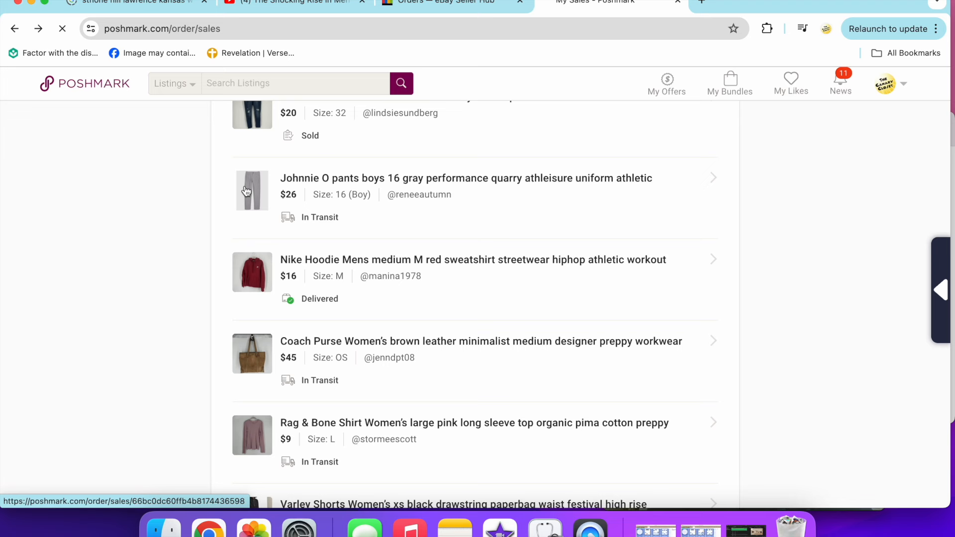
click(466, 178)
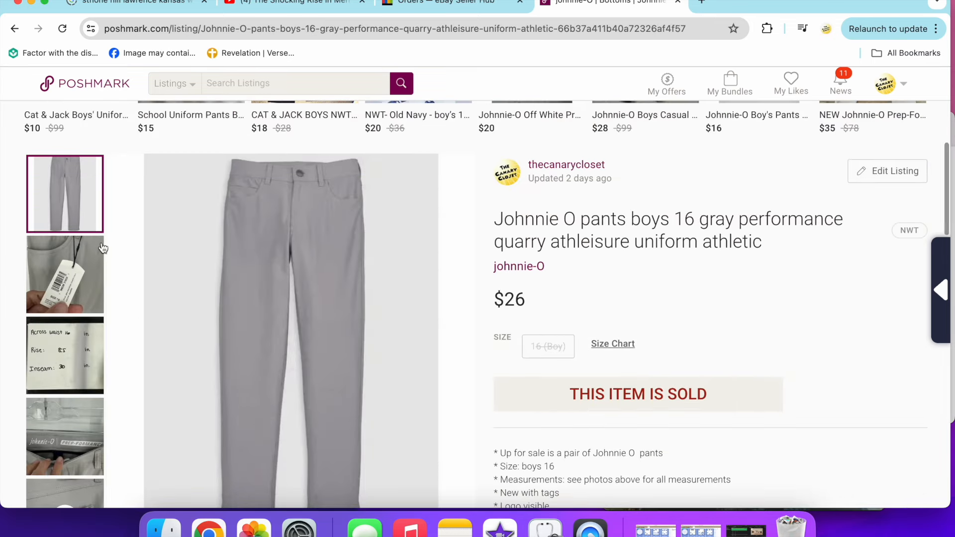
click(65, 274)
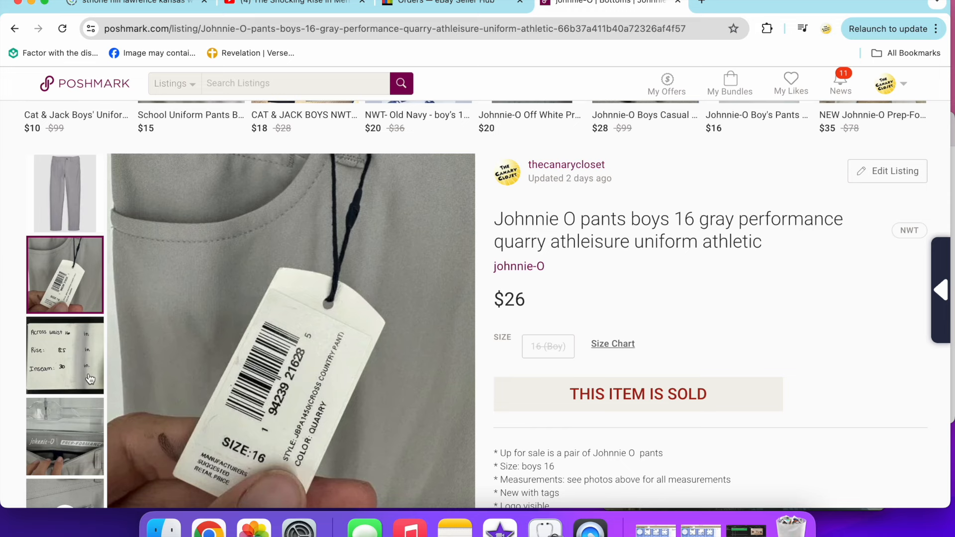
scroll(down, 3)
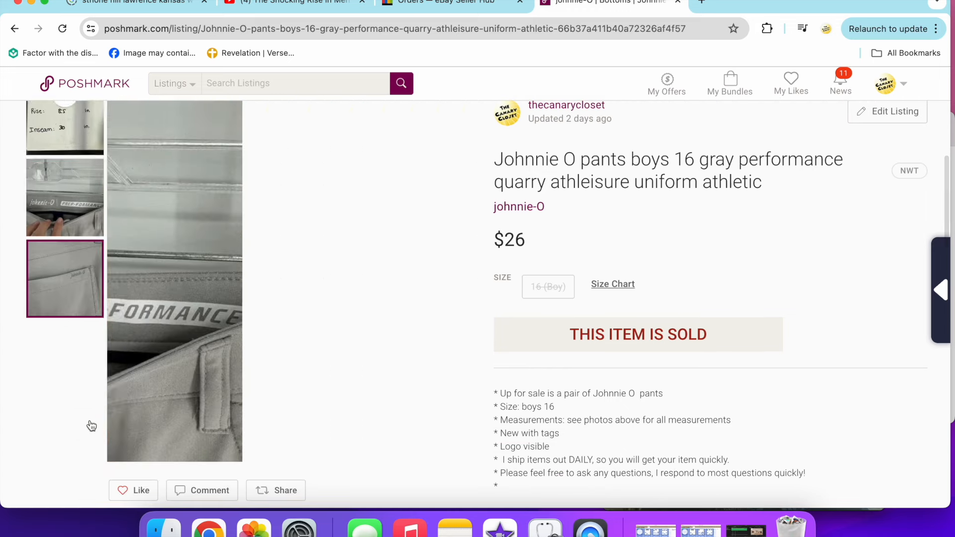
click(64, 336)
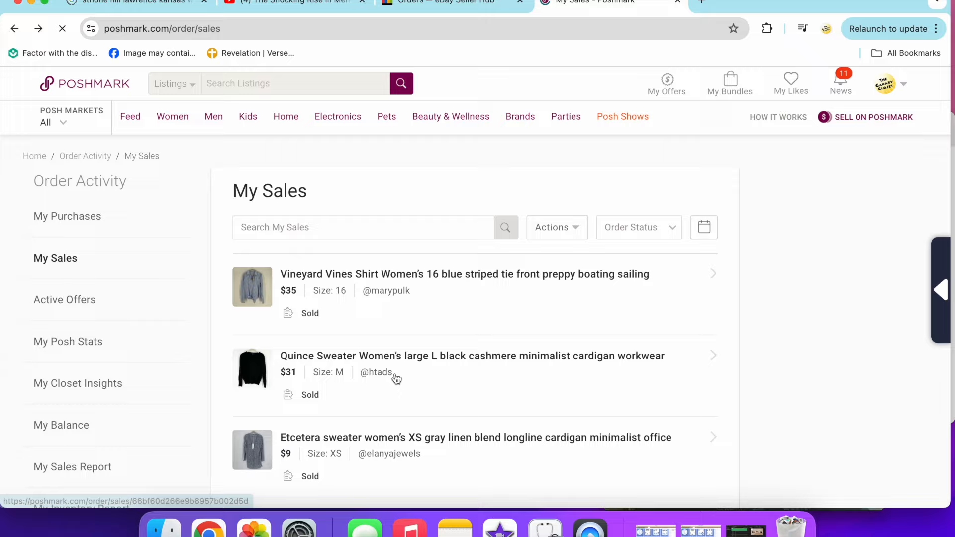
scroll(down, 3)
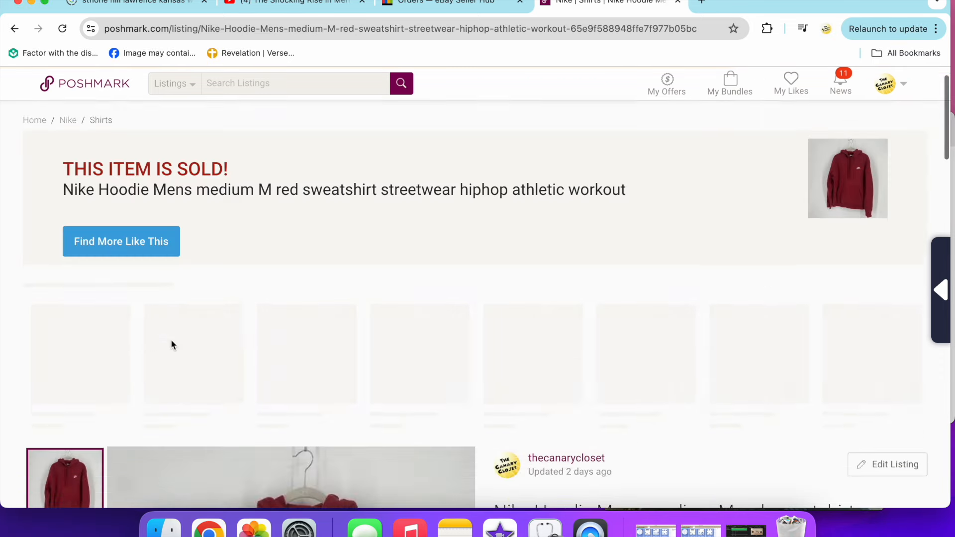
scroll(down, 3)
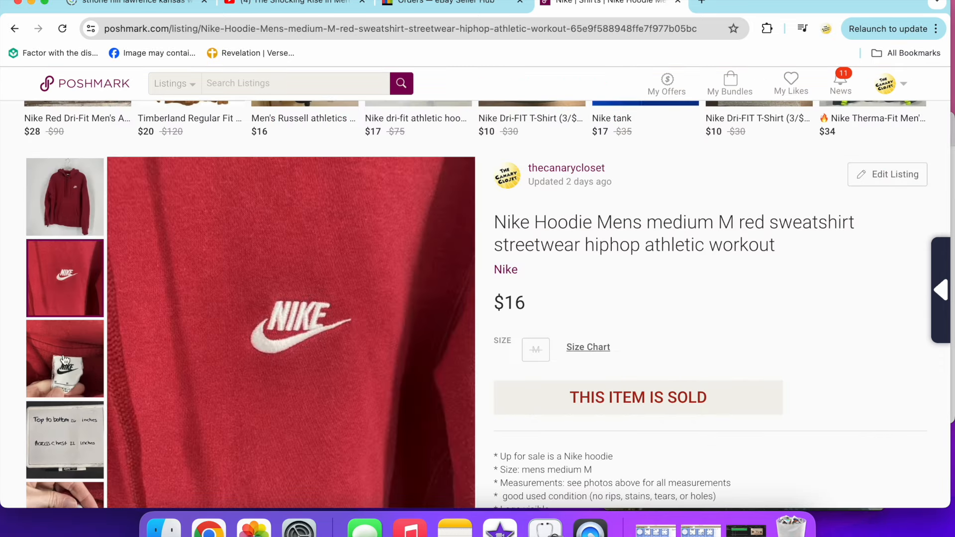
scroll(down, 3)
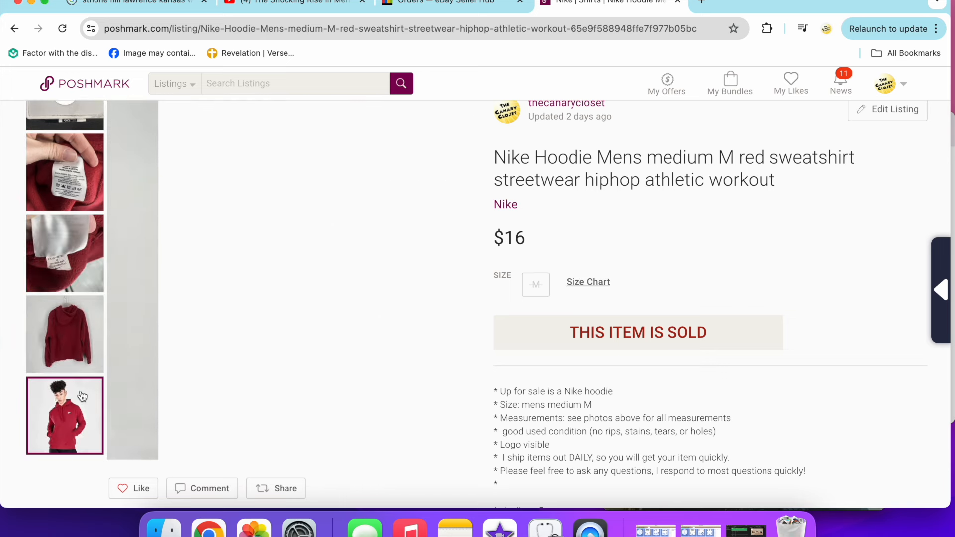
click(65, 415)
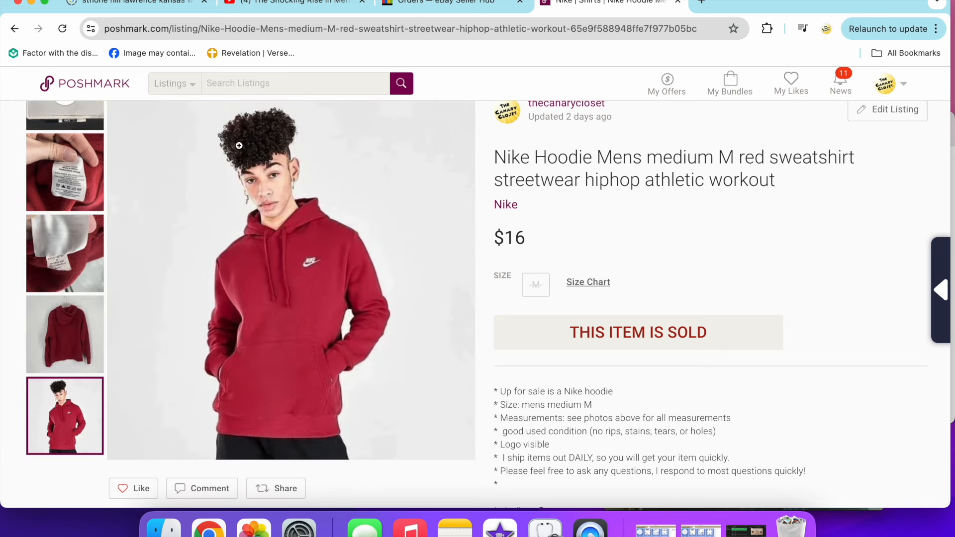
mouse_move(332, 171)
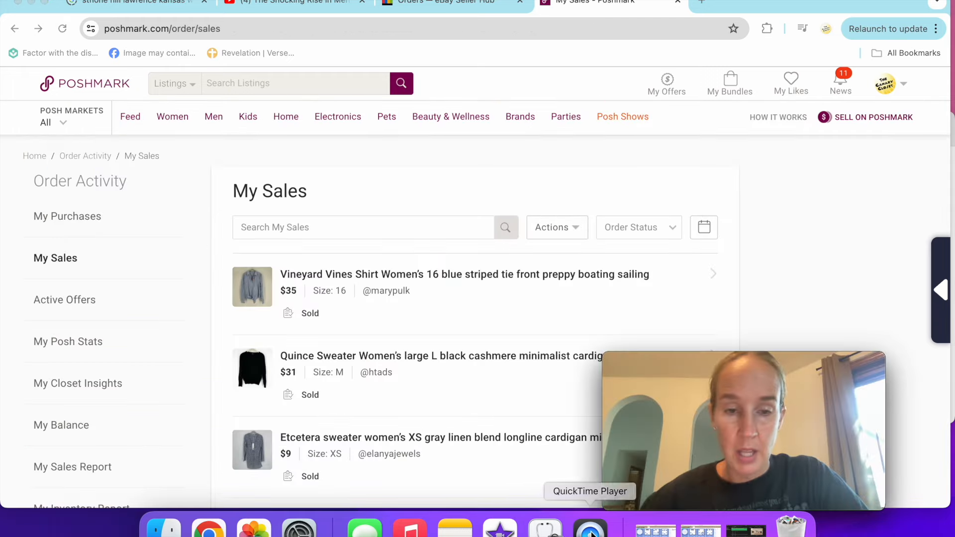
scroll(down, 3)
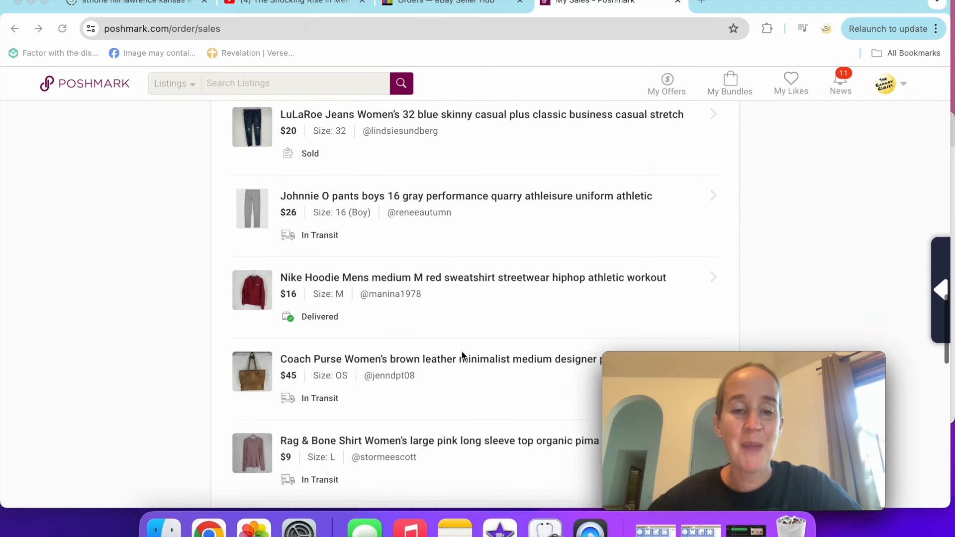
scroll(down, 3)
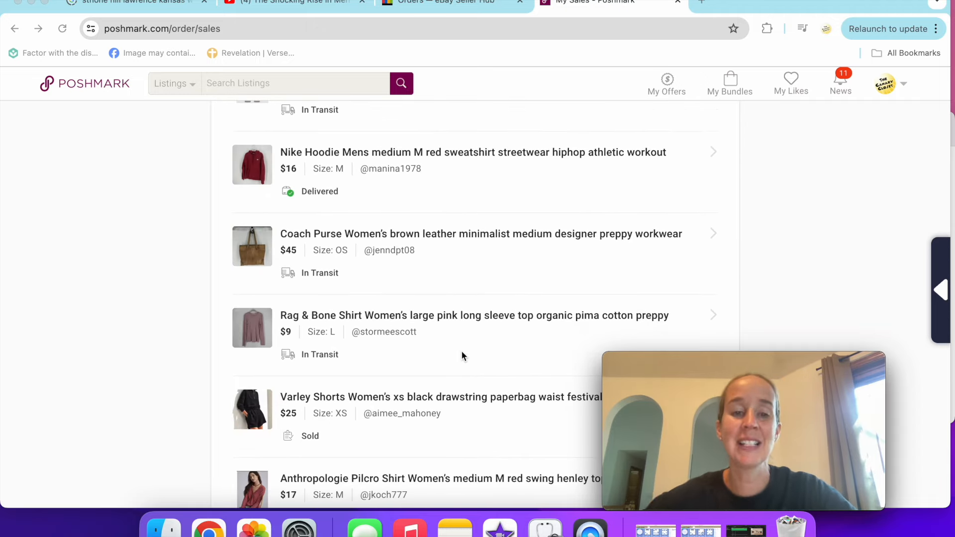
click(252, 246)
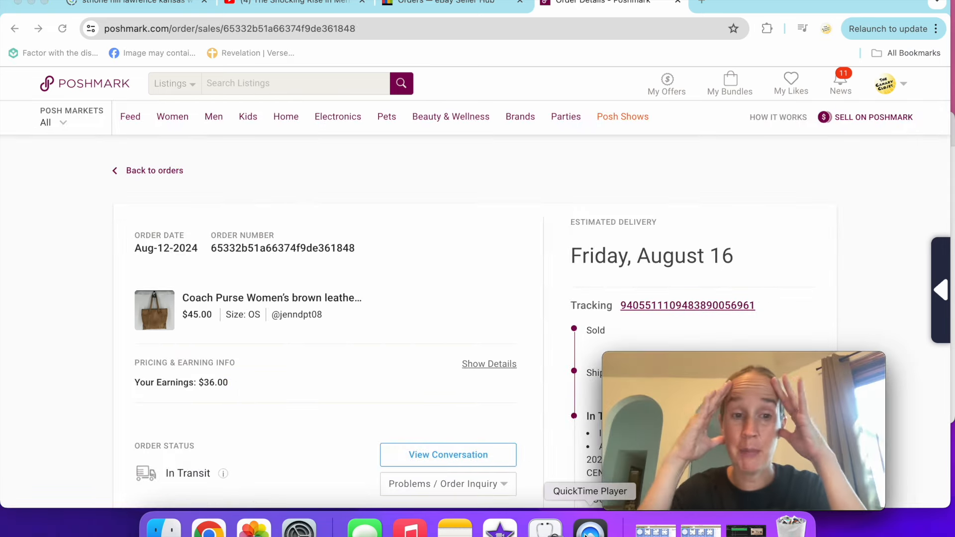
scroll(down, 3)
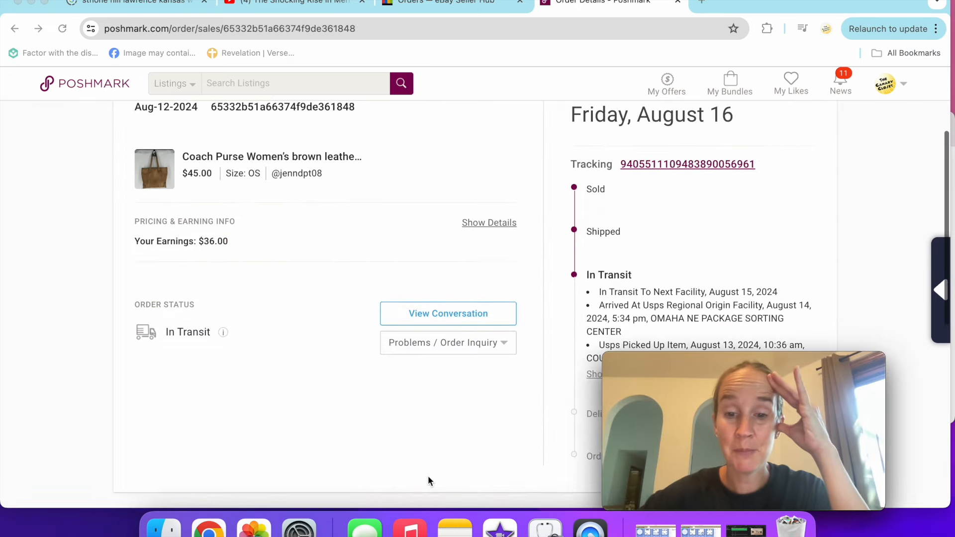
scroll(down, 3)
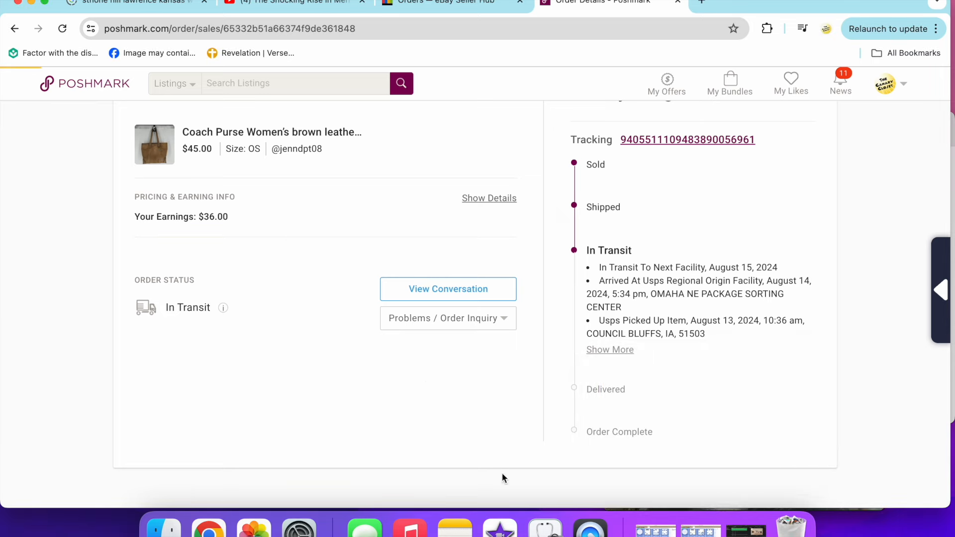
click(271, 132)
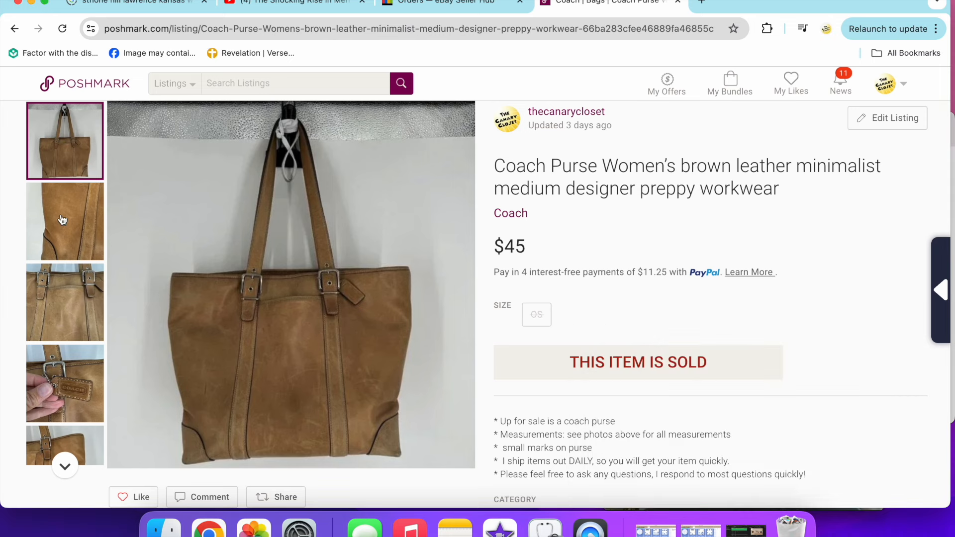
click(65, 303)
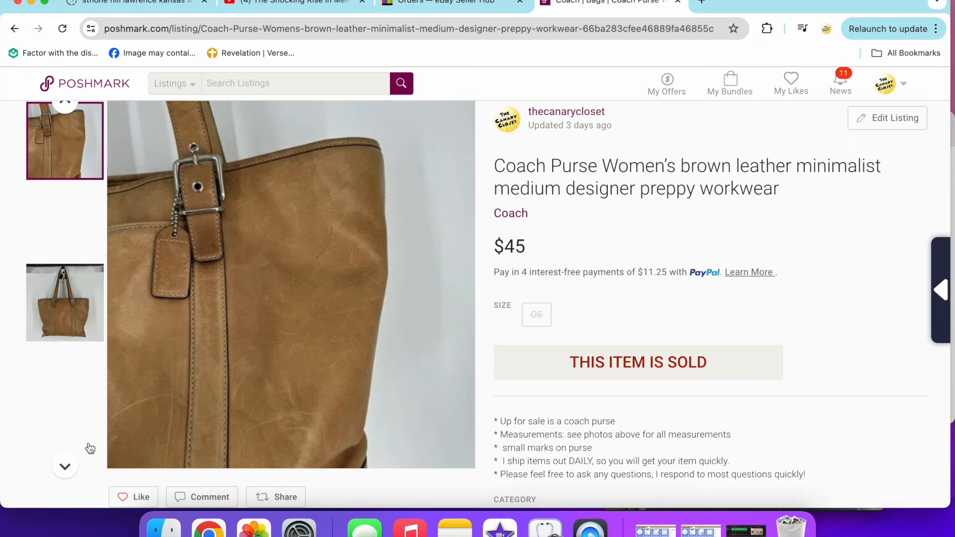
click(64, 301)
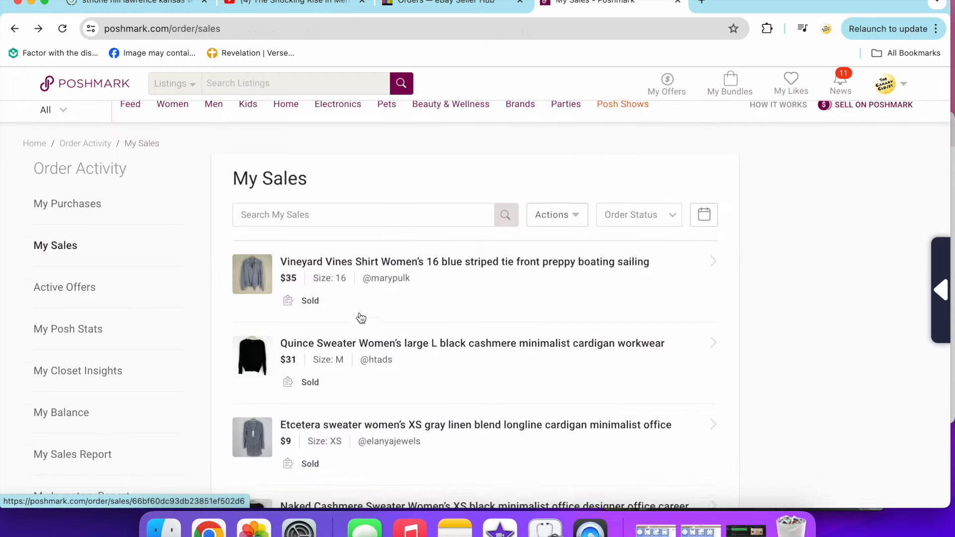
Open the Rag & Bone pink shirt listing and view its care label and close-up photos
scroll(down, 3)
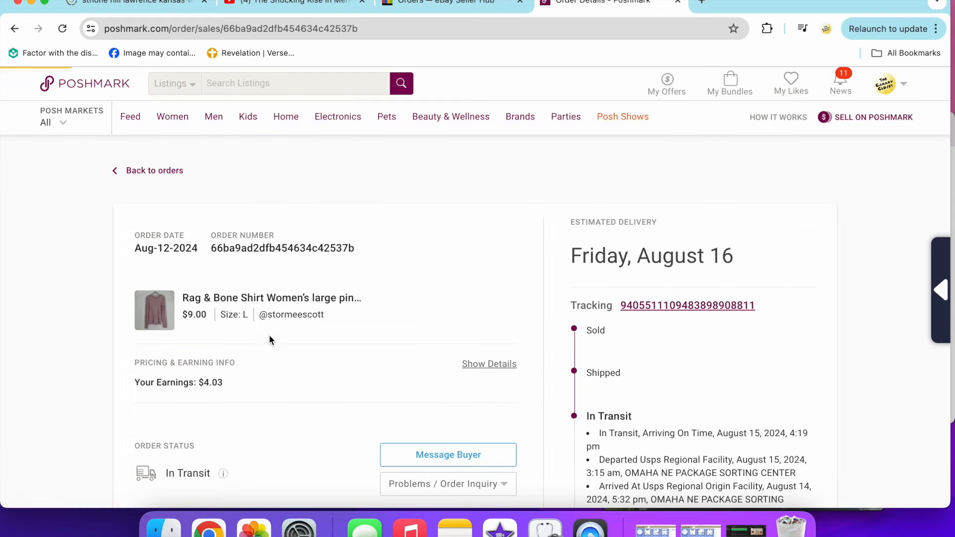
click(271, 297)
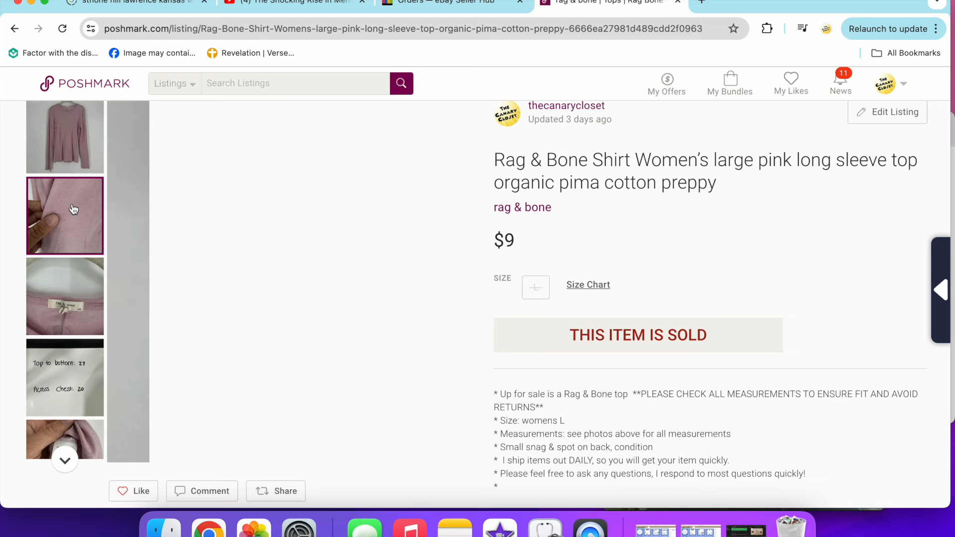
click(64, 296)
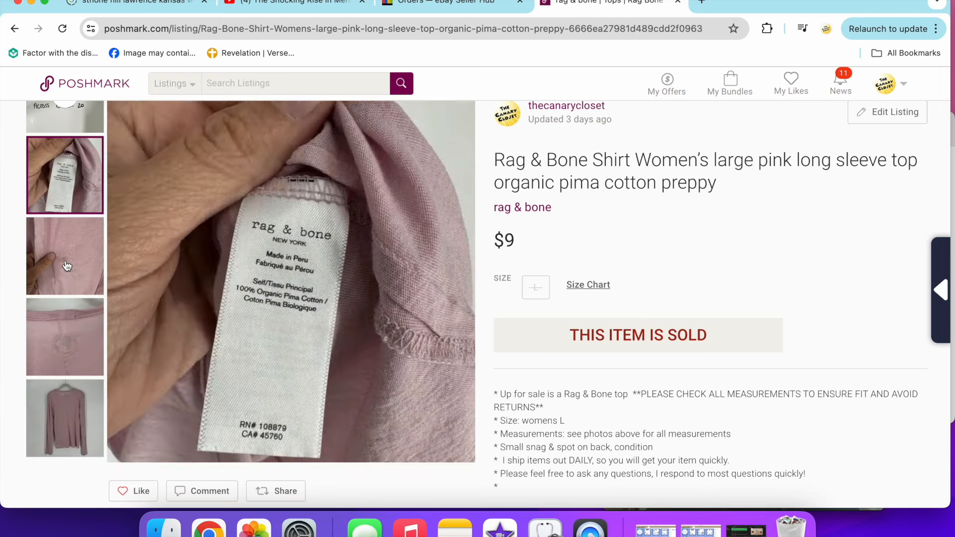
click(64, 255)
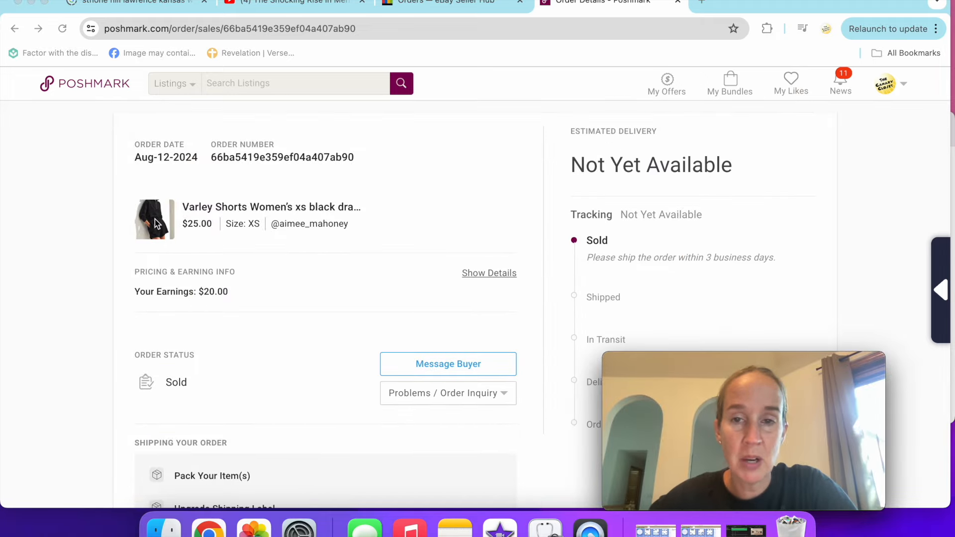
Open the Varley women's XS black shorts listing ($25) from its order and scroll its photos
click(154, 218)
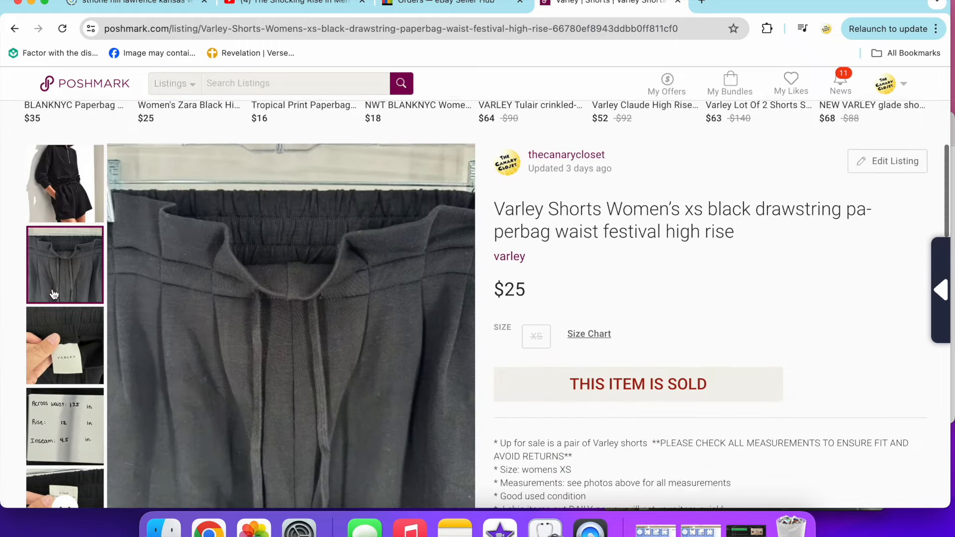
scroll(down, 3)
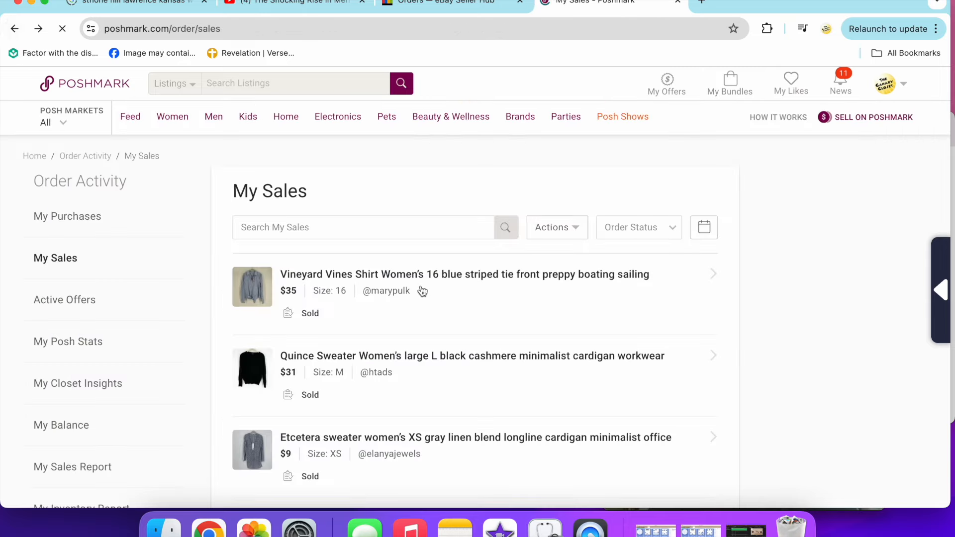
Open the Anthropologie Pilcro red henley order, view its care label photo, and head back
scroll(down, 3)
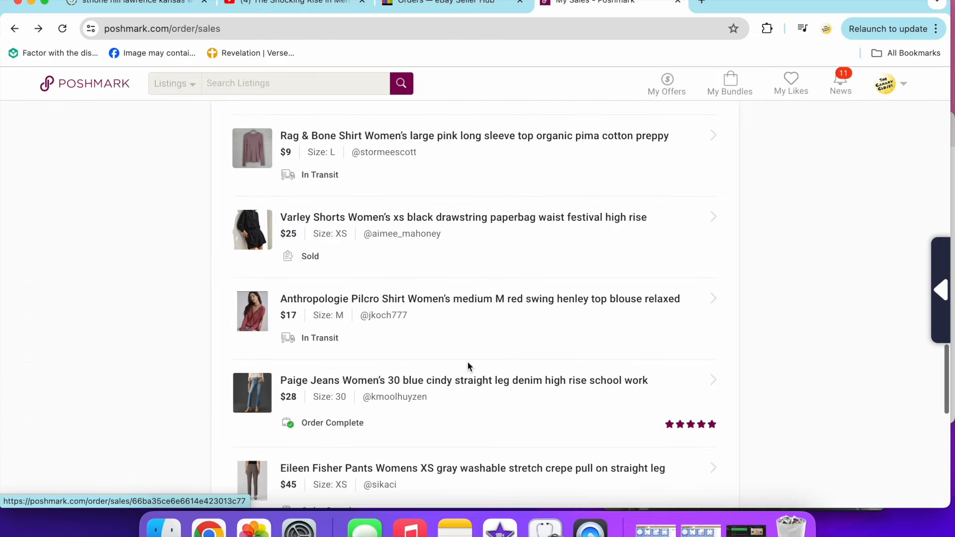
click(480, 298)
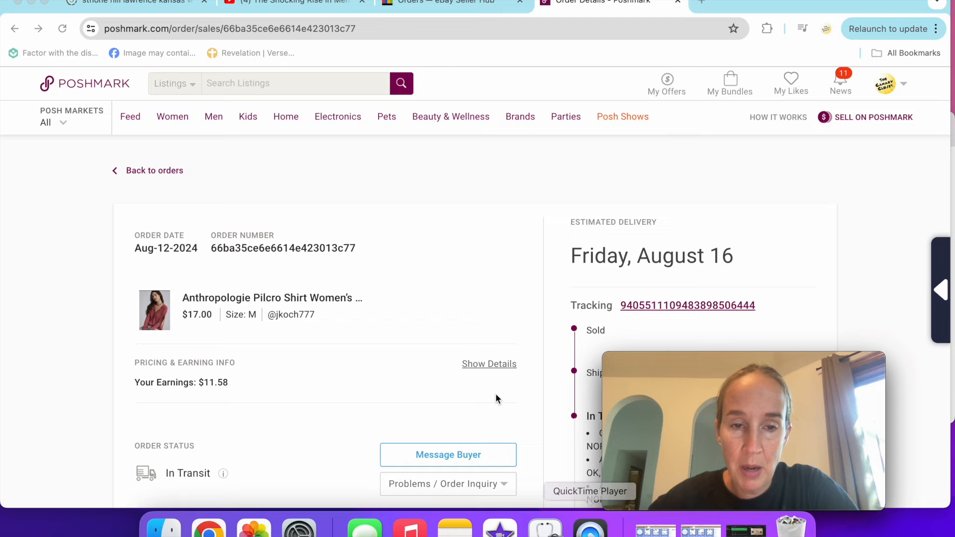
scroll(down, 3)
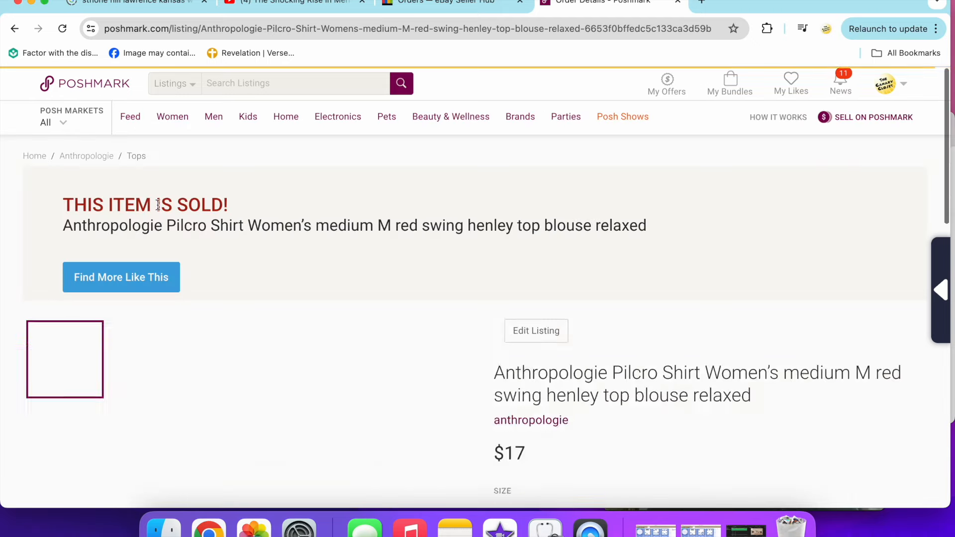
scroll(down, 3)
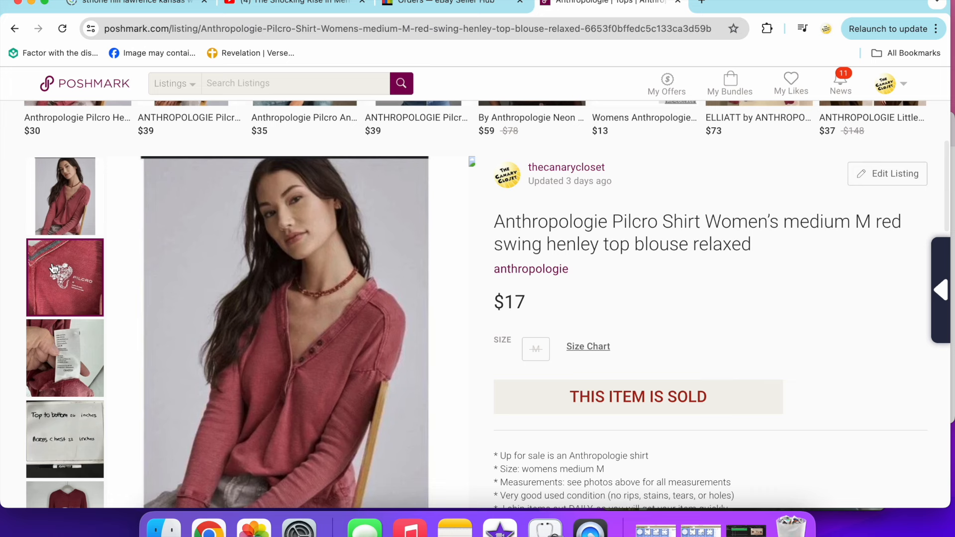
click(65, 358)
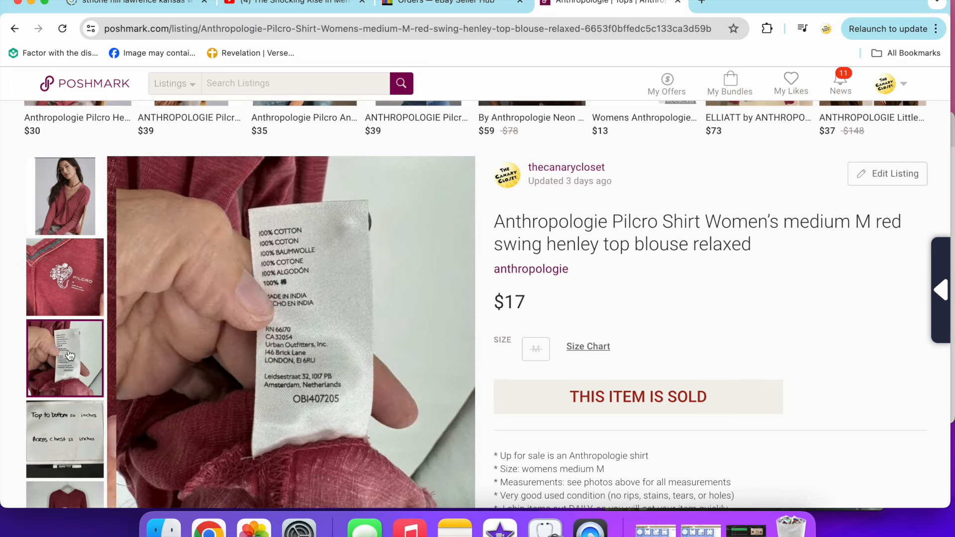
scroll(down, 3)
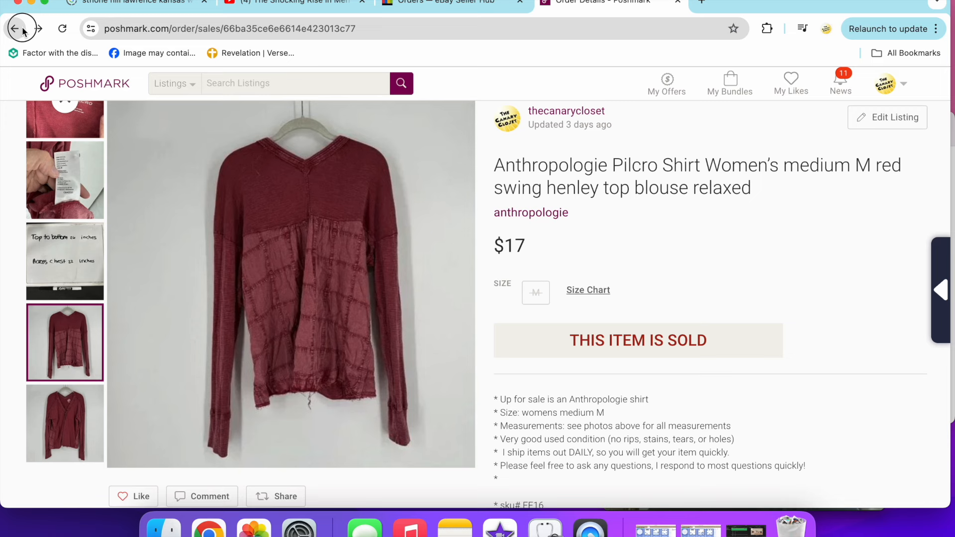
click(15, 28)
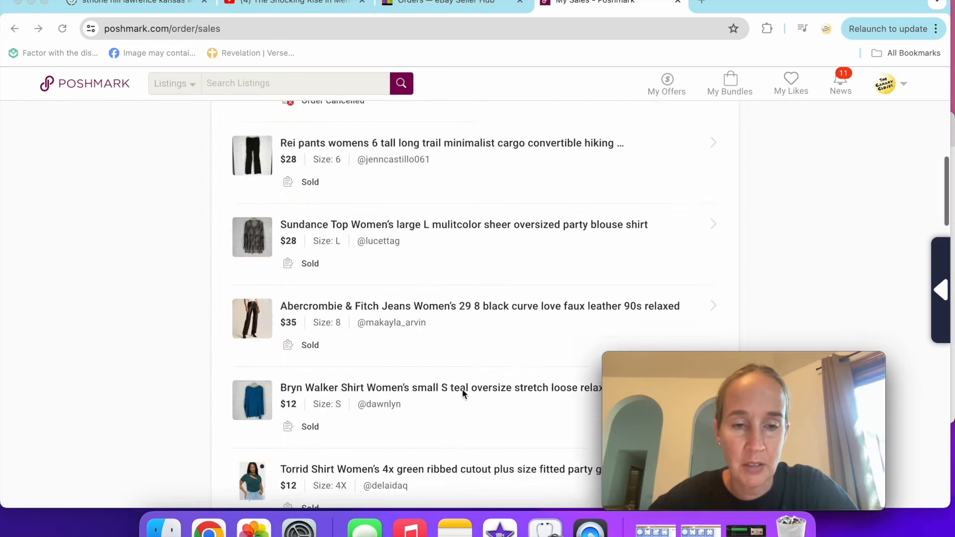
scroll(down, 3)
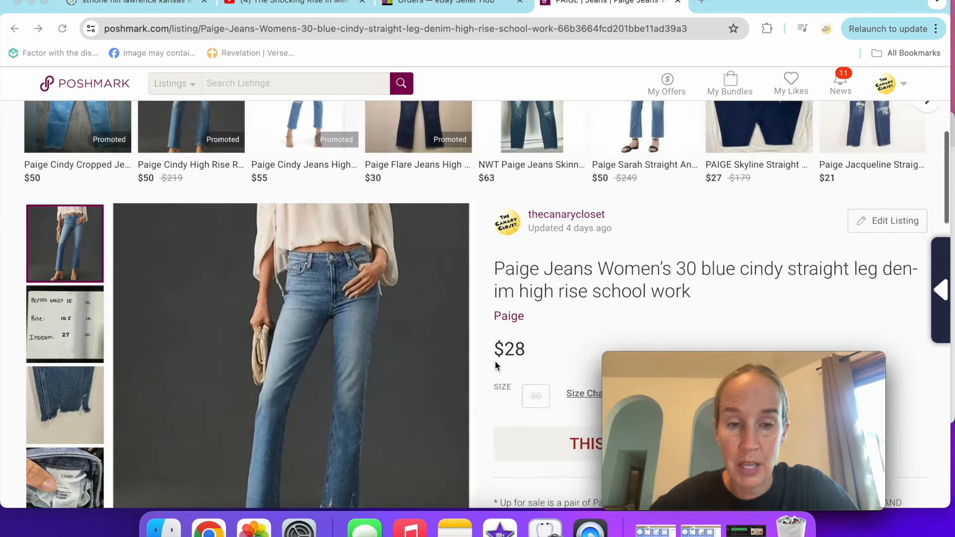
scroll(down, 3)
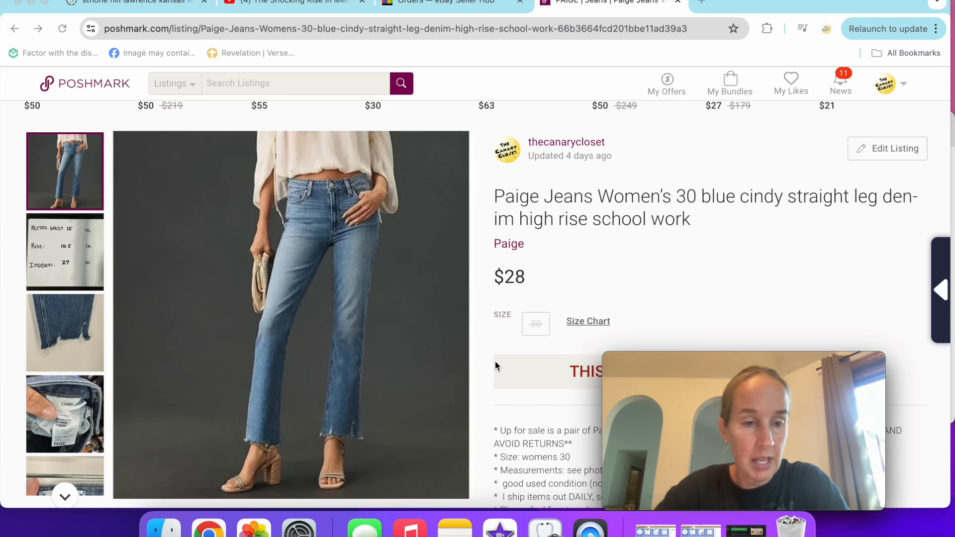
click(64, 333)
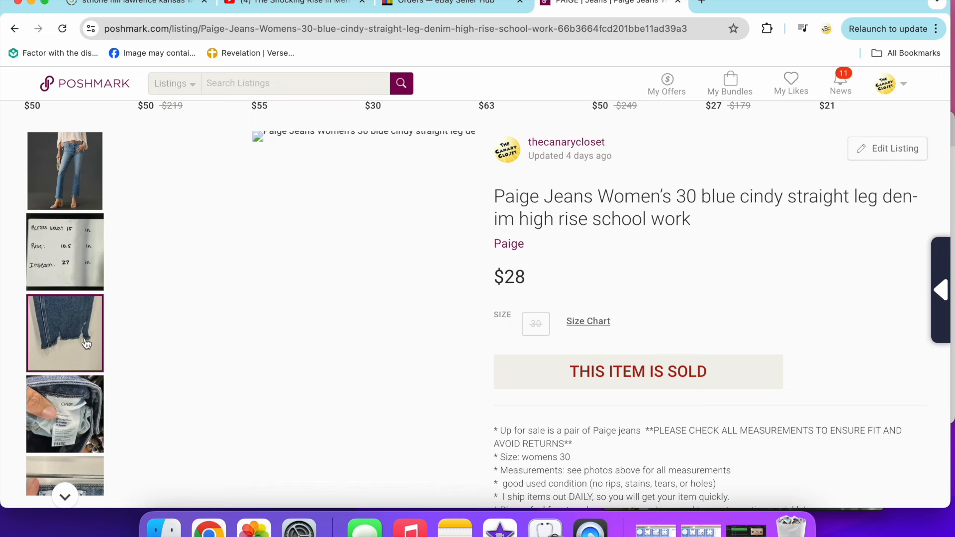
click(65, 414)
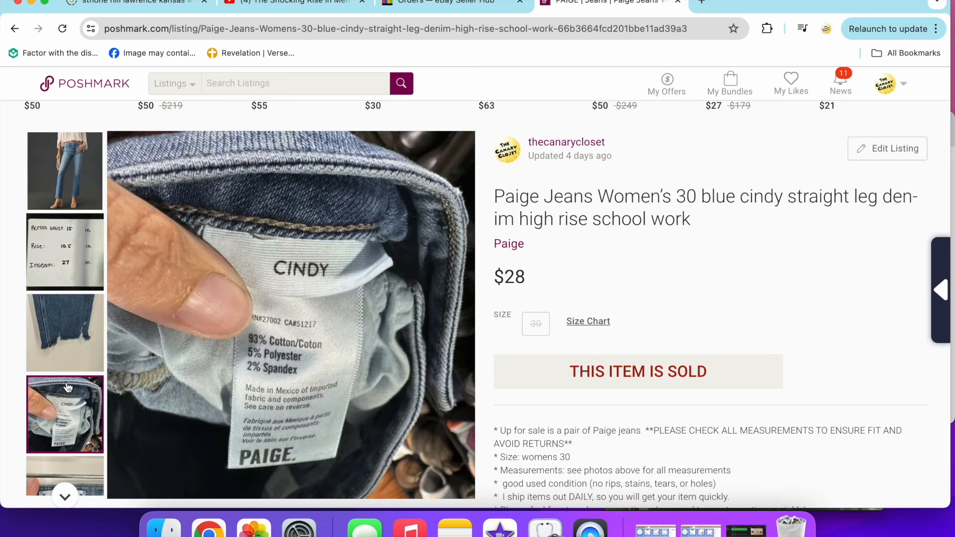
click(14, 29)
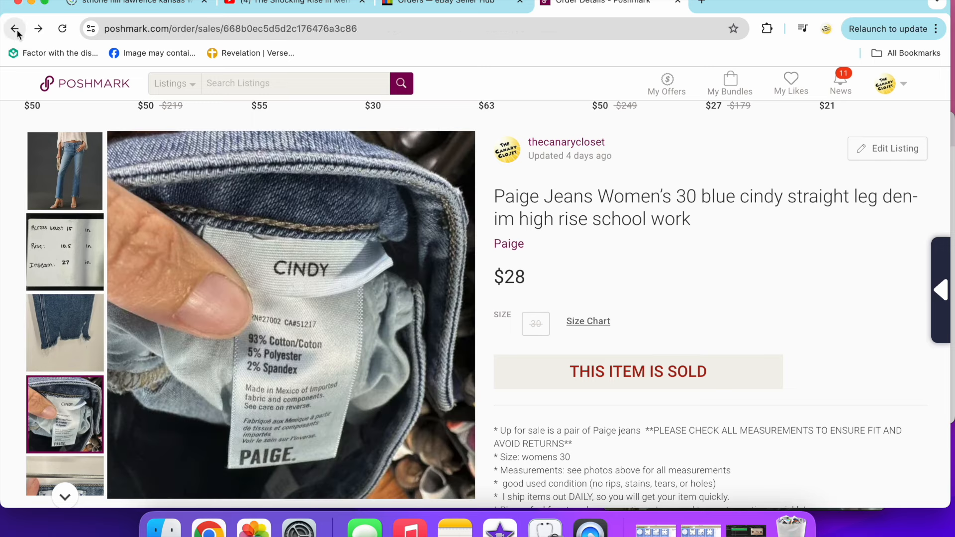
click(15, 29)
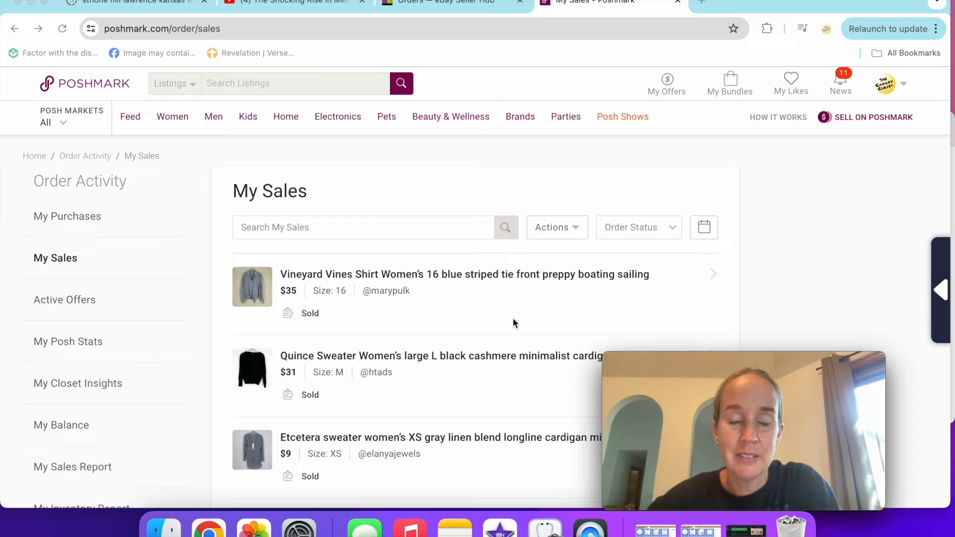
scroll(down, 3)
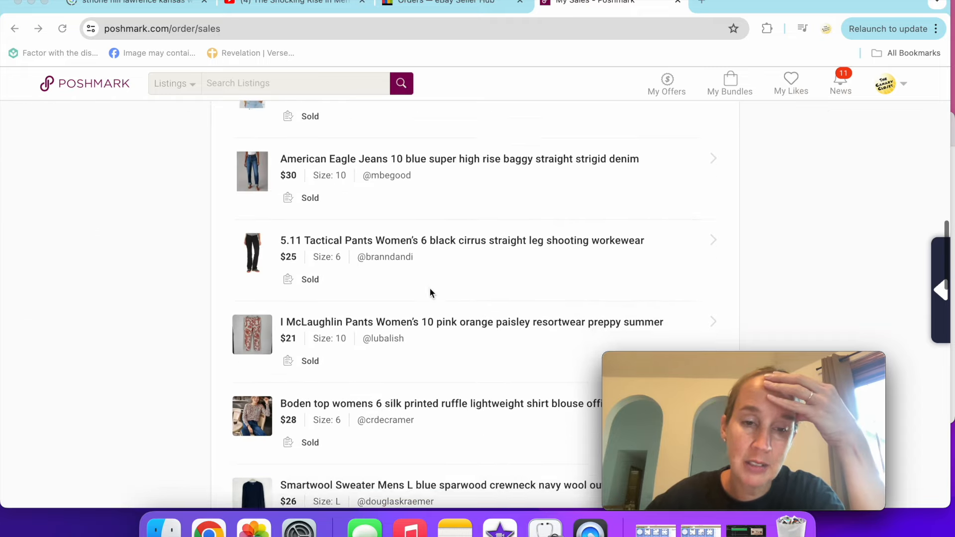
scroll(down, 3)
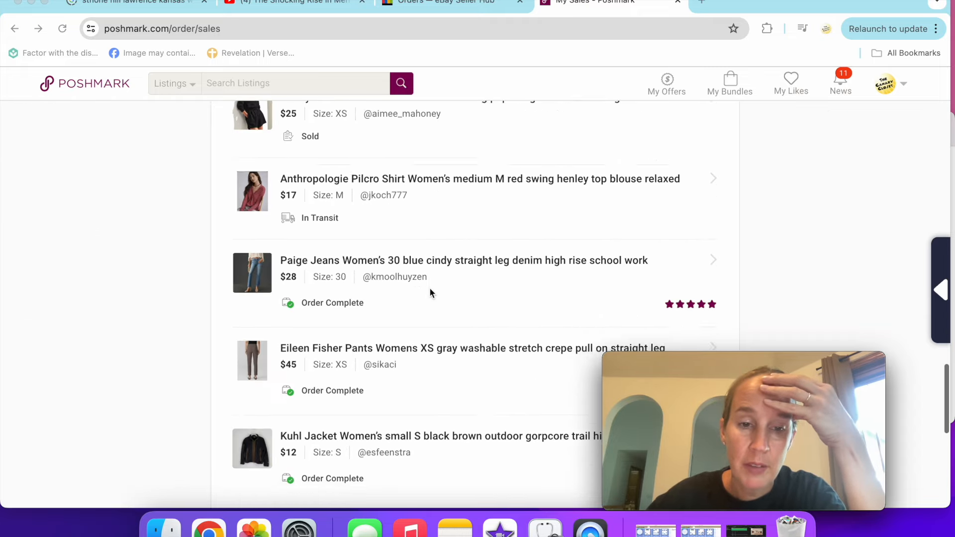
scroll(down, 3)
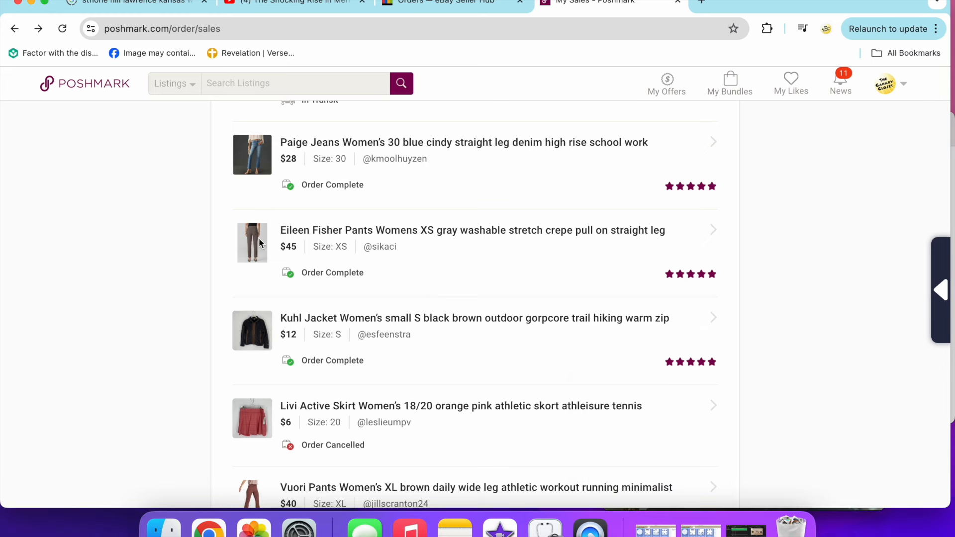
click(472, 230)
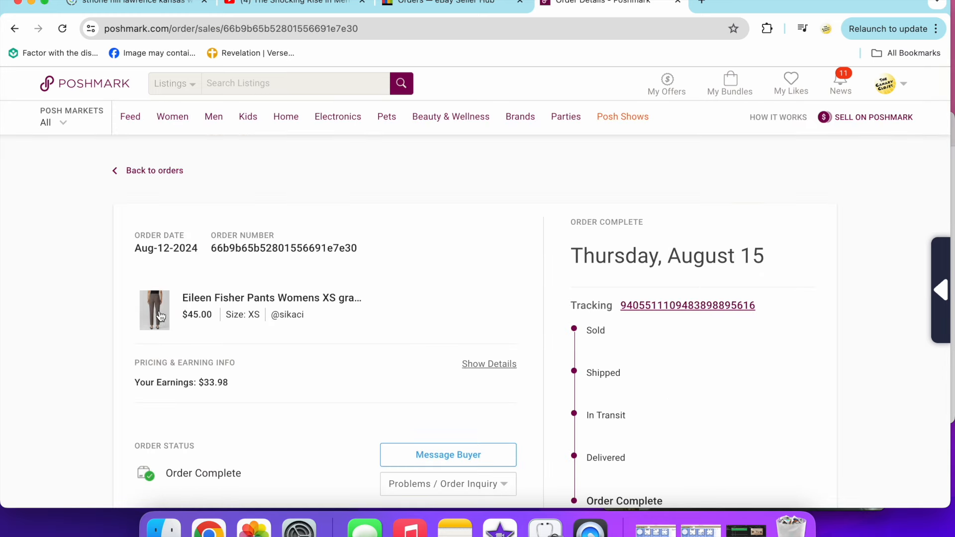
click(155, 309)
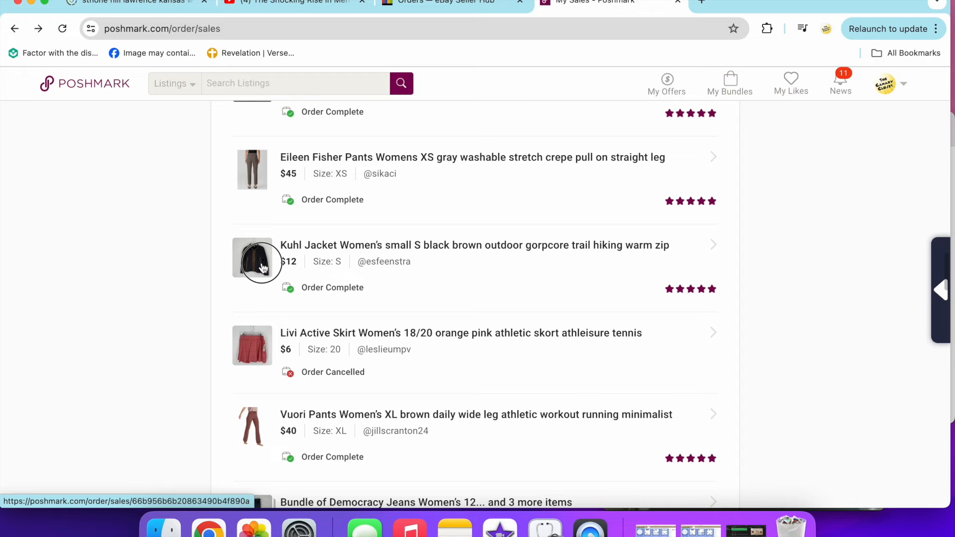
click(262, 261)
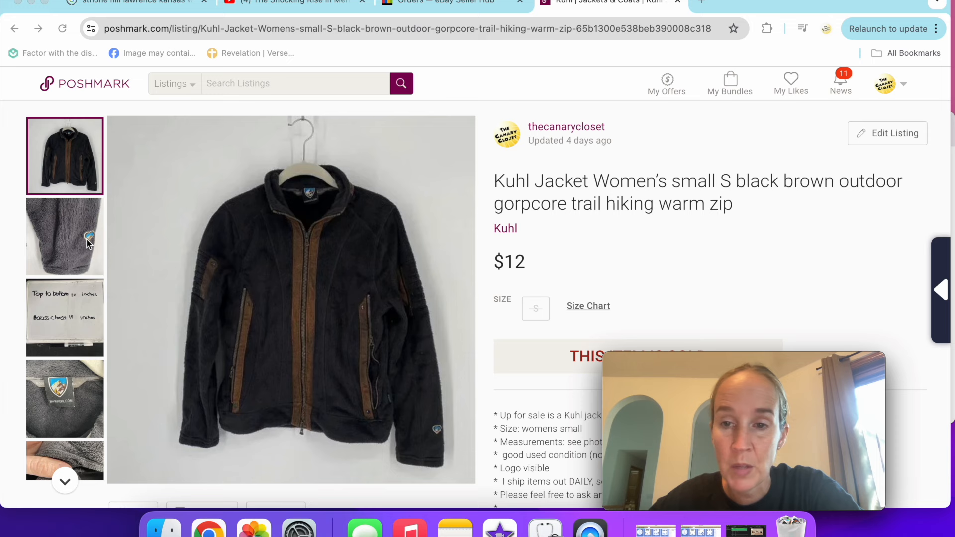
click(65, 237)
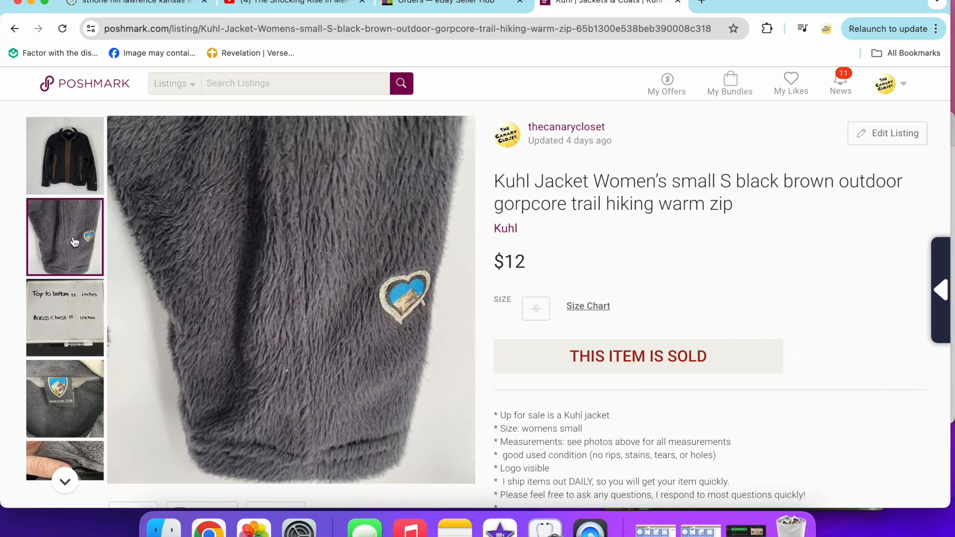
click(64, 398)
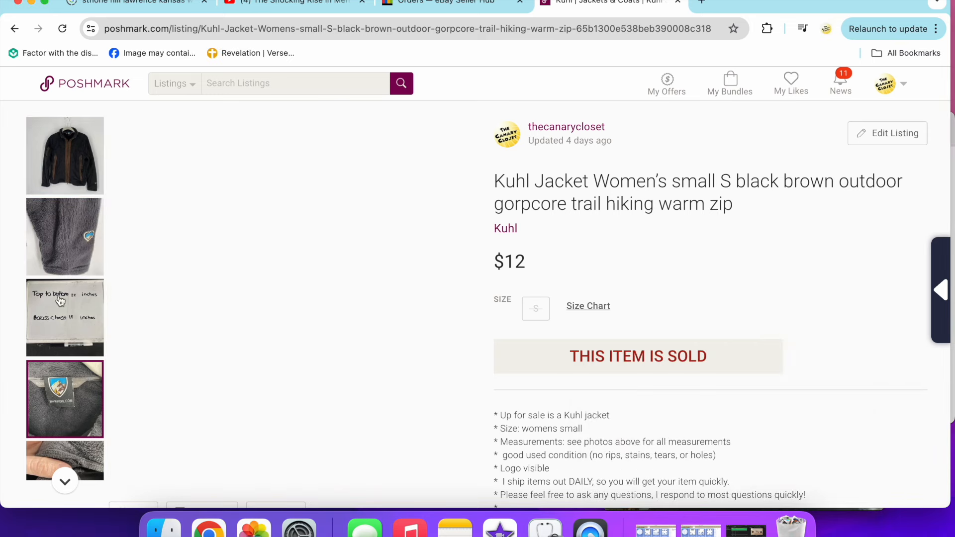
click(65, 398)
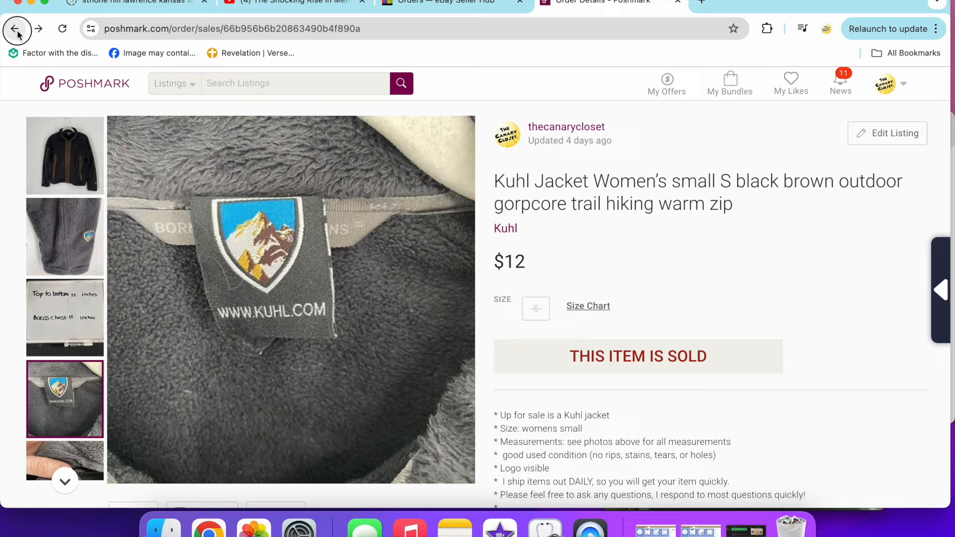
click(16, 29)
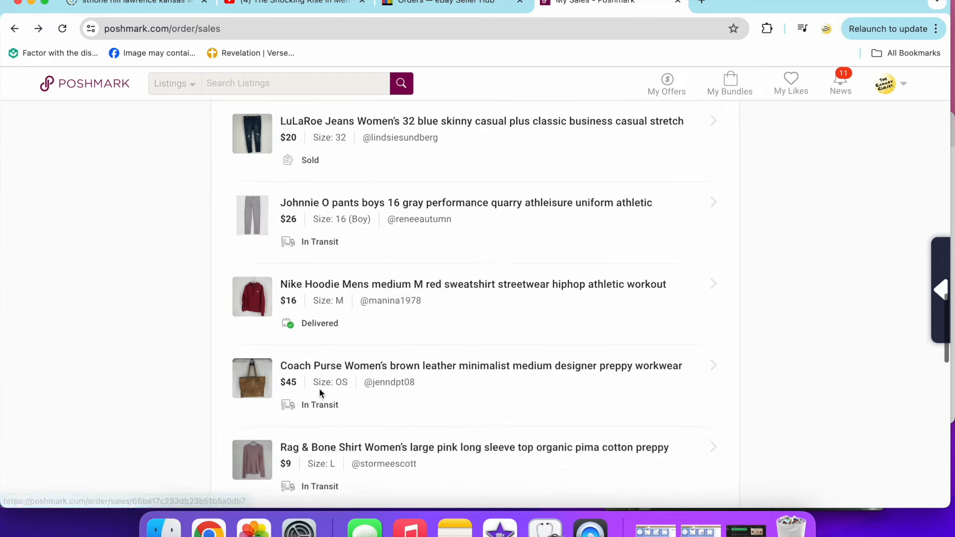
scroll(down, 3)
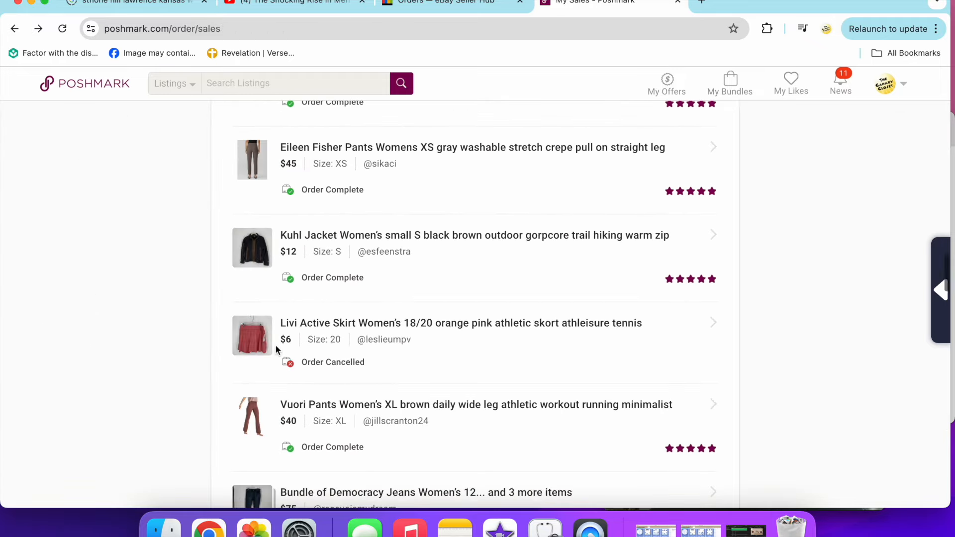
scroll(down, 3)
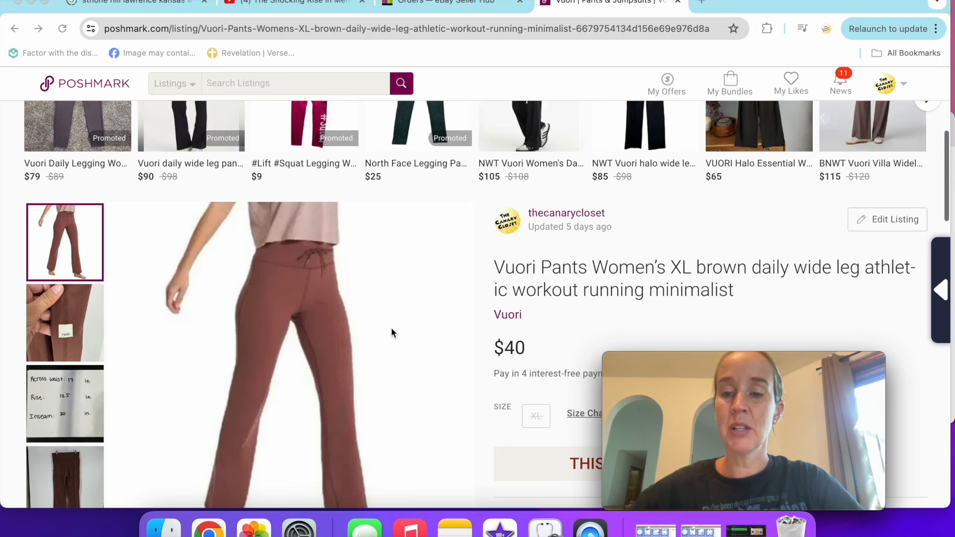
scroll(down, 3)
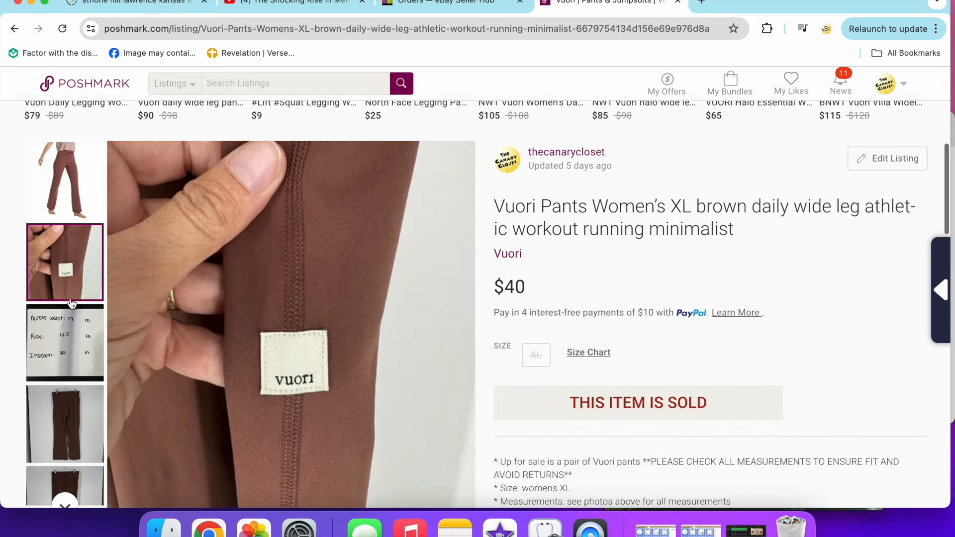
scroll(down, 3)
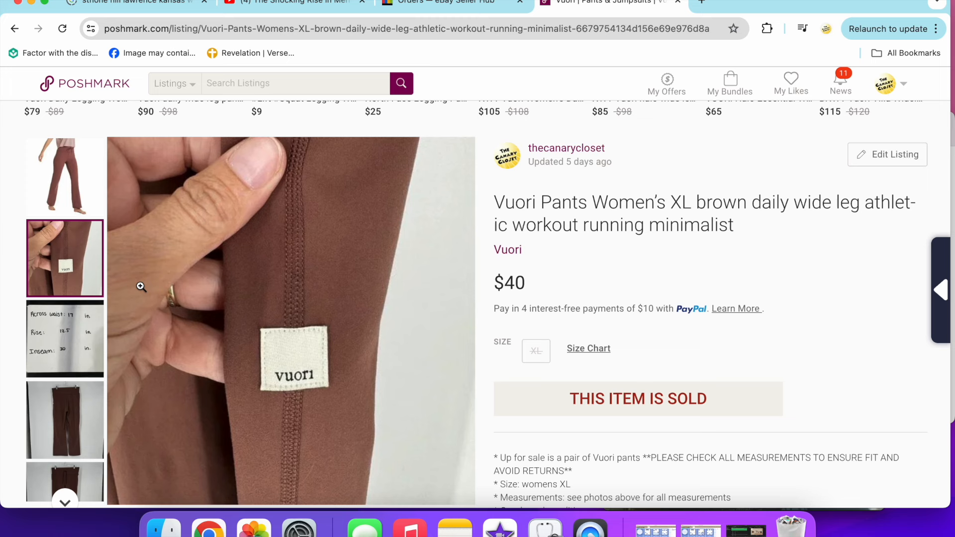
mouse_move(303, 372)
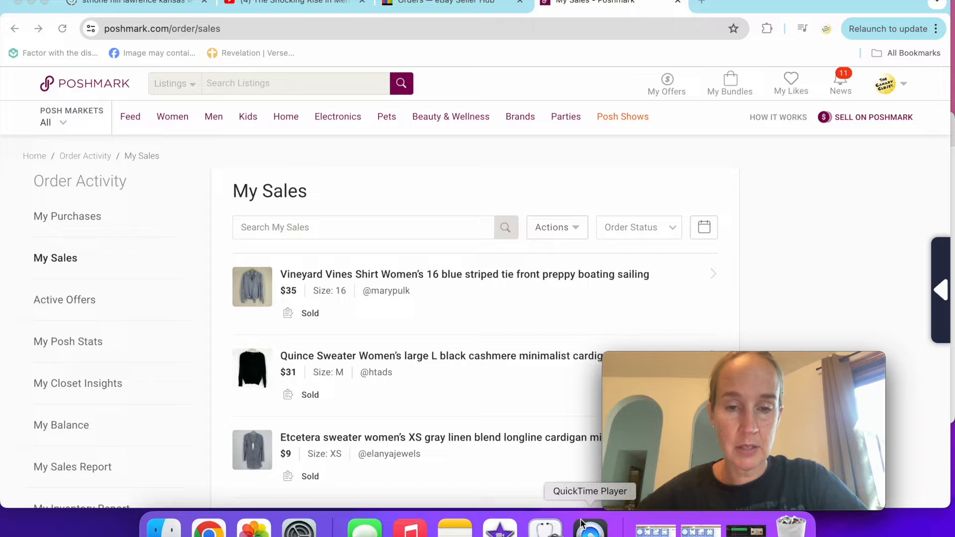
scroll(down, 3)
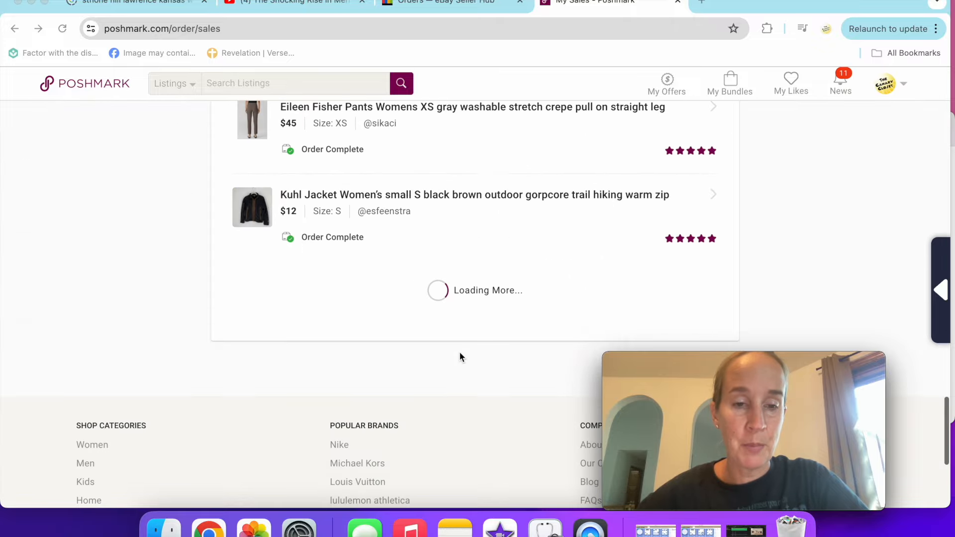
scroll(down, 3)
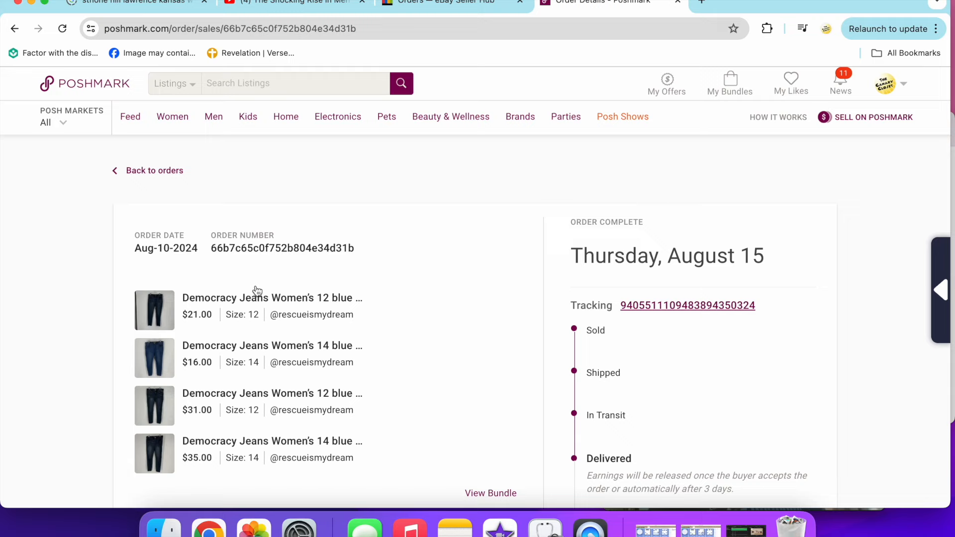
click(14, 29)
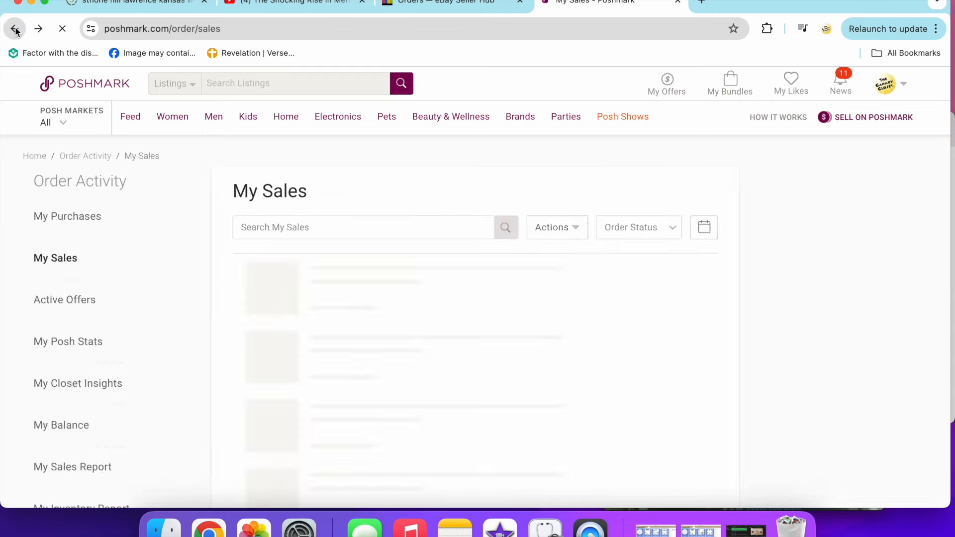
click(15, 29)
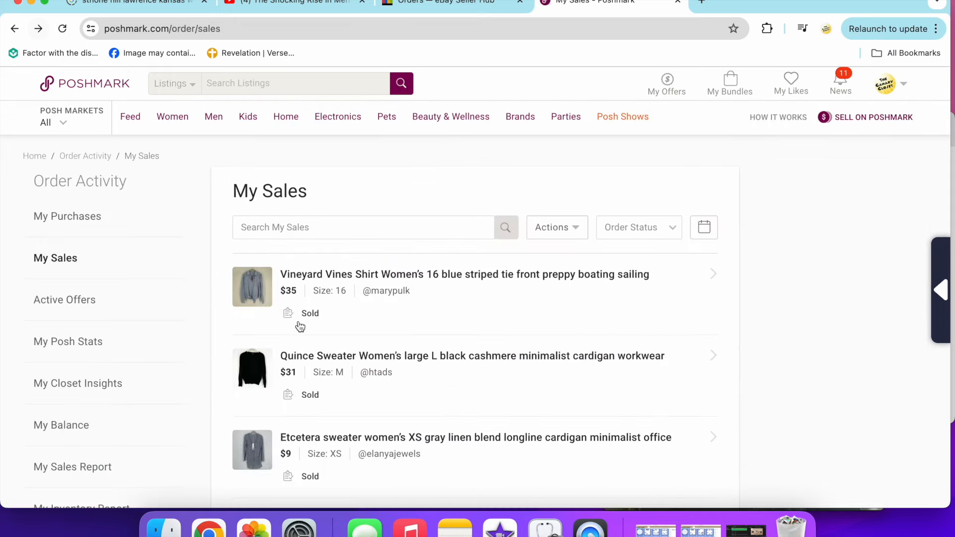
View the St. John label photo, then the Peruvian Connection floral pants' photos, and go back
scroll(down, 3)
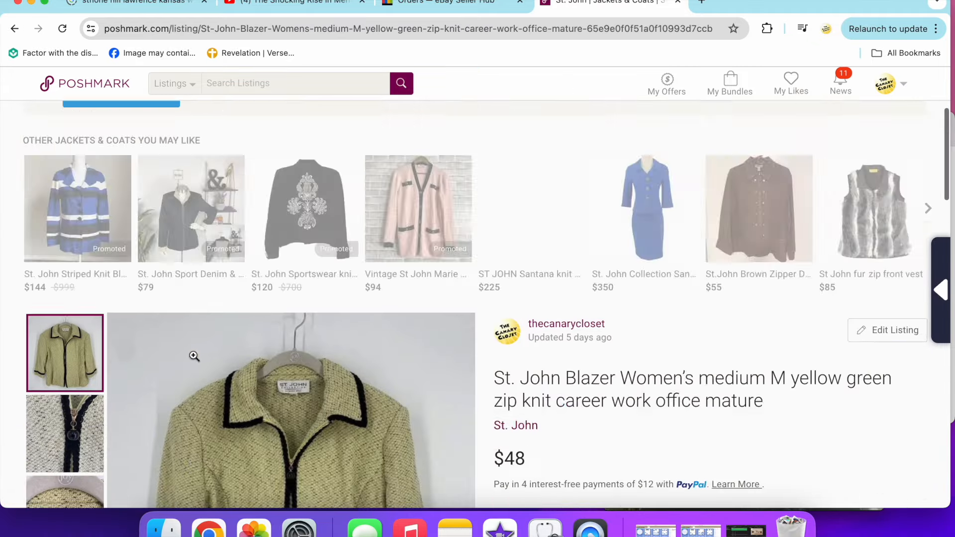
click(64, 321)
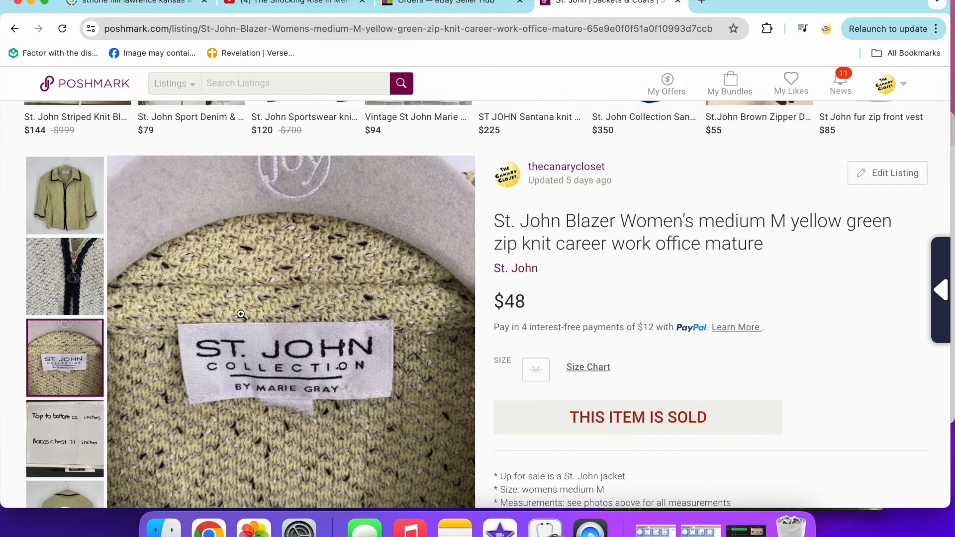
mouse_move(285, 388)
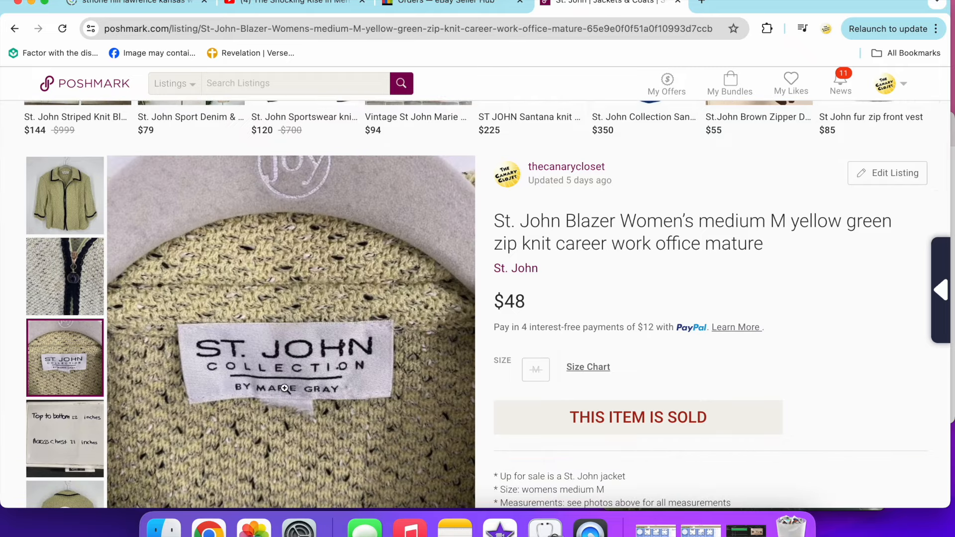
scroll(down, 3)
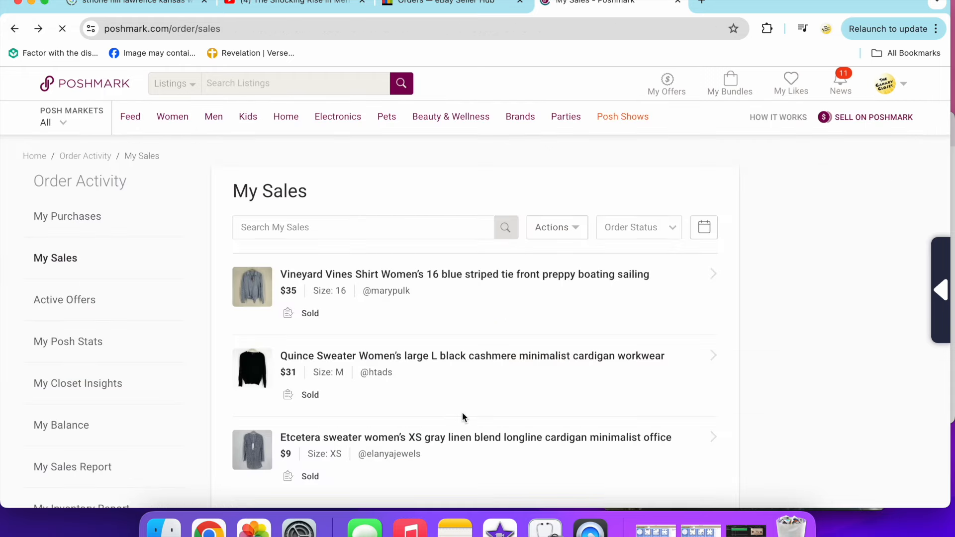
scroll(down, 3)
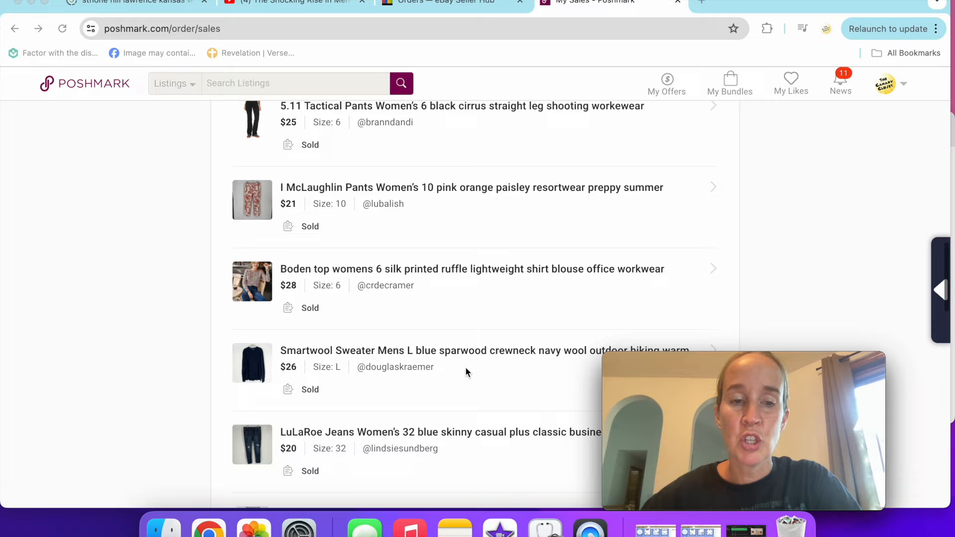
scroll(down, 3)
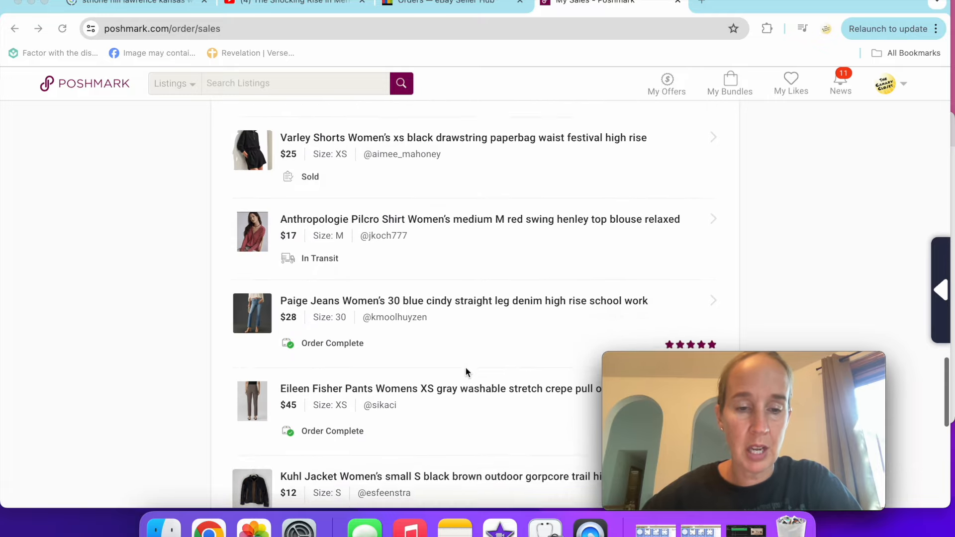
scroll(down, 3)
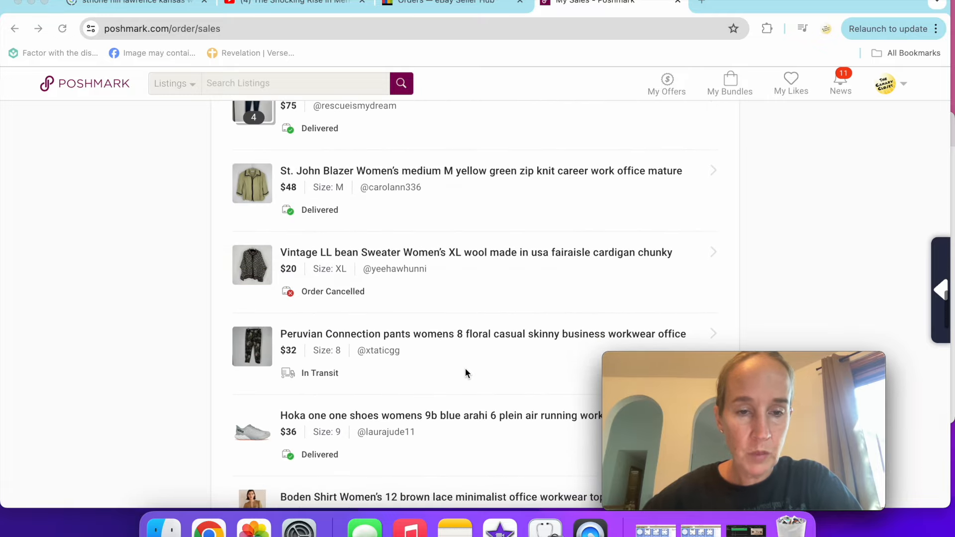
scroll(down, 3)
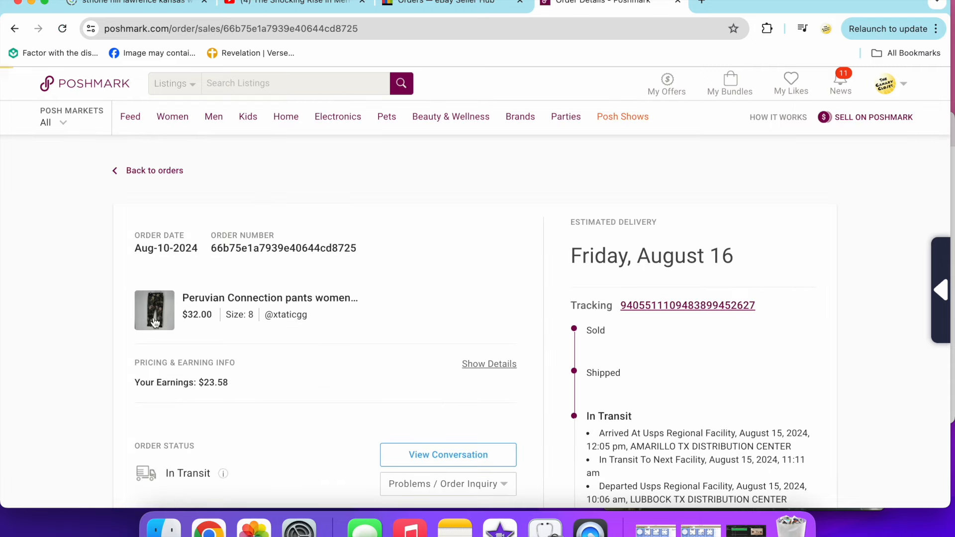
click(154, 310)
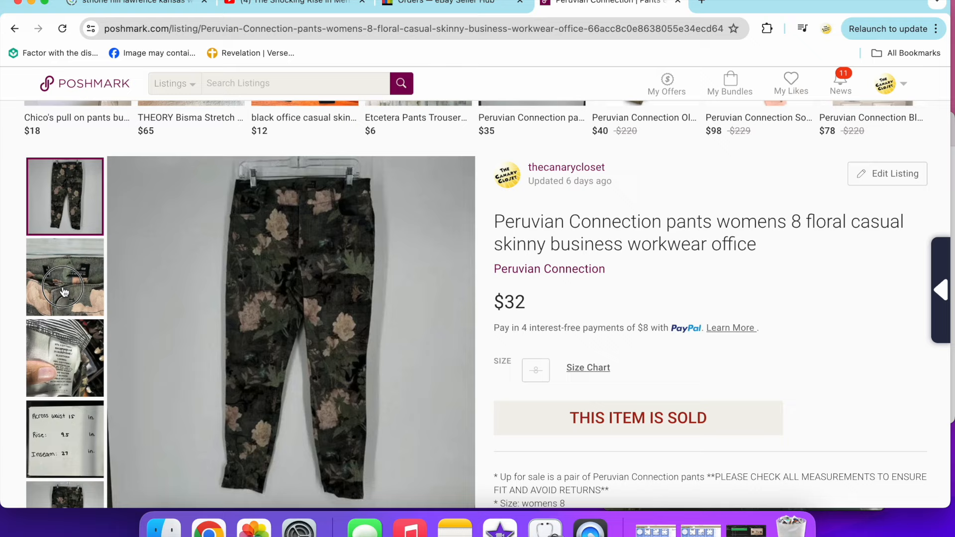
click(65, 356)
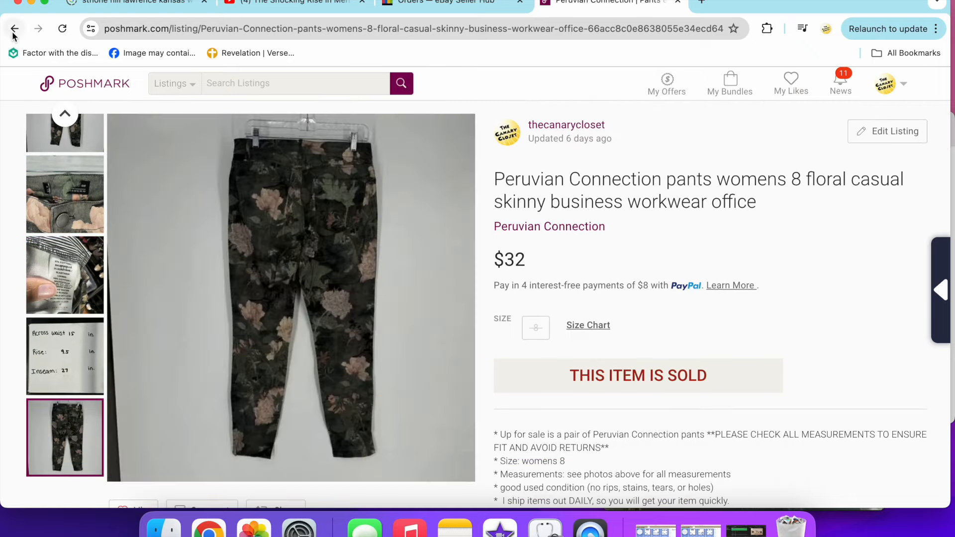
click(15, 29)
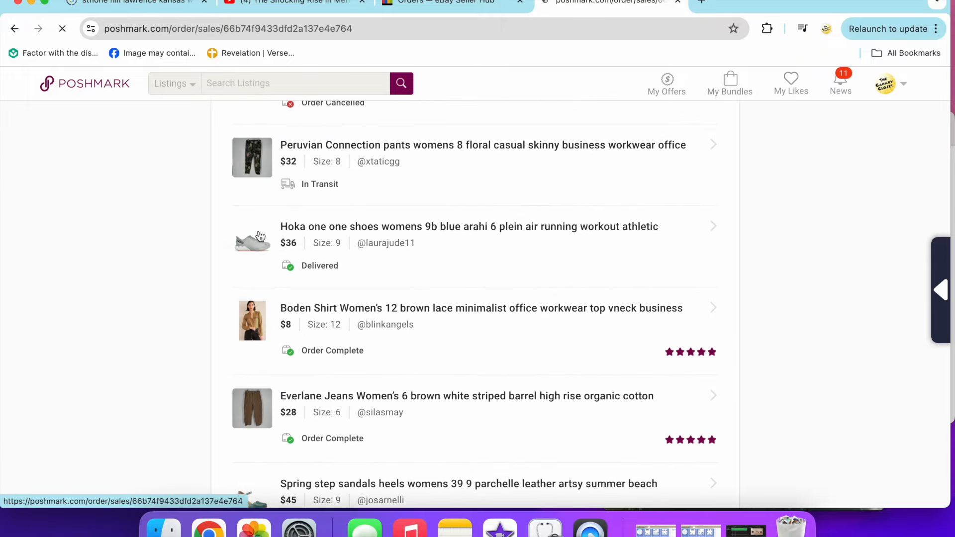
Open the Hoka women's 9 running shoes listing ($36) and view two more photos
click(467, 227)
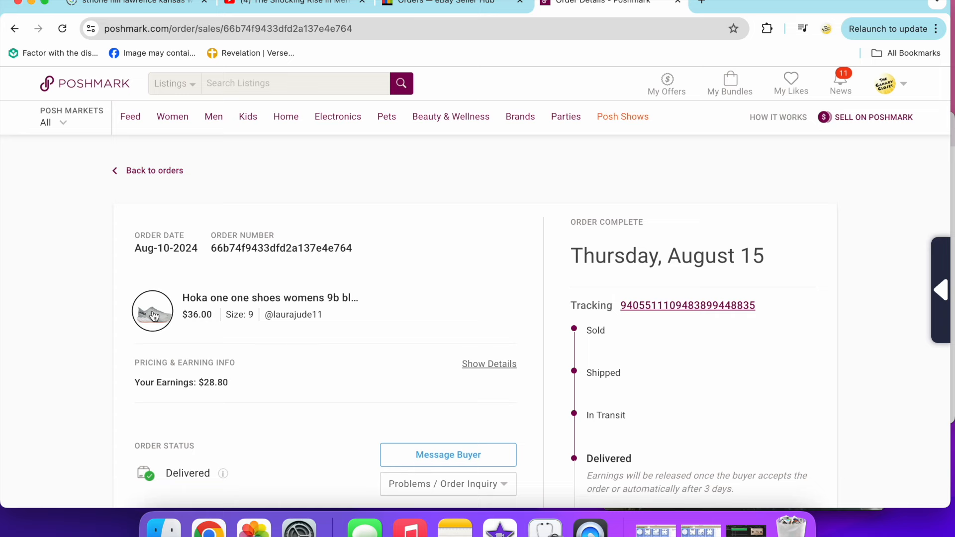
click(152, 310)
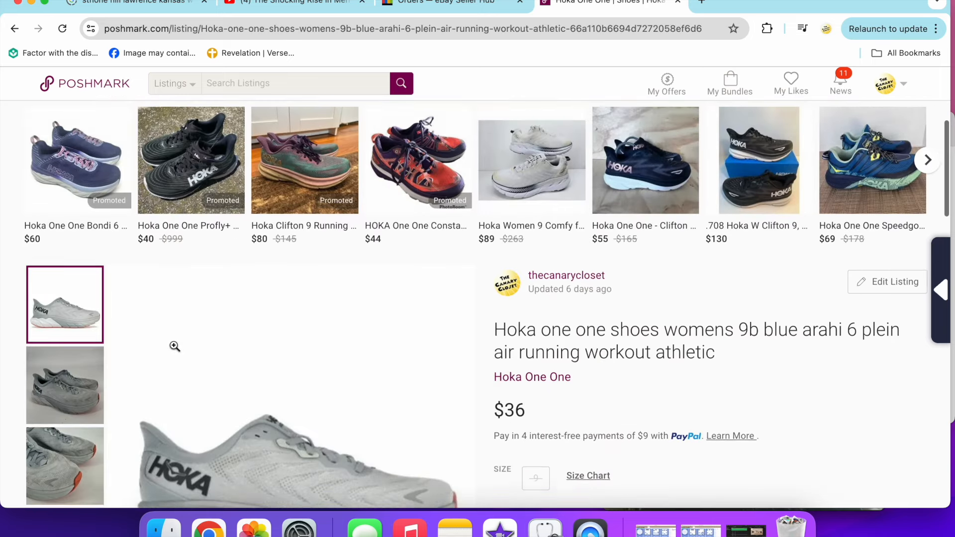
scroll(down, 3)
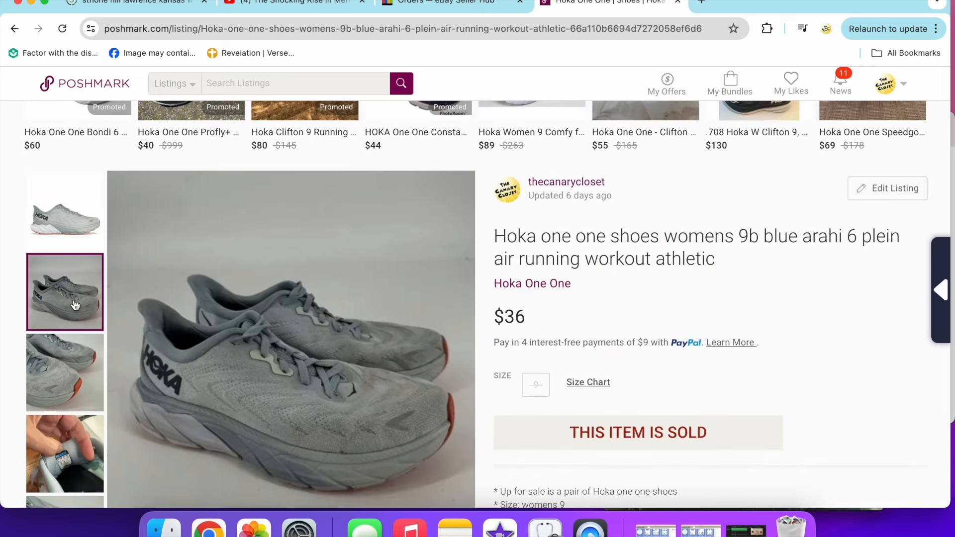
scroll(down, 3)
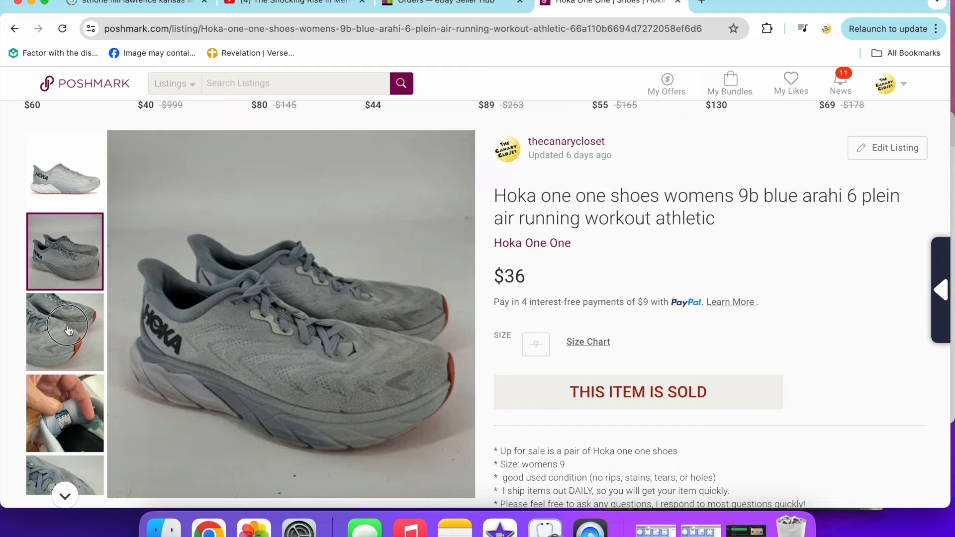
click(65, 412)
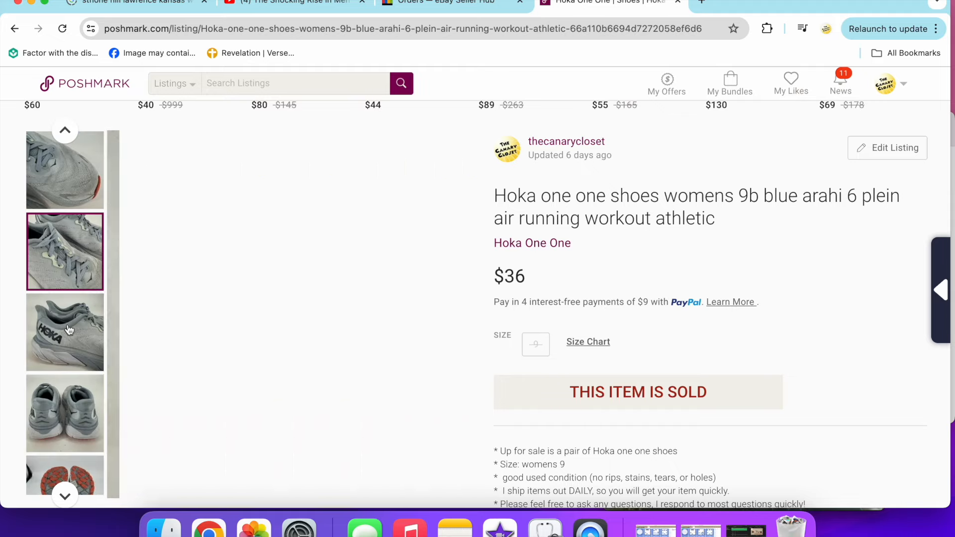
click(65, 413)
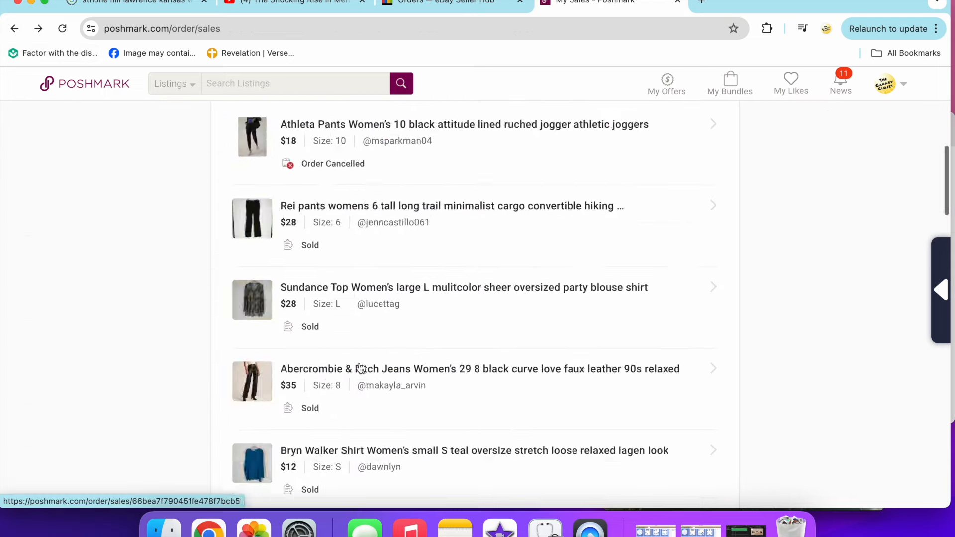
scroll(down, 3)
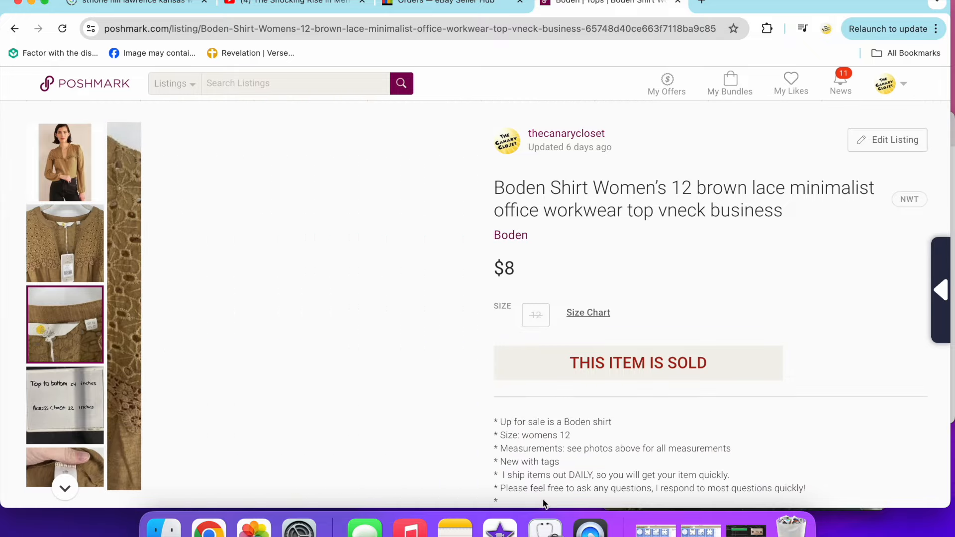
scroll(down, 3)
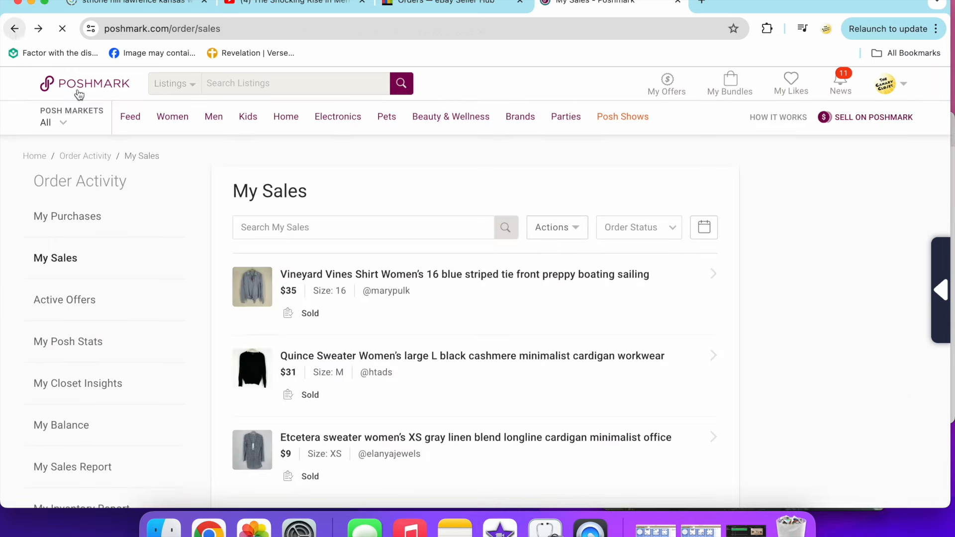
View the sold Everlane striped jeans listing on Poshmark, then close the Poshmark tab
scroll(down, 3)
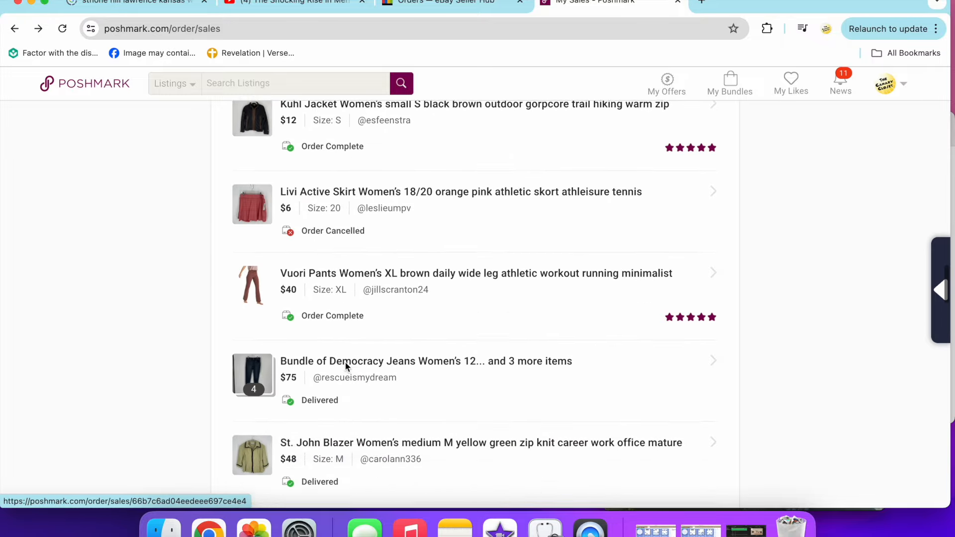
scroll(down, 3)
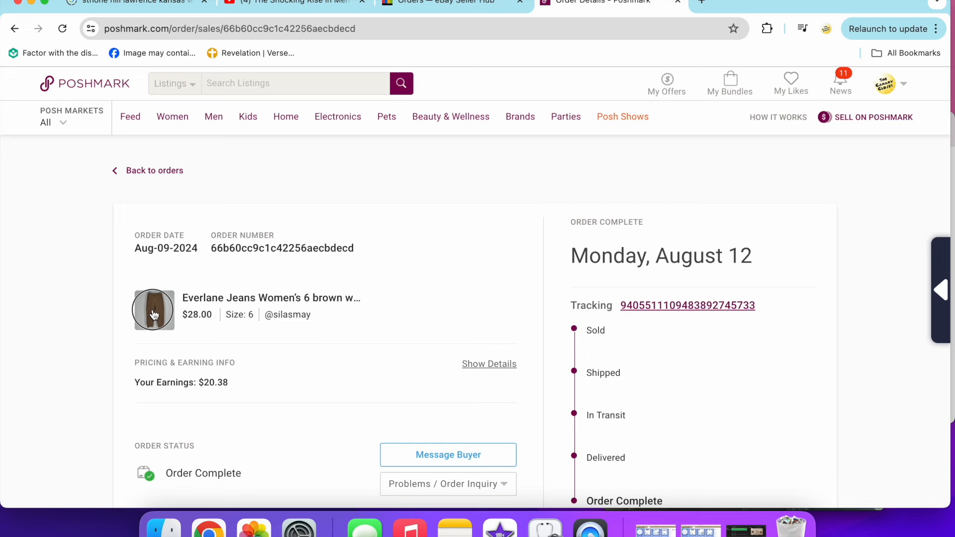
click(153, 309)
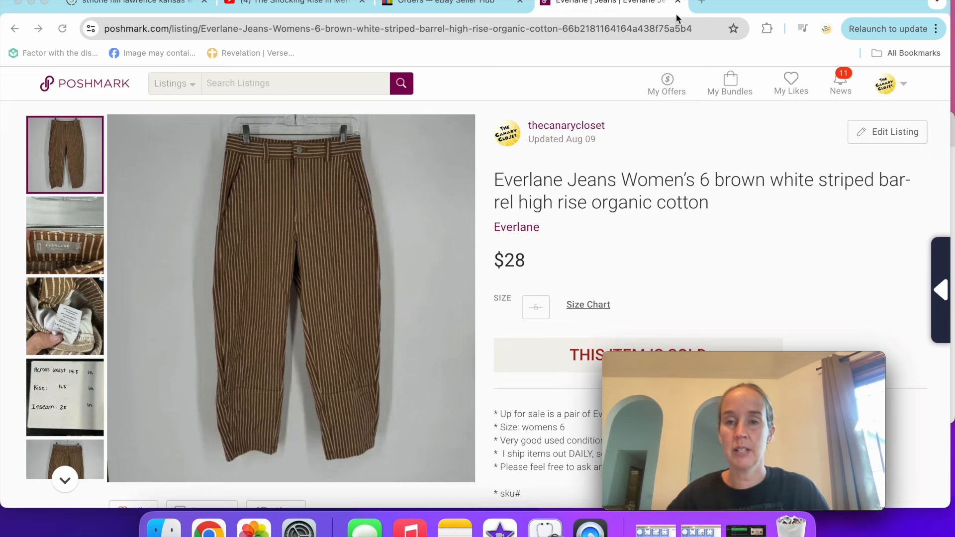
click(451, 2)
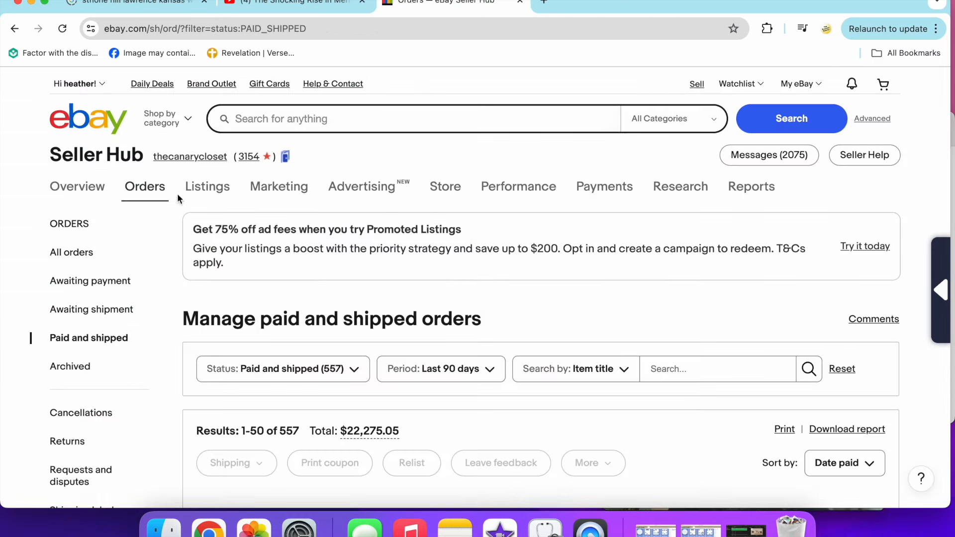
Browse the Anthropologie velvet pants photos, including the floral close-up and size label
scroll(down, 3)
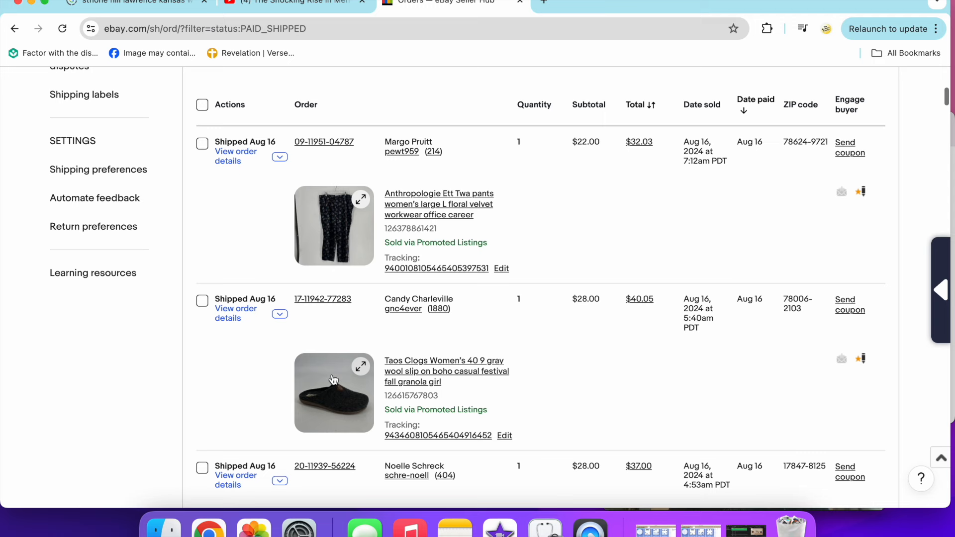
click(439, 204)
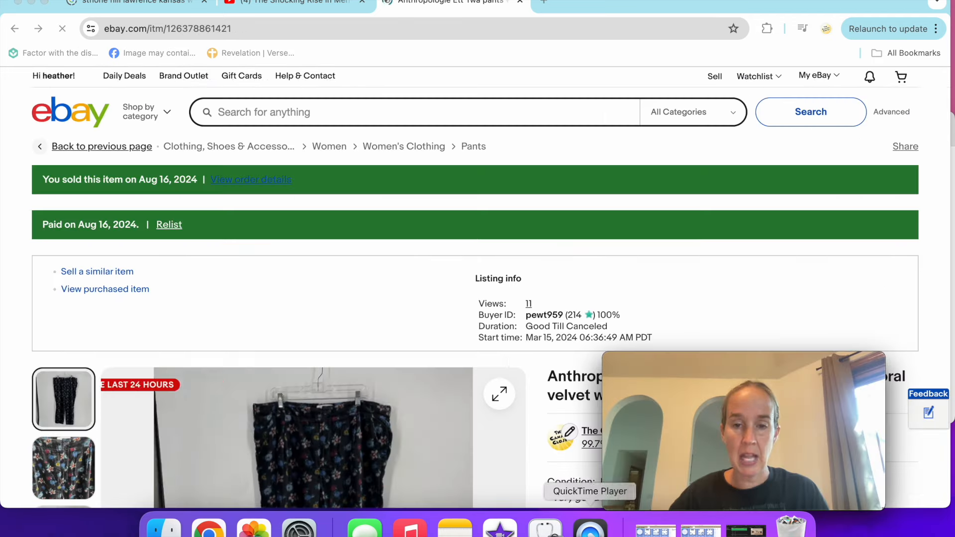
scroll(down, 3)
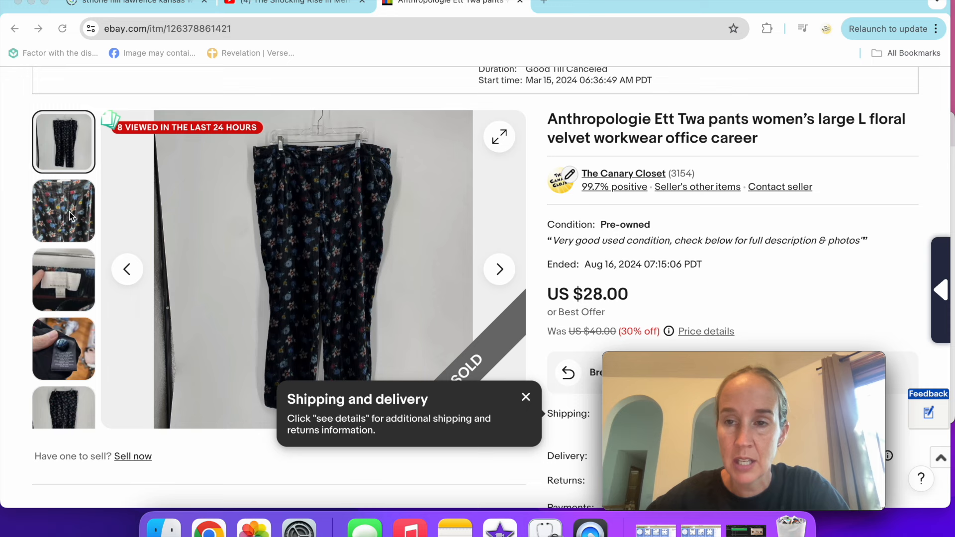
click(64, 279)
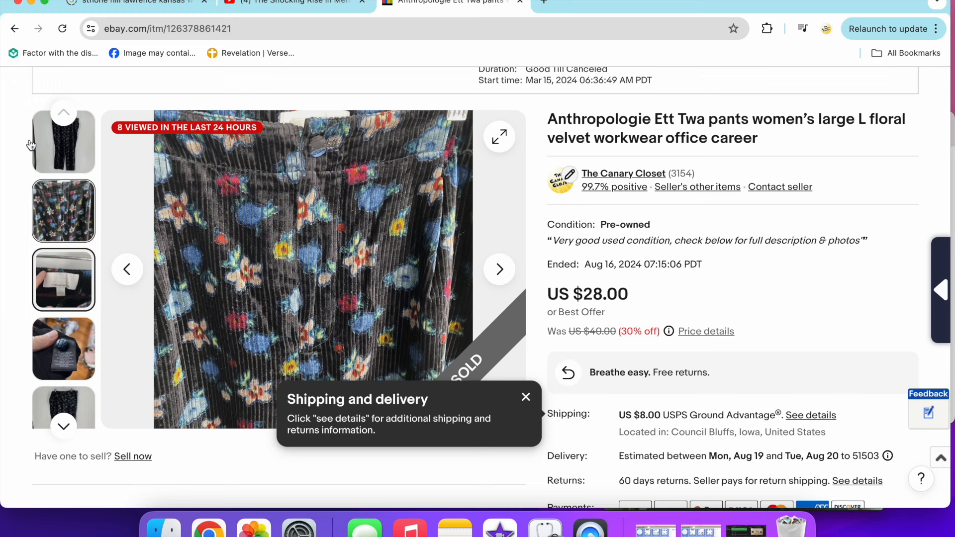
click(62, 279)
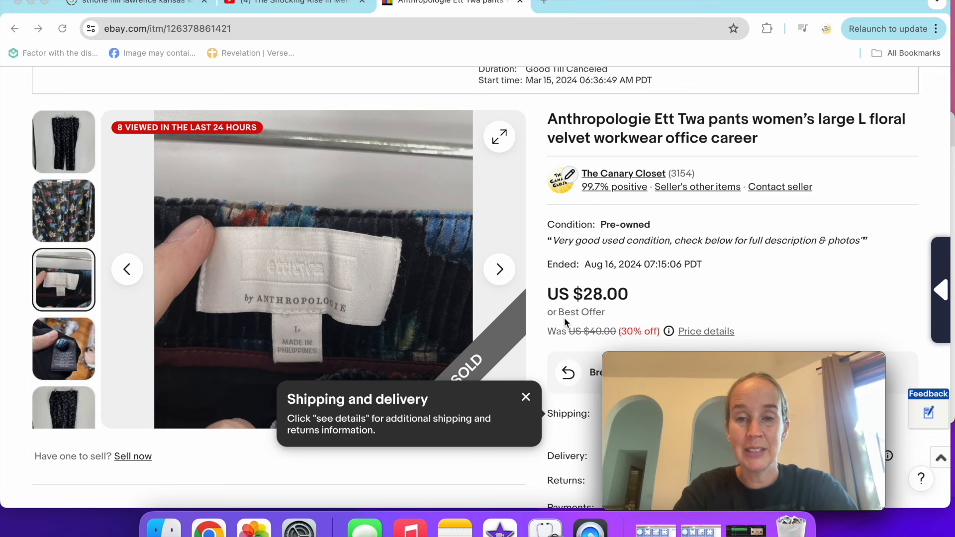
mouse_move(556, 311)
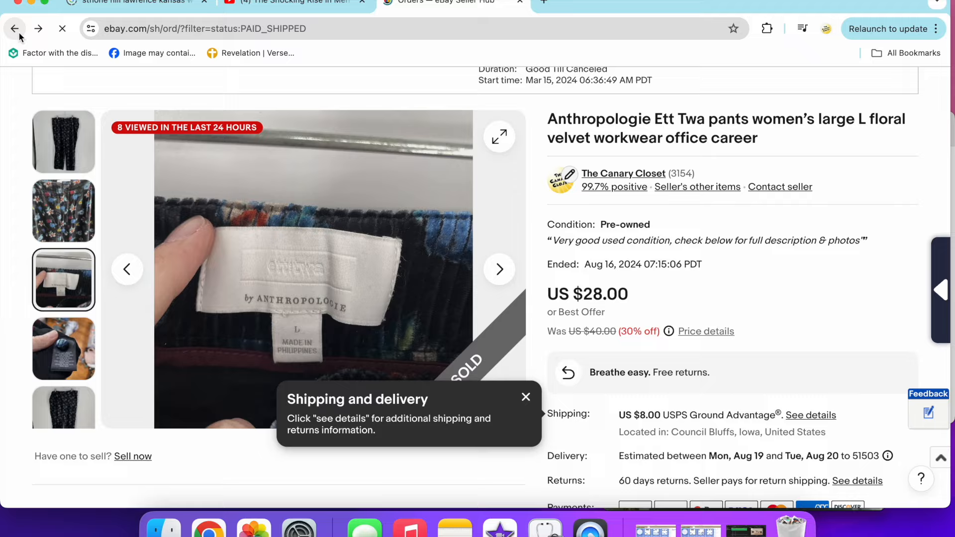
click(14, 29)
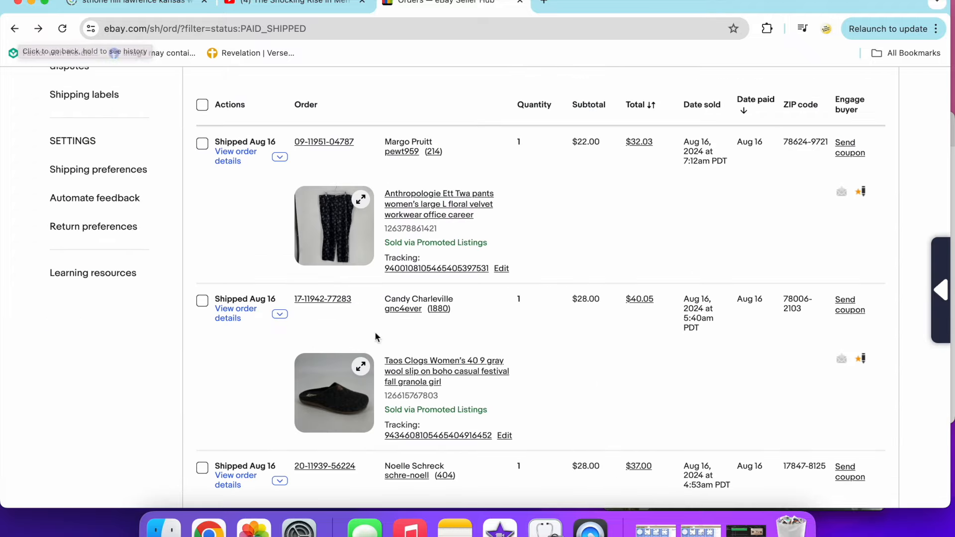
Browse the photos of the sold Taos gray wool clogs listing
click(447, 371)
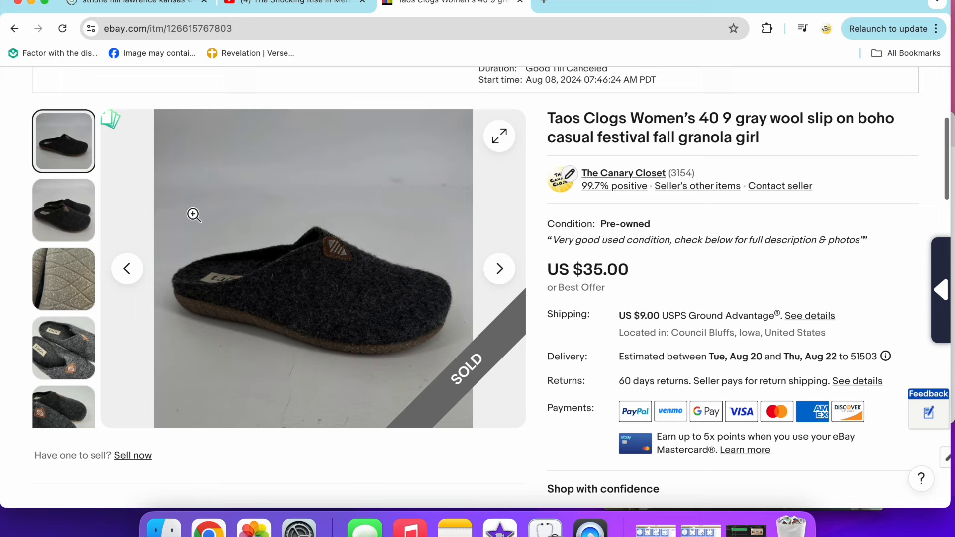
click(63, 278)
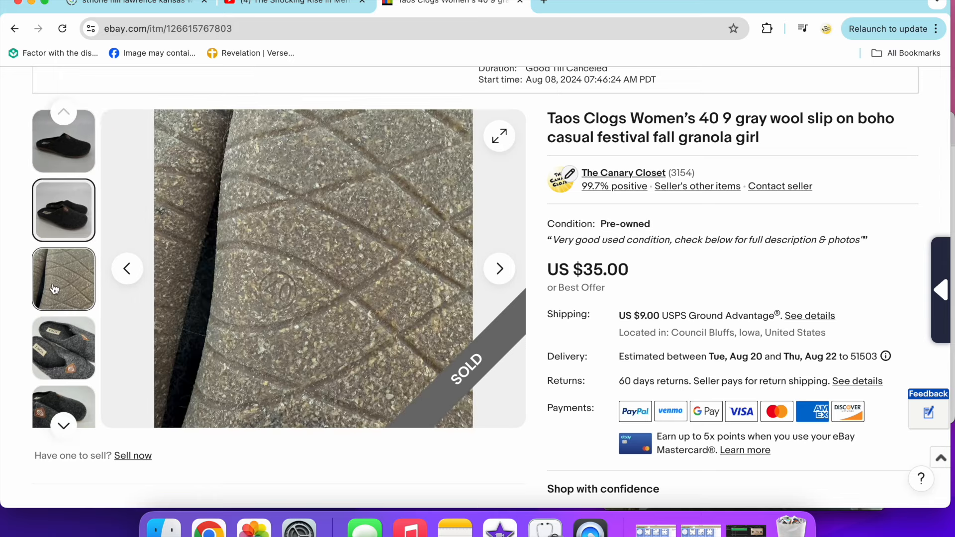
click(63, 348)
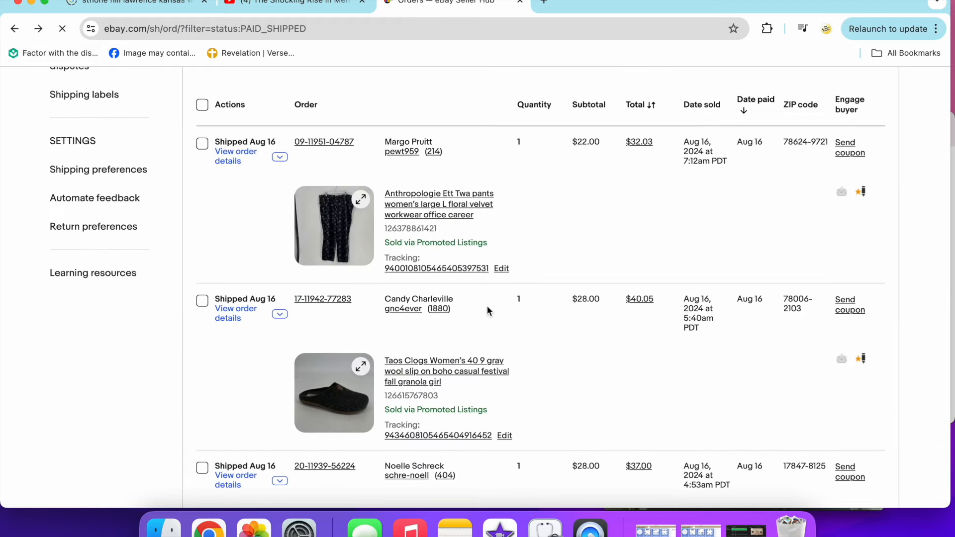
scroll(down, 3)
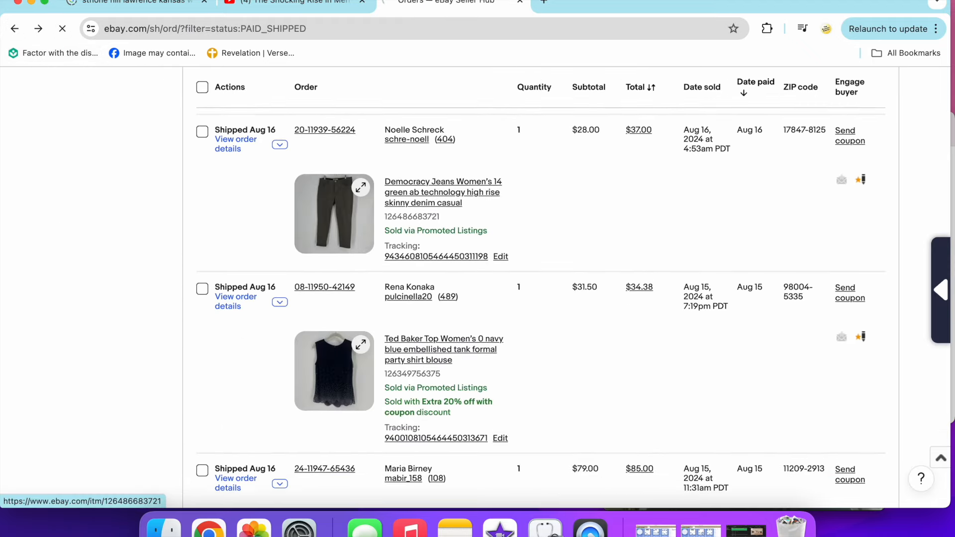
View the Democracy Jeans listing photos and return to shipped orders
click(443, 192)
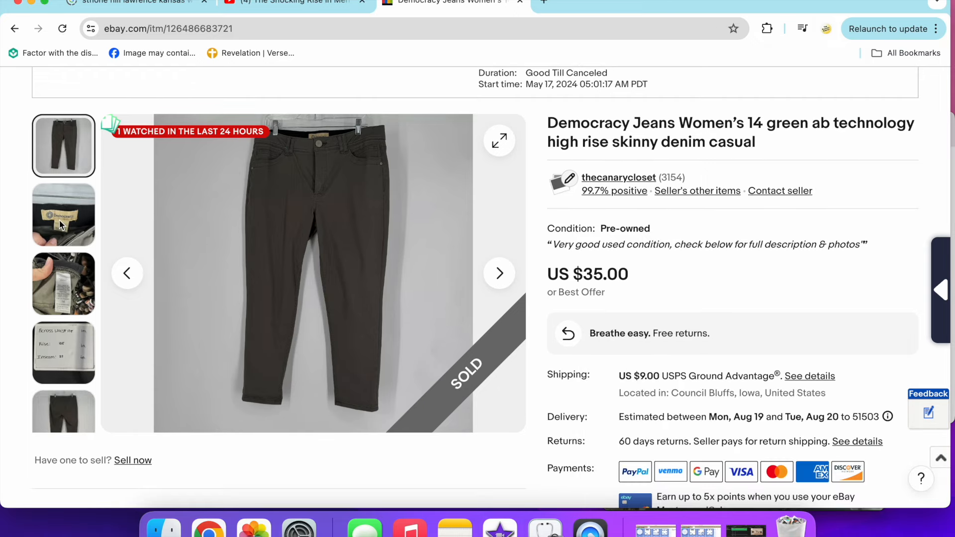
click(63, 353)
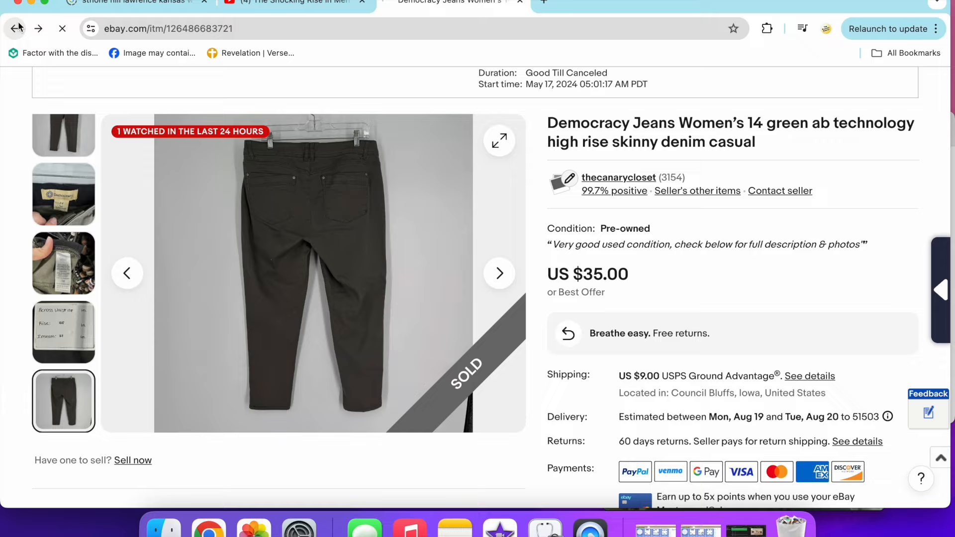
click(15, 29)
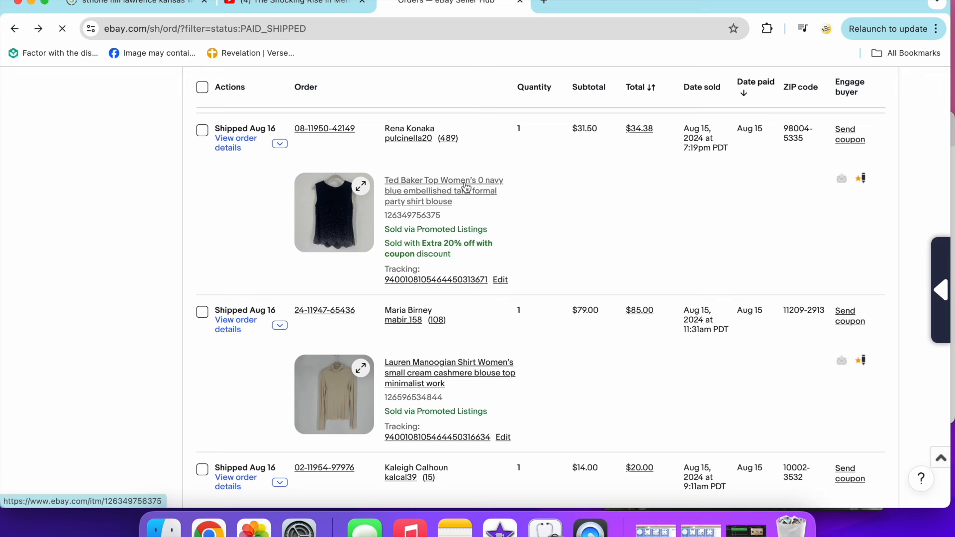
Browse the Ted Baker navy tank photos, including care and brand labels
click(443, 185)
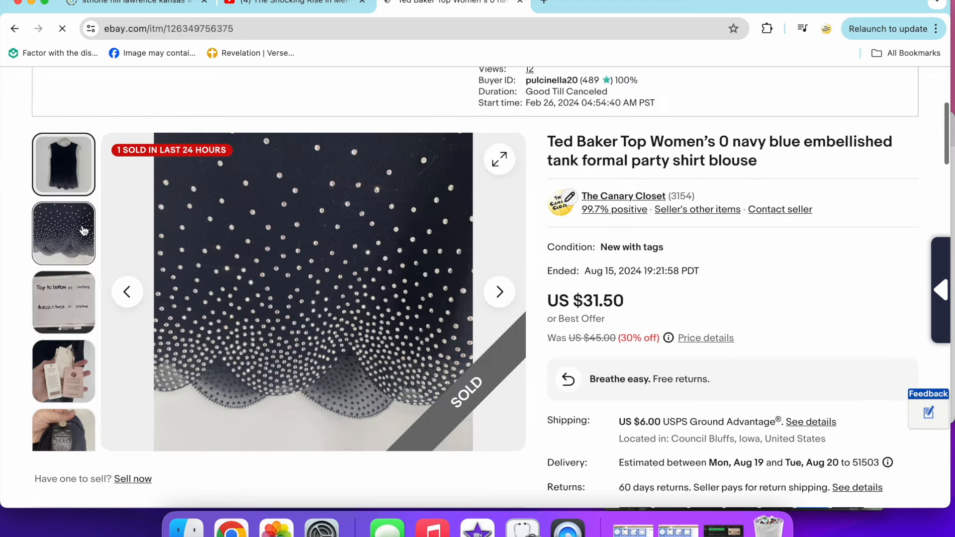
click(63, 369)
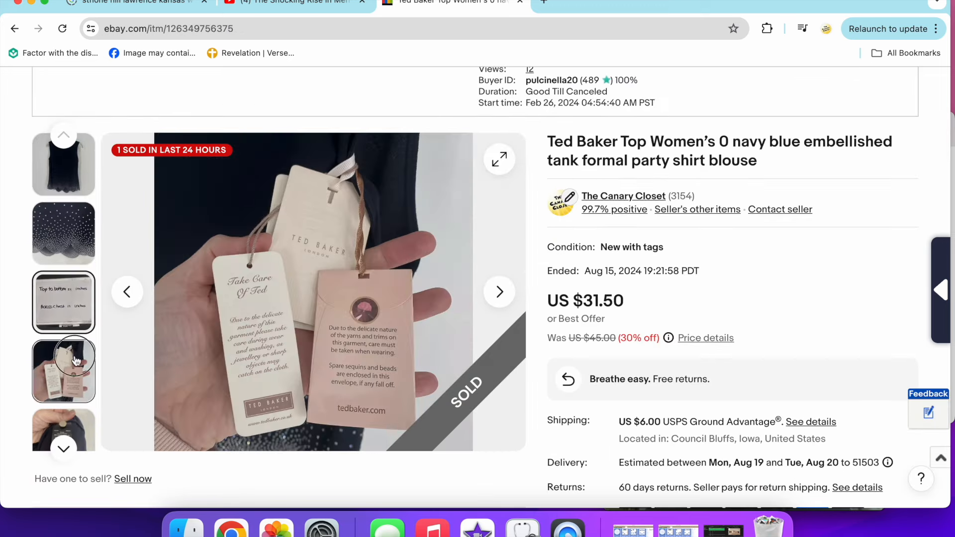
click(64, 359)
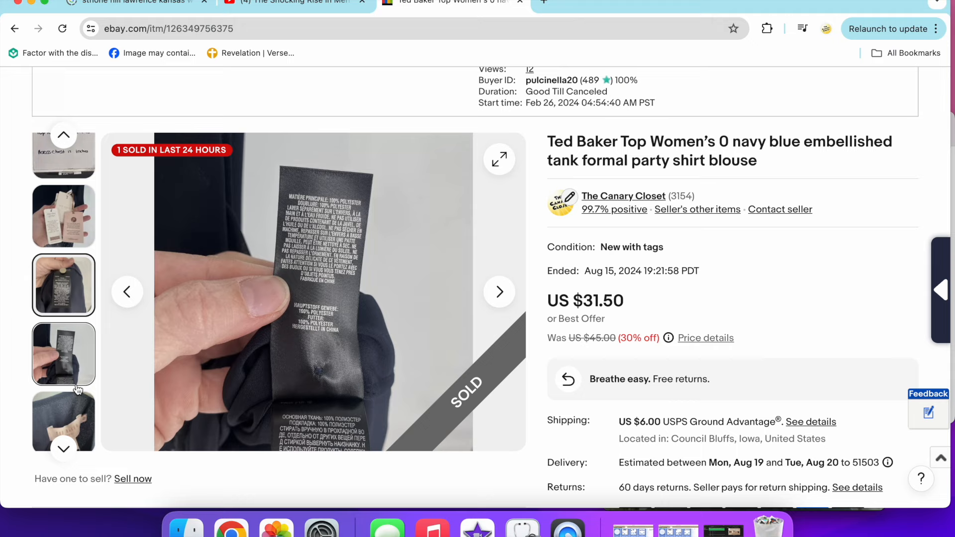
click(63, 420)
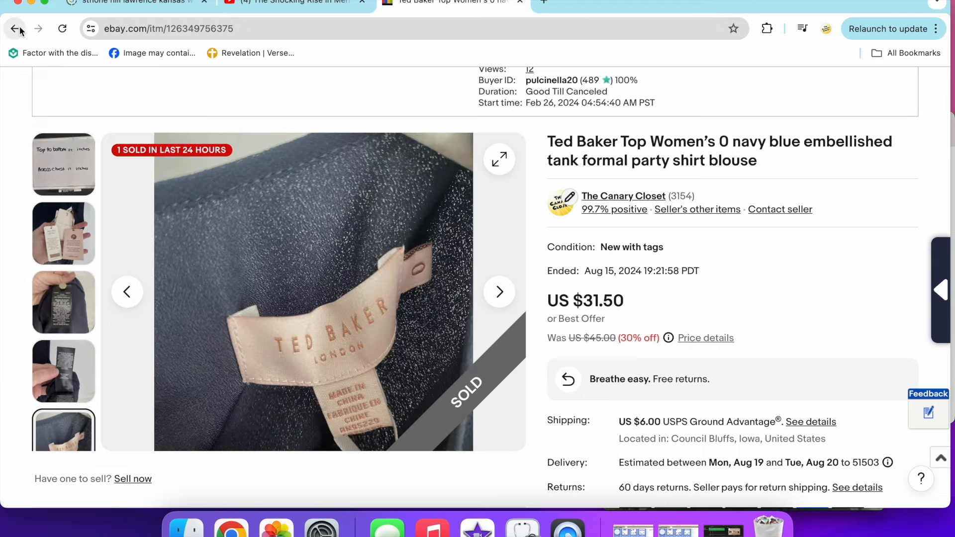
click(15, 29)
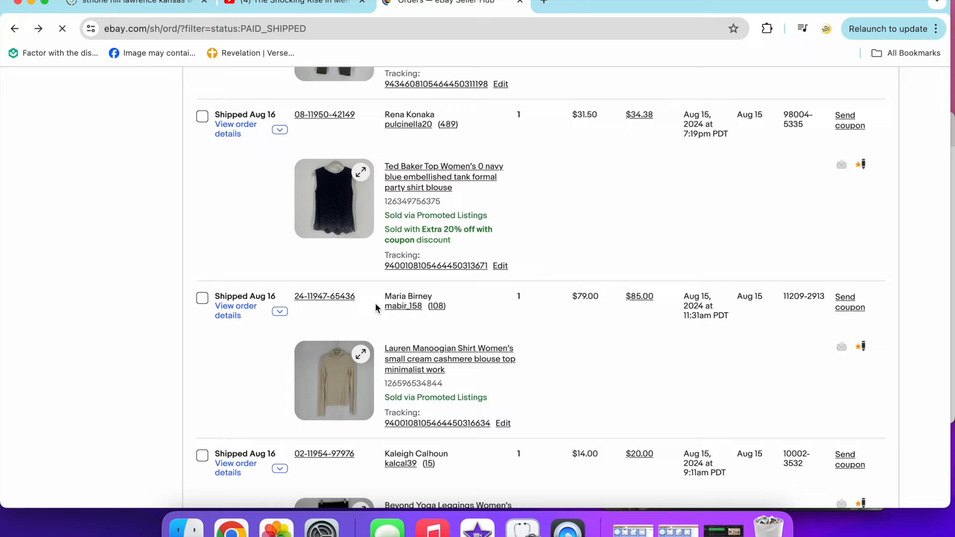
View the Lauren Manoogian cream cashmere blouse's brand label photo
scroll(down, 3)
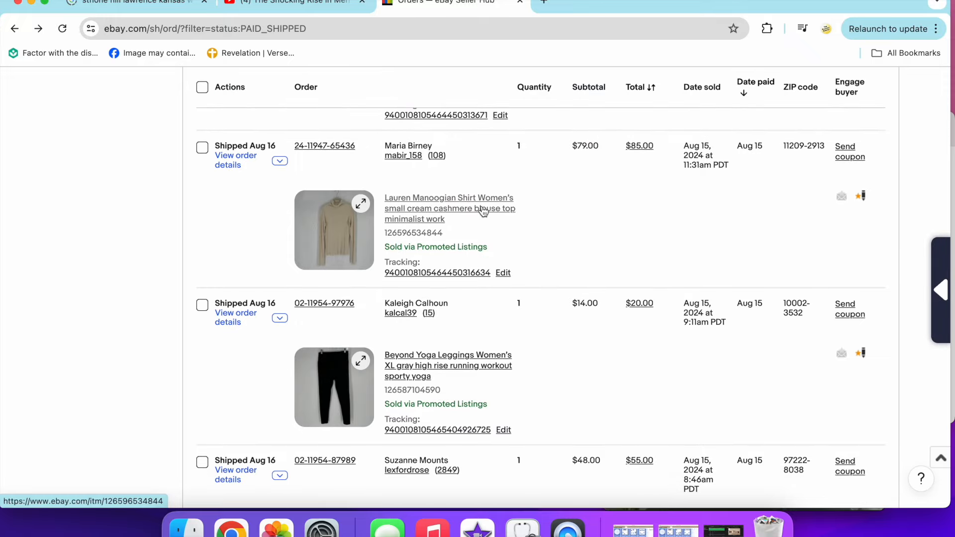
click(448, 202)
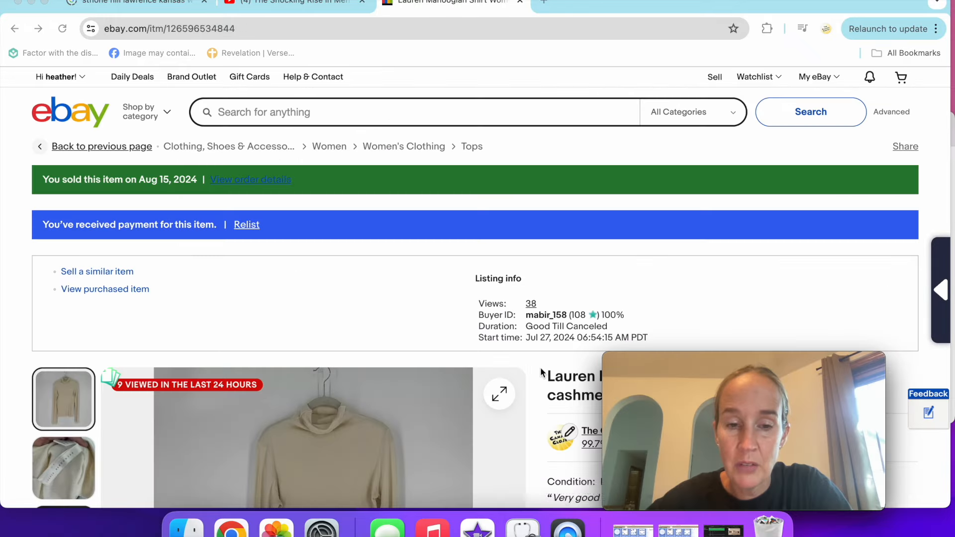
scroll(down, 3)
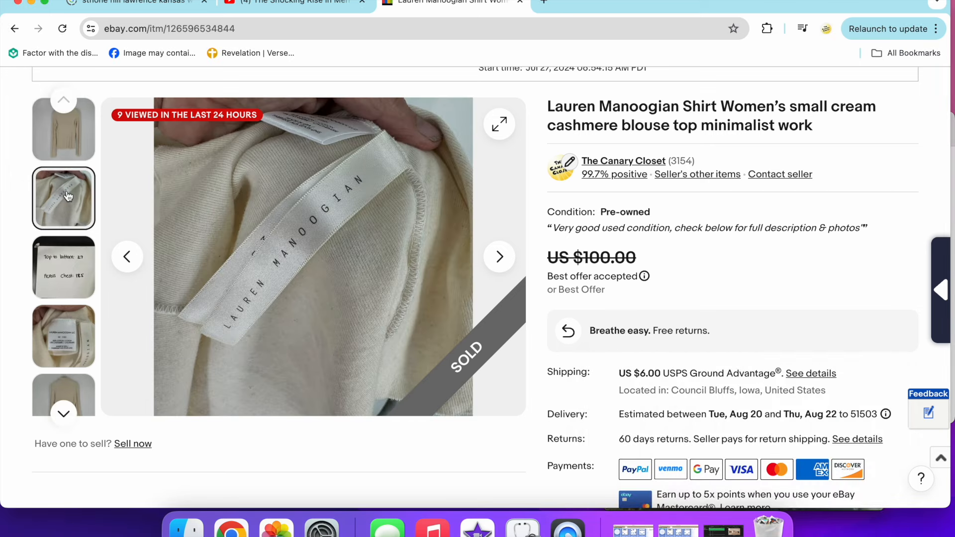
click(64, 336)
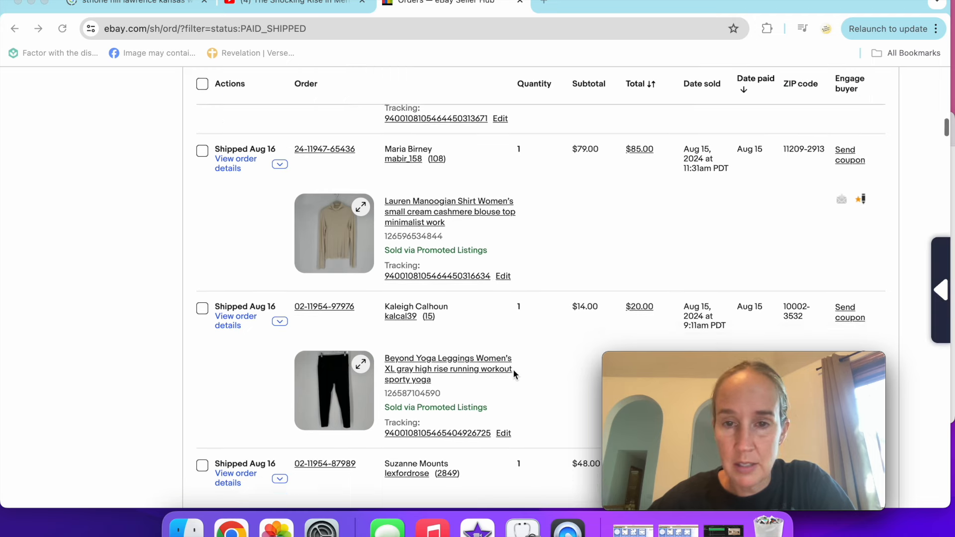
Leave the Beyond Yoga leggings and browse the Patagonia flannel shirt photos, including its price tag
scroll(down, 3)
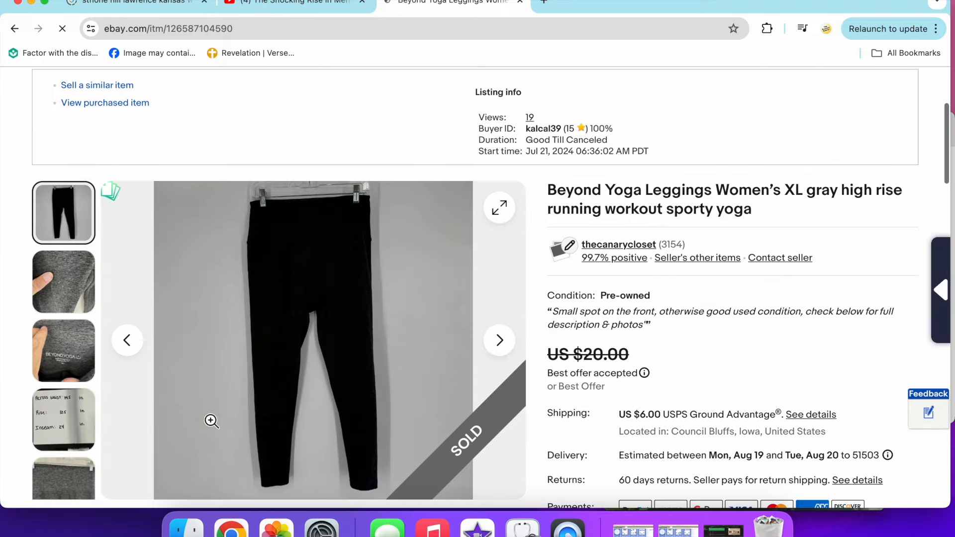
click(63, 351)
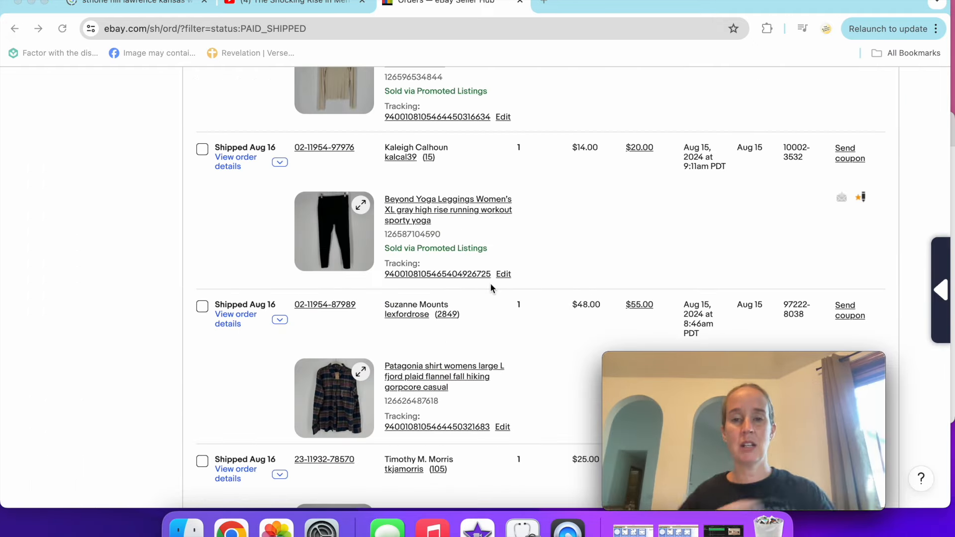
scroll(down, 3)
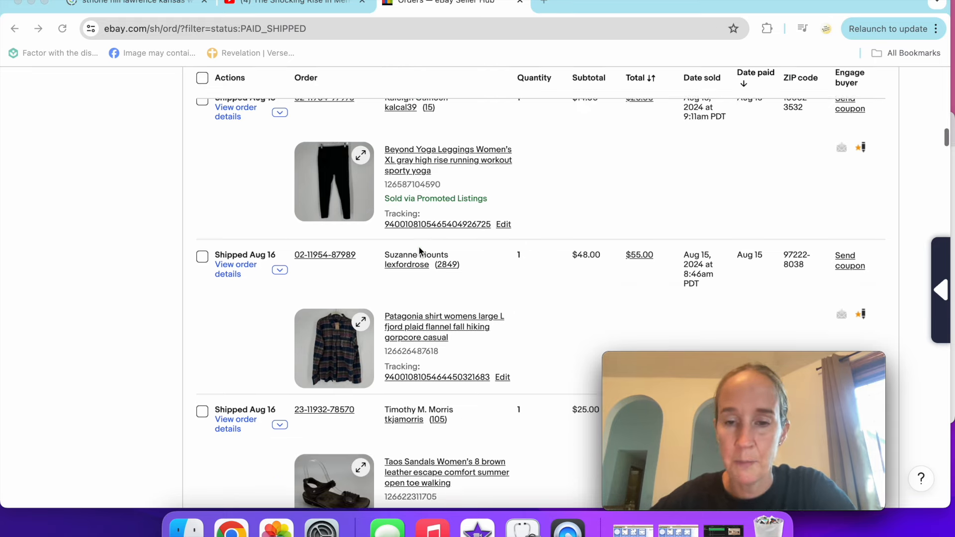
scroll(down, 3)
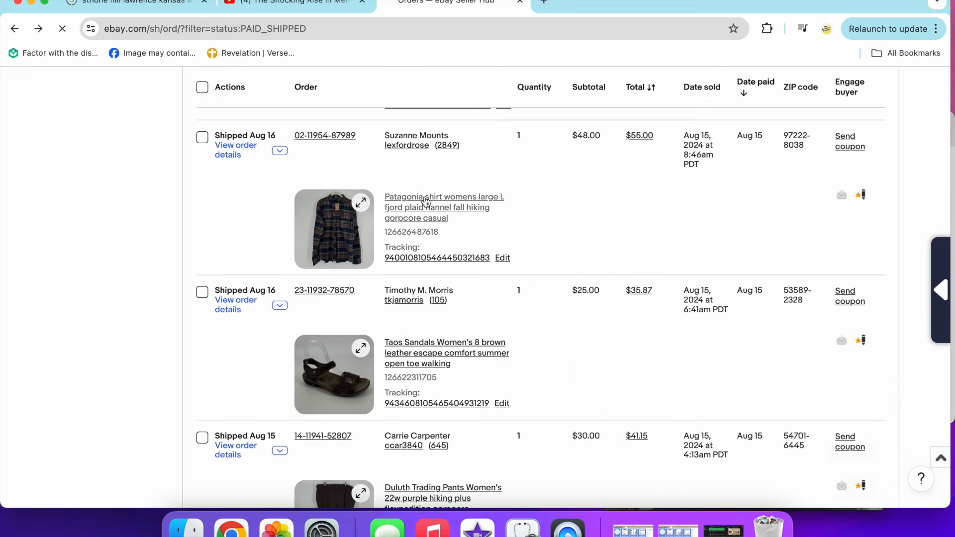
click(443, 196)
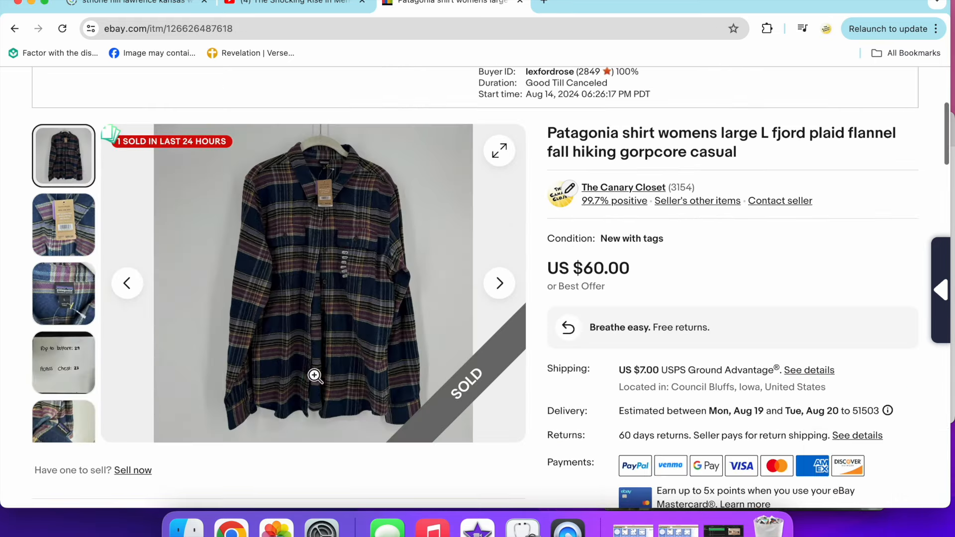
click(63, 225)
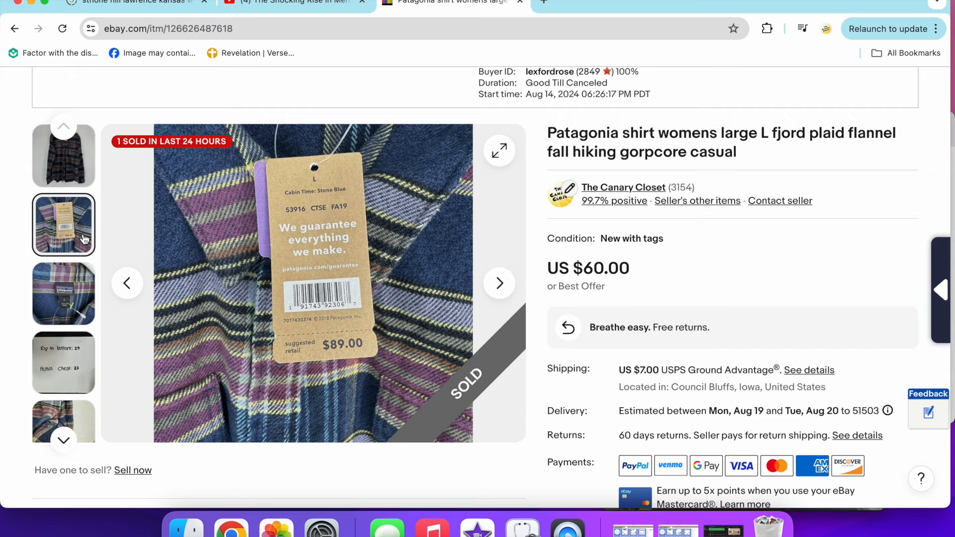
click(63, 292)
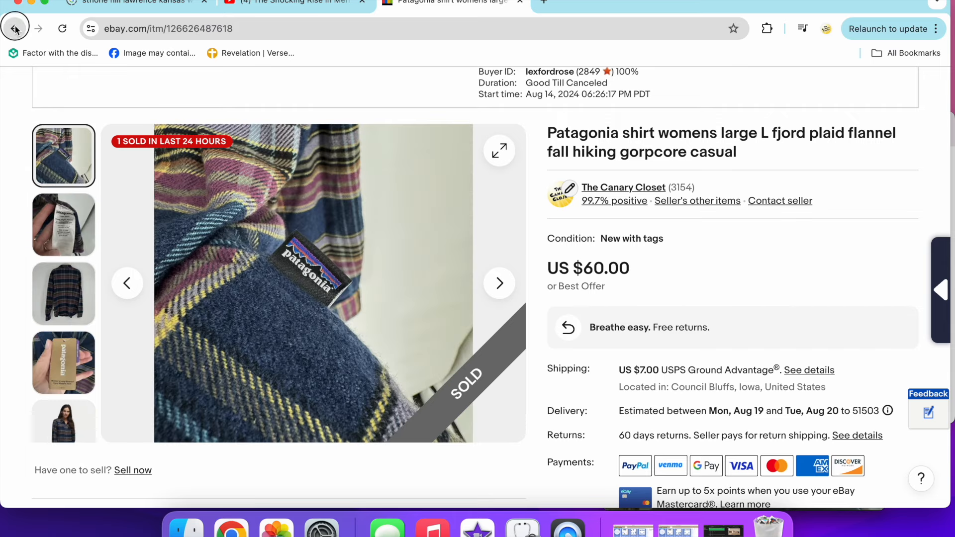
click(15, 29)
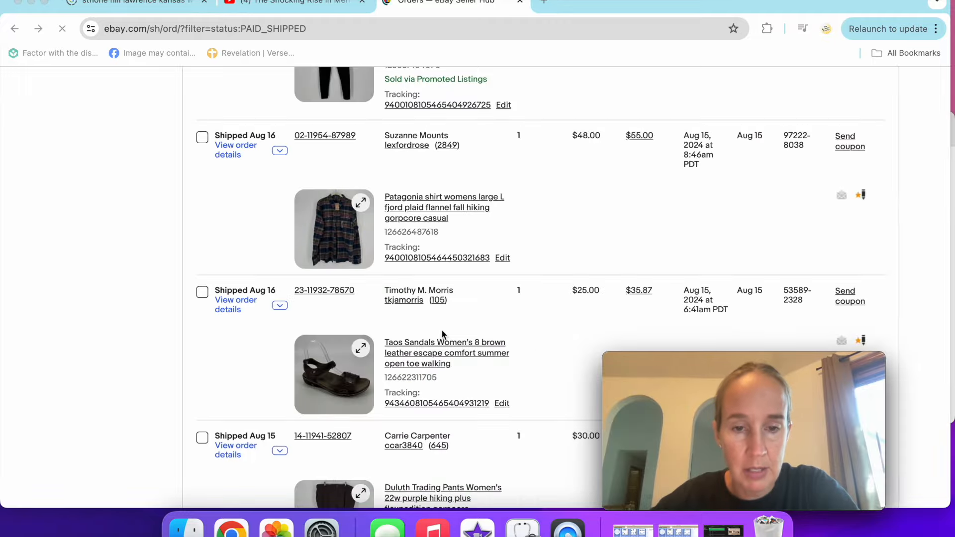
View the Taos brown sandals ($35) listing photos, including a close-up
scroll(down, 3)
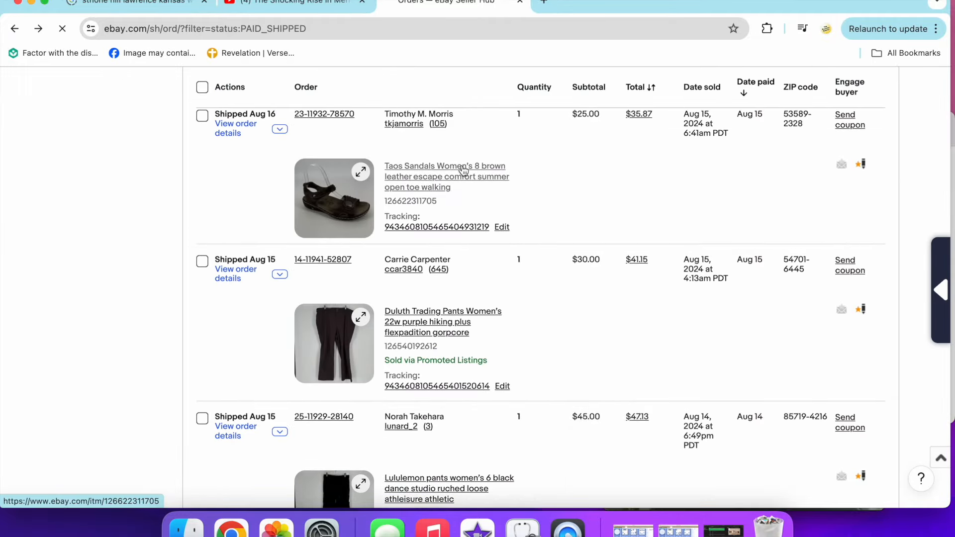
click(445, 166)
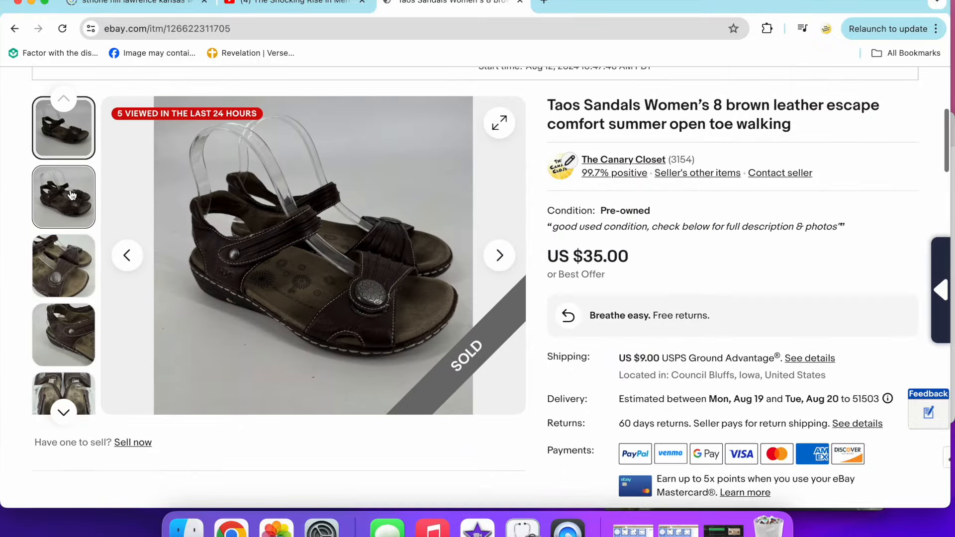
click(64, 266)
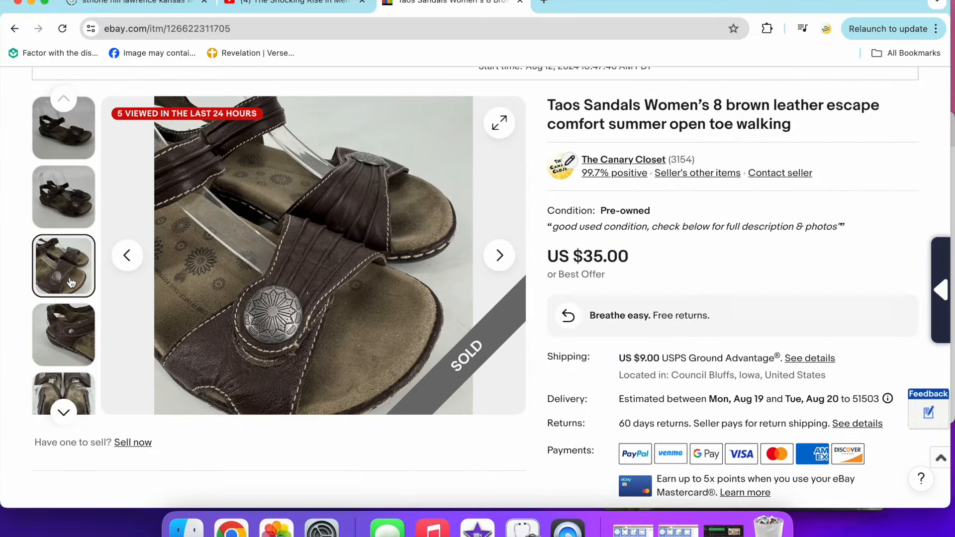
click(63, 334)
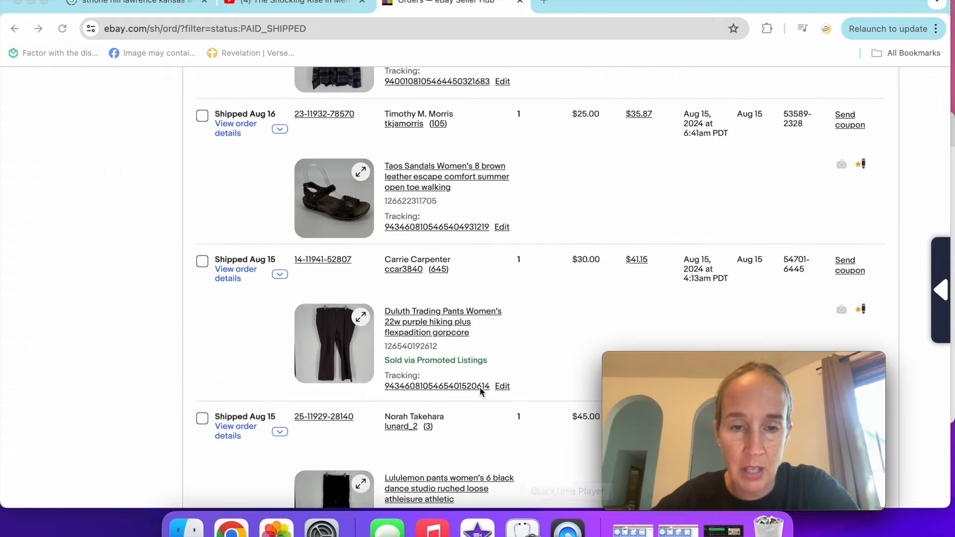
View the Duluth Trading purple hiking pants listing photos
scroll(down, 3)
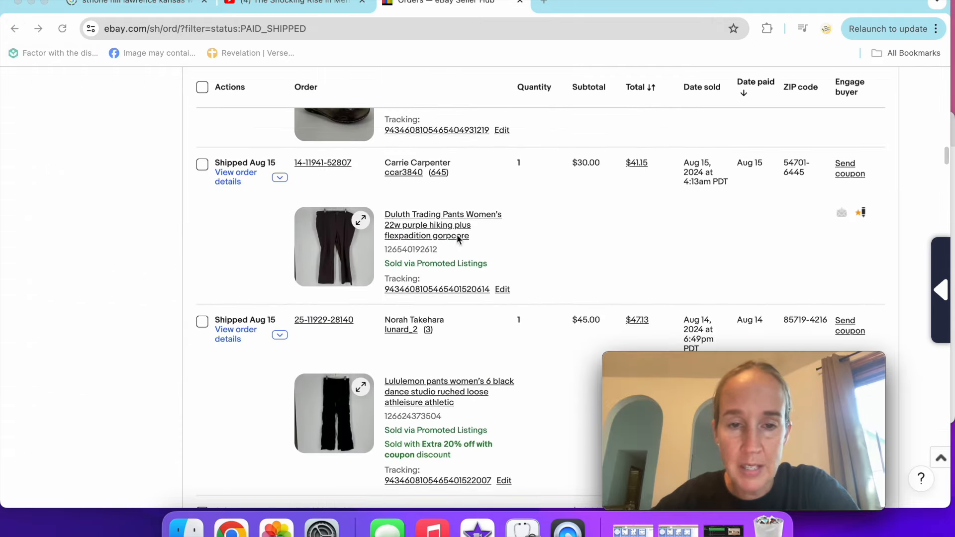
click(442, 225)
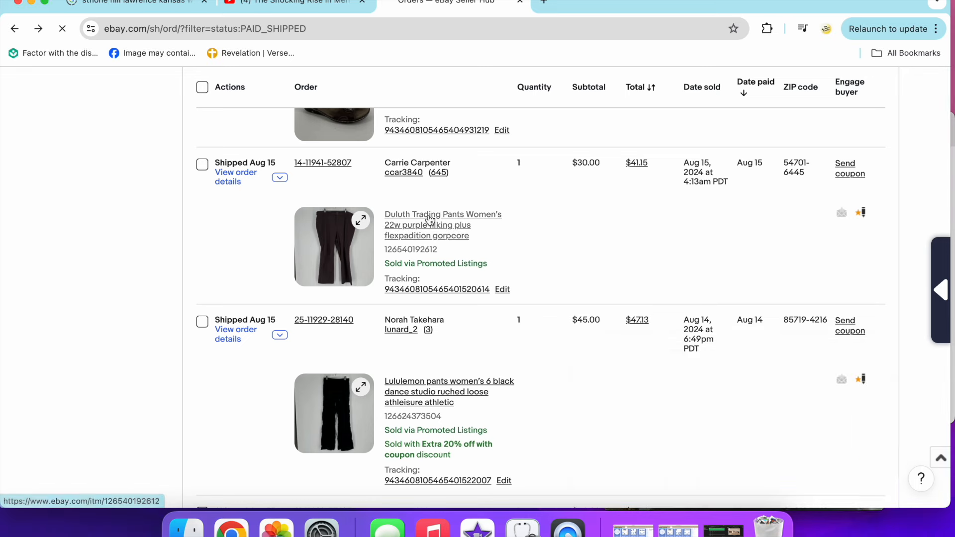
click(427, 225)
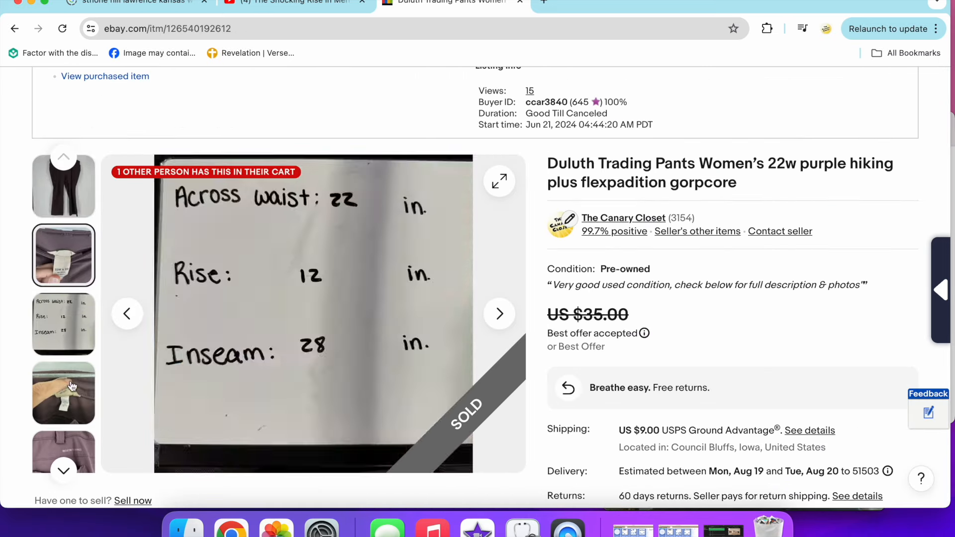
click(63, 400)
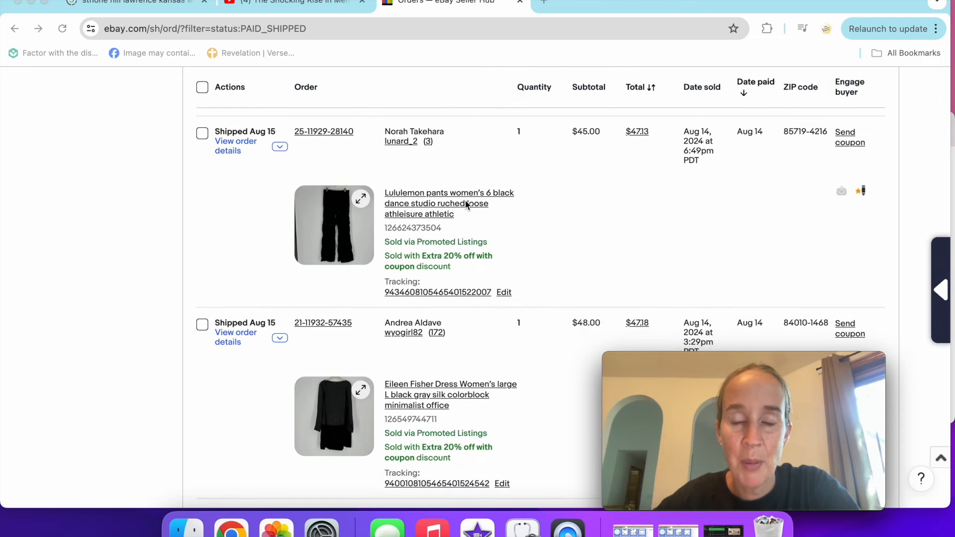
View the Lululemon pants listing, then the Eileen Fisher dress's fabric care label photo
click(448, 192)
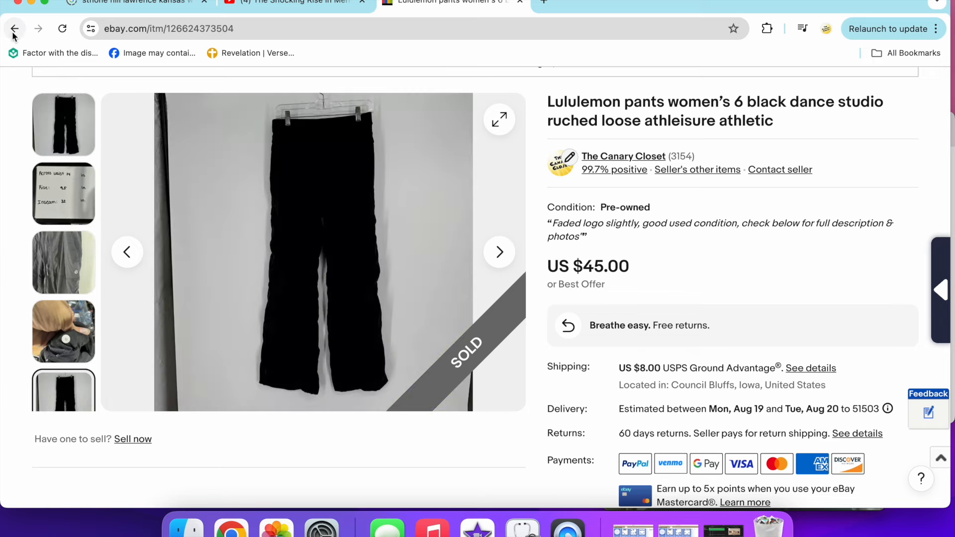
click(14, 29)
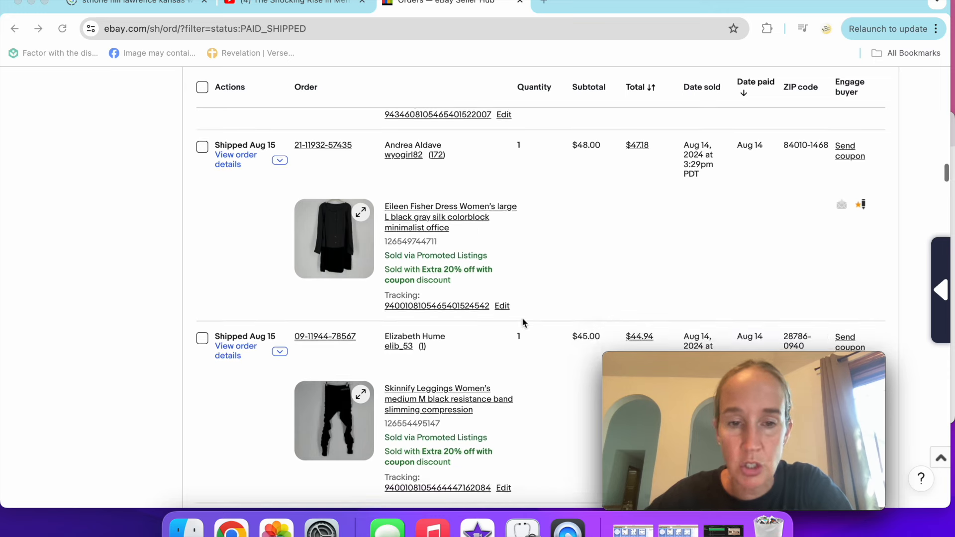
scroll(down, 3)
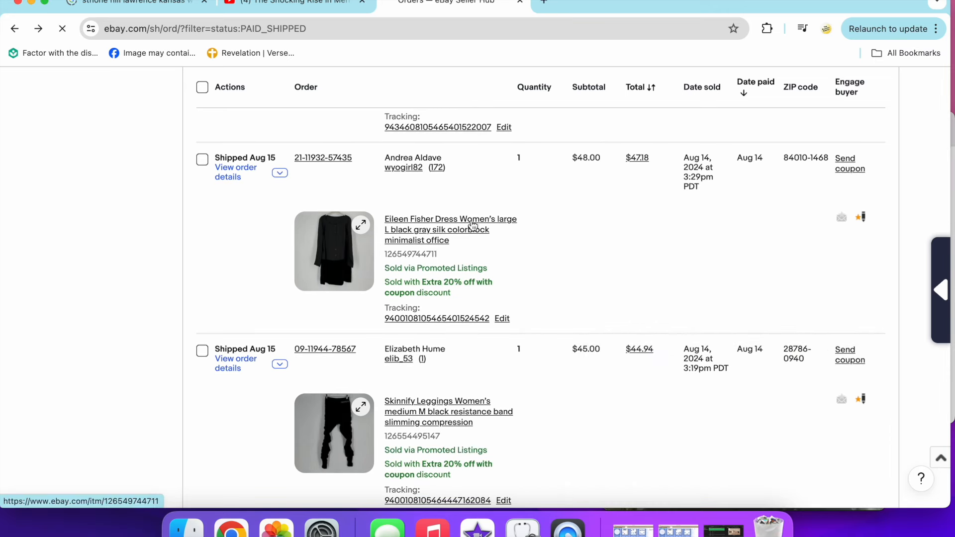
click(450, 230)
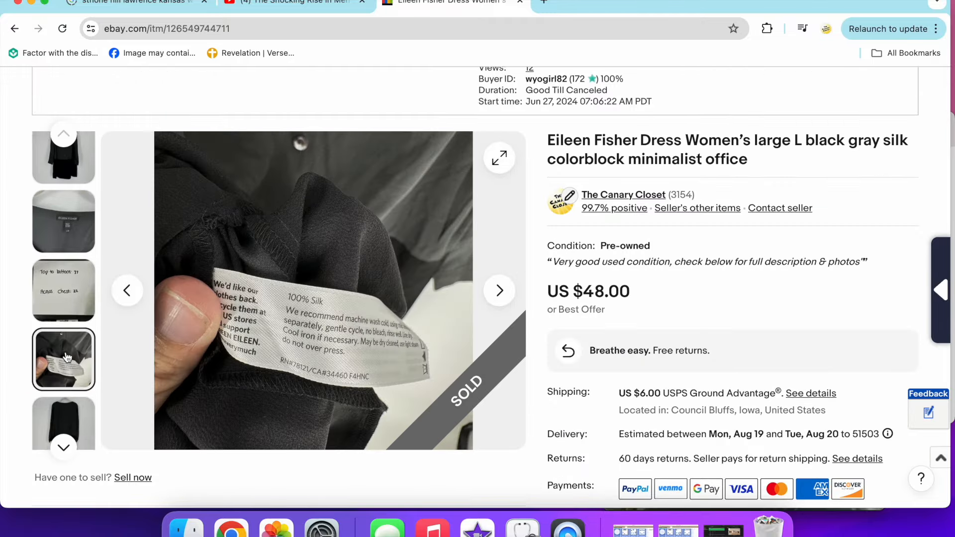
click(63, 418)
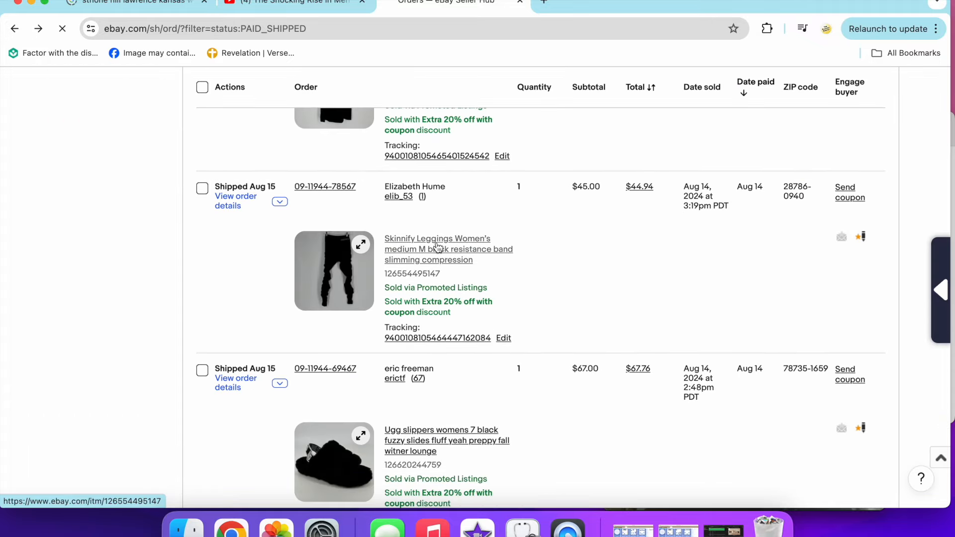
Browse the sold leggings photos, including the waistband close-up
click(437, 248)
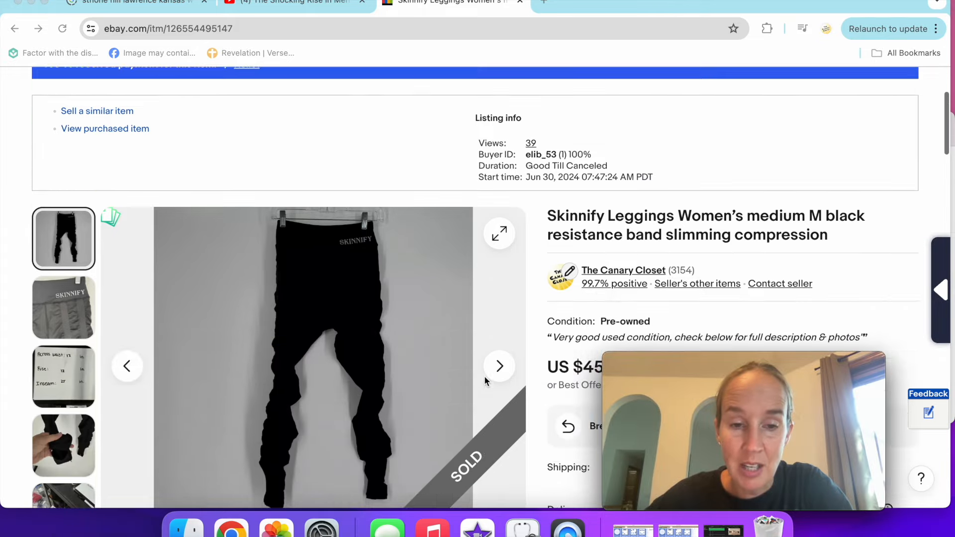
scroll(down, 3)
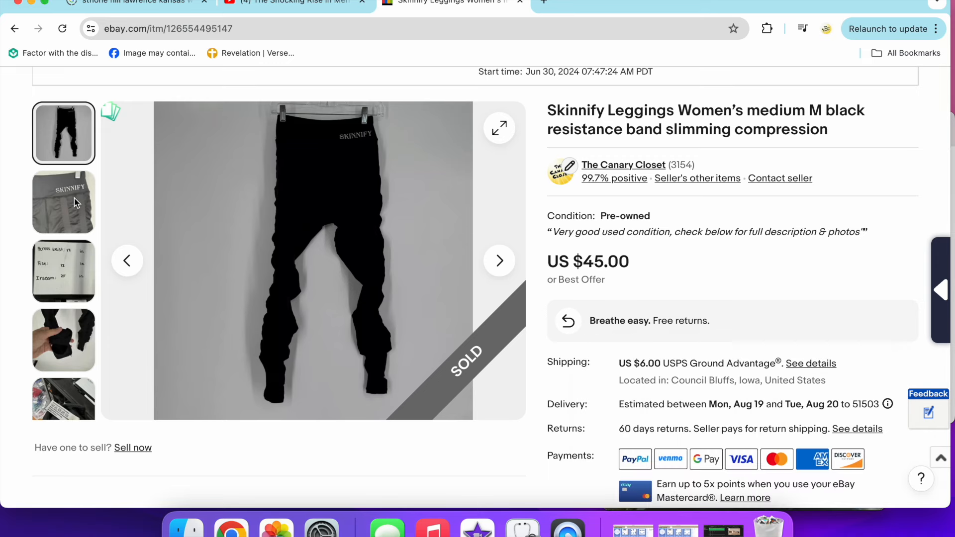
click(63, 202)
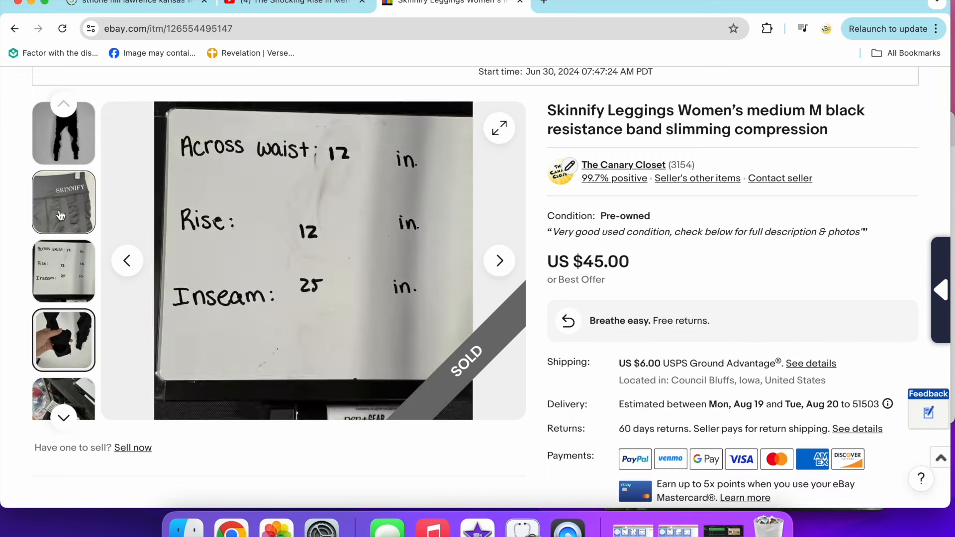
click(63, 133)
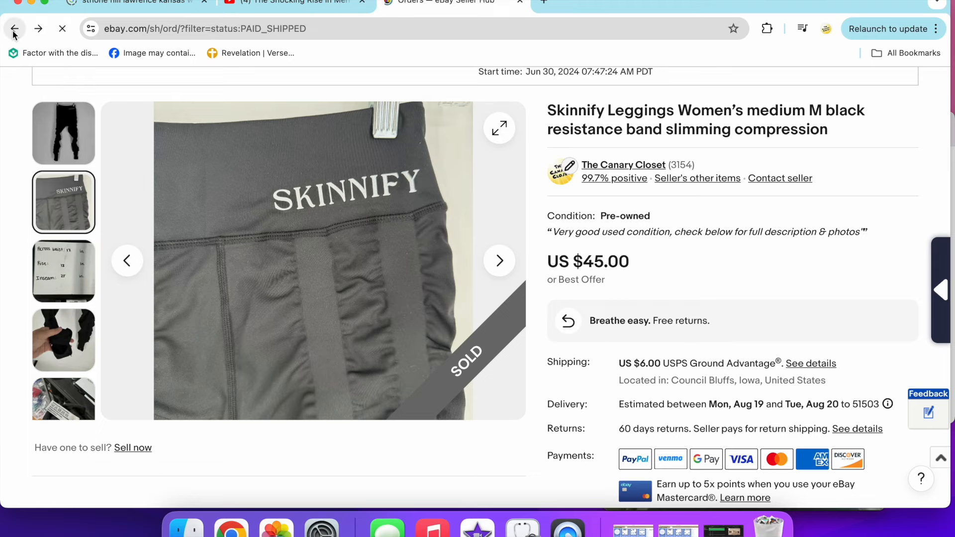
click(14, 29)
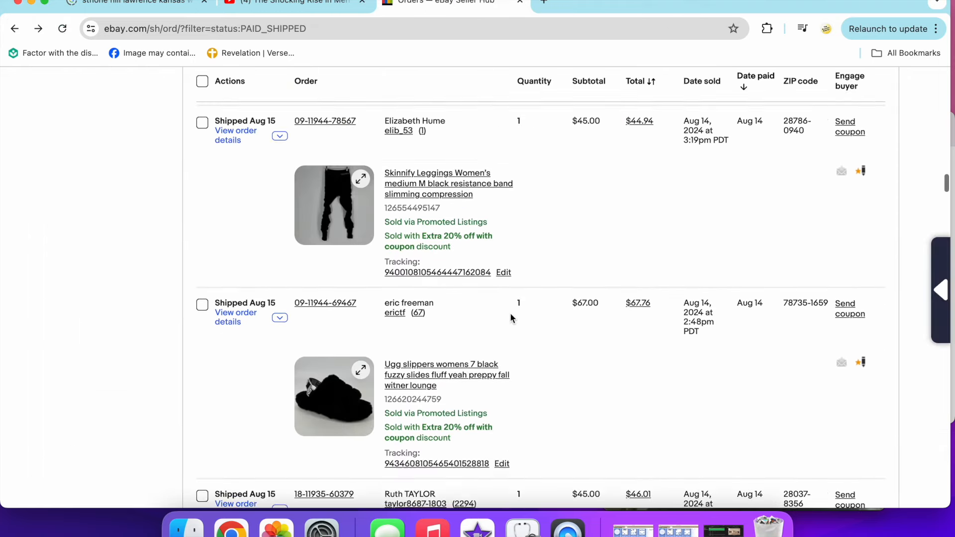
View another photo of the sold Ugg slippers listing
scroll(down, 3)
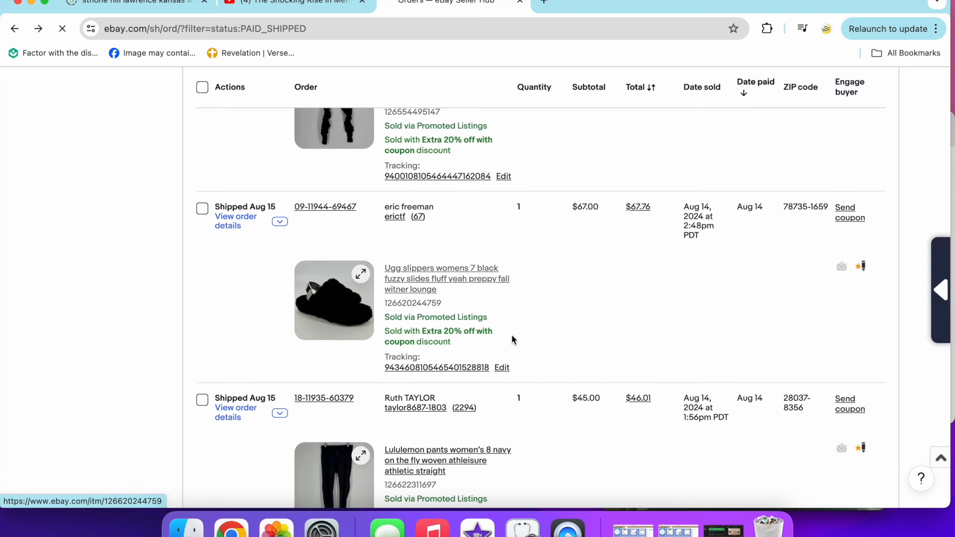
click(441, 278)
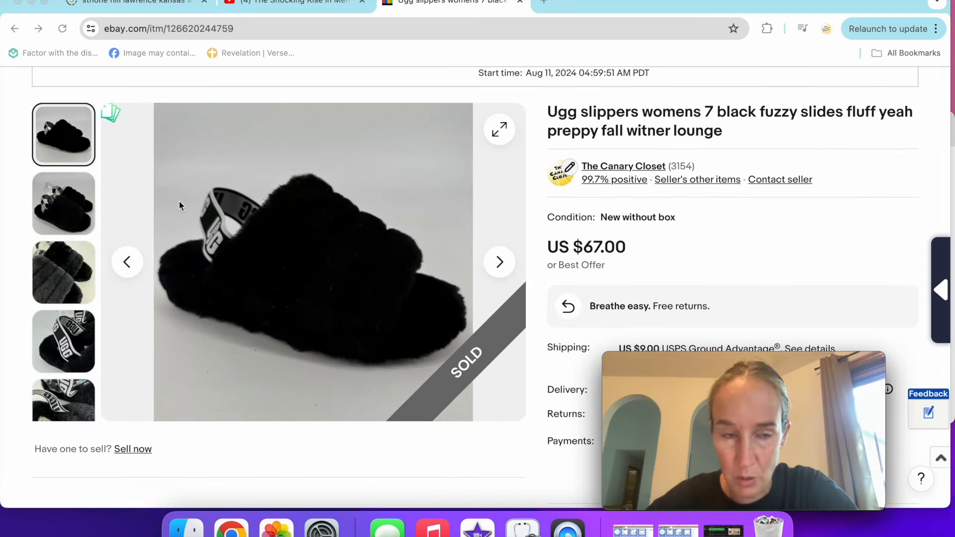
click(63, 204)
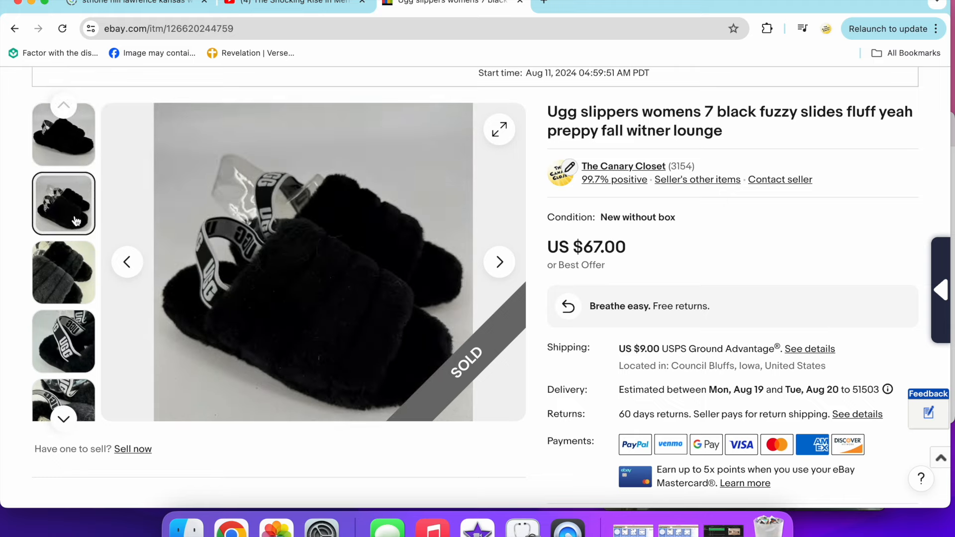
click(63, 340)
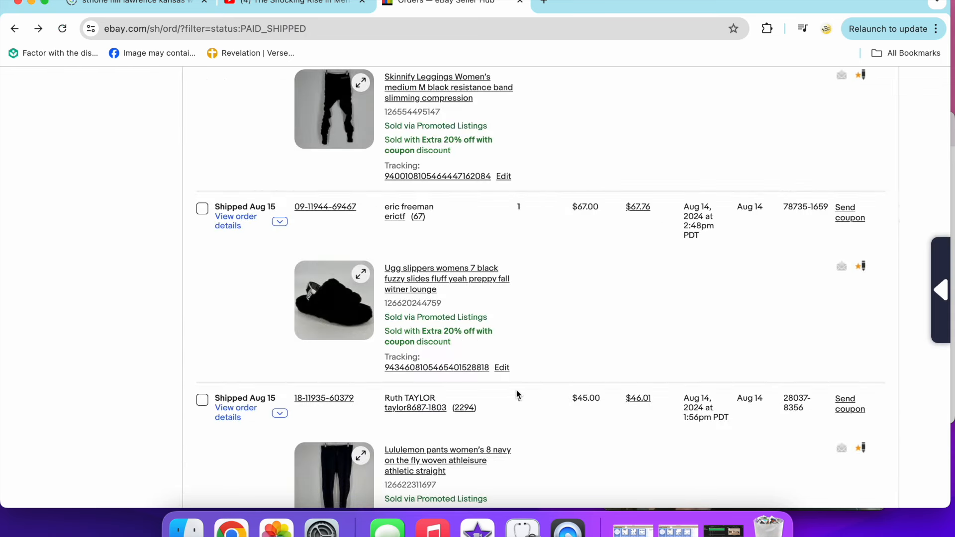
View the Lululemon navy pants ($45) listing and scroll further through shipped orders
scroll(down, 3)
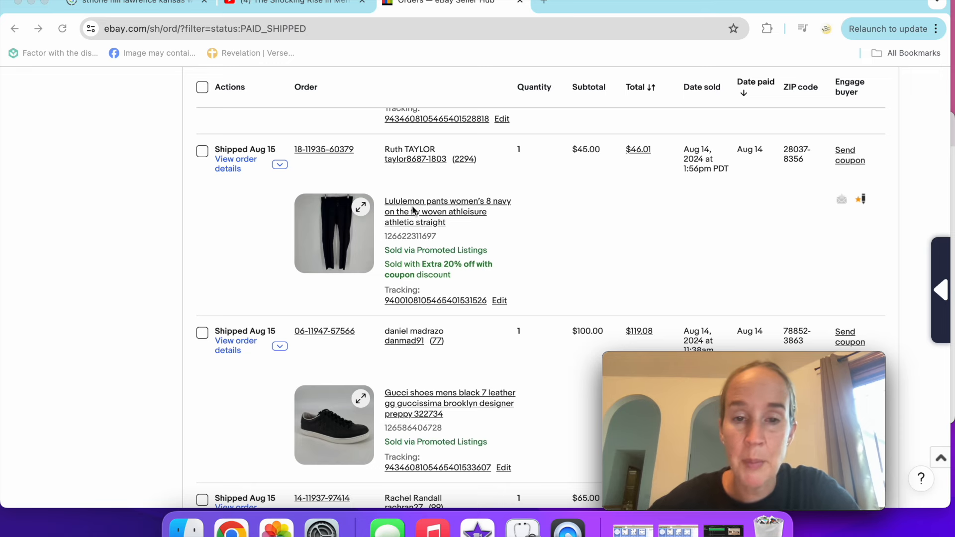
mouse_move(410, 212)
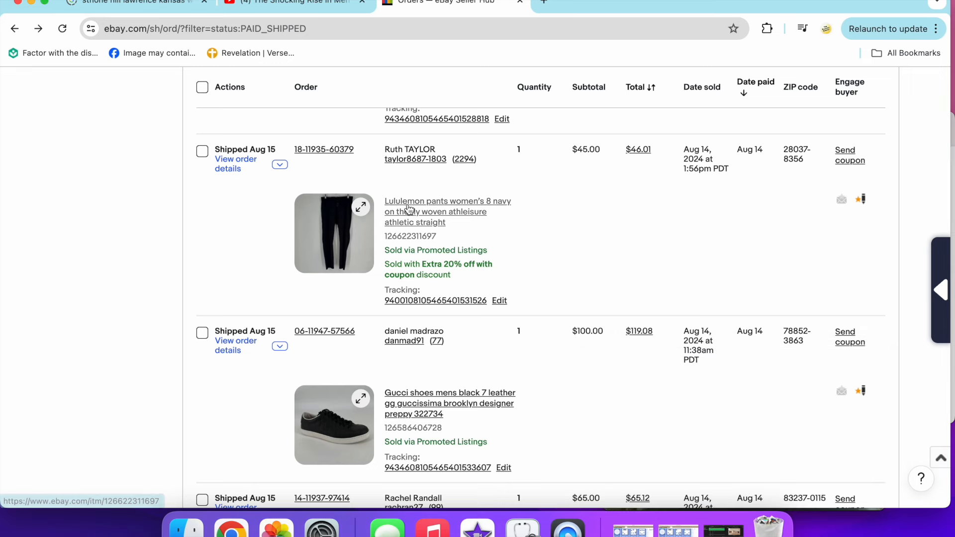
click(447, 201)
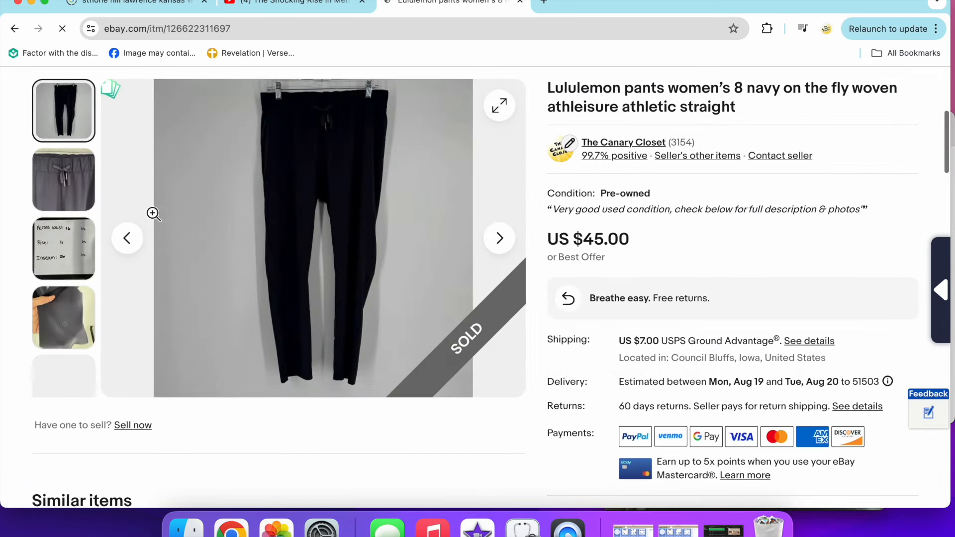
click(63, 317)
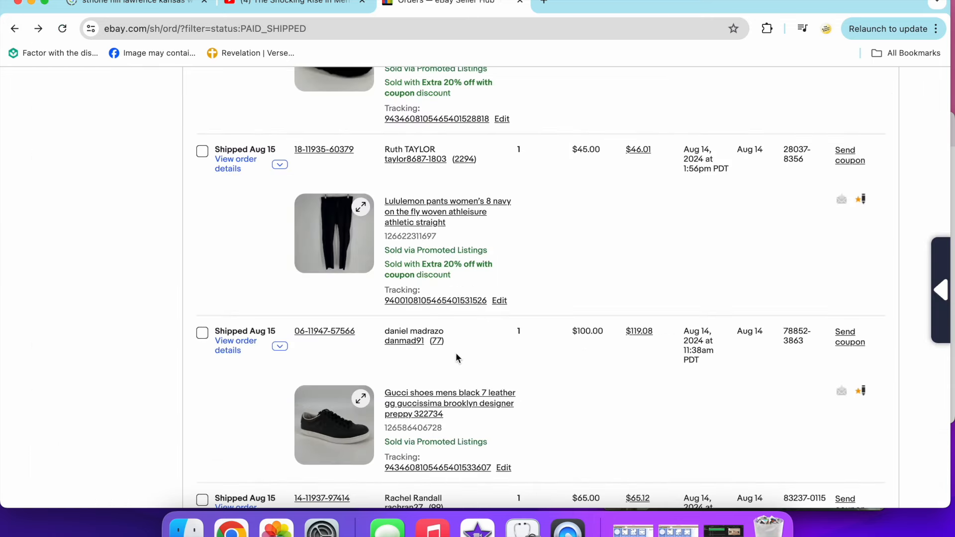
scroll(down, 3)
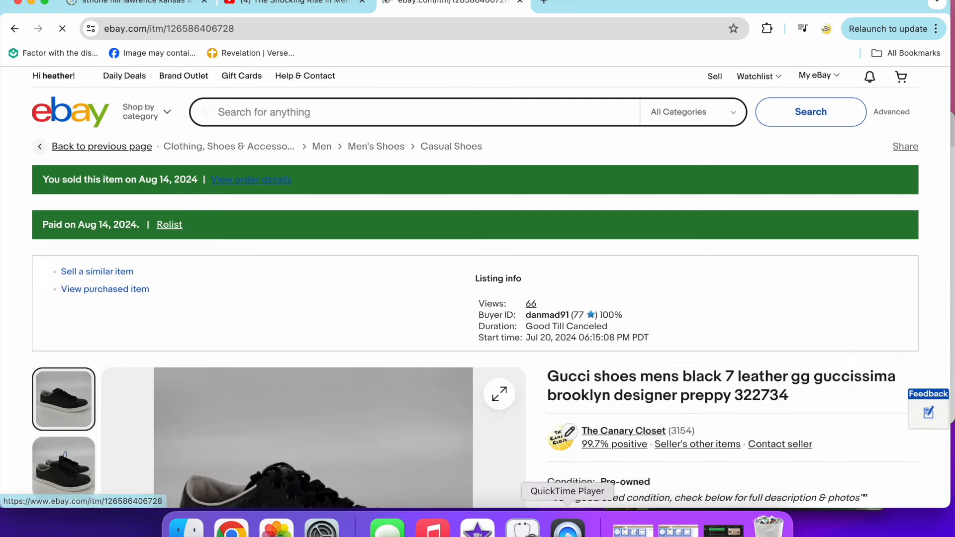
scroll(down, 3)
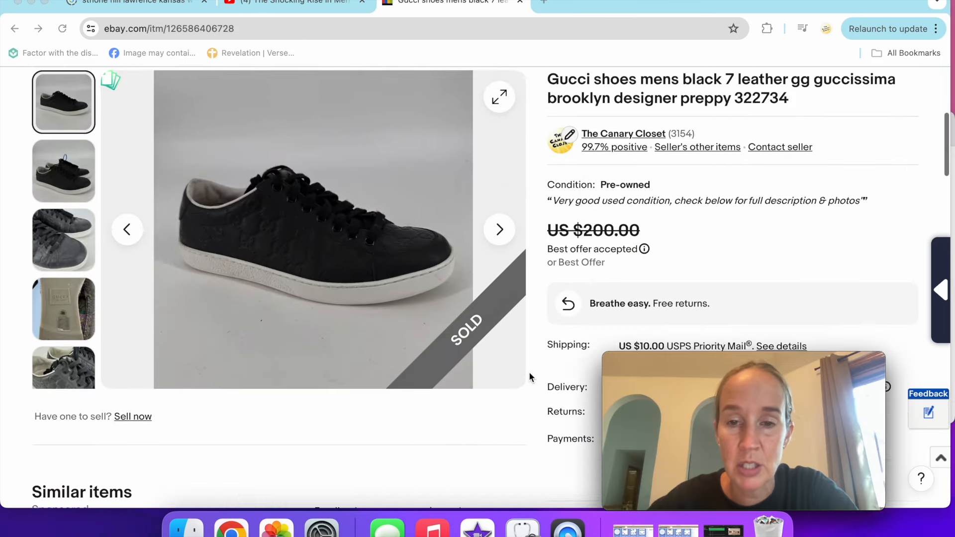
scroll(down, 3)
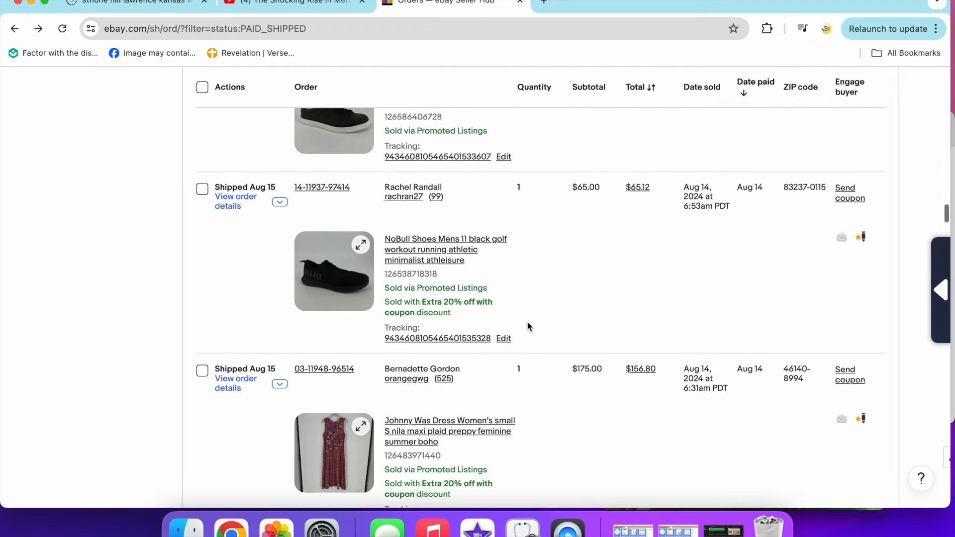
Browse the NoBull shoes photos, including the top-down view
scroll(down, 3)
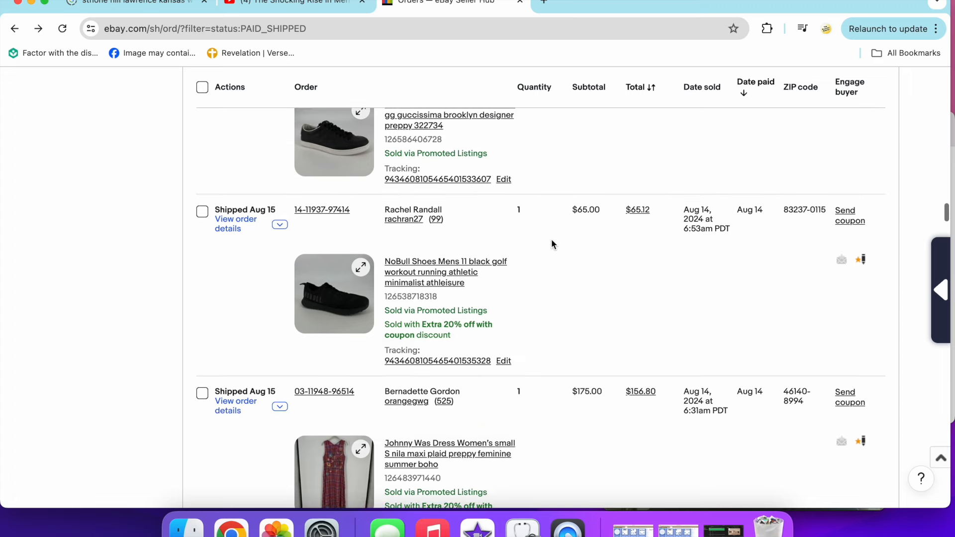
scroll(down, 3)
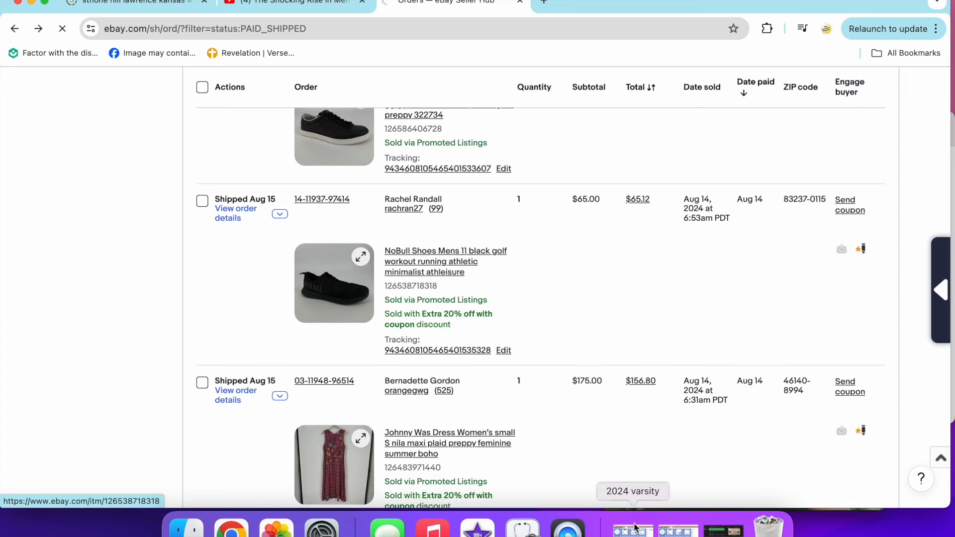
click(445, 256)
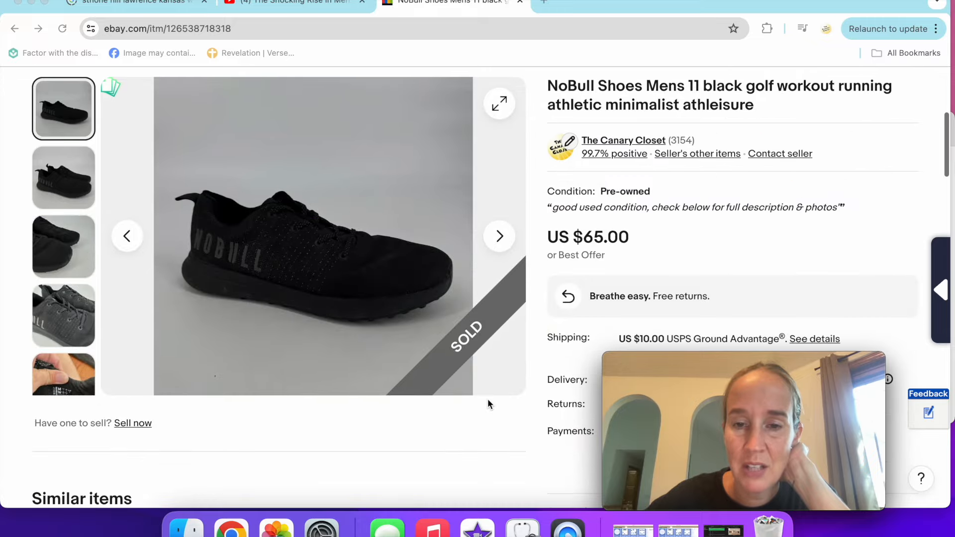
click(62, 177)
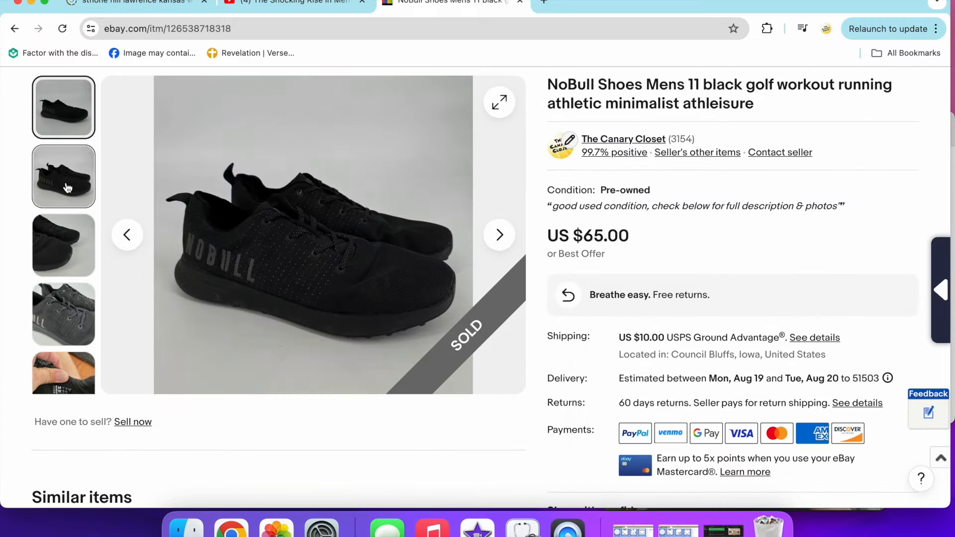
click(63, 314)
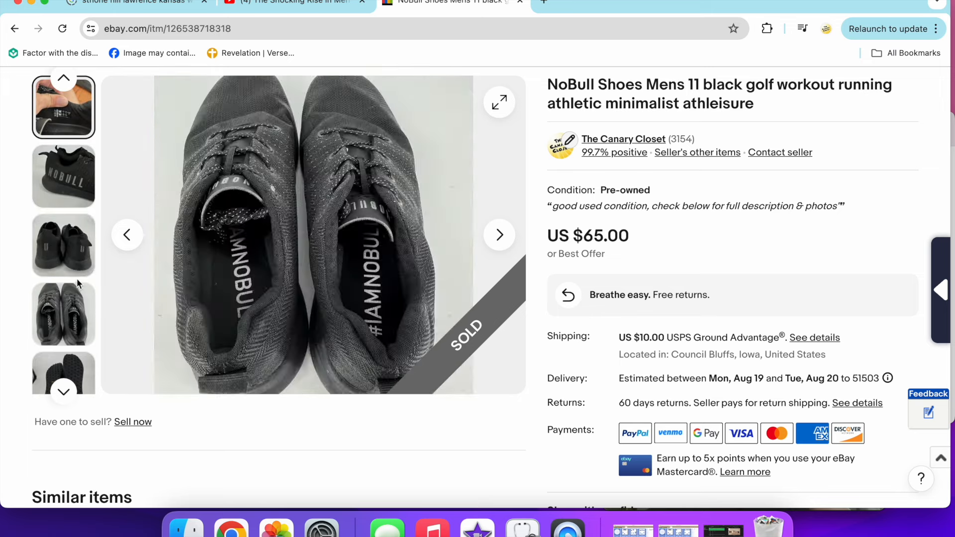
click(63, 176)
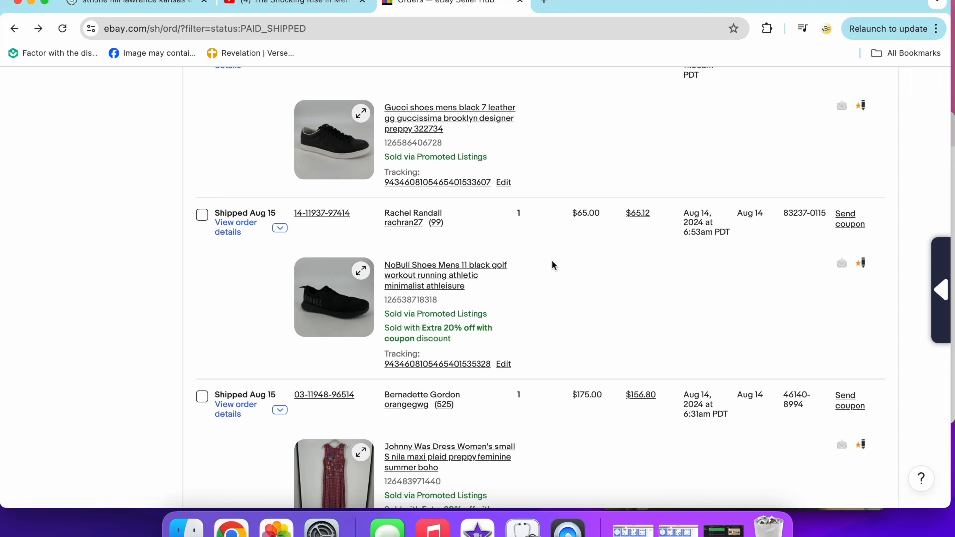
View the Johnny Was plaid maxi dress's embroidered front and price-tag photos
scroll(down, 3)
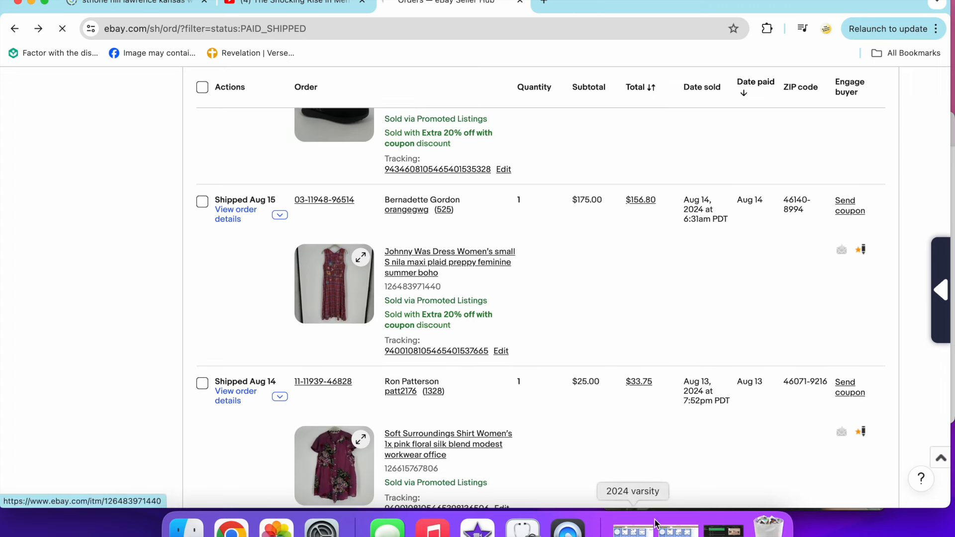
click(448, 262)
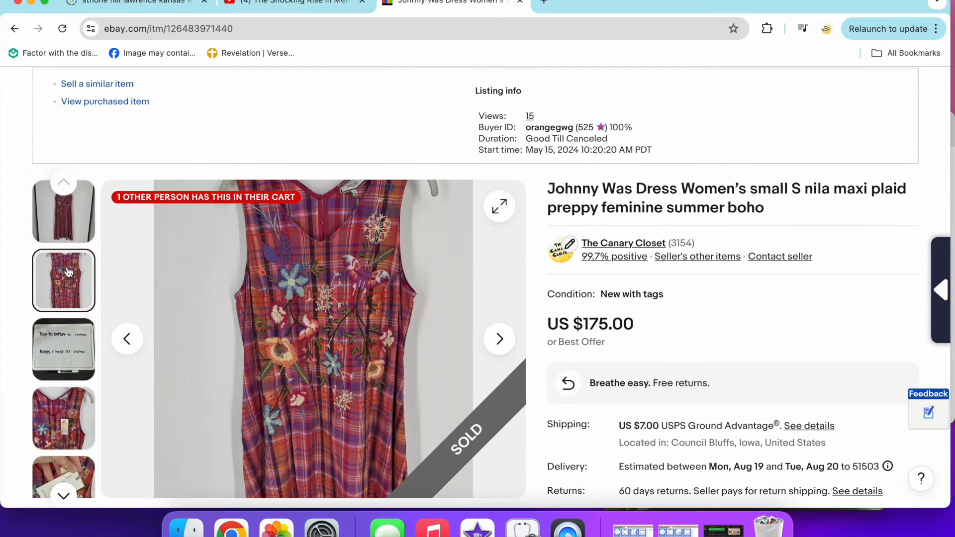
click(63, 418)
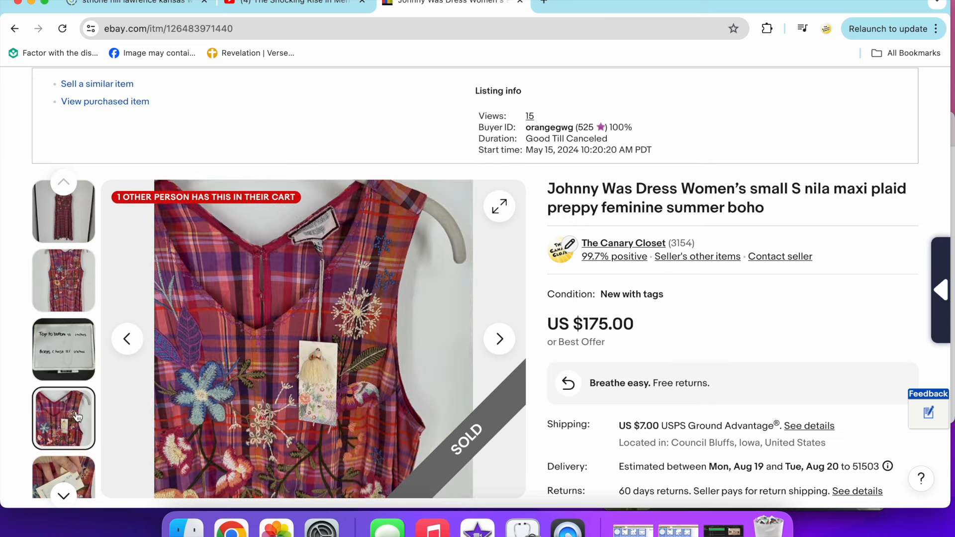
click(63, 371)
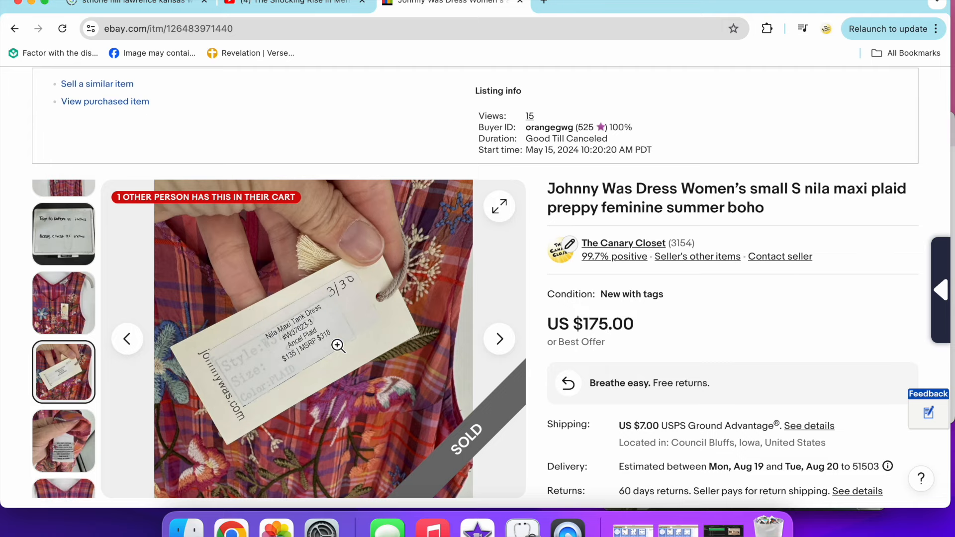
mouse_move(97, 83)
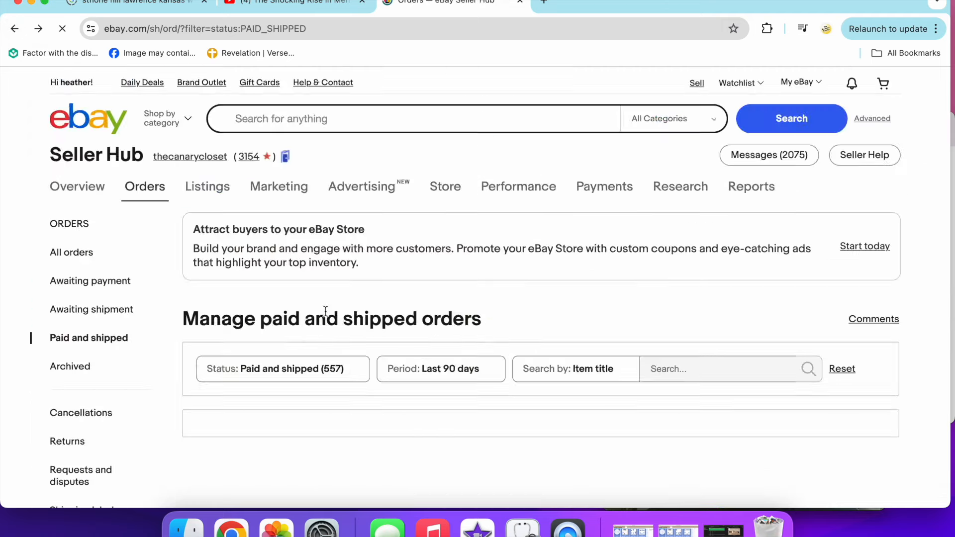
scroll(down, 3)
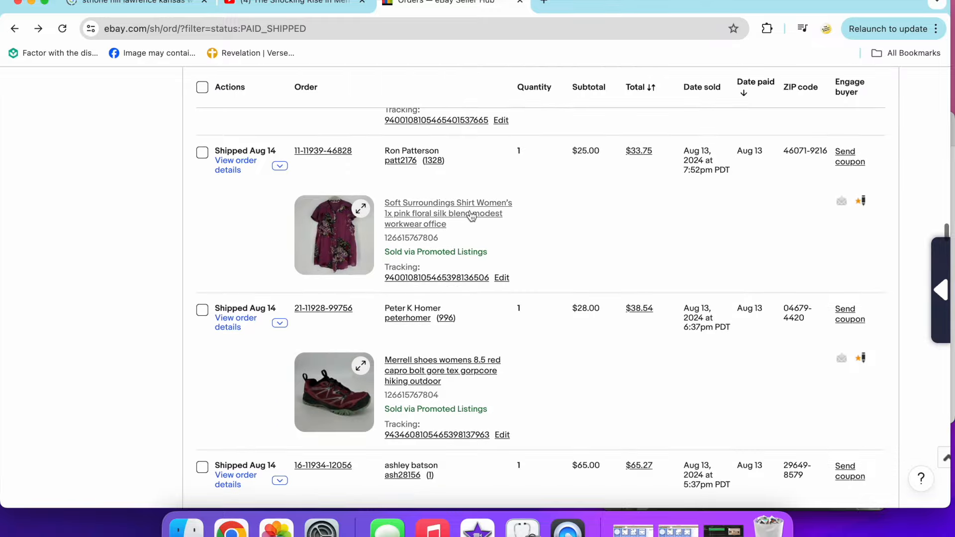
click(447, 214)
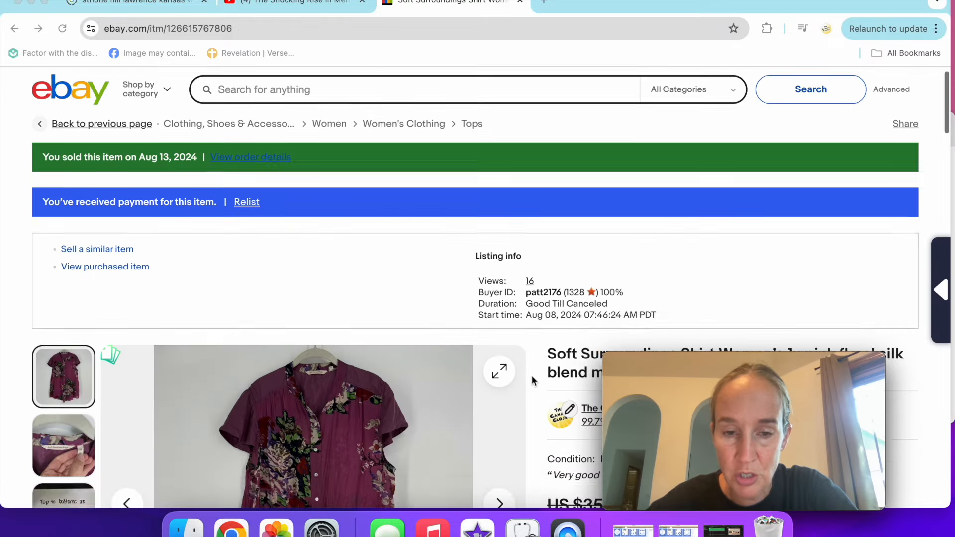
scroll(down, 3)
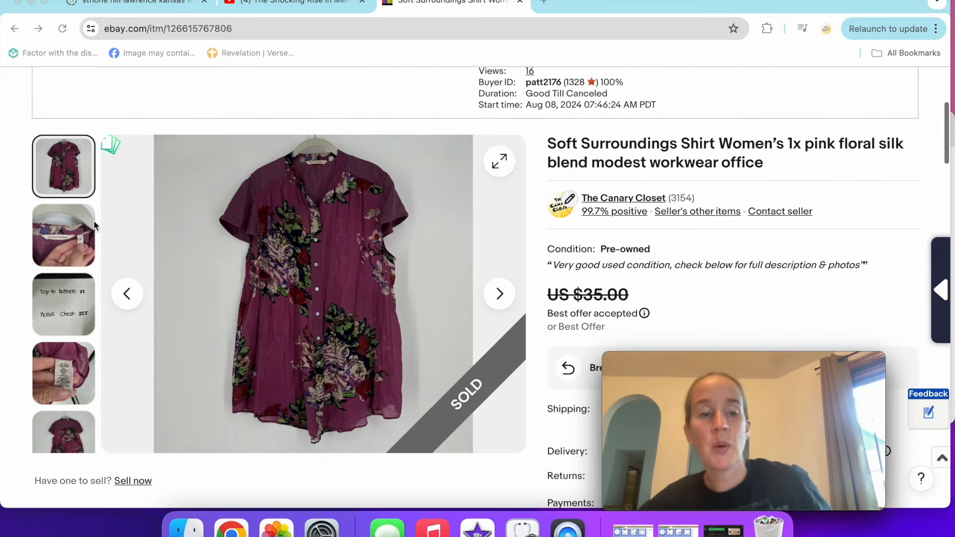
click(63, 236)
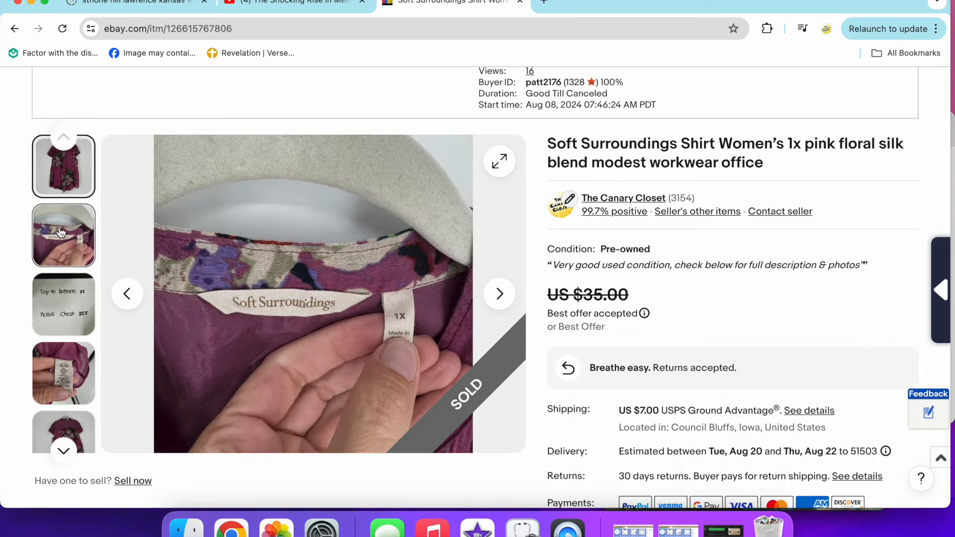
click(63, 371)
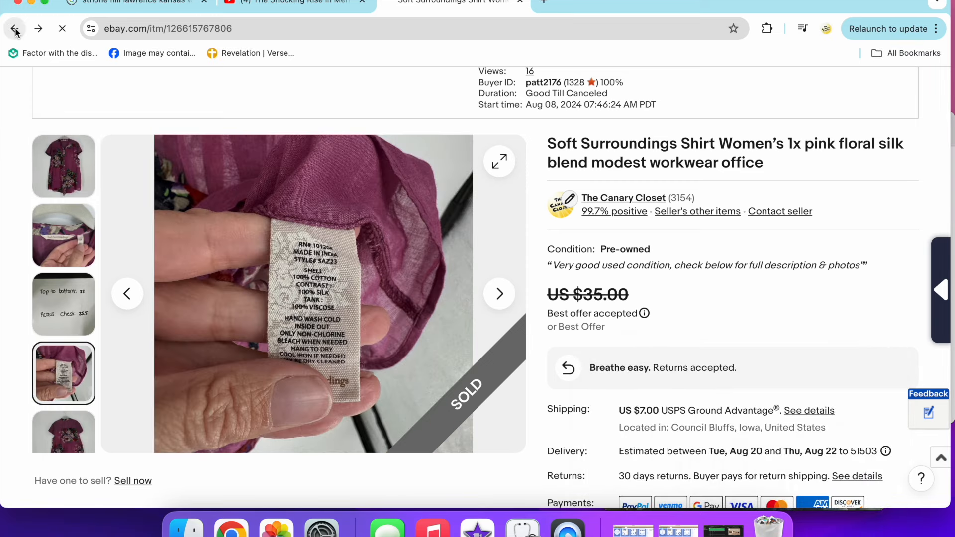
click(15, 29)
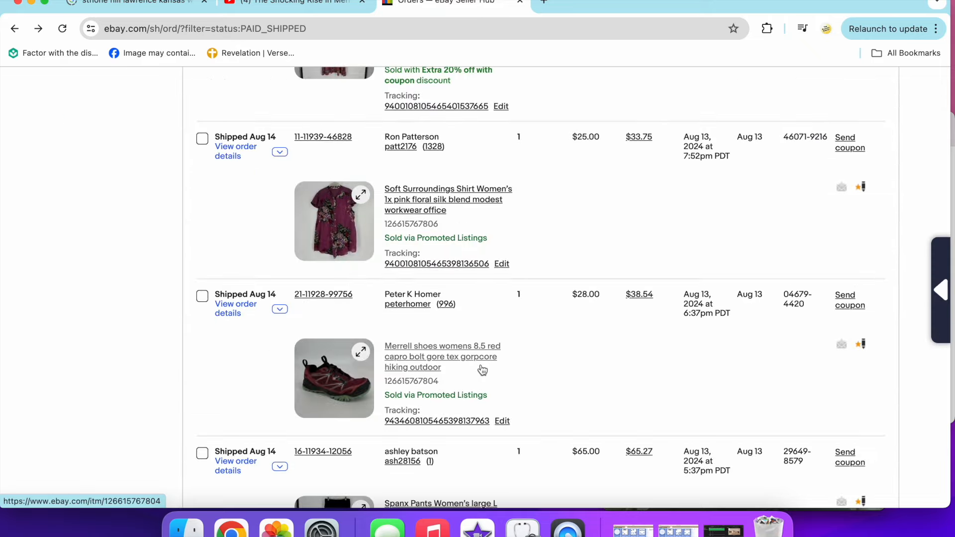
scroll(down, 3)
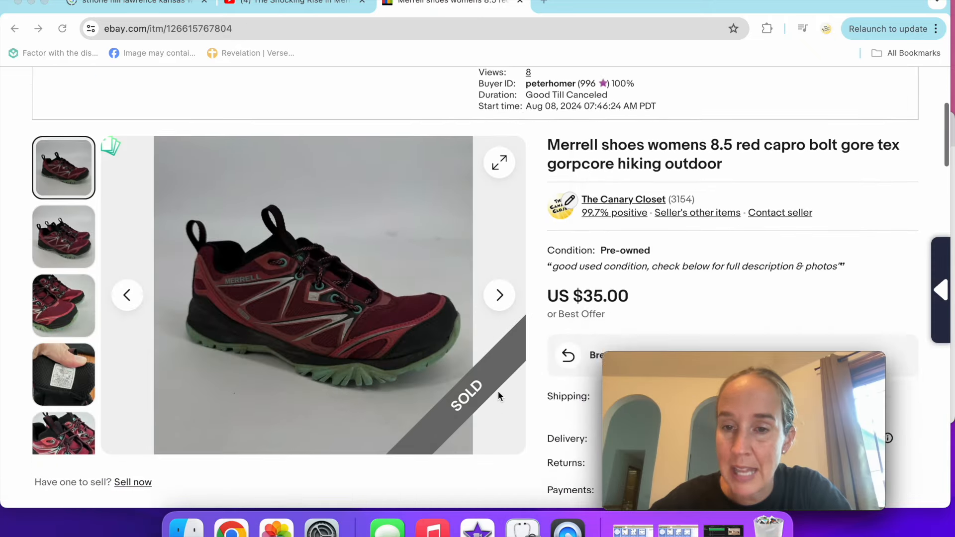
scroll(down, 3)
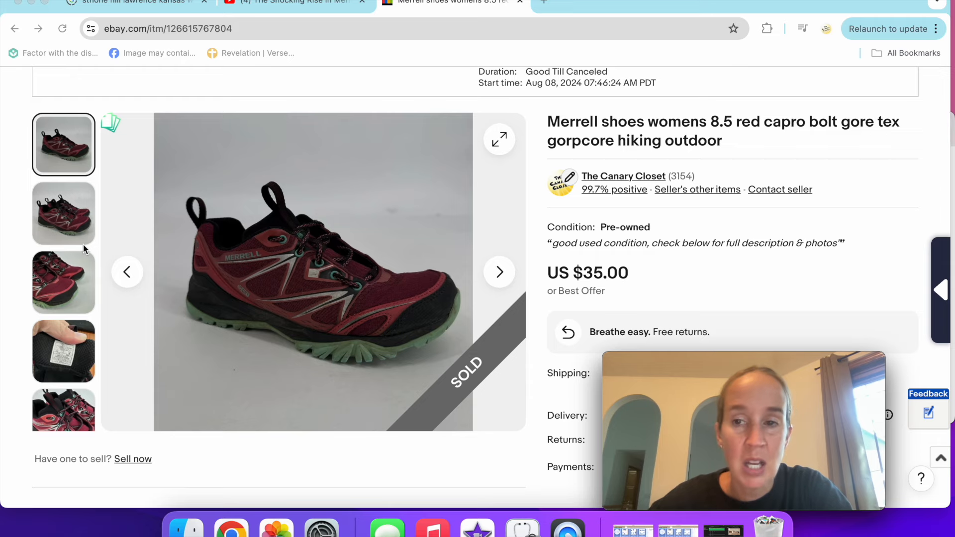
click(64, 212)
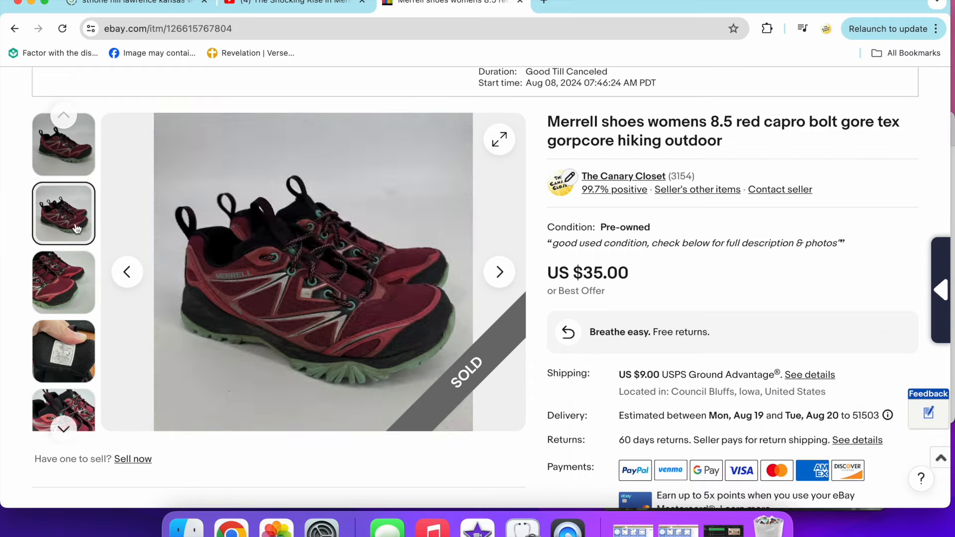
click(63, 351)
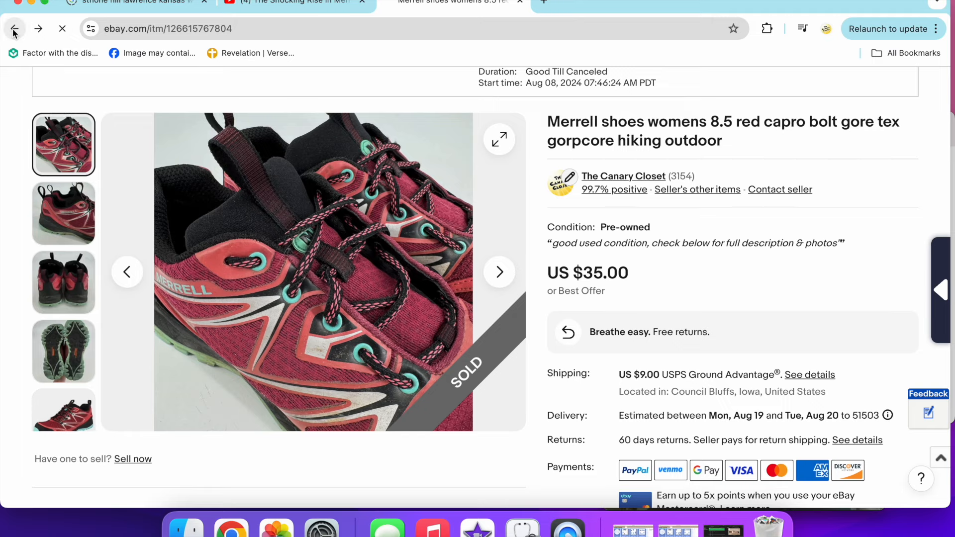
click(14, 29)
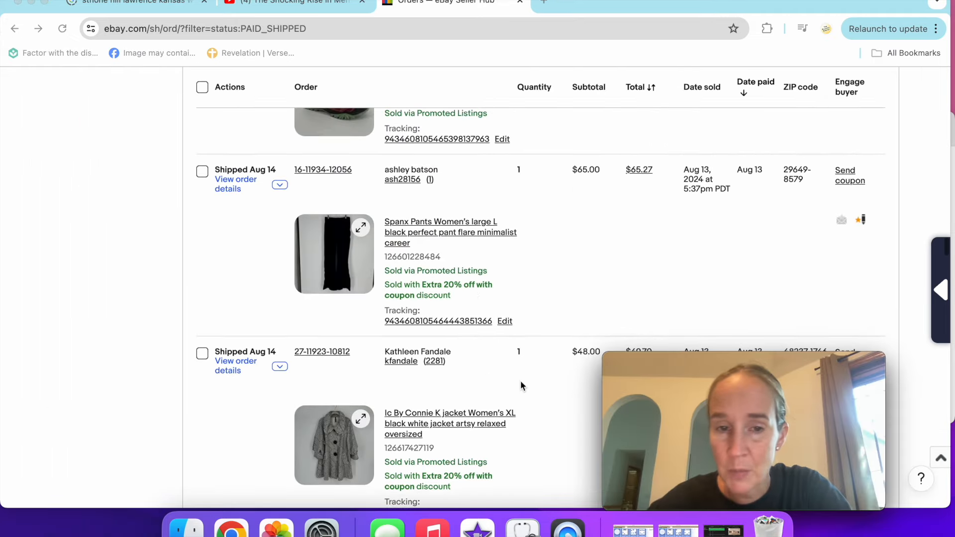
mouse_move(437, 233)
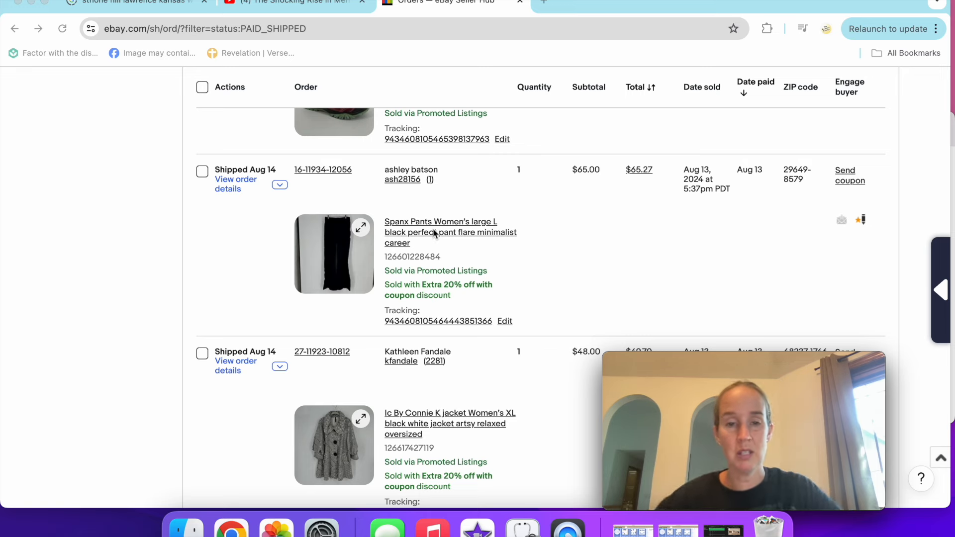
click(439, 221)
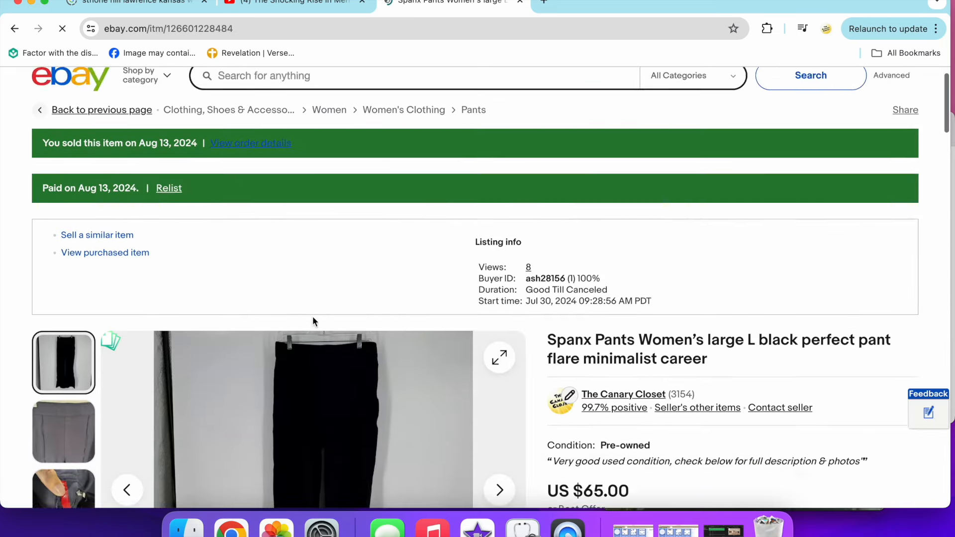
scroll(down, 3)
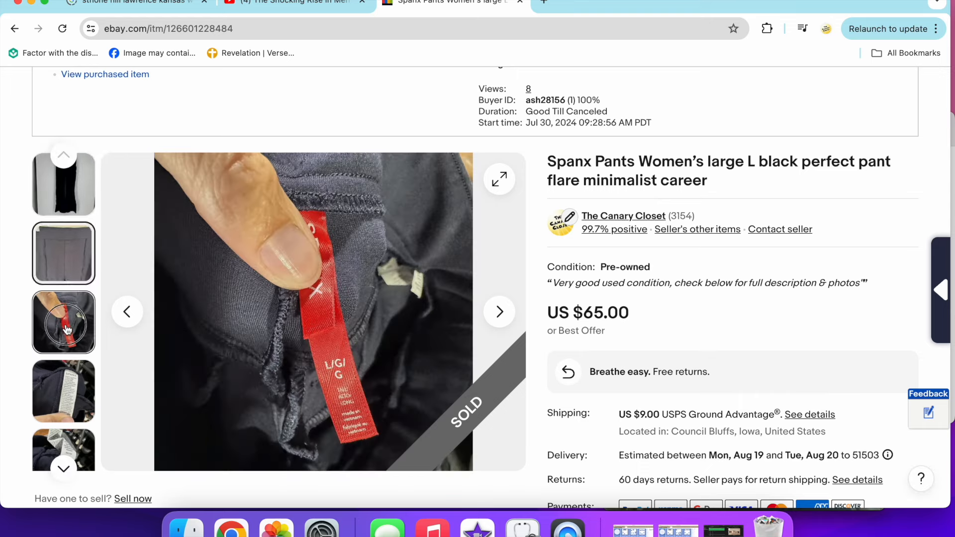
click(63, 331)
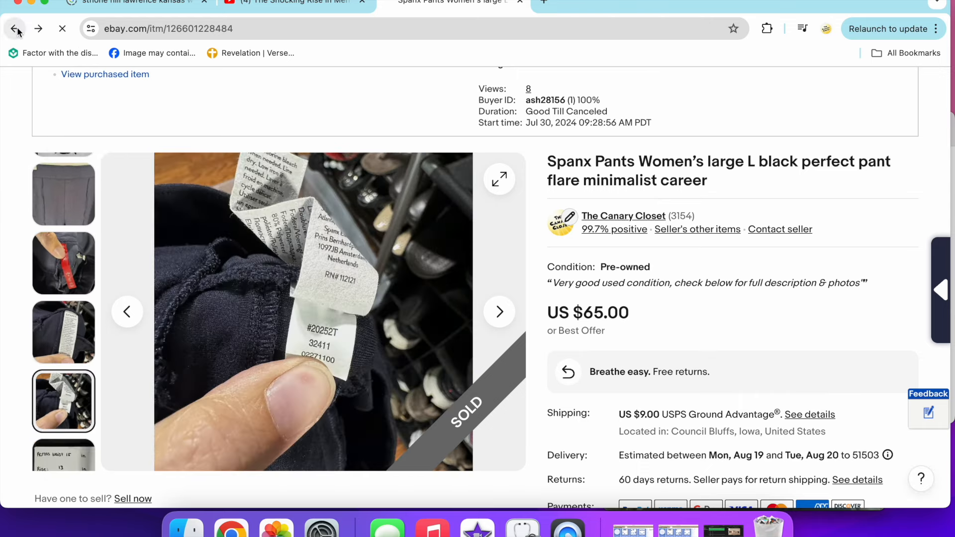
click(15, 29)
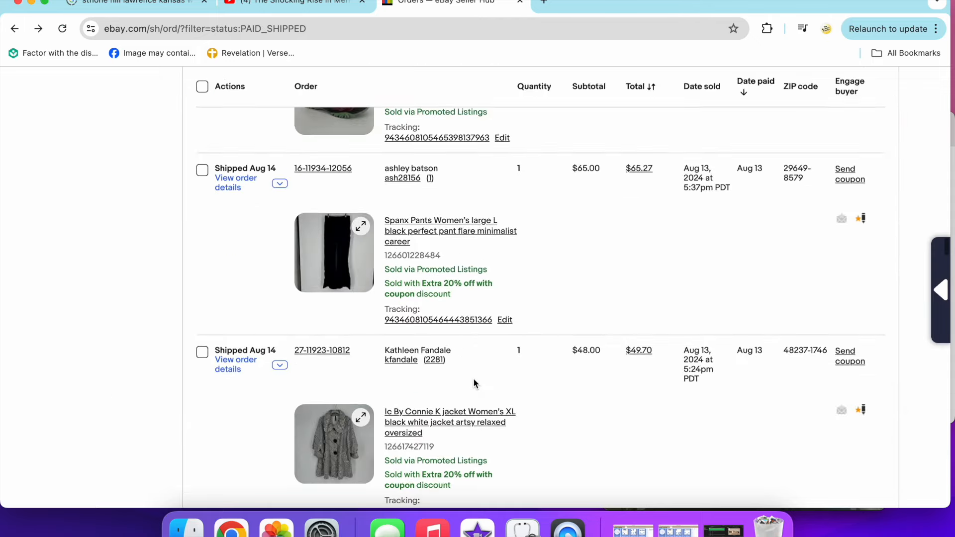
scroll(down, 3)
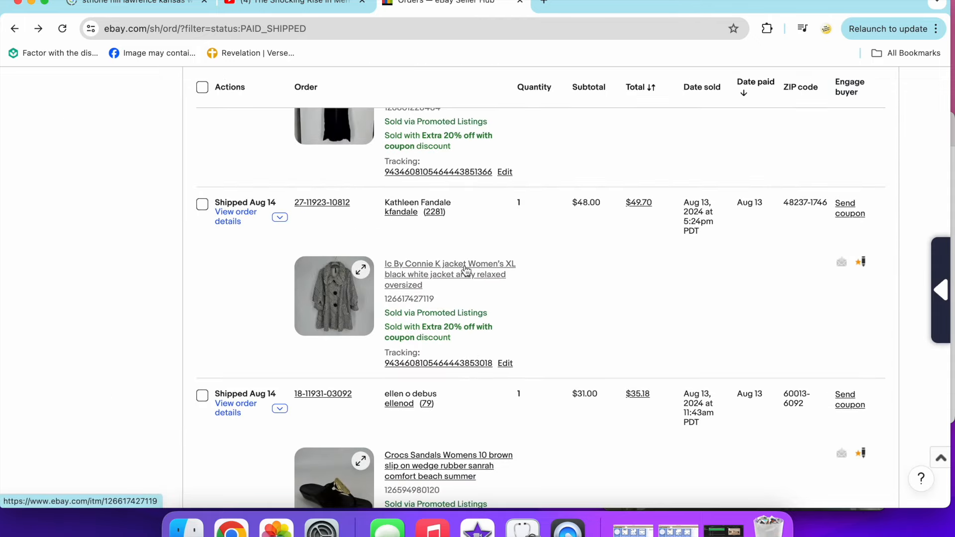
click(449, 264)
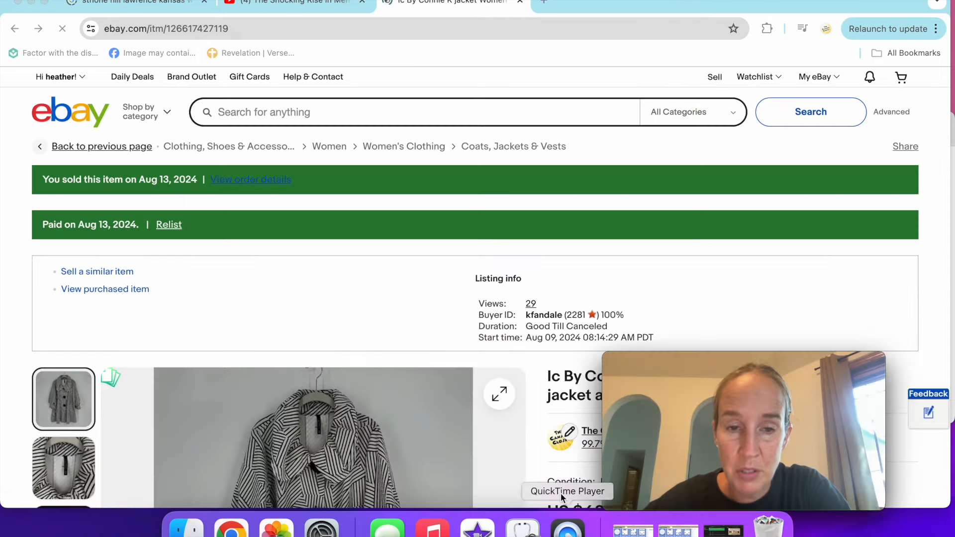
scroll(down, 3)
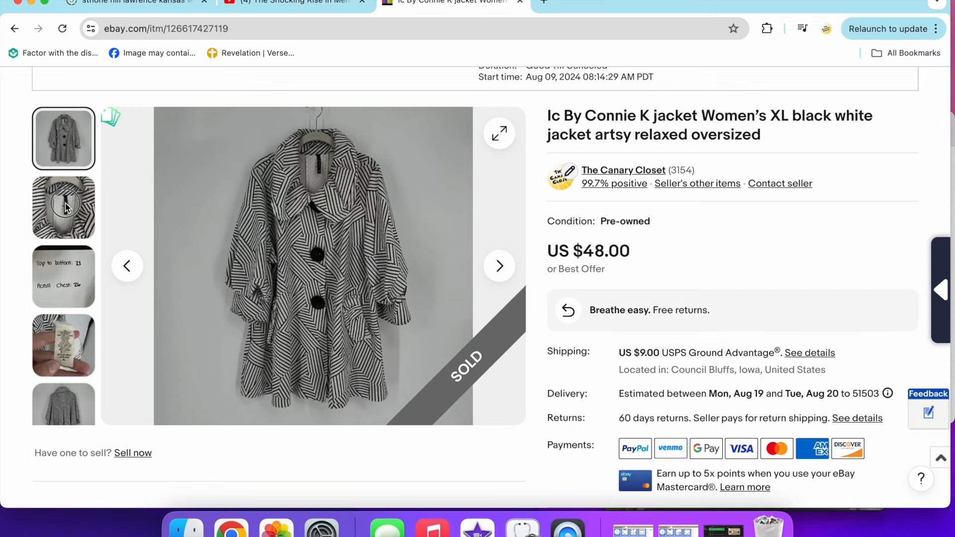
click(63, 206)
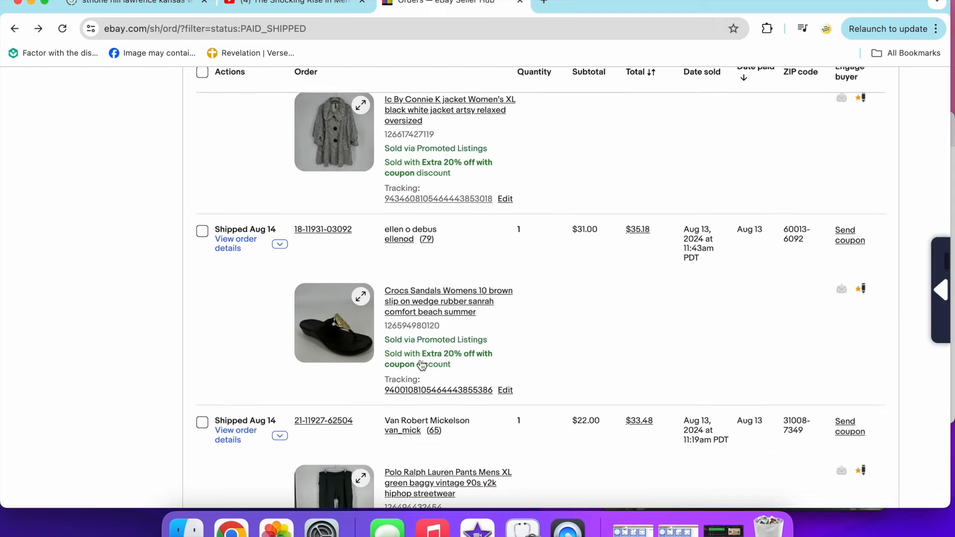
scroll(down, 3)
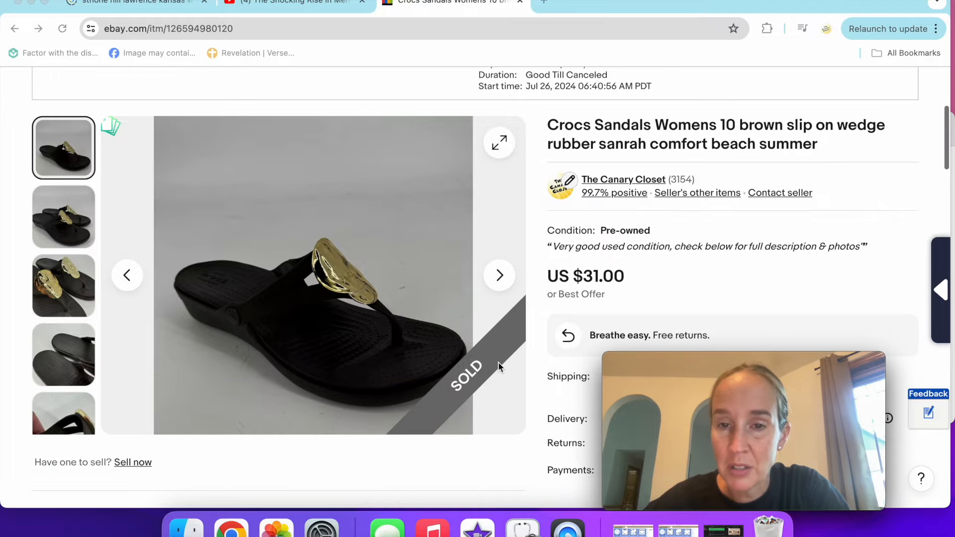
scroll(down, 3)
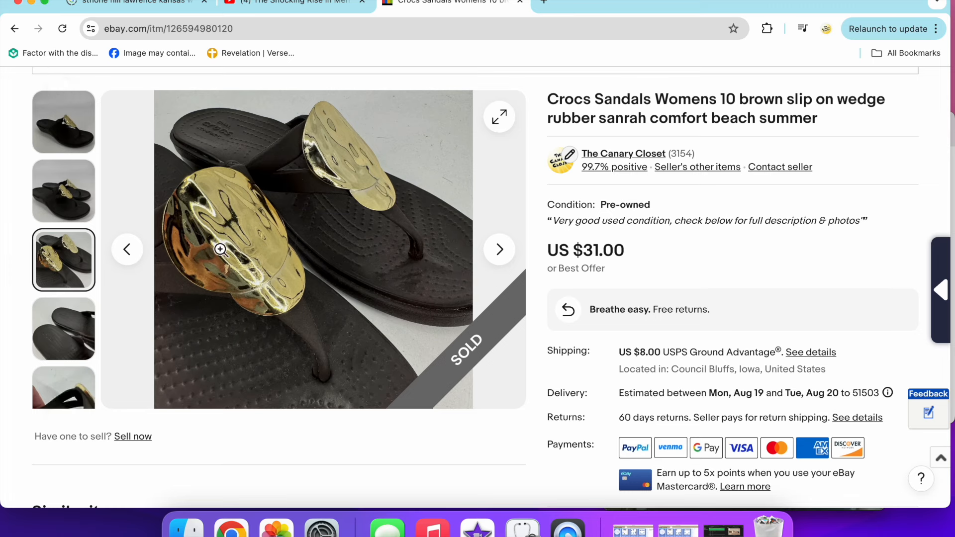
mouse_move(251, 230)
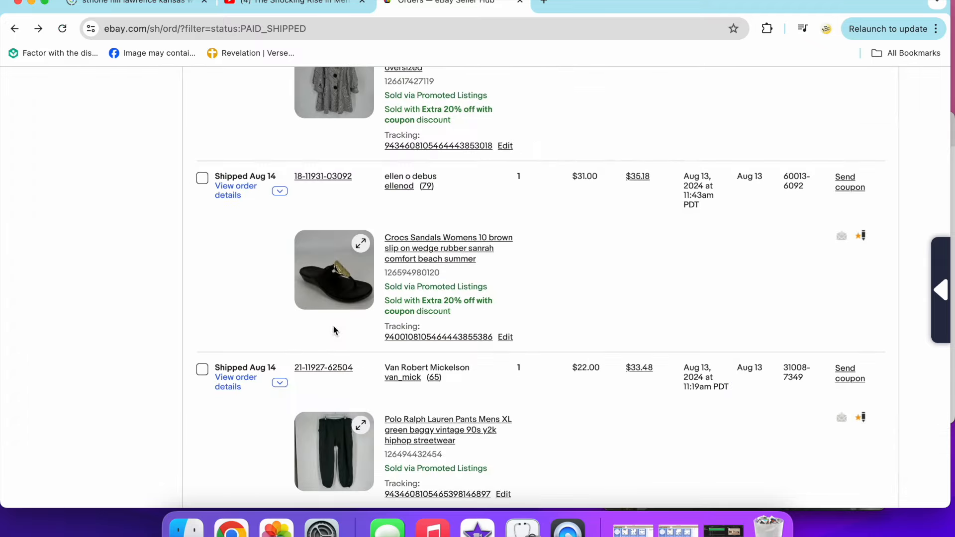
scroll(down, 3)
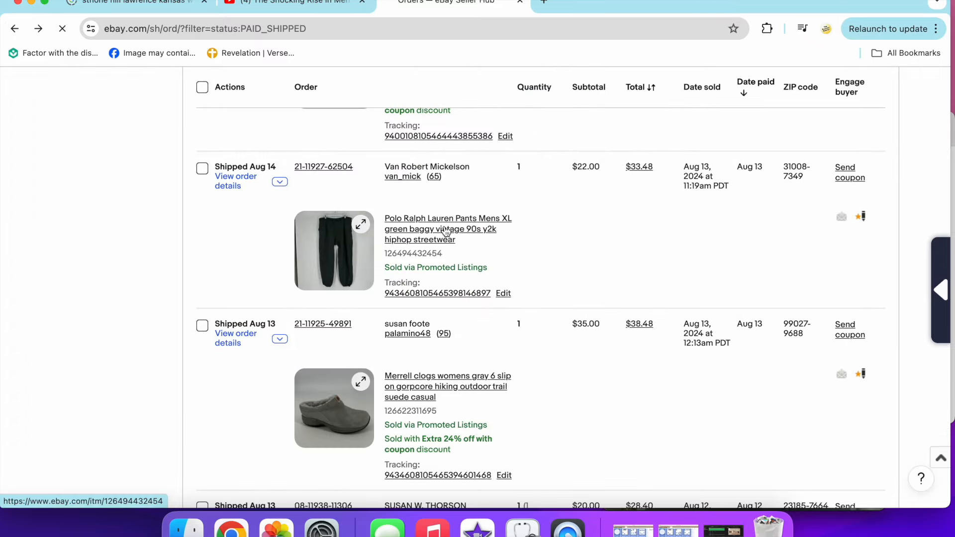
click(447, 229)
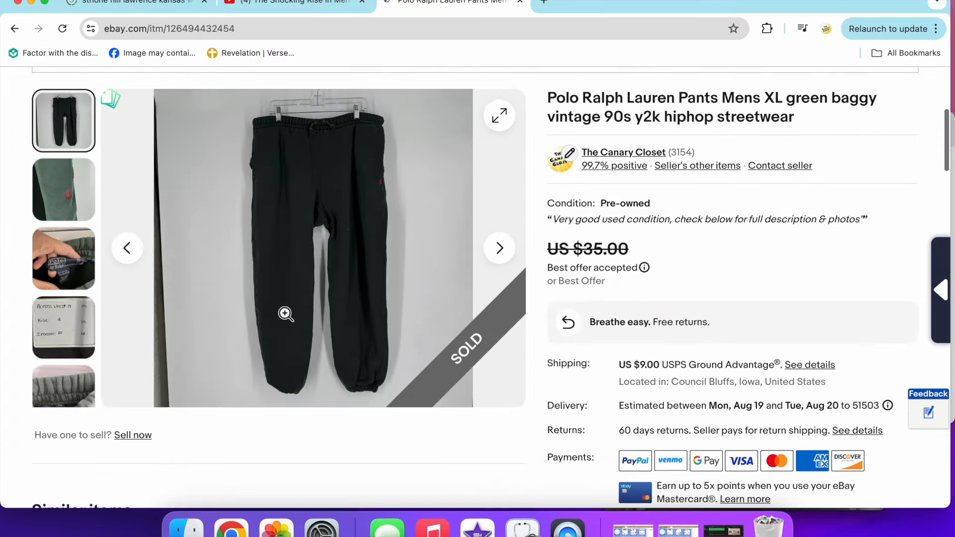
click(63, 258)
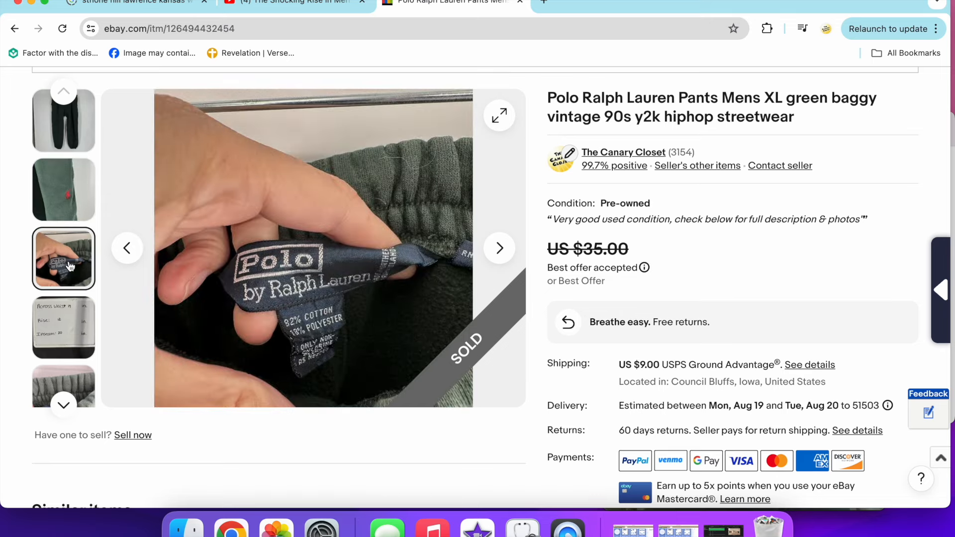
click(64, 376)
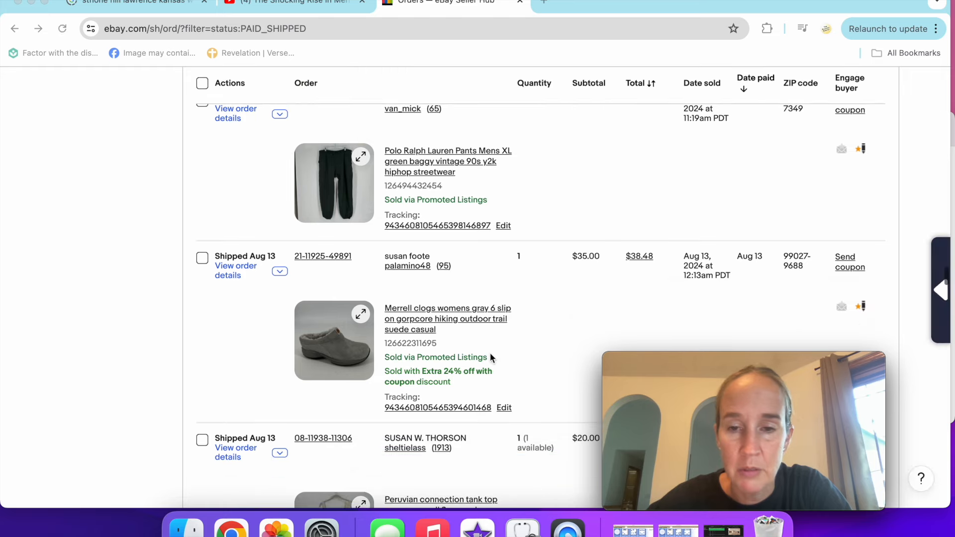
scroll(down, 3)
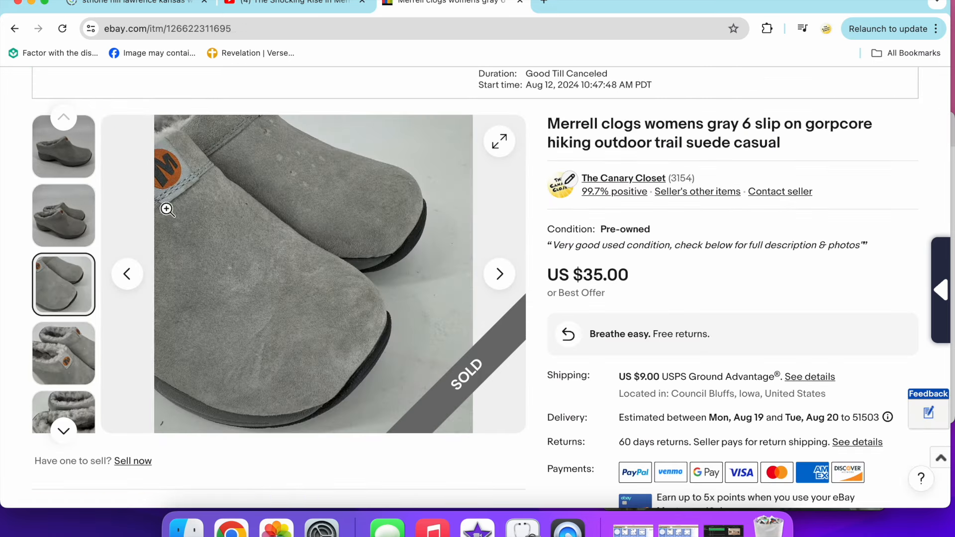
click(63, 353)
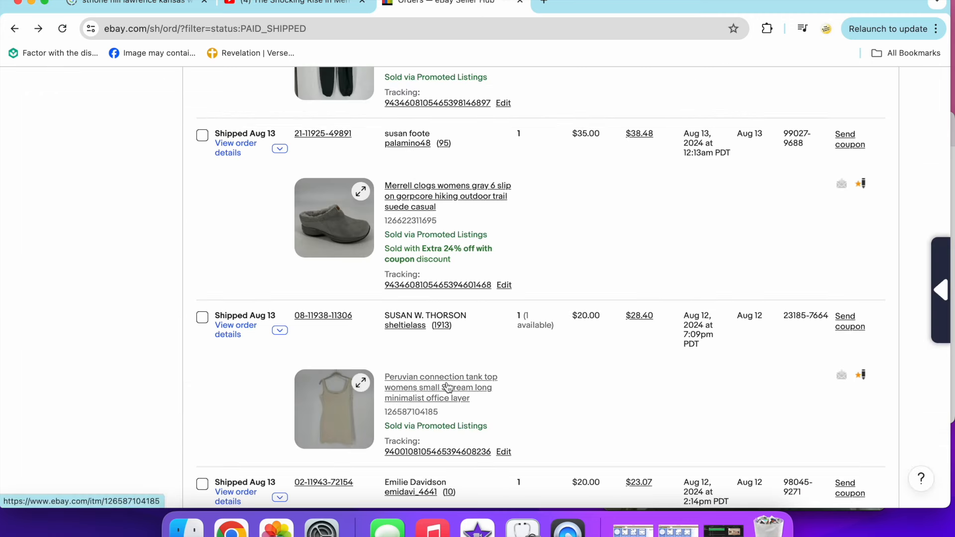
click(440, 376)
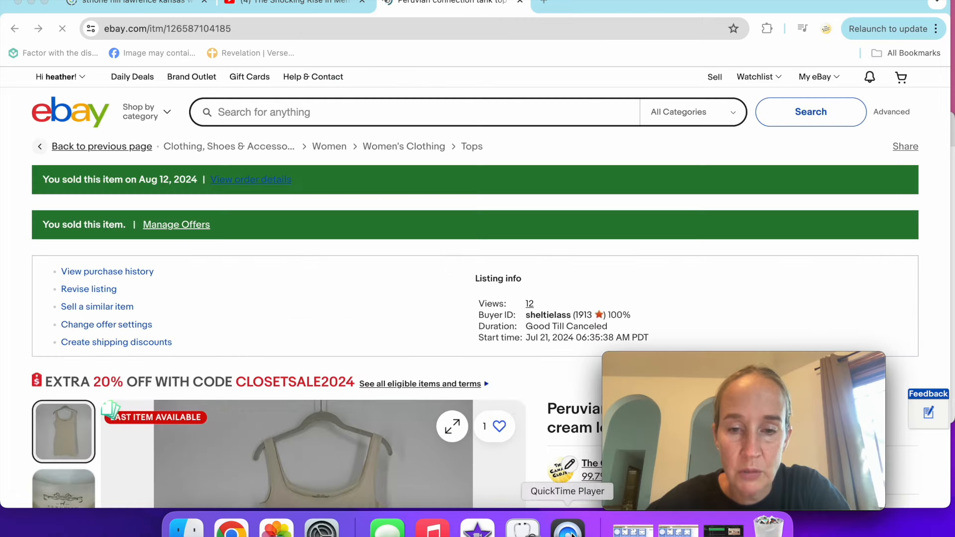
scroll(down, 3)
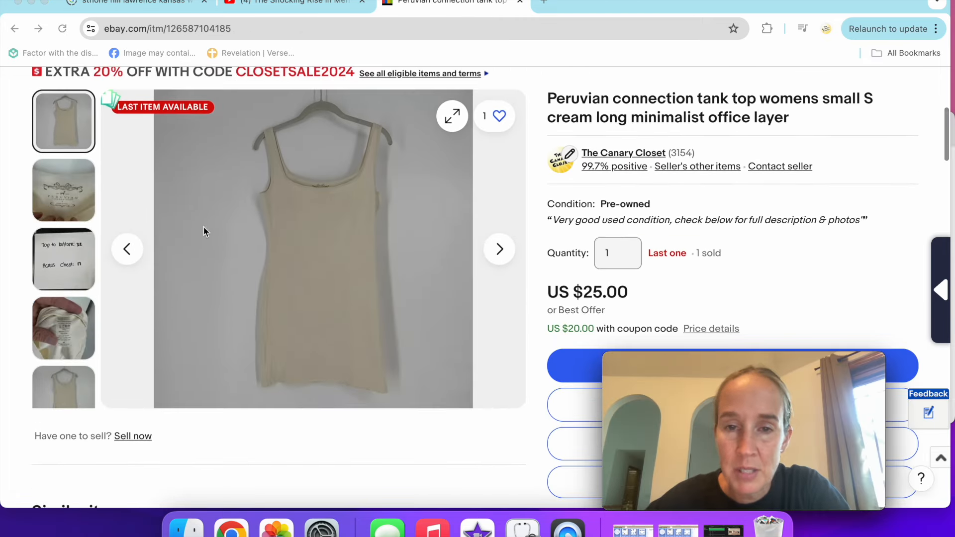
click(64, 328)
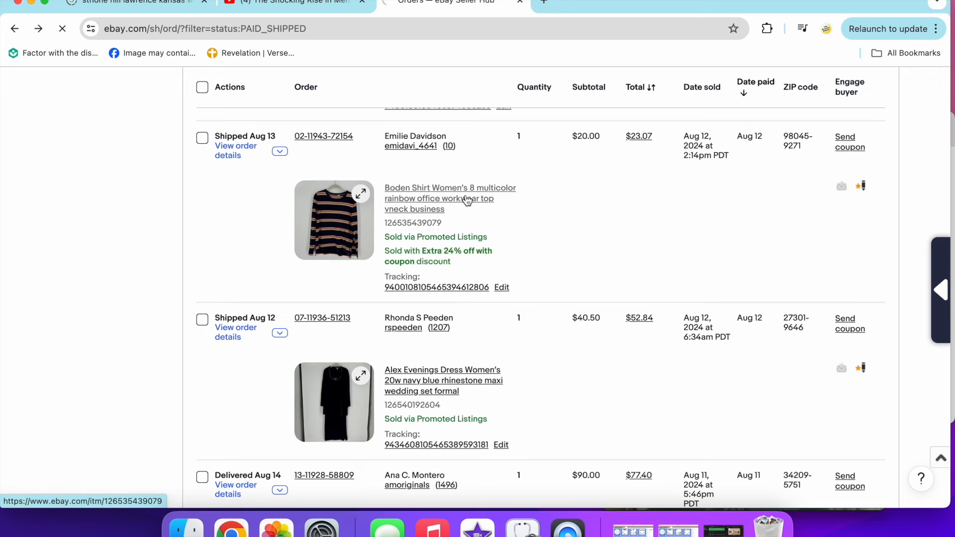
View the sold Boden shirt listing's care label photo
click(450, 198)
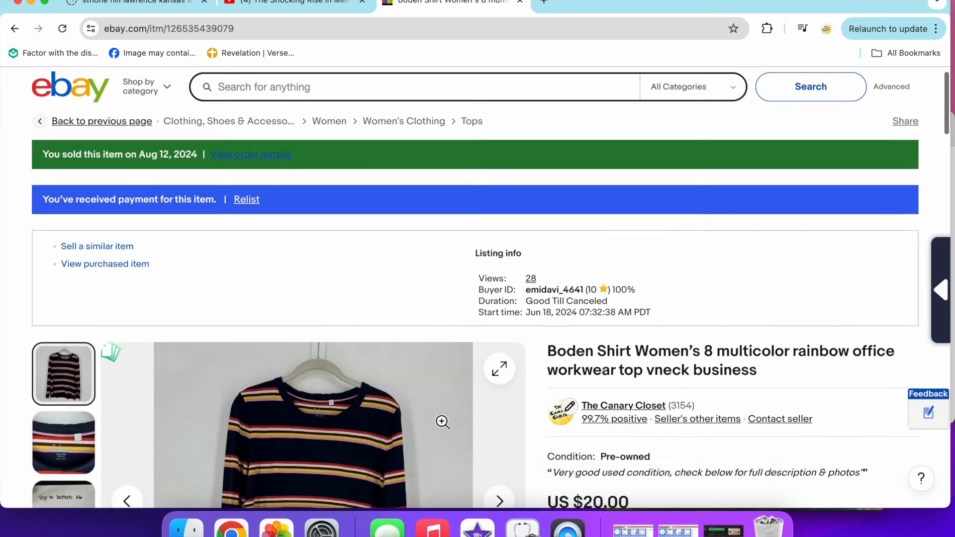
scroll(down, 3)
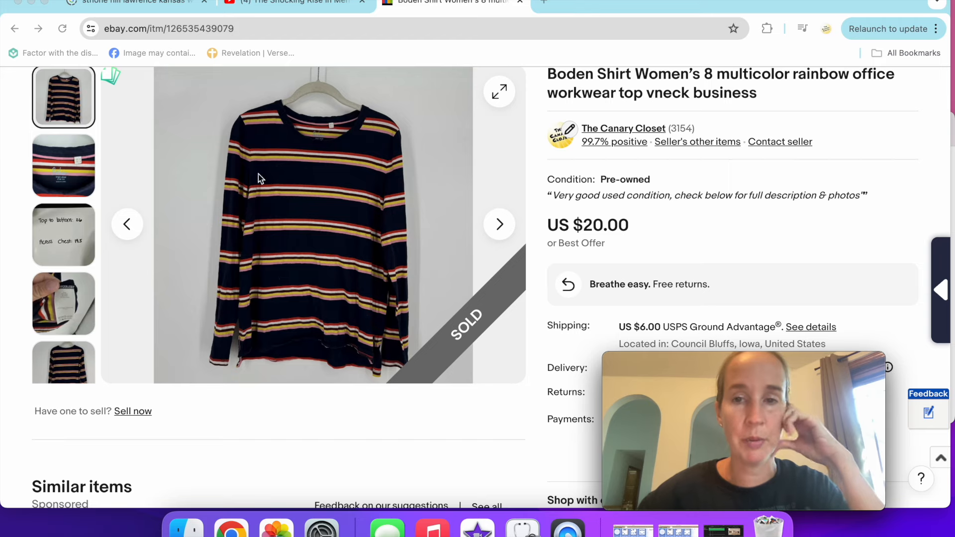
click(63, 165)
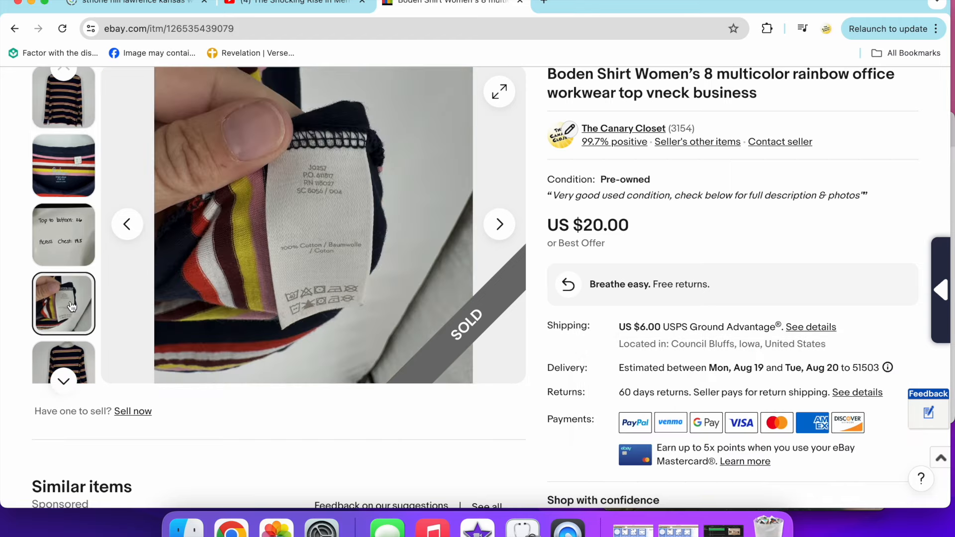
click(63, 352)
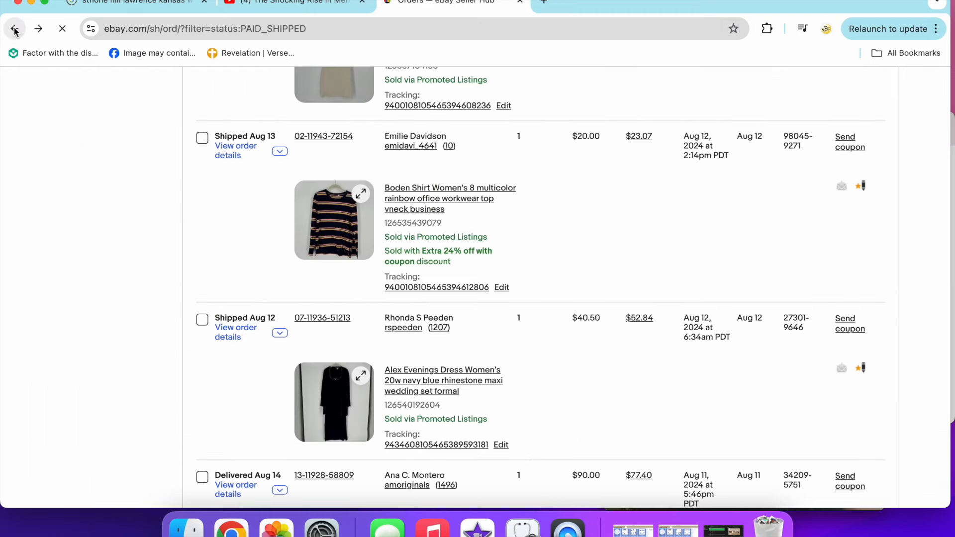
Browse the Alex Evenings dress ($60) photos, including the size tag
scroll(down, 3)
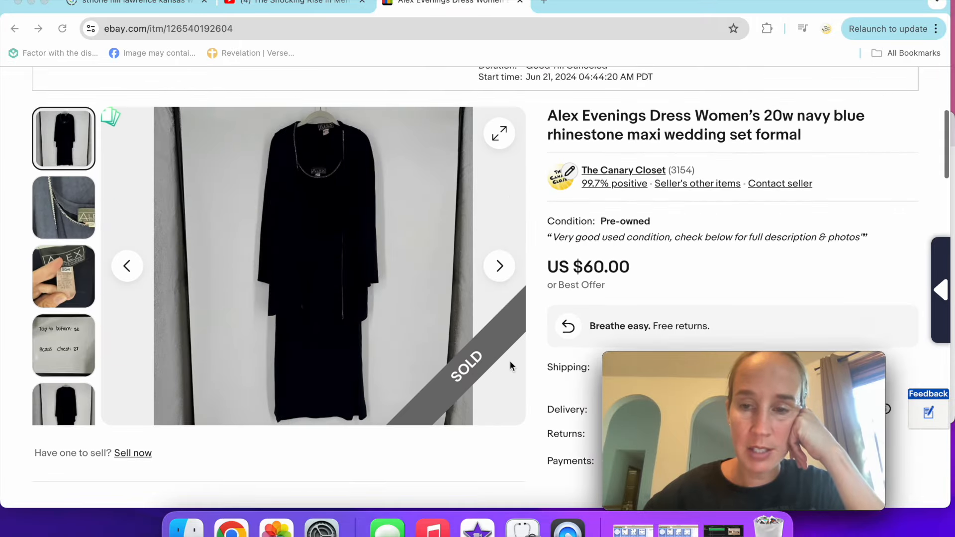
click(63, 198)
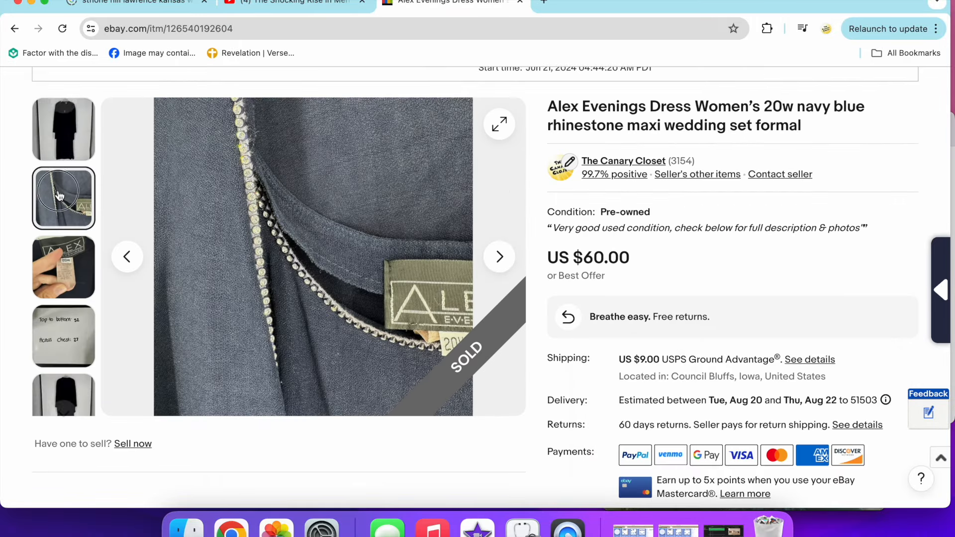
click(63, 266)
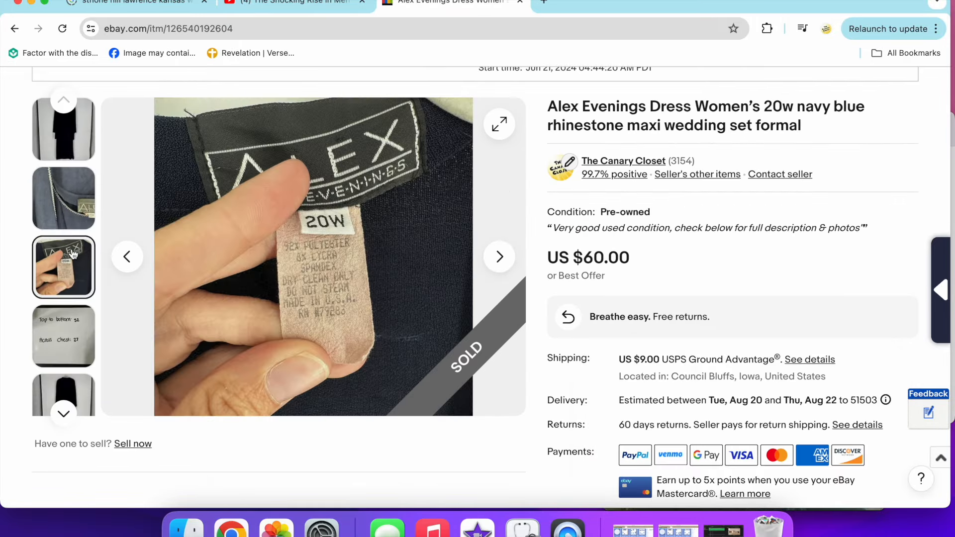
click(14, 28)
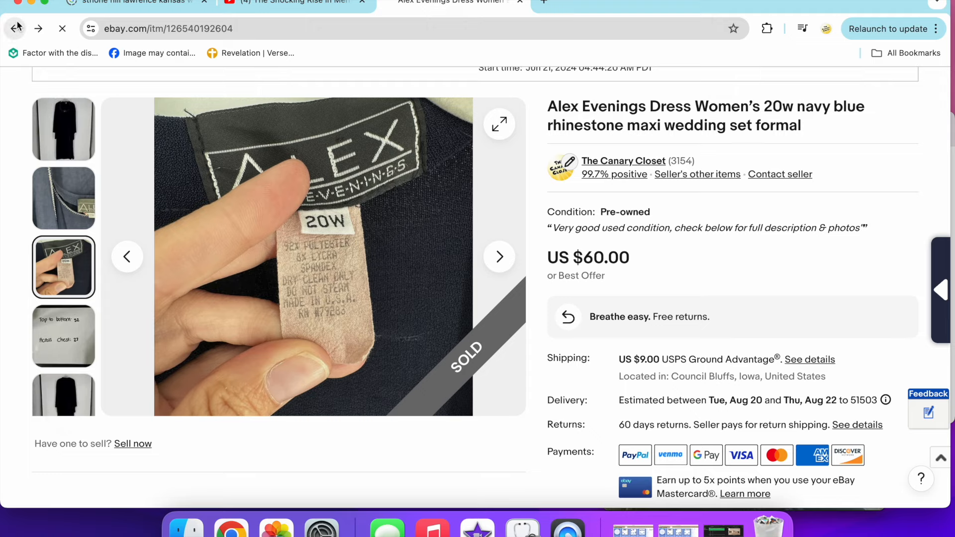
click(14, 29)
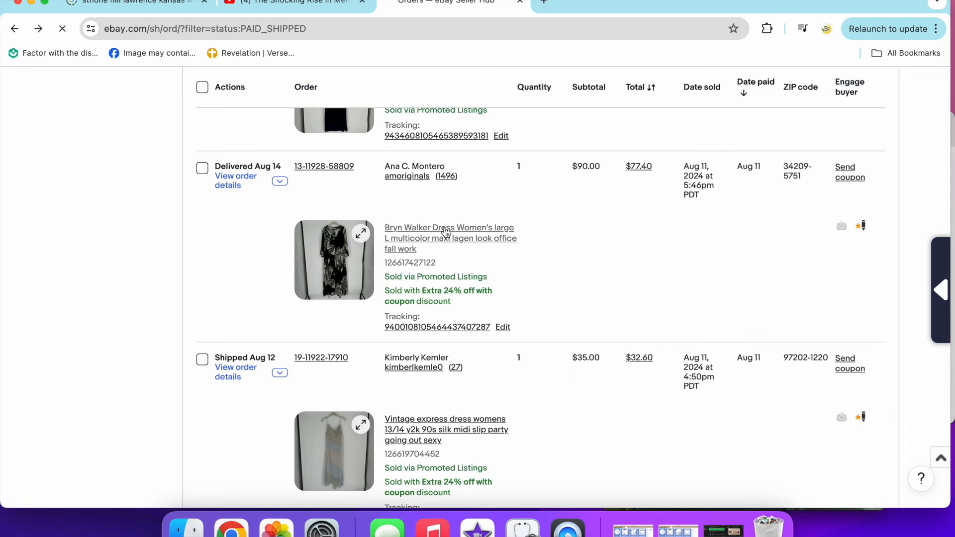
Browse the Bryn Walker dress ($90) tag and back photos, then return to orders
click(449, 227)
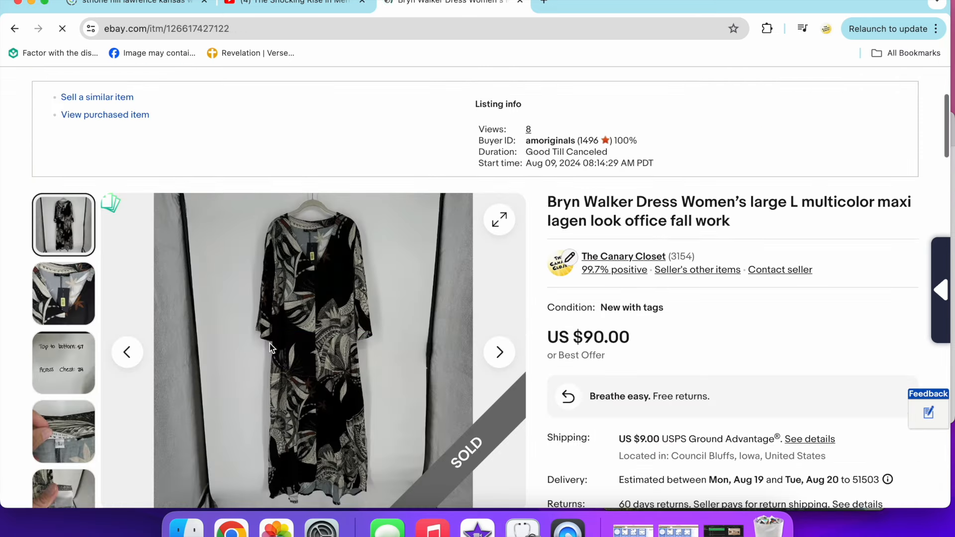
click(63, 294)
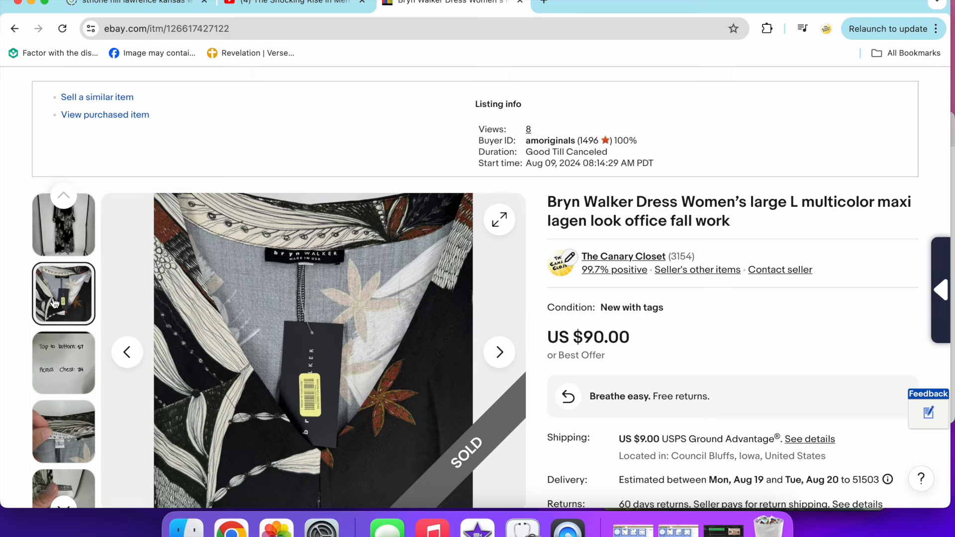
click(63, 368)
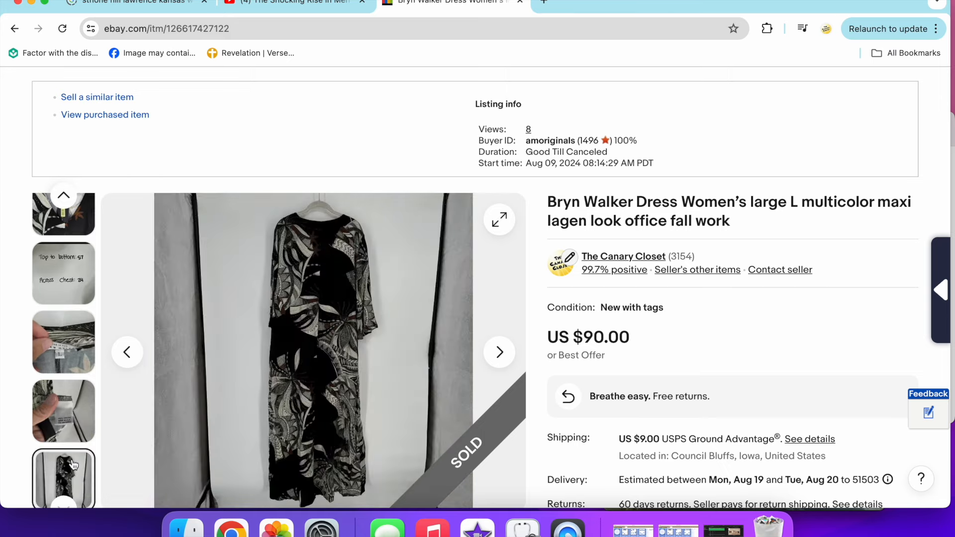
click(14, 29)
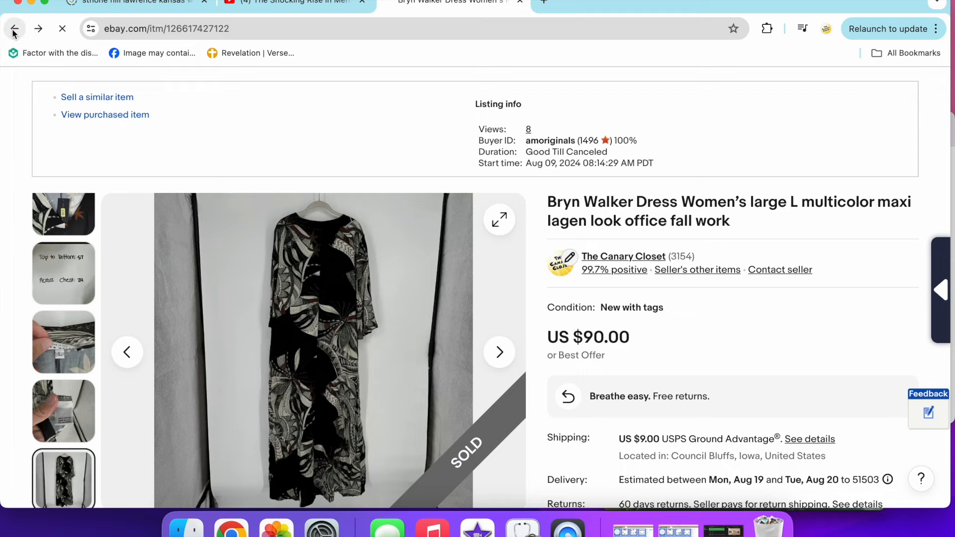
click(14, 29)
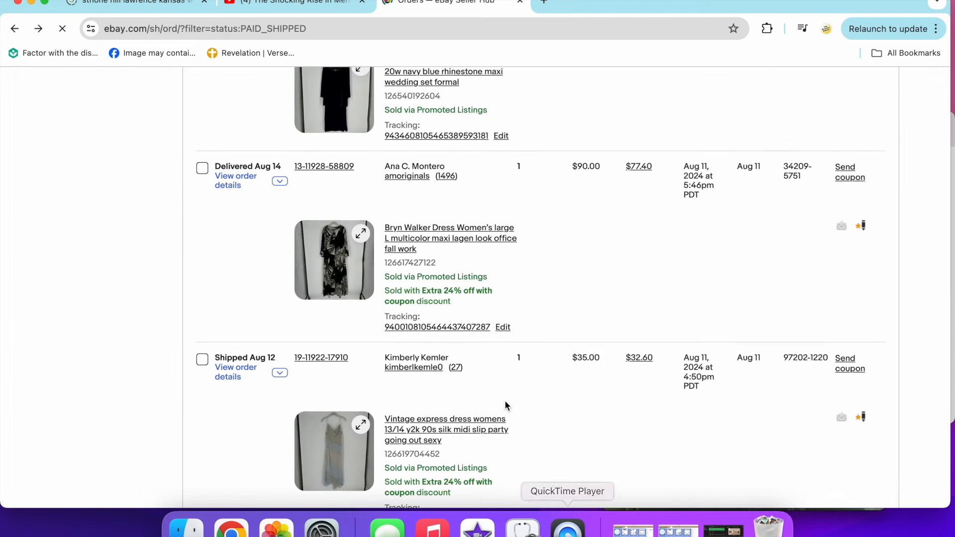
scroll(down, 3)
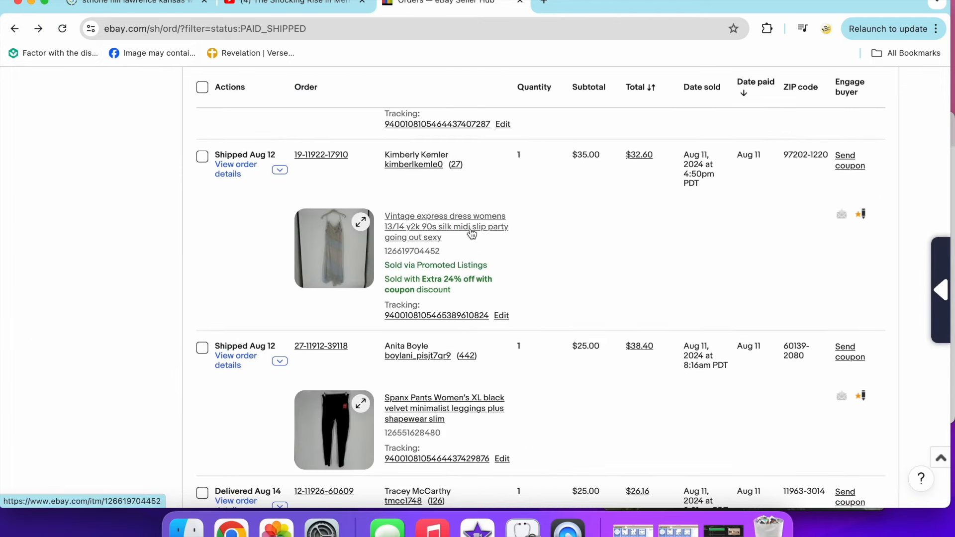
mouse_move(553, 290)
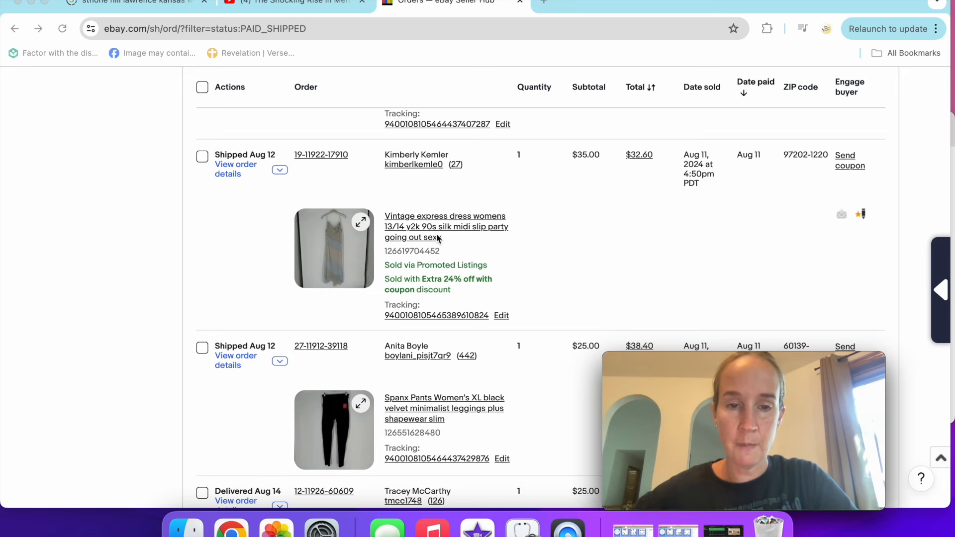
click(444, 227)
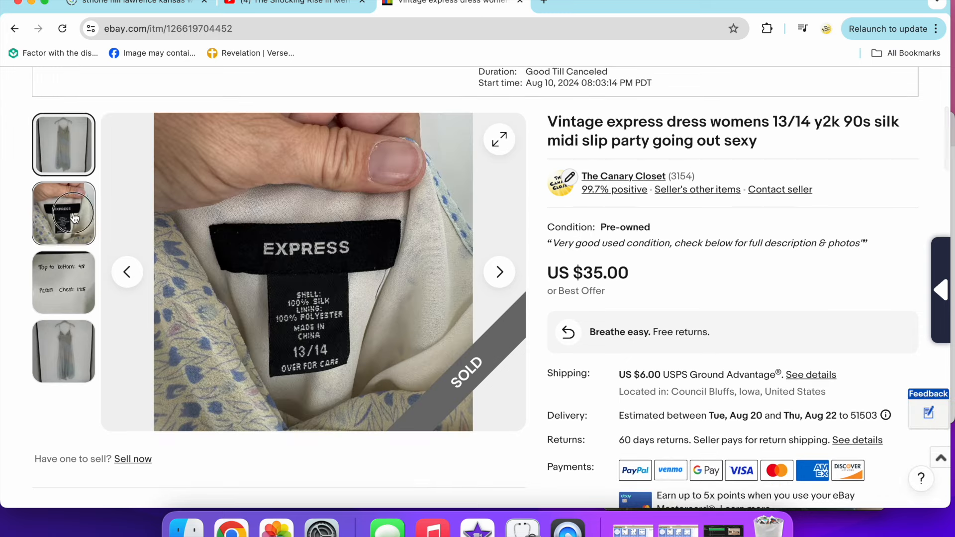
click(62, 352)
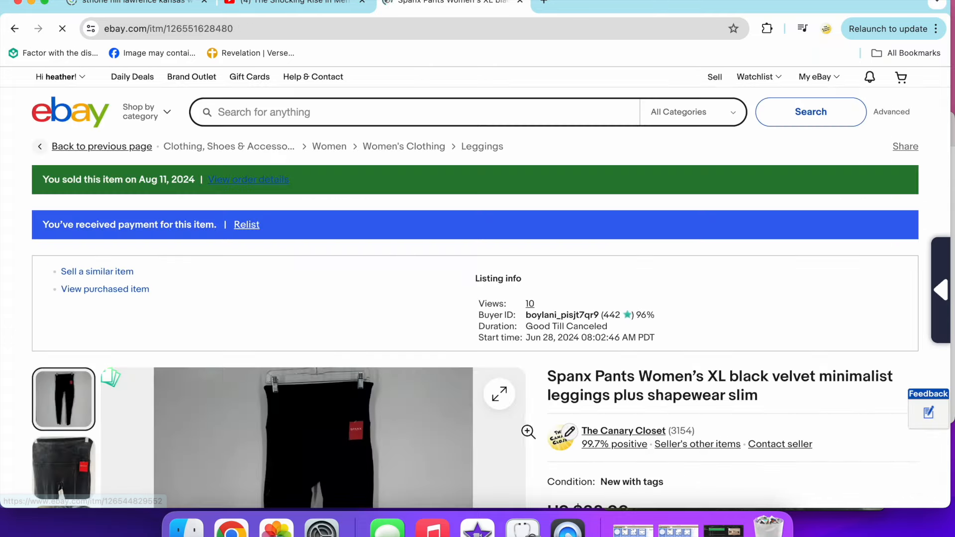
scroll(down, 3)
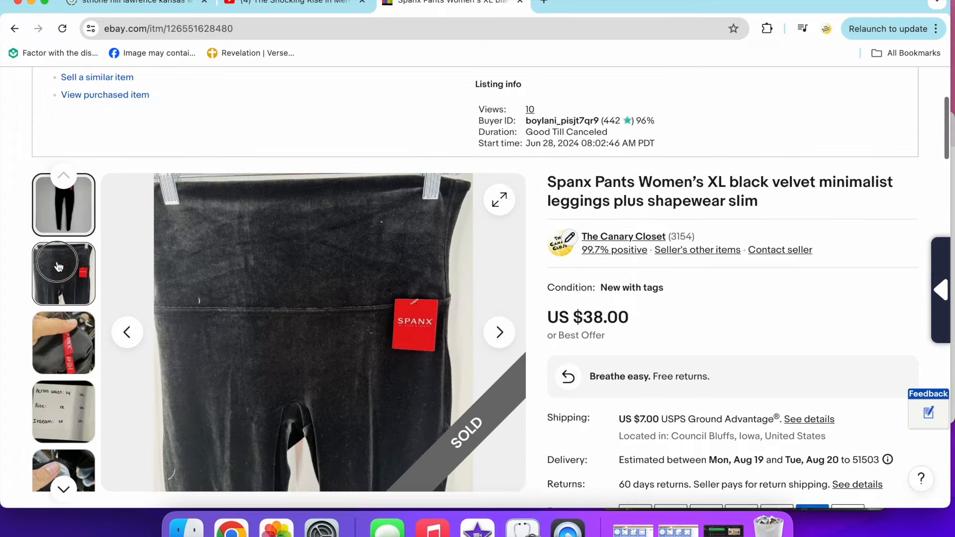
click(64, 342)
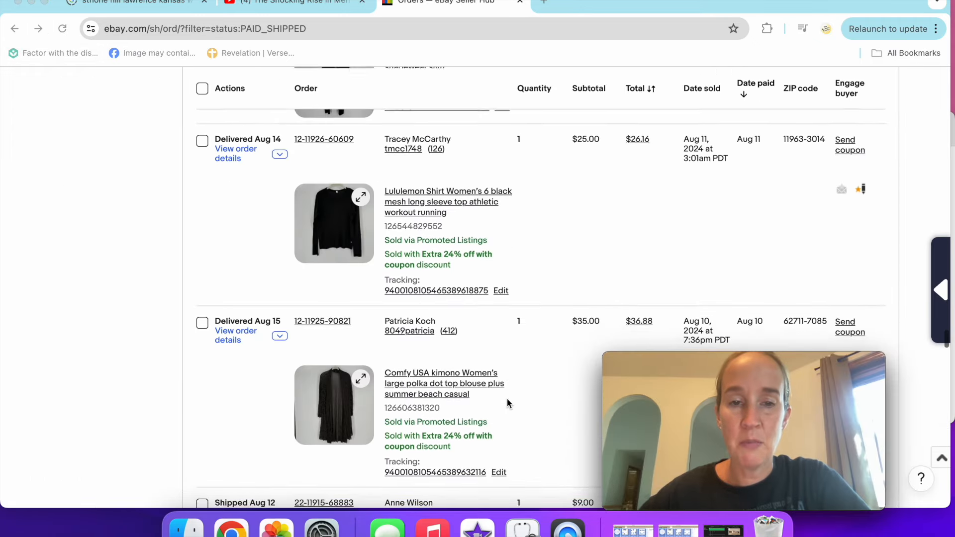
scroll(down, 3)
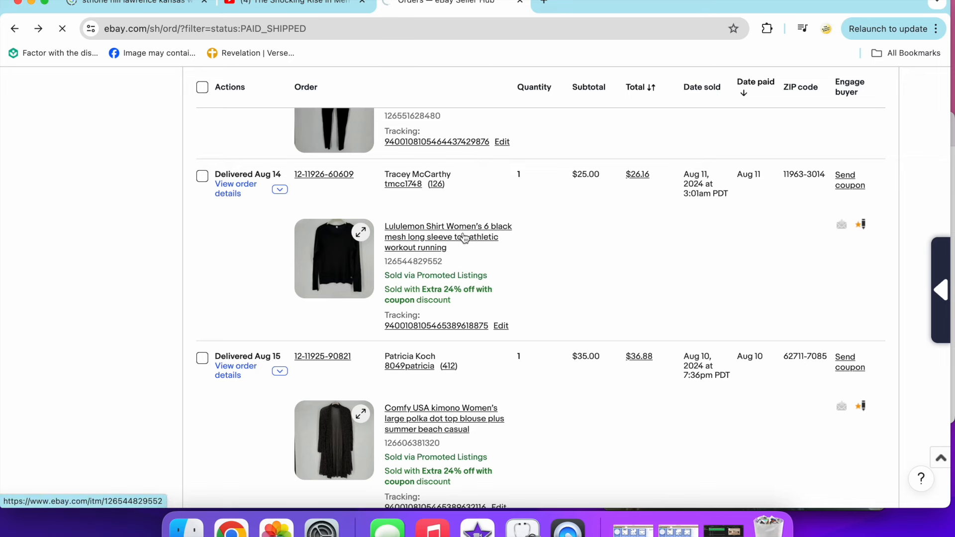
click(447, 236)
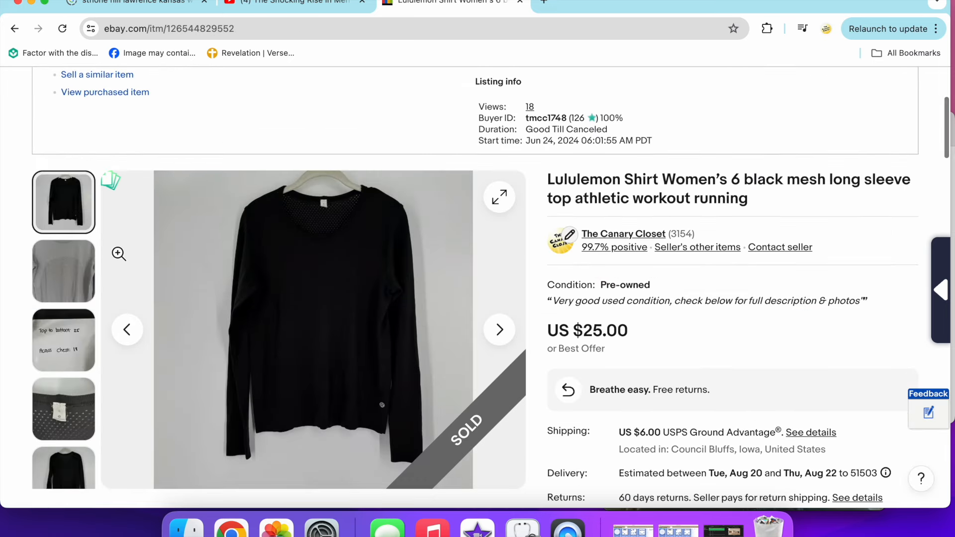
click(63, 408)
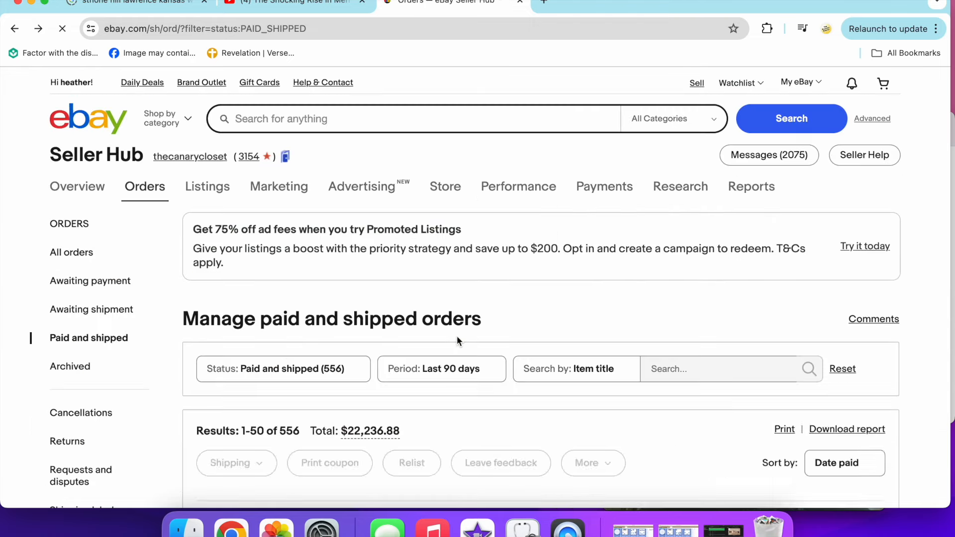
scroll(down, 3)
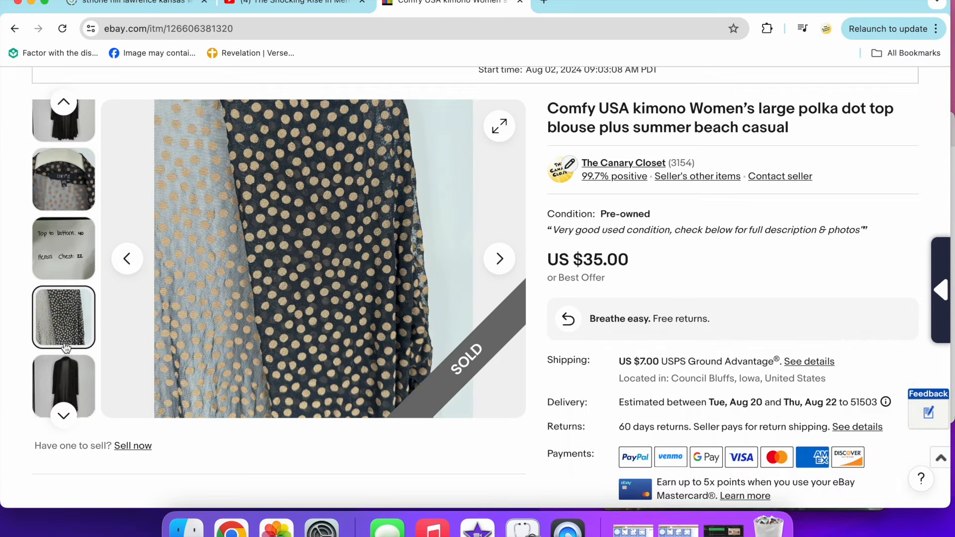
click(64, 131)
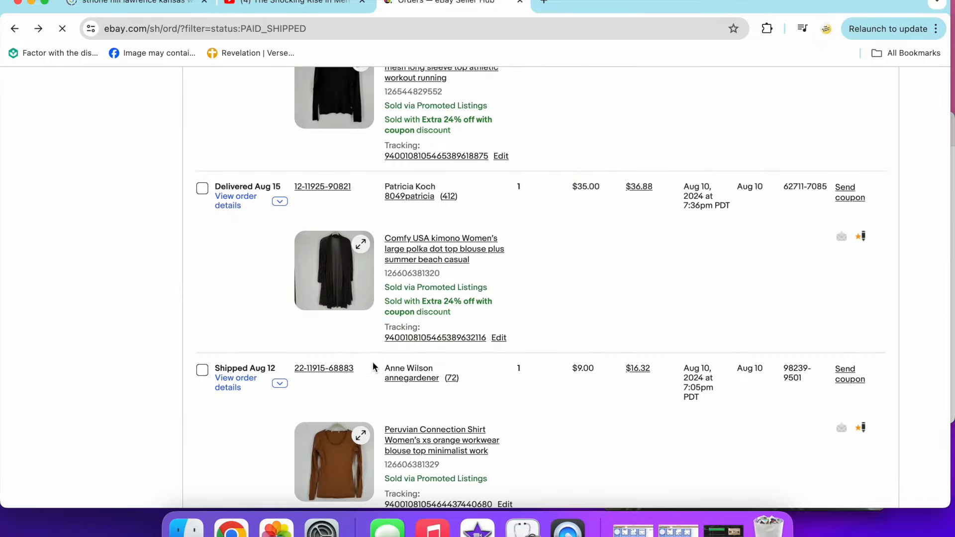
scroll(down, 3)
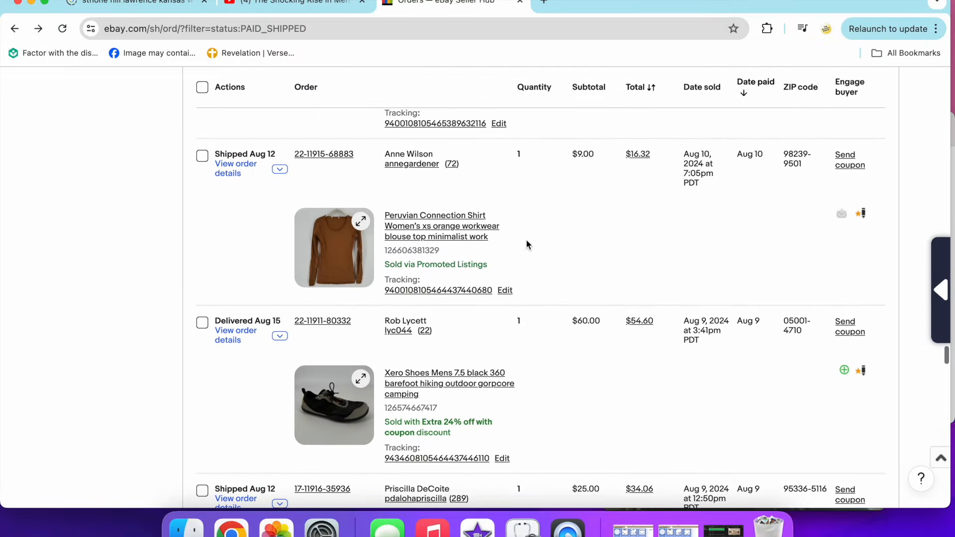
click(434, 226)
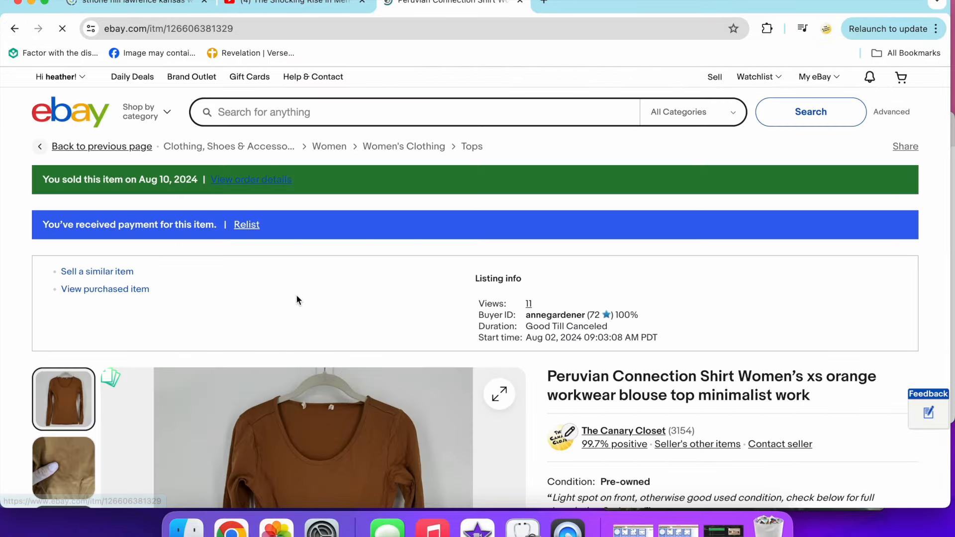
scroll(down, 3)
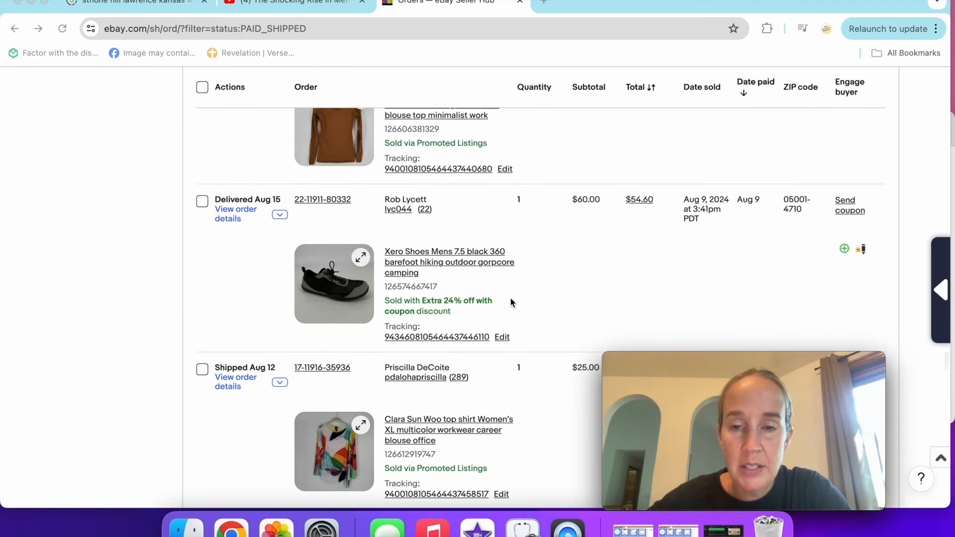
mouse_move(453, 259)
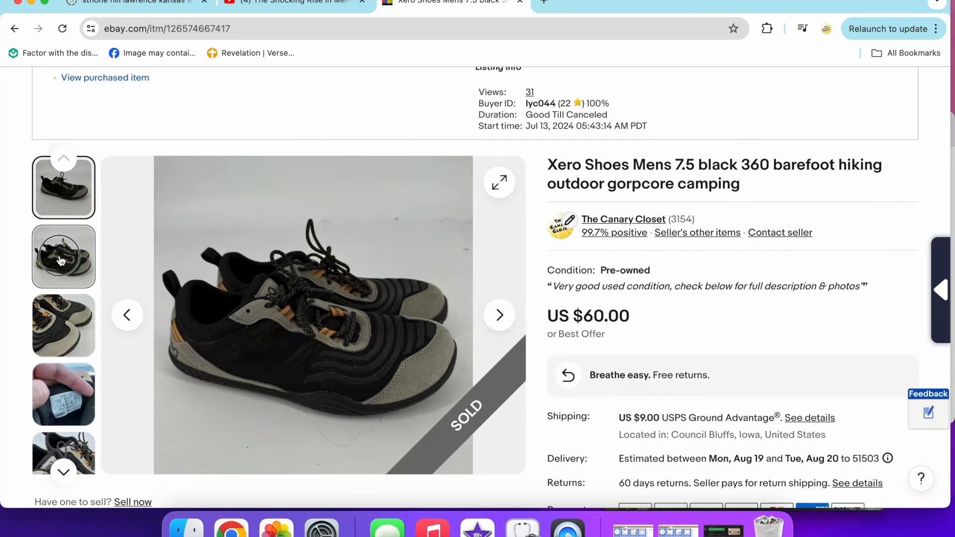
click(63, 326)
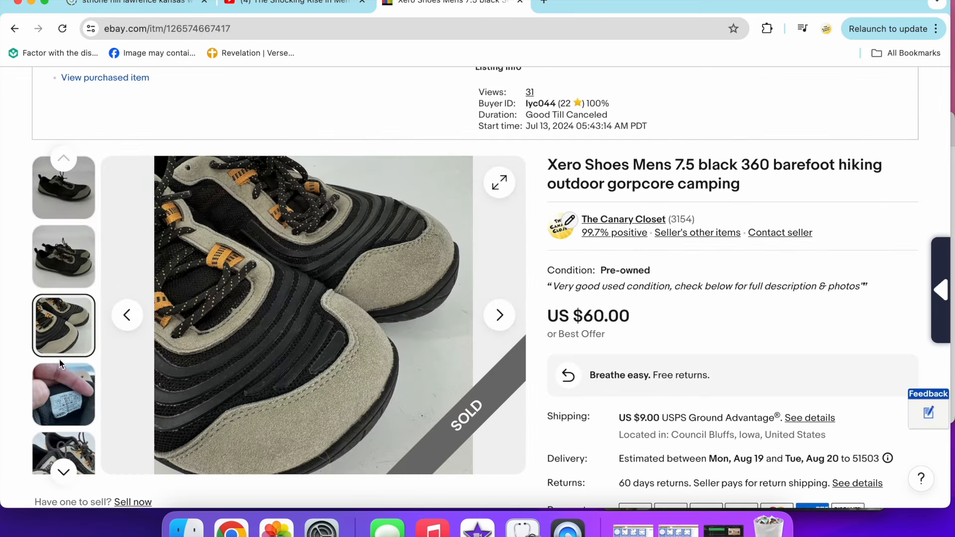
click(63, 398)
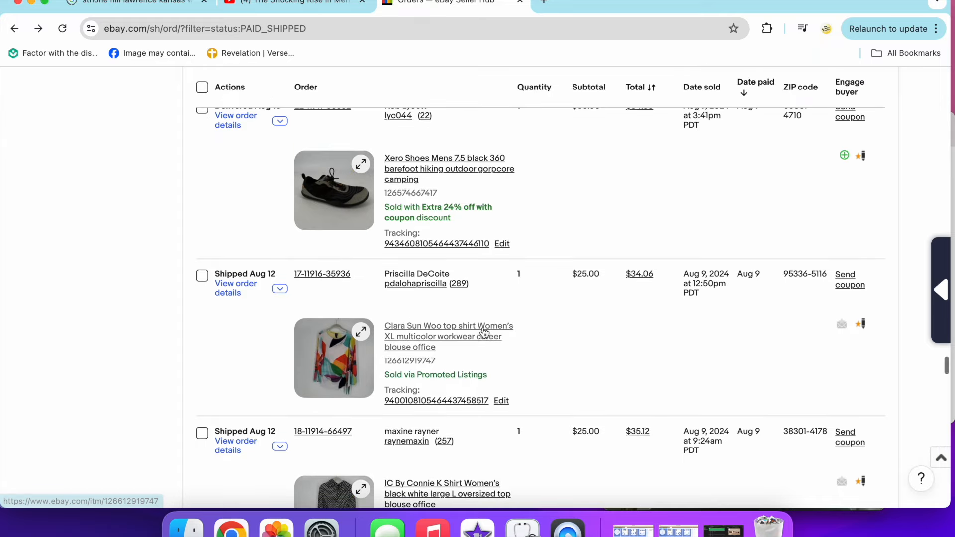
click(448, 336)
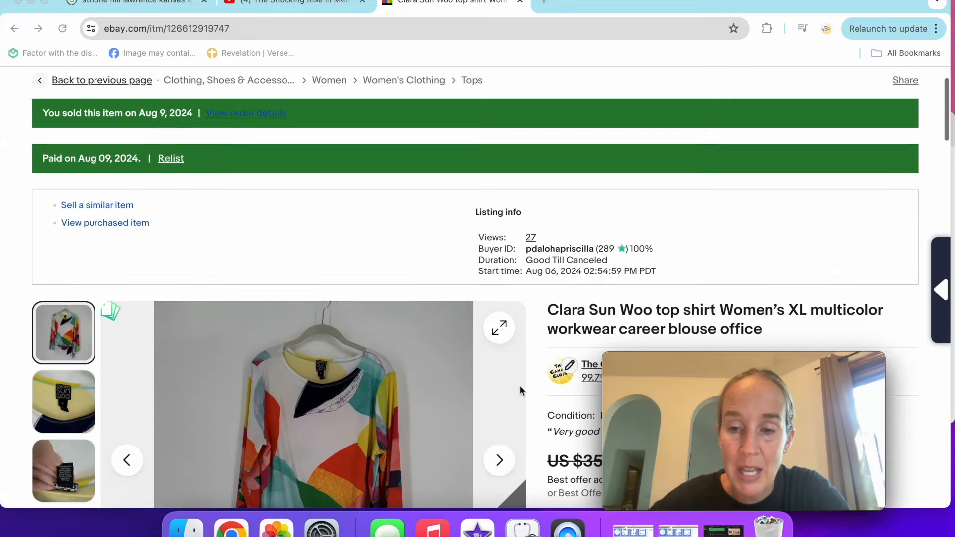
scroll(down, 3)
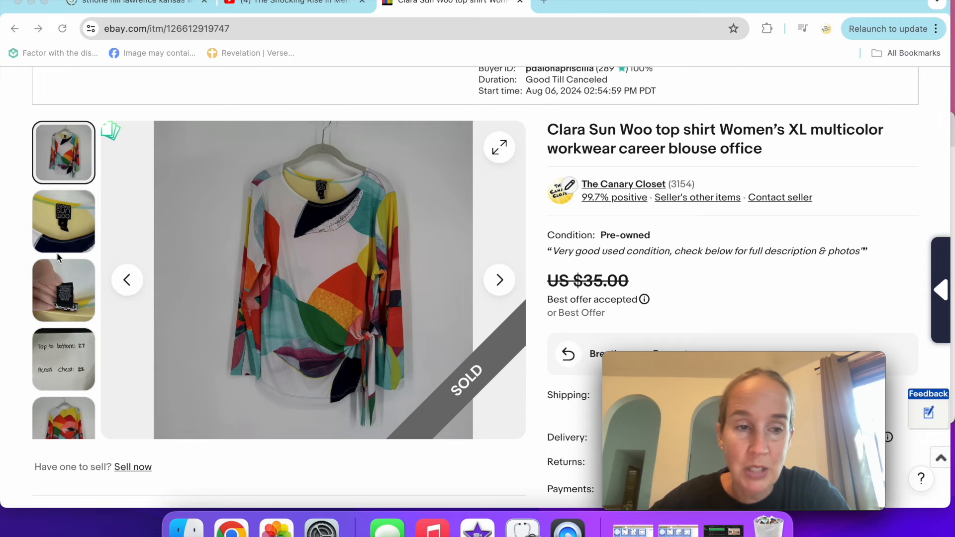
click(63, 290)
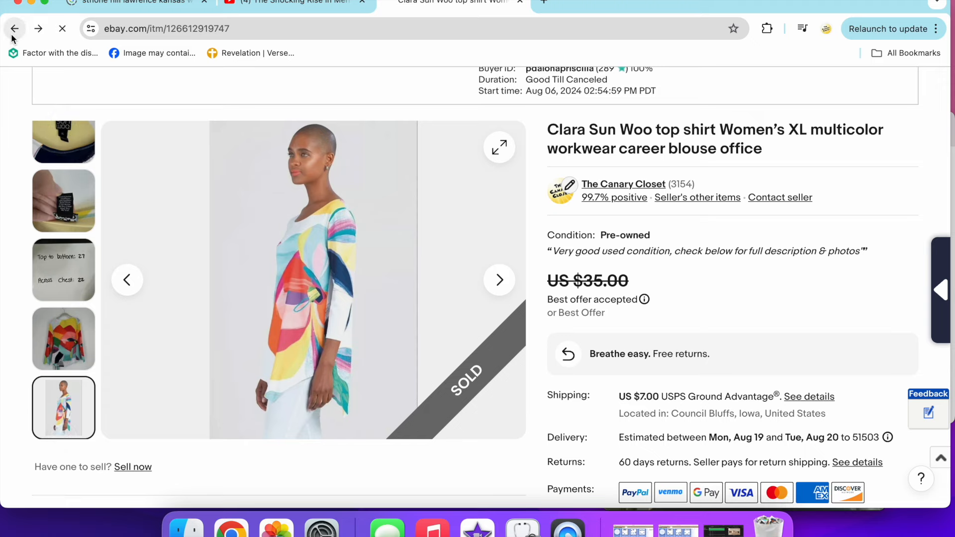
click(14, 29)
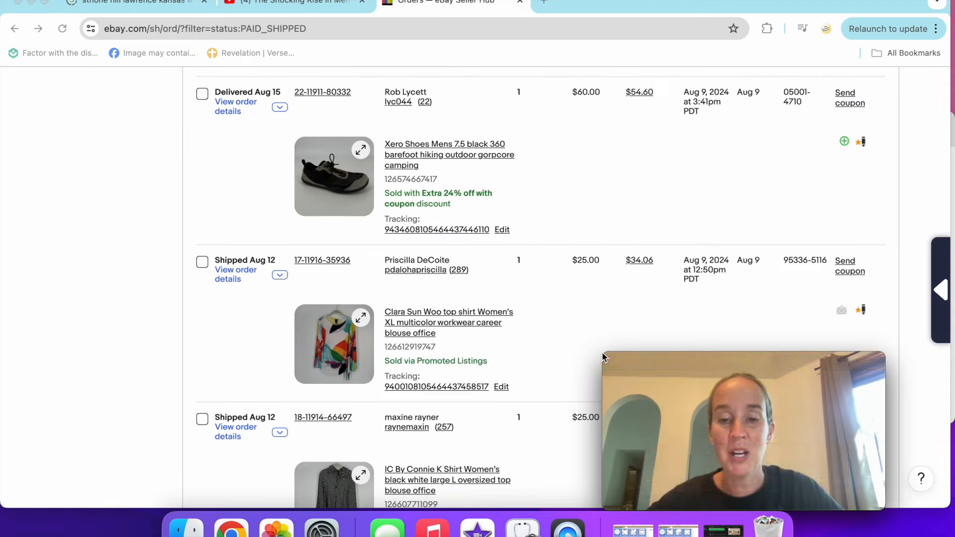
mouse_move(622, 346)
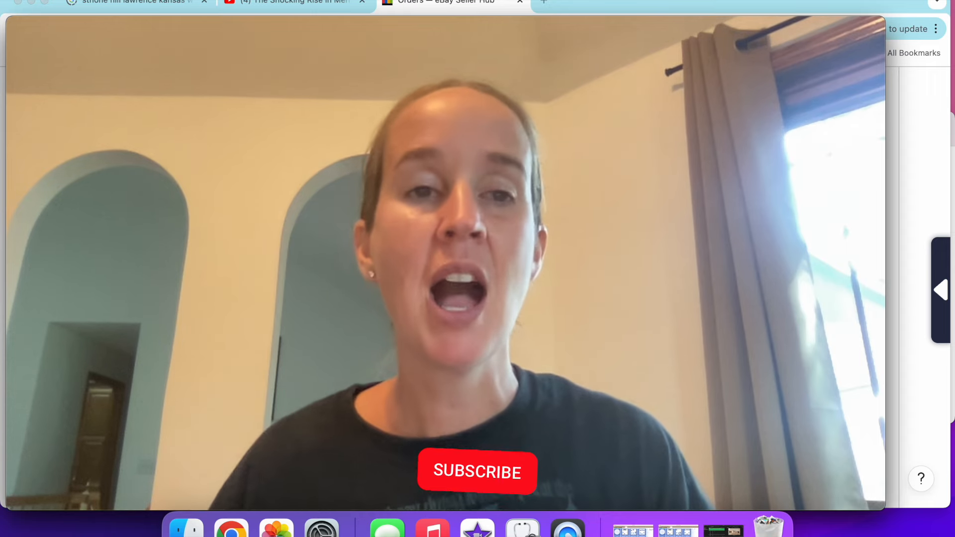
Enlarge the QuickTime webcam preview to near full screen, showing the subscribe prompt
click(477, 471)
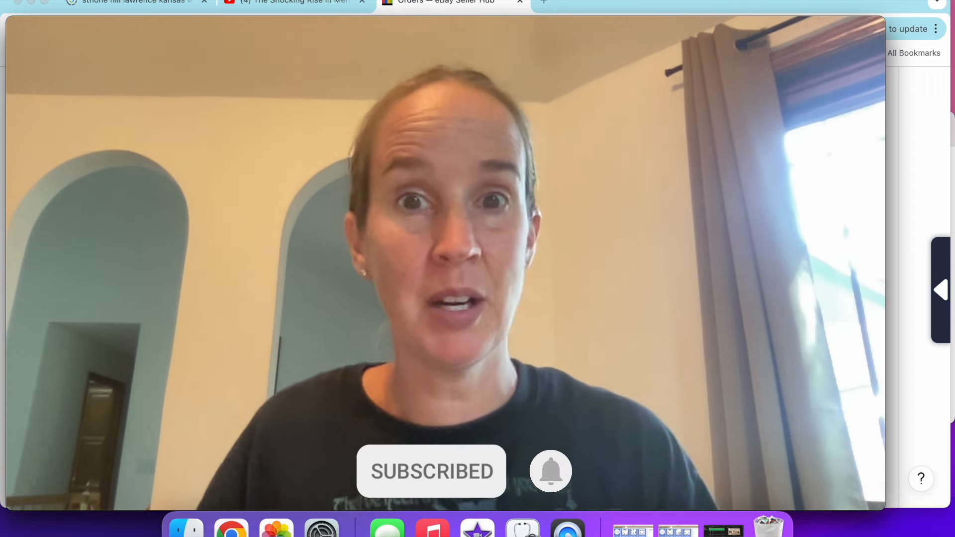